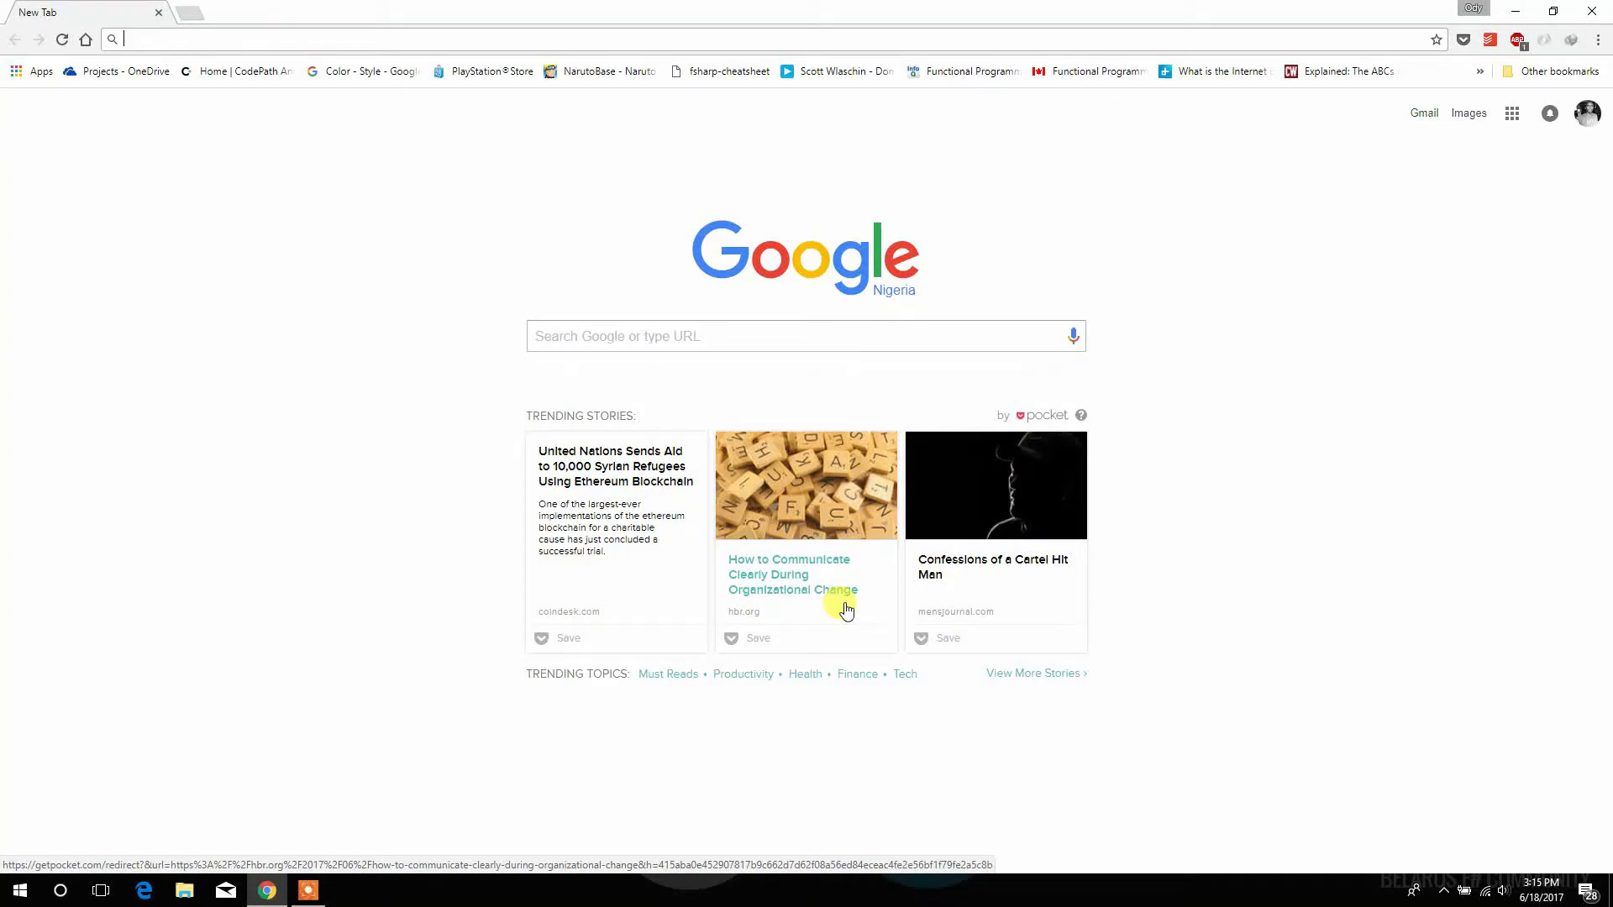
mouse_move(897, 758)
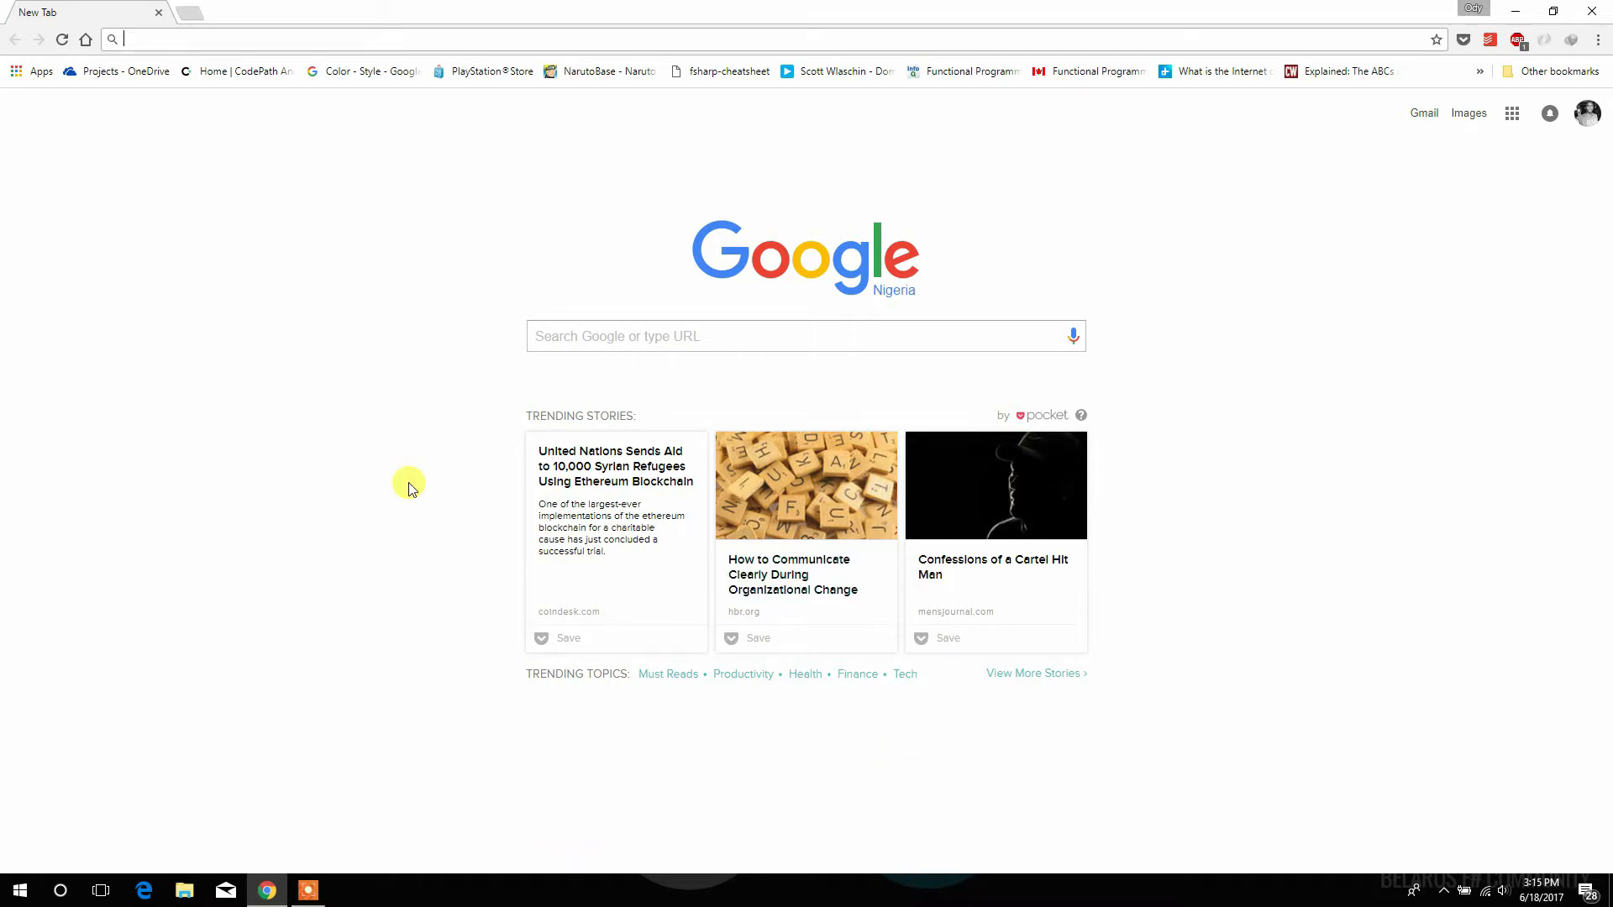
mouse_move(256, 677)
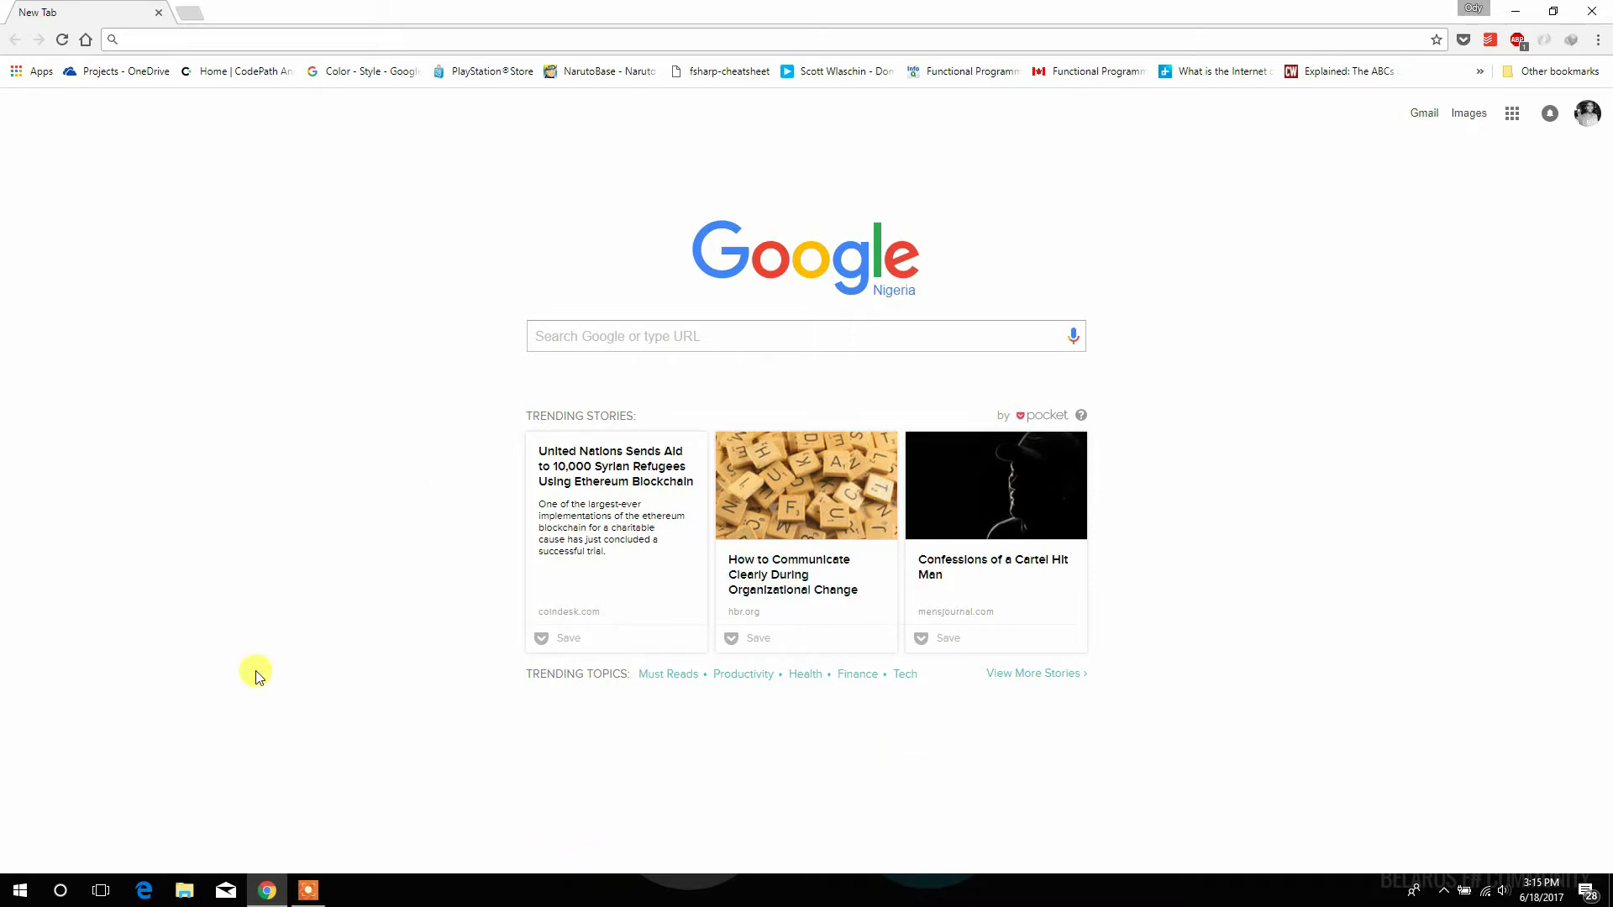
Launch Windows PowerShell from the Start search and run git, which is not recognized.
type("cmd")
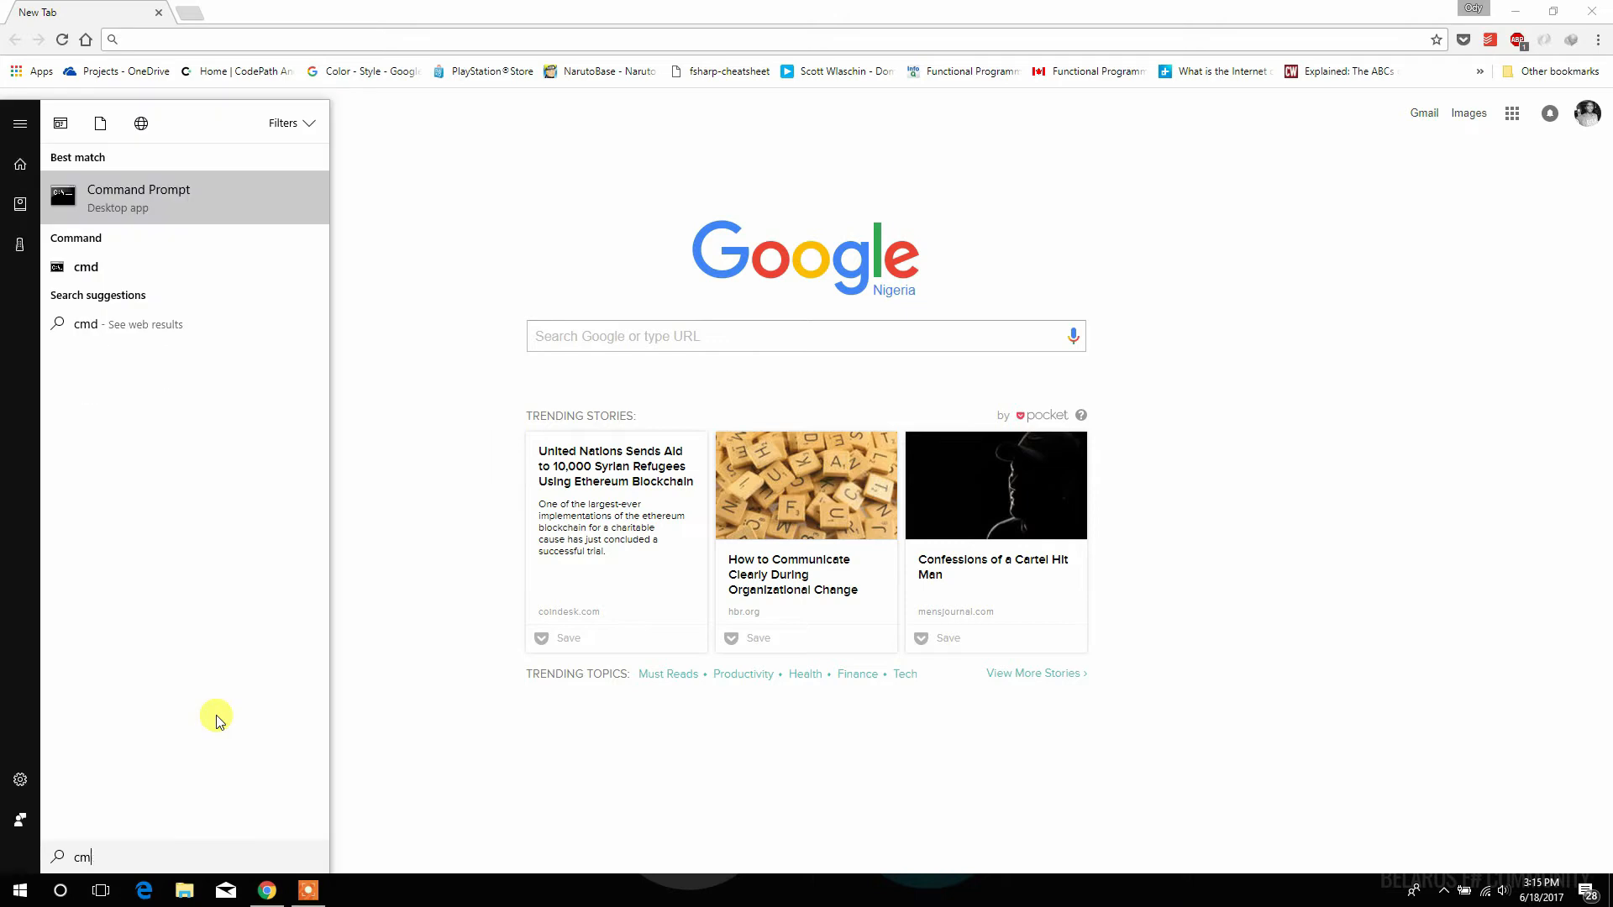
type("powershell")
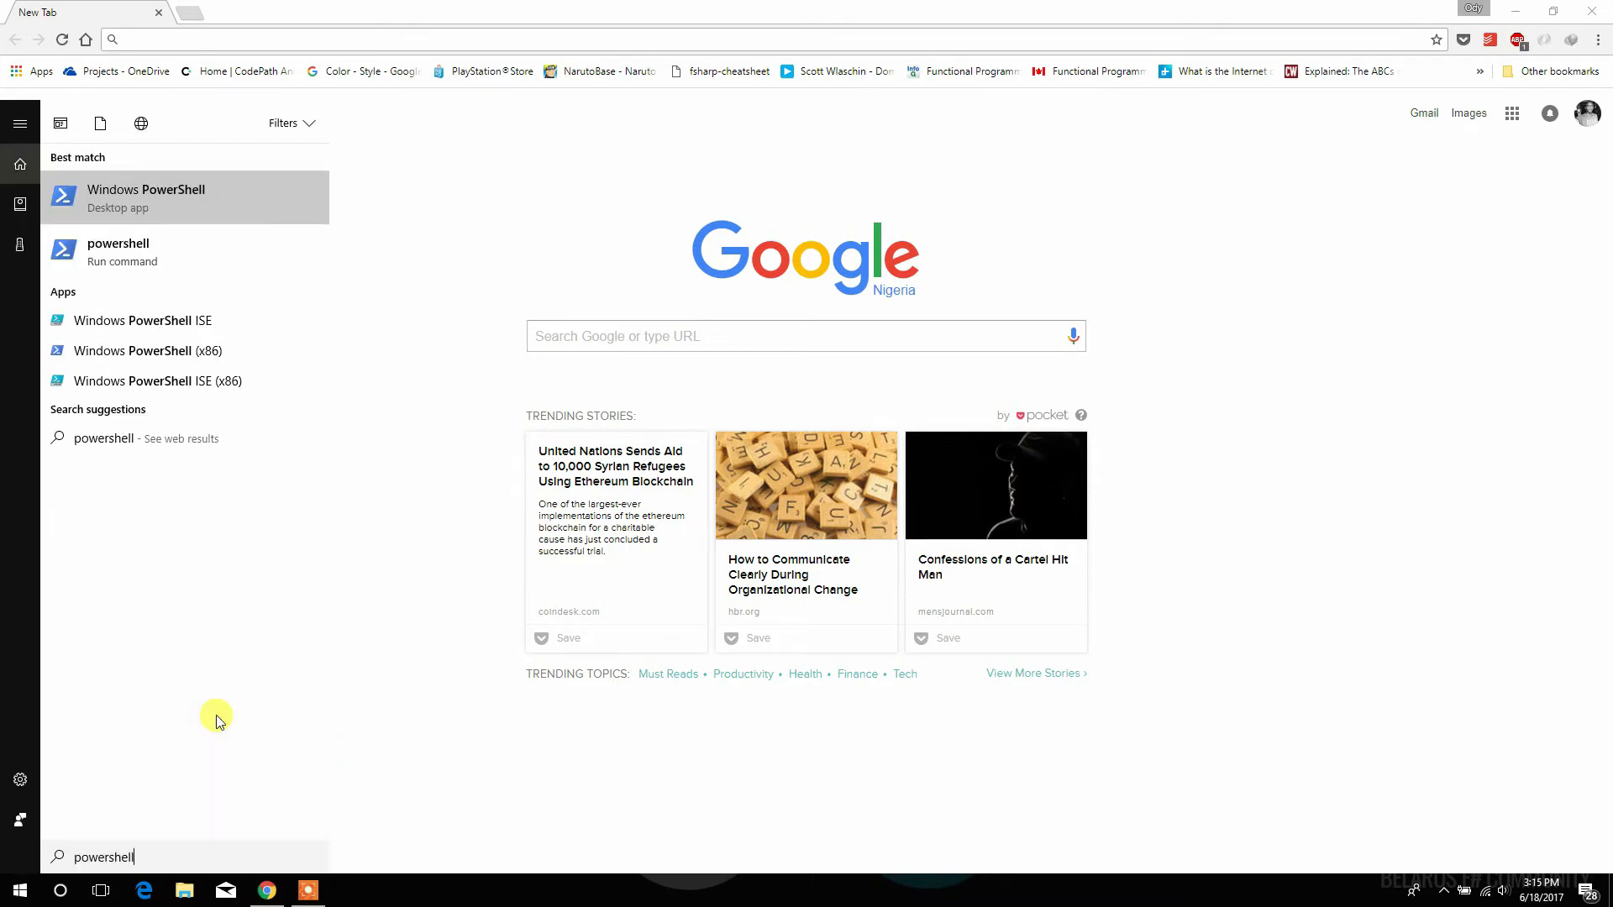
left_click(146, 198)
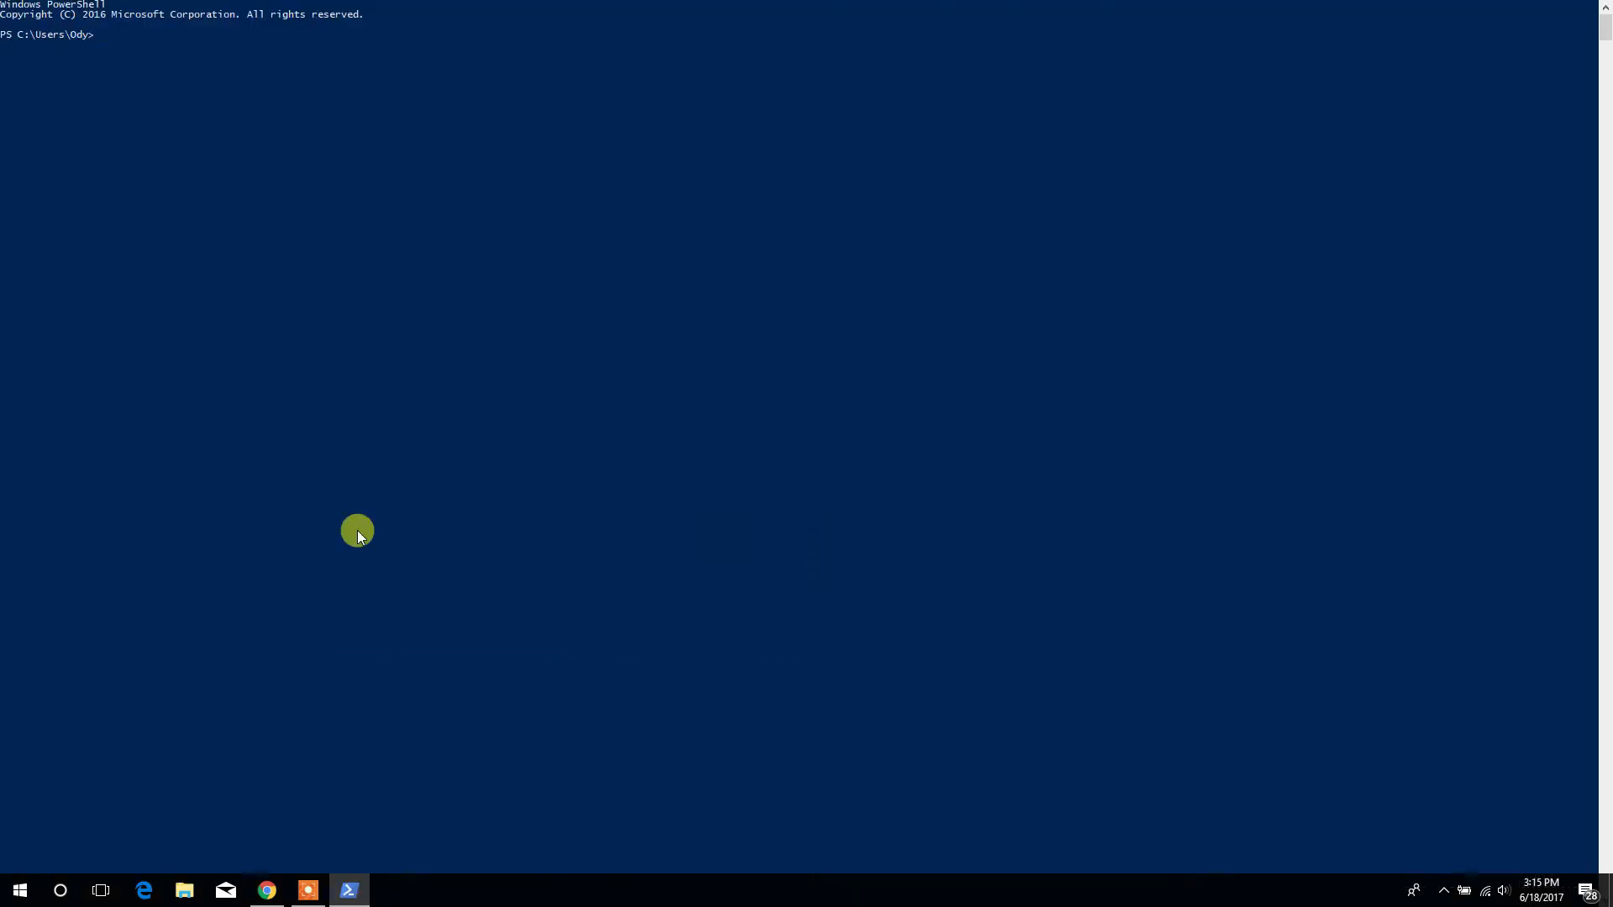
type("gi")
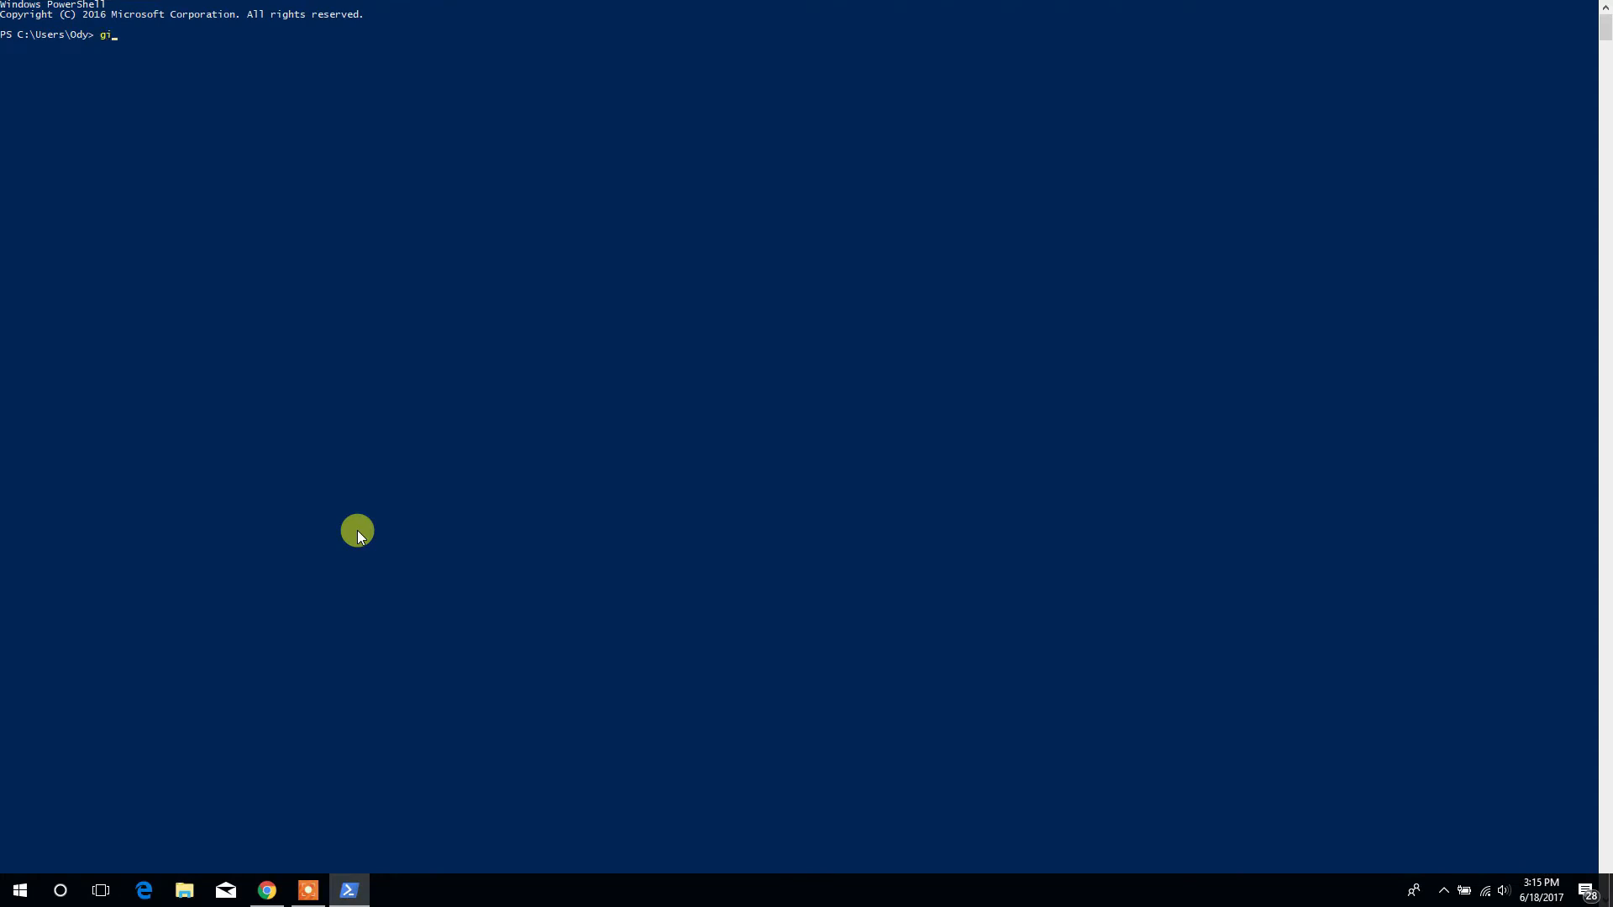
key("Return")
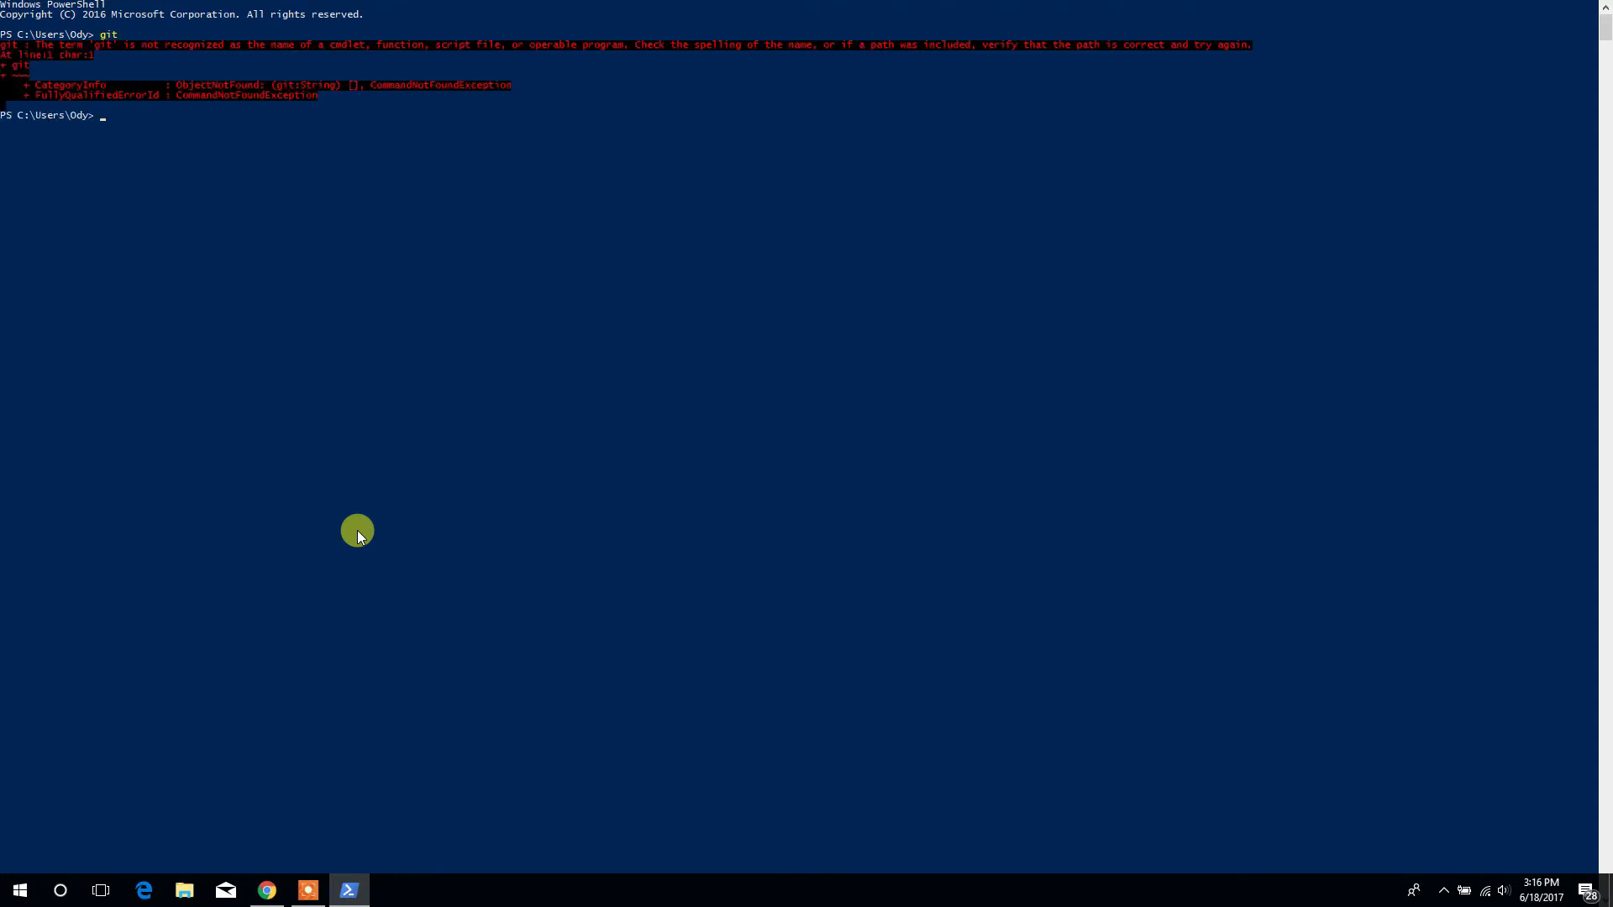
mouse_move(238, 54)
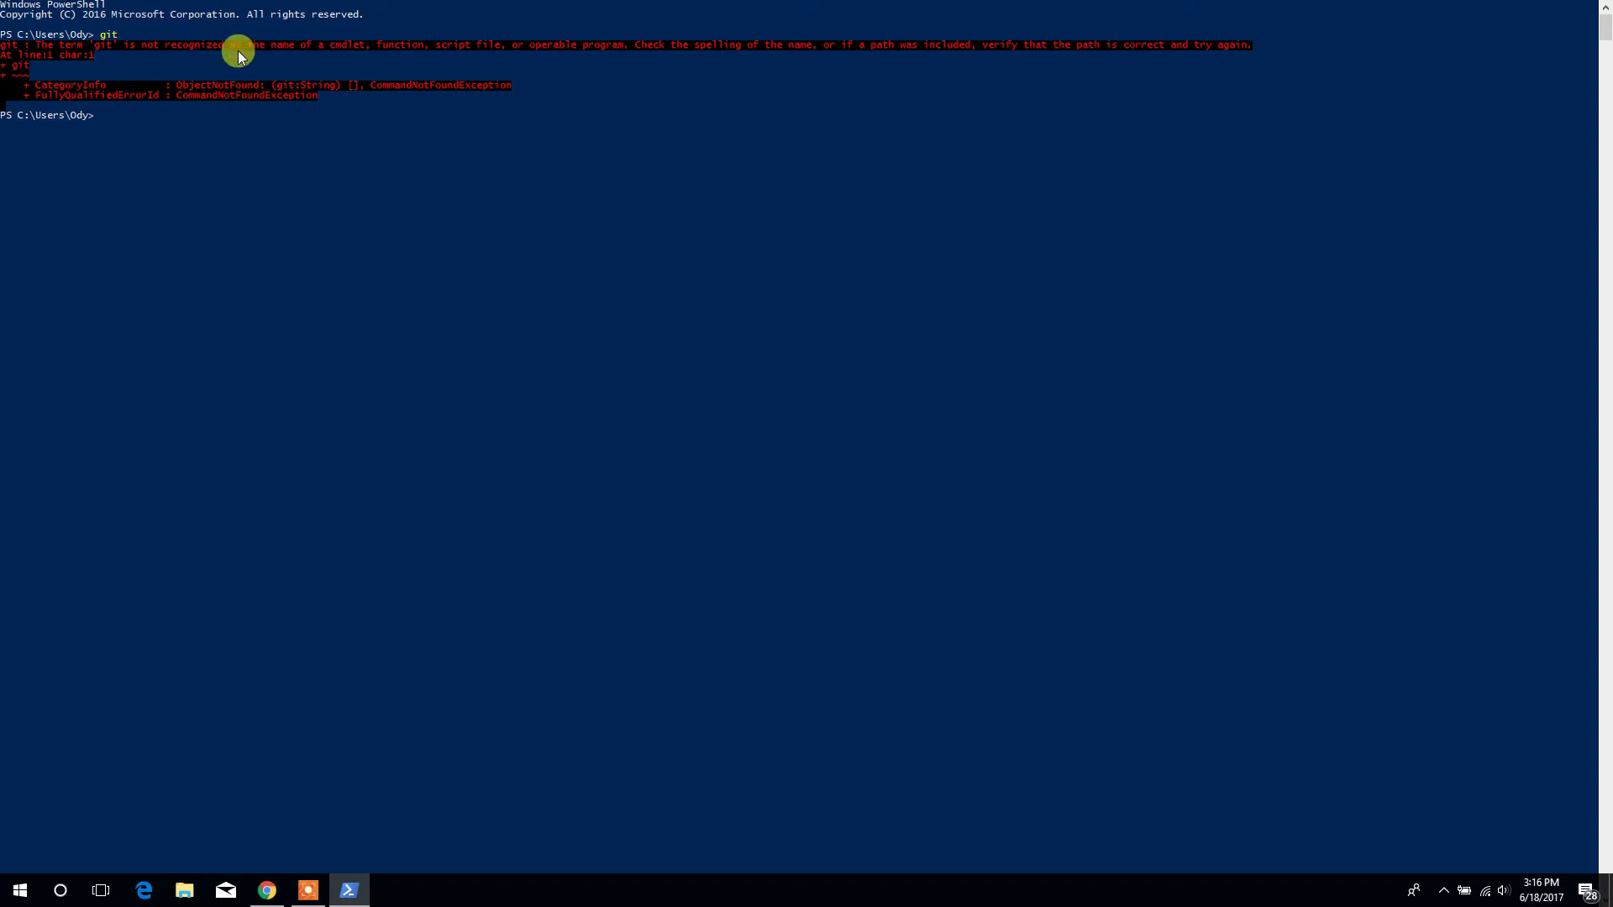
mouse_move(153, 77)
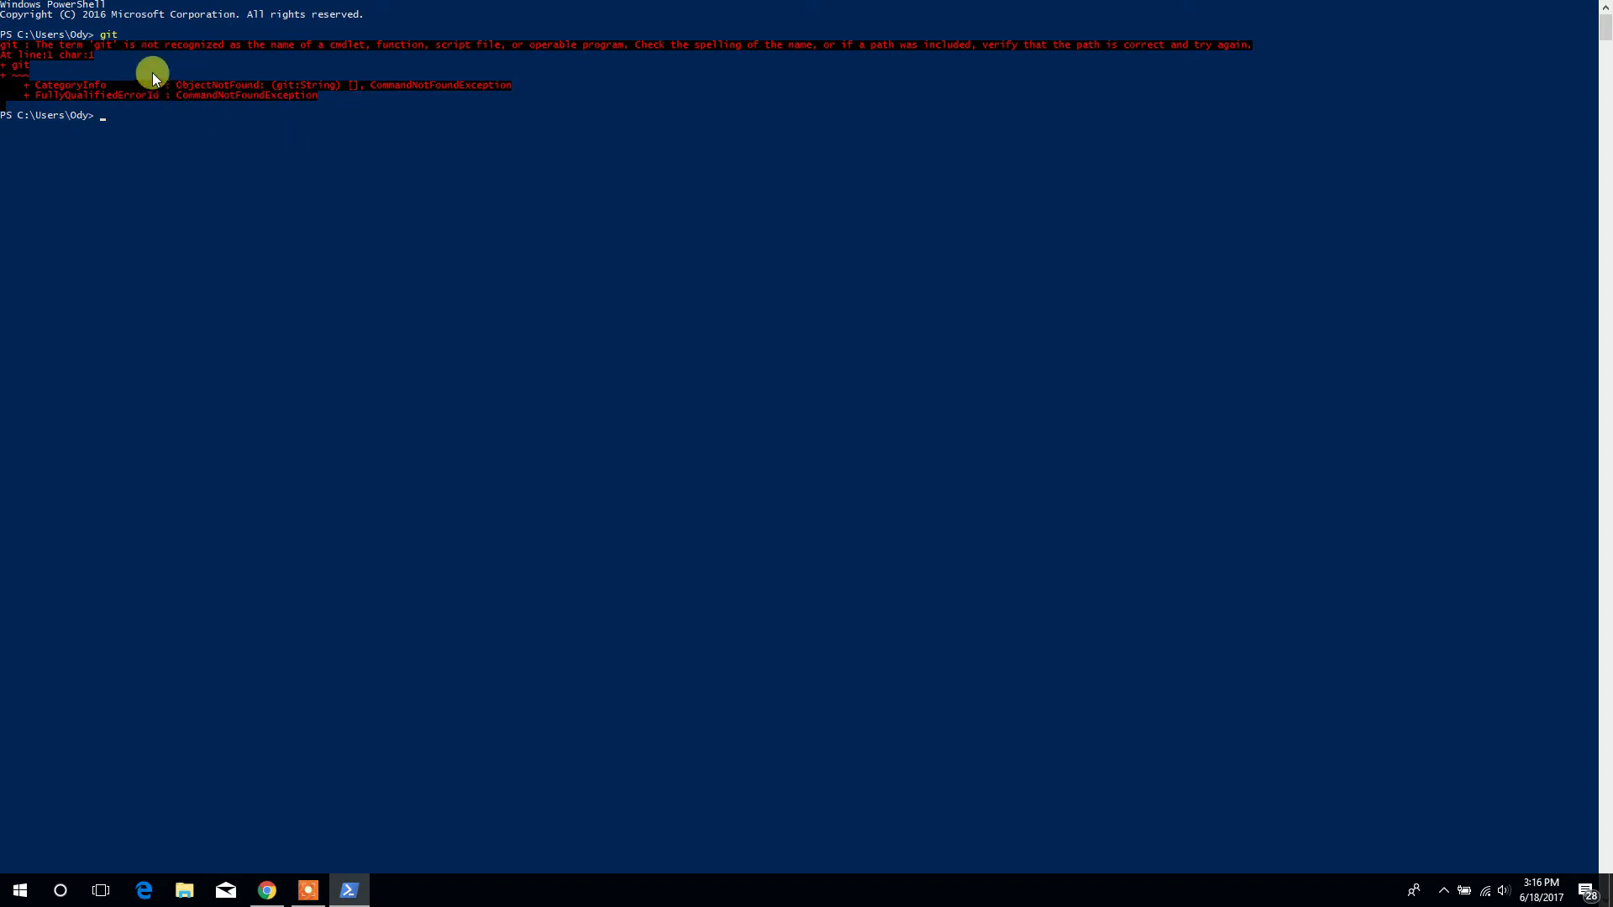
mouse_move(830, 292)
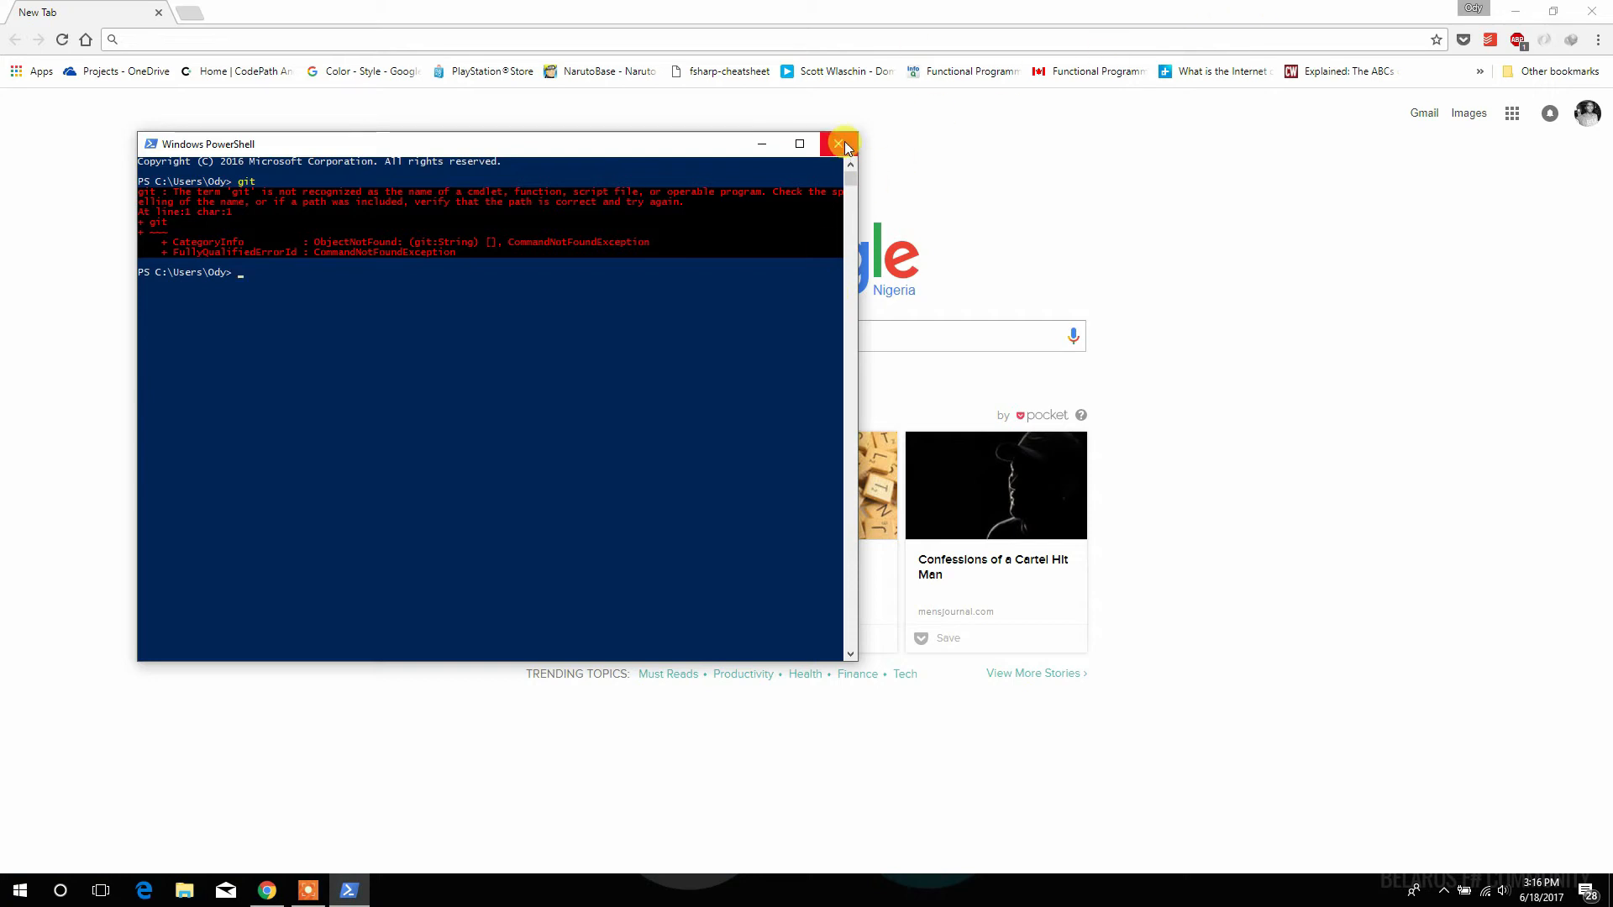
mouse_move(840, 145)
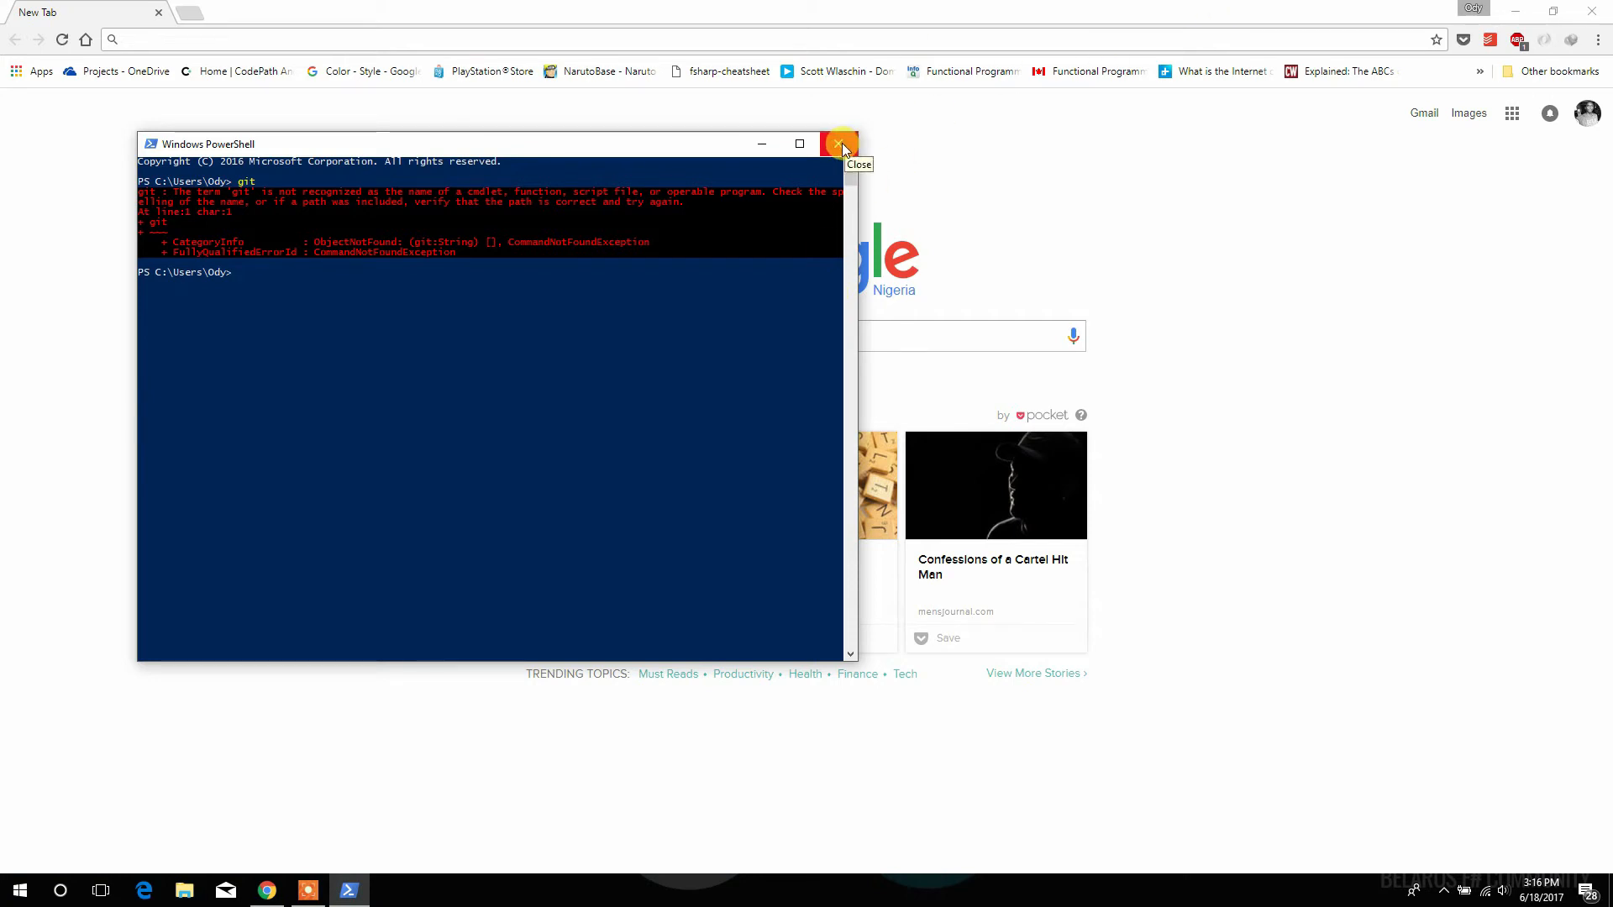
Close the PowerShell window with the git error and relaunch a fresh session.
left_click(838, 143)
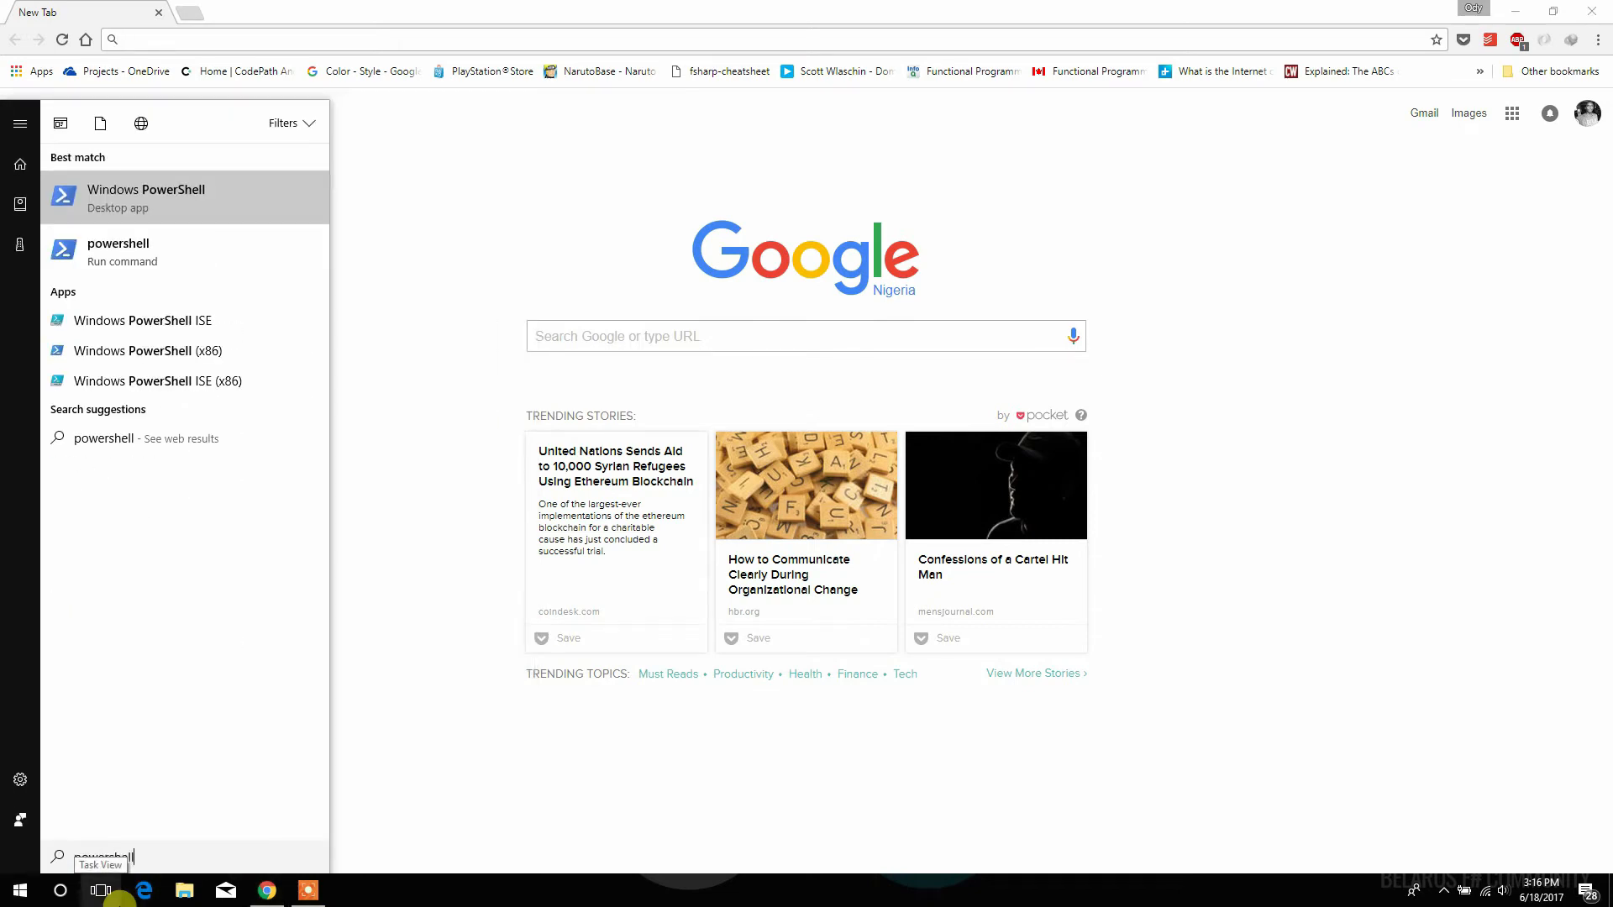
left_click(146, 198)
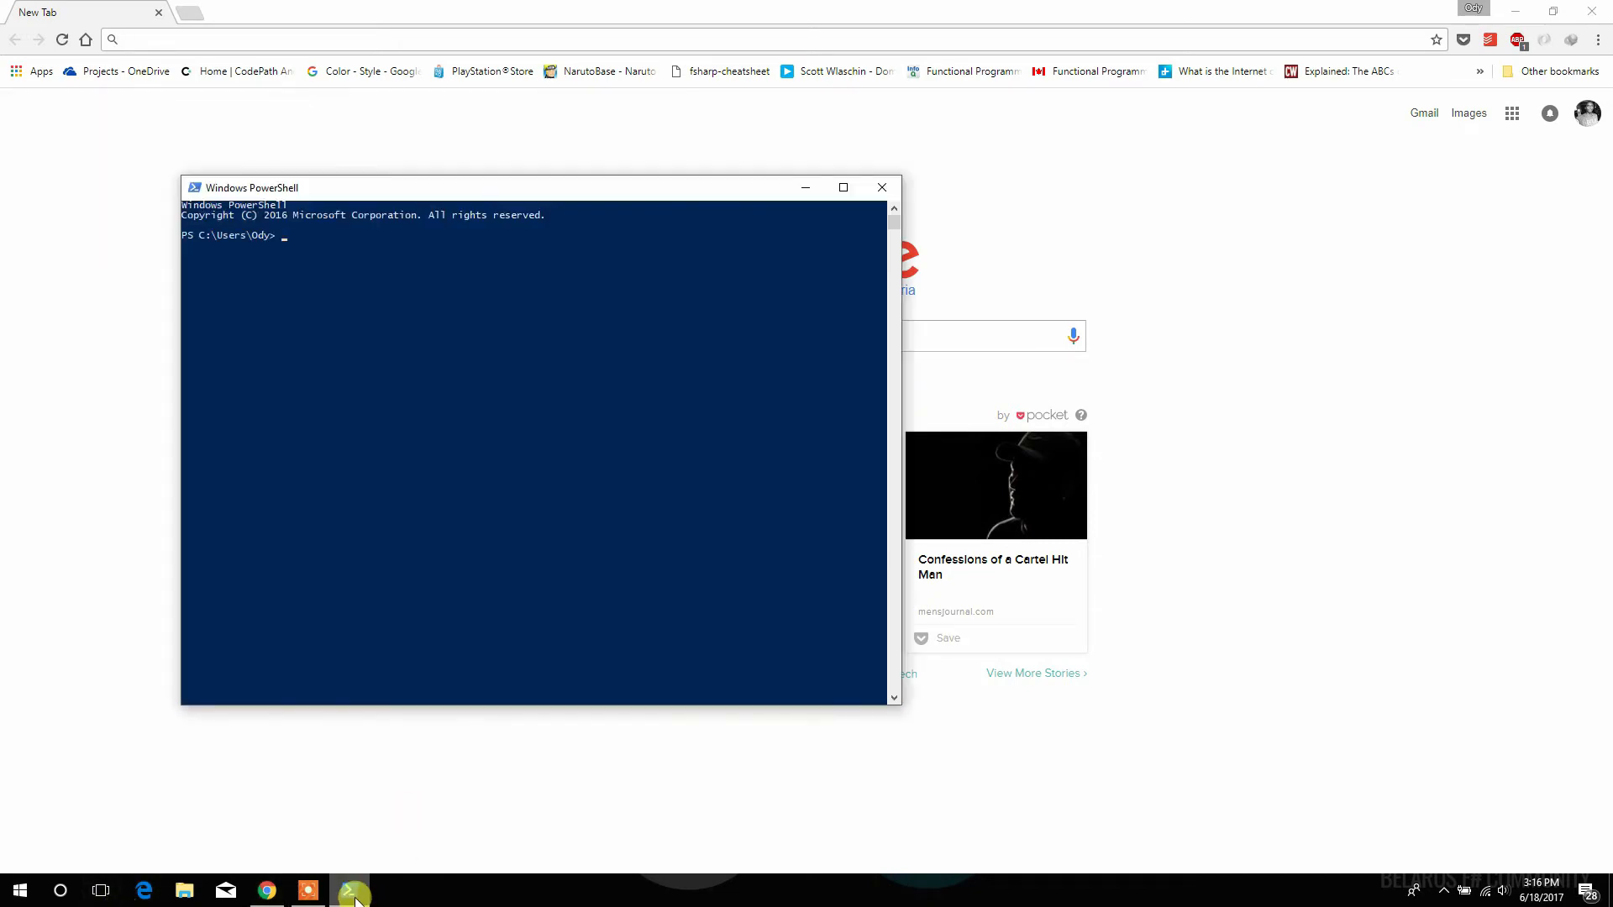
mouse_move(415, 399)
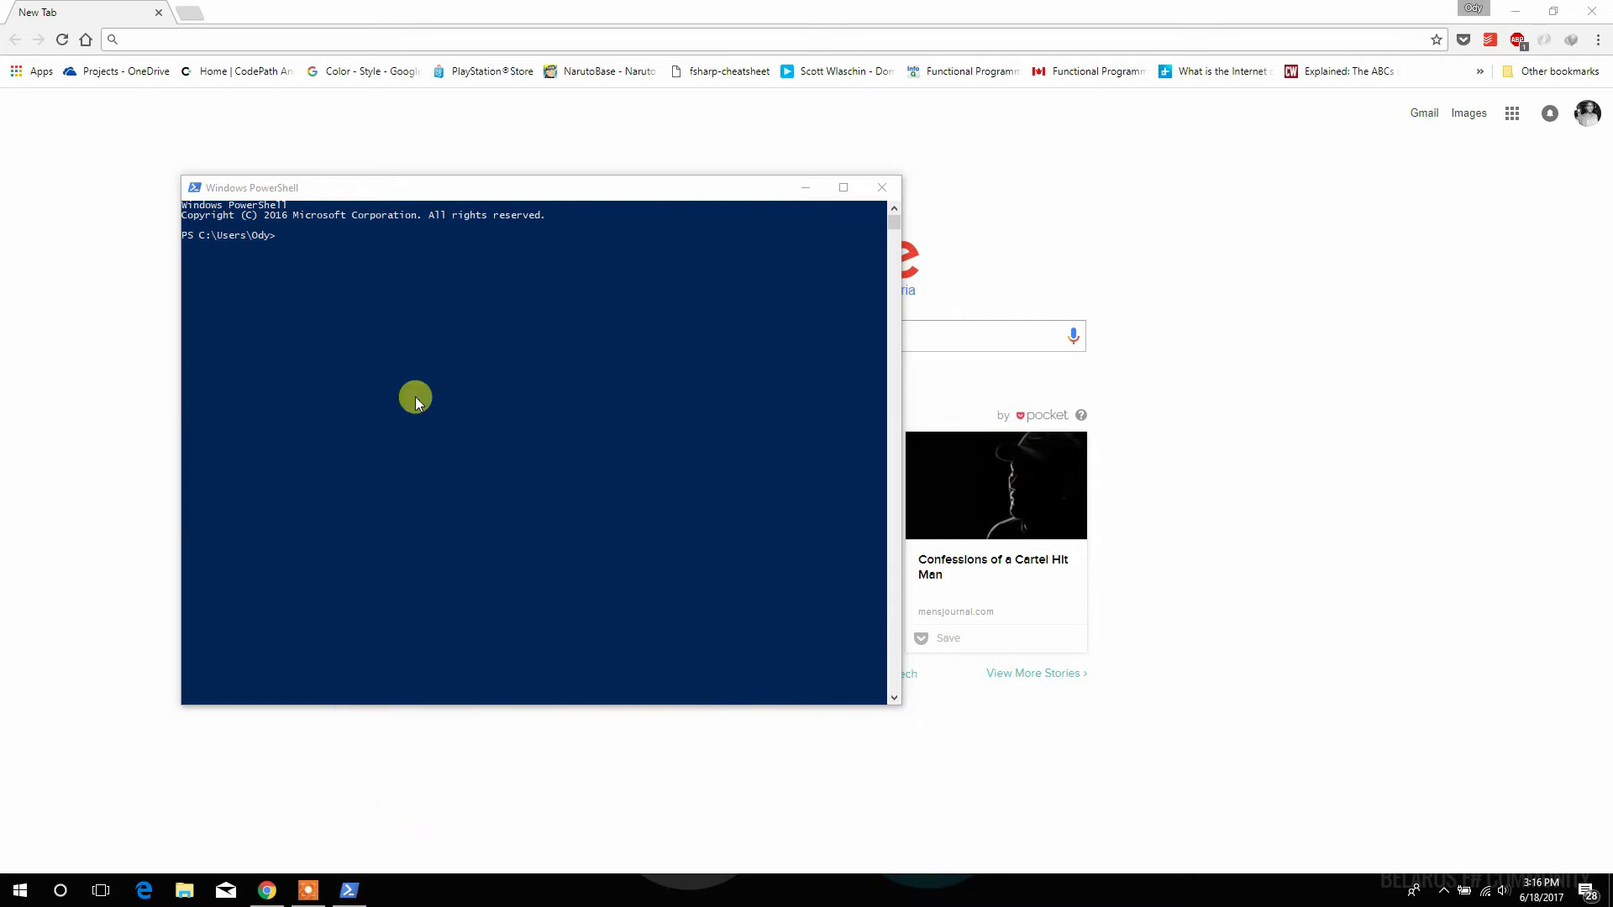
In console Properties, choose Consolas at size 14, check the Layout window size, and apply.
right_click(247, 187)
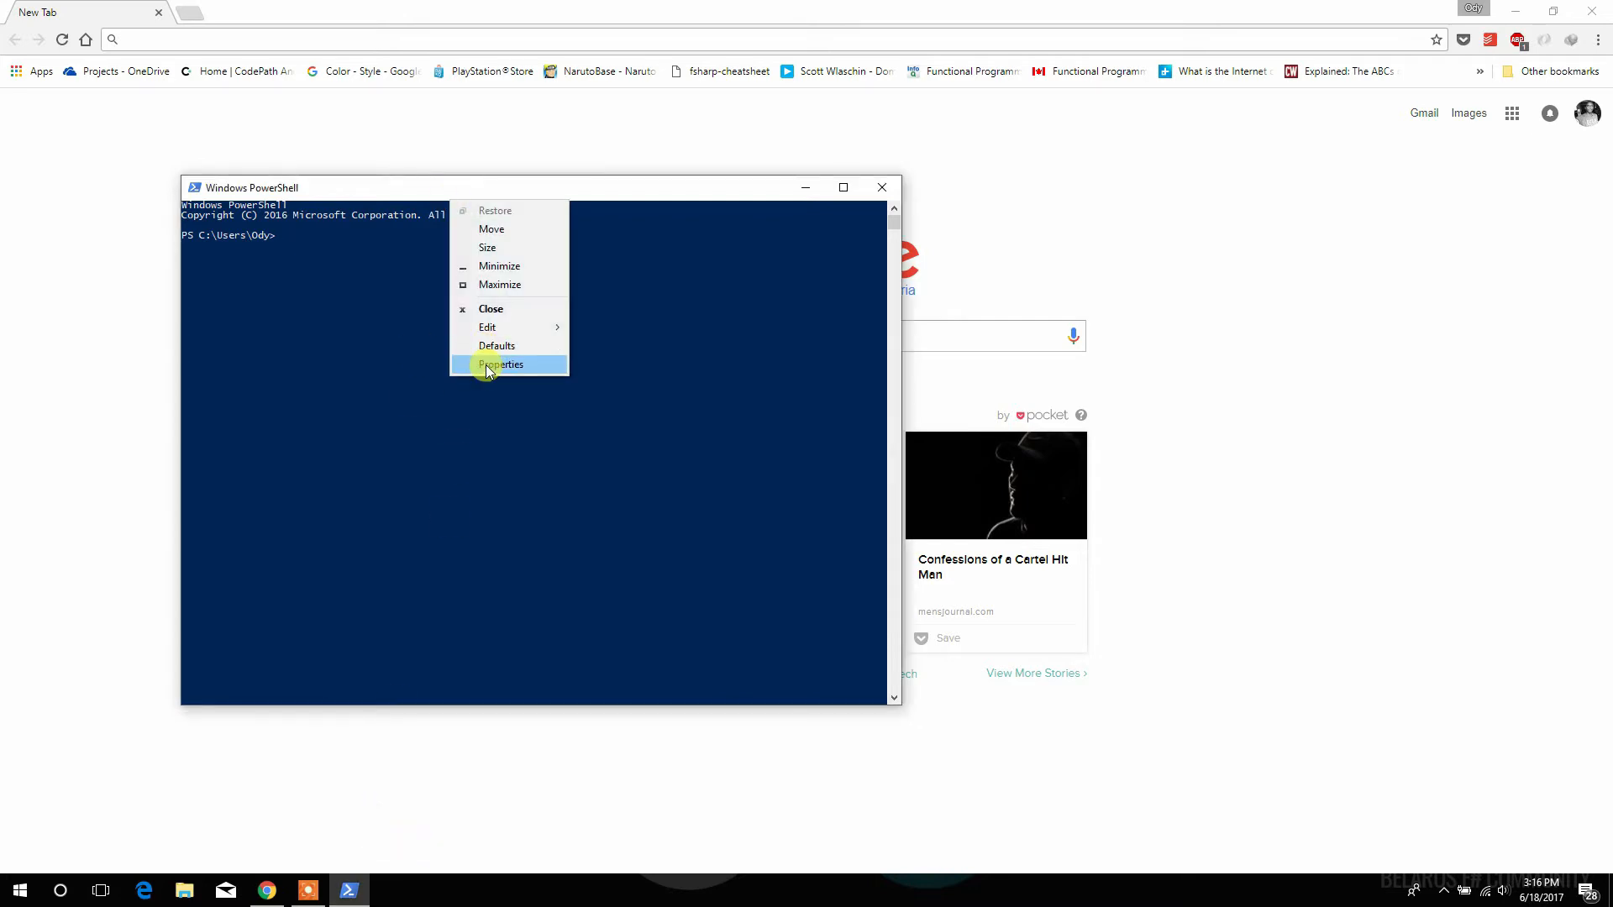
left_click(501, 365)
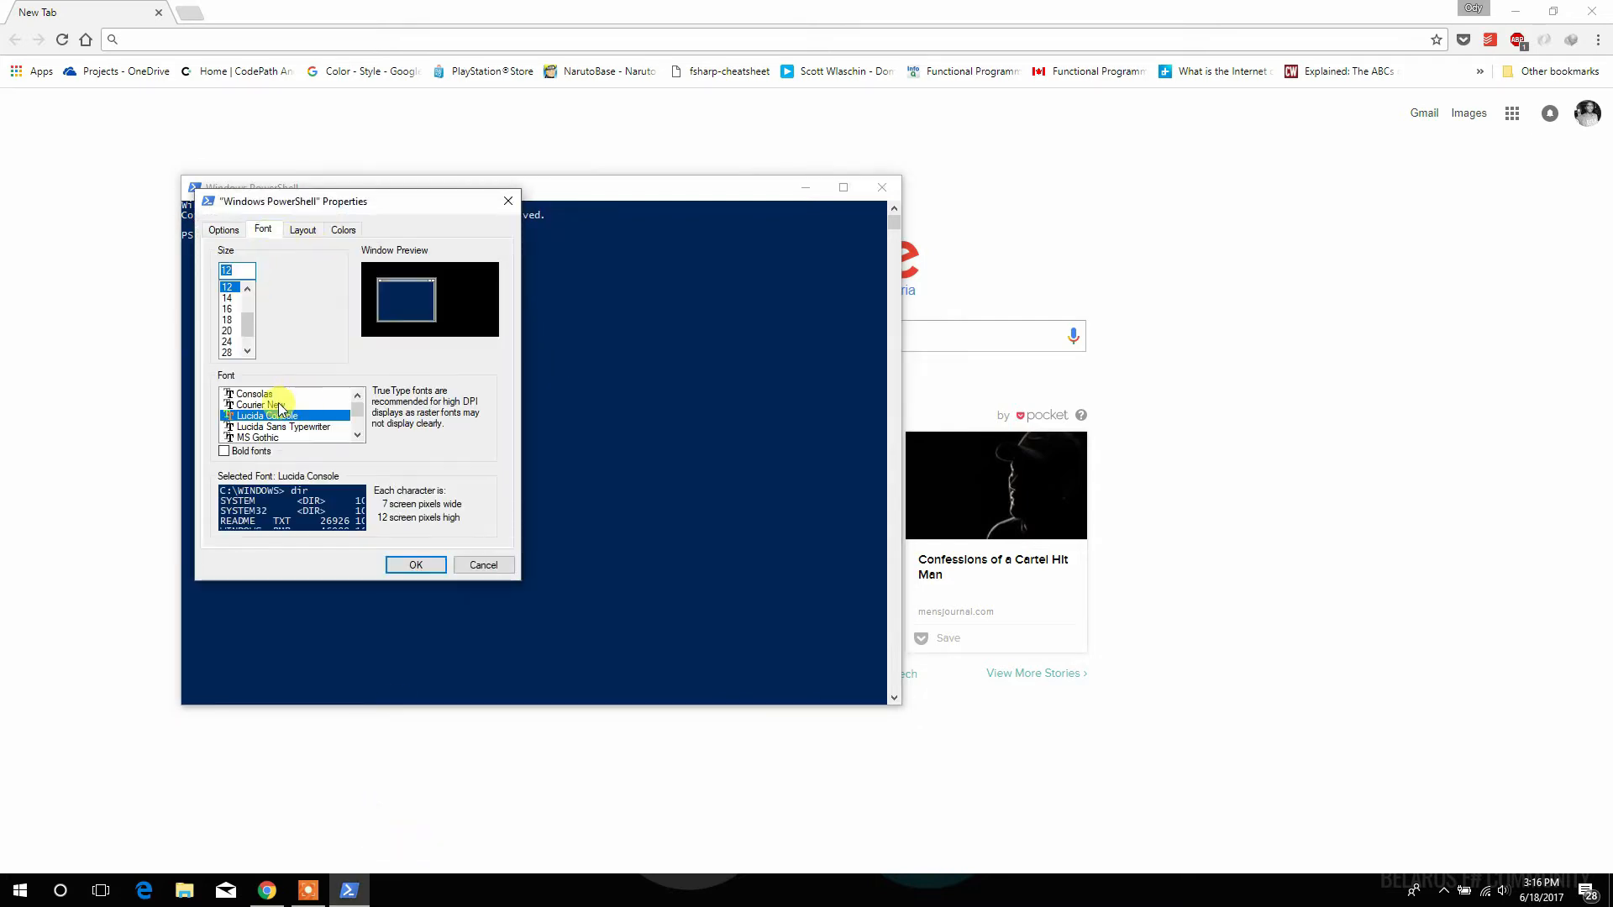
left_click(251, 393)
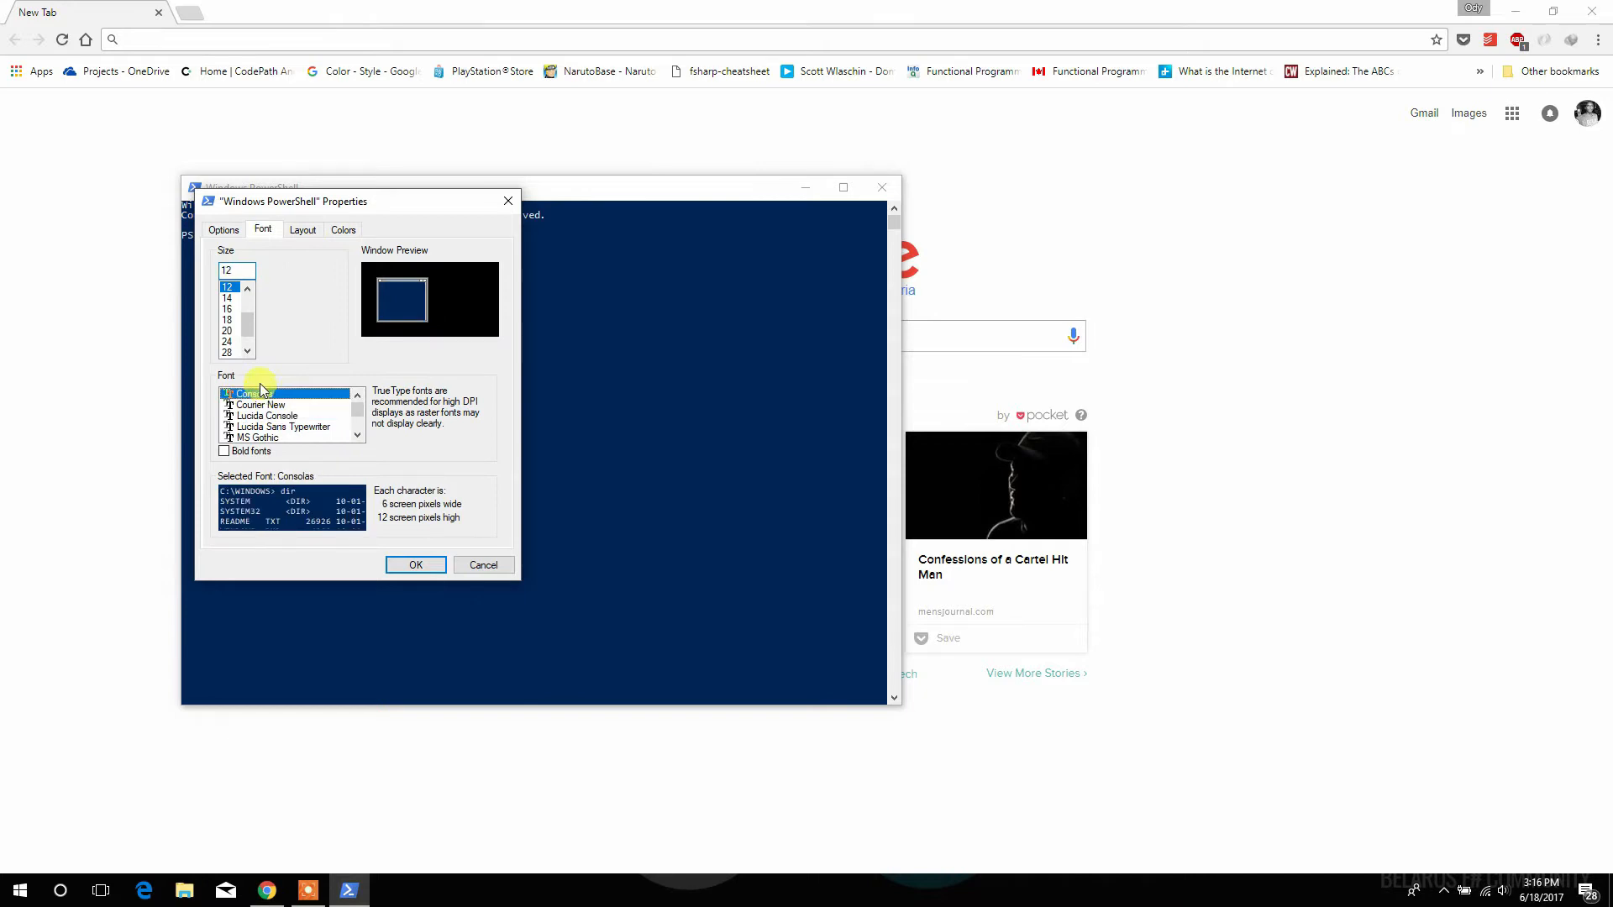
left_click(248, 287)
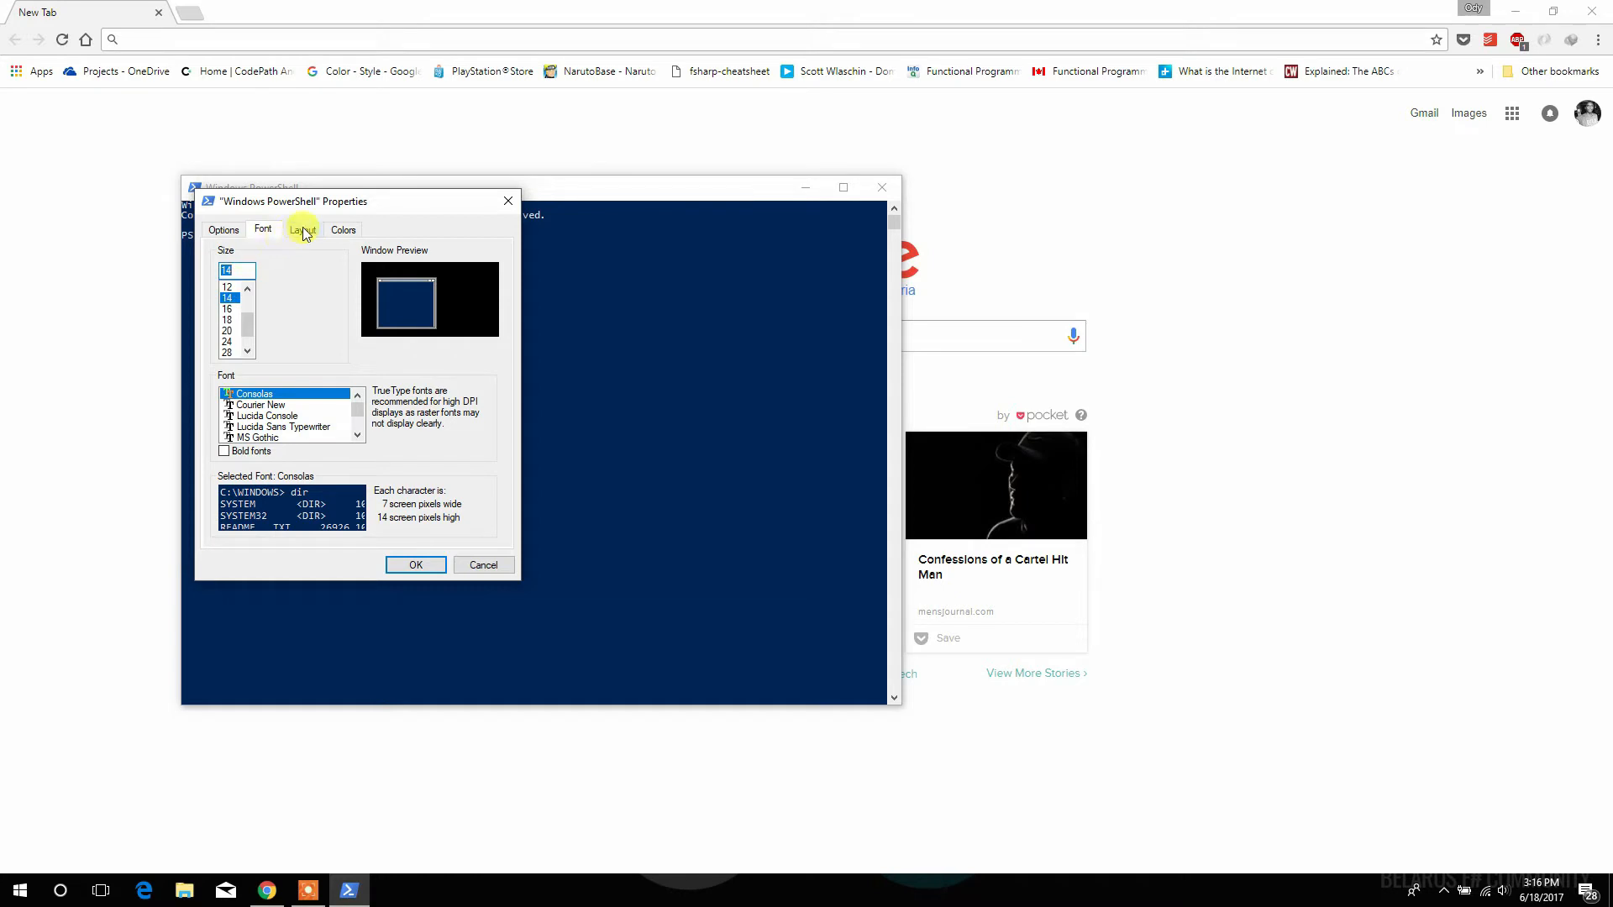
left_click(302, 228)
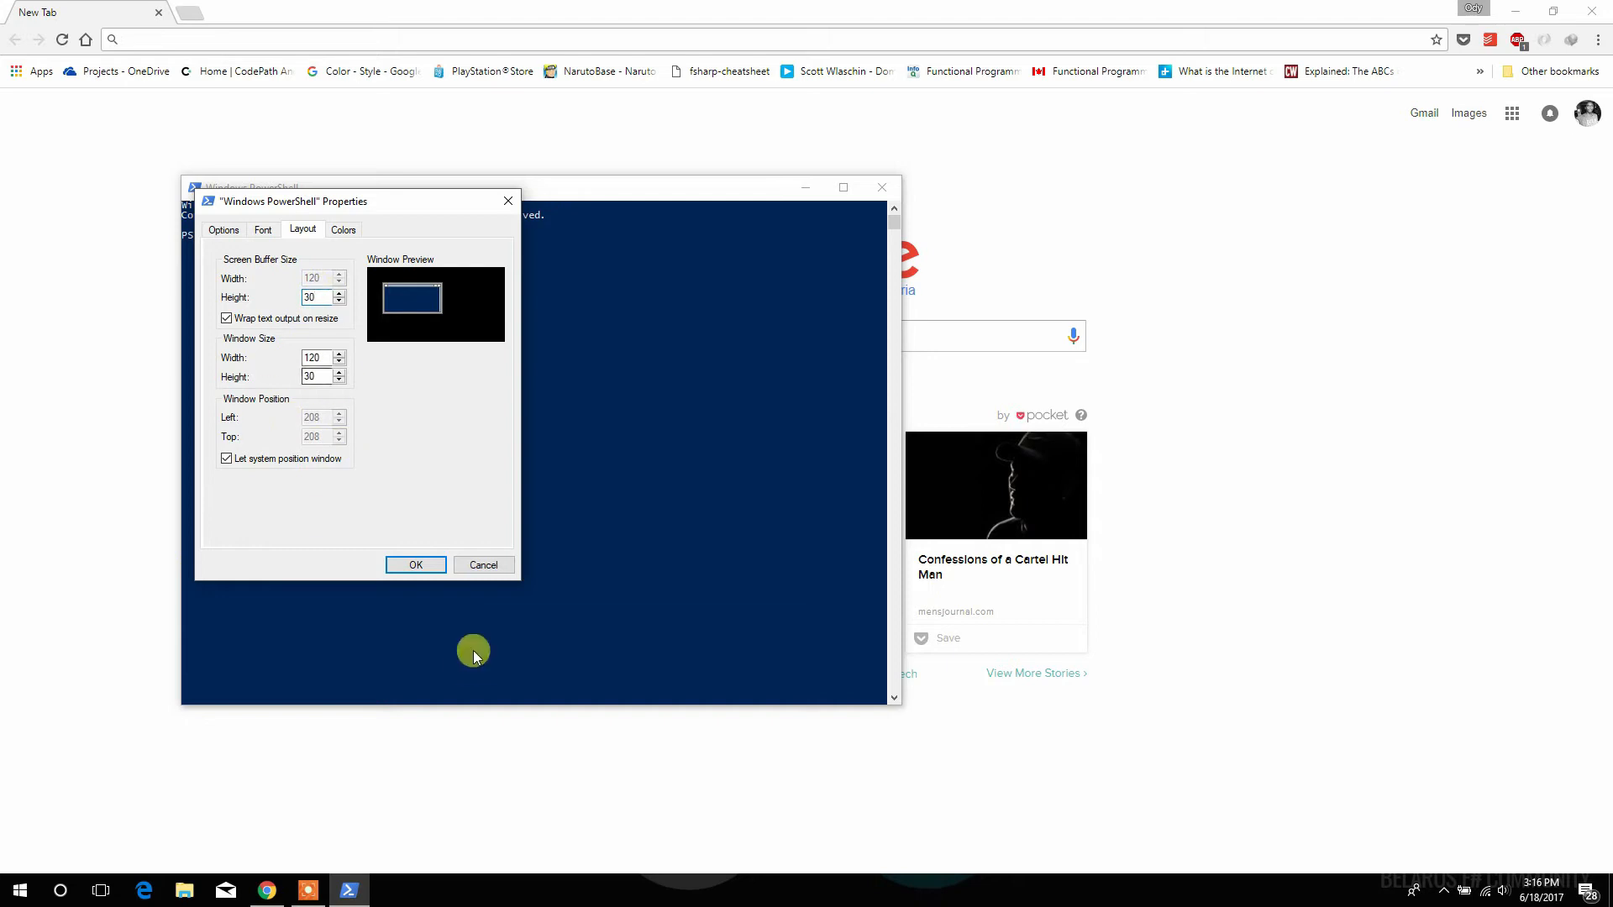
left_click(415, 565)
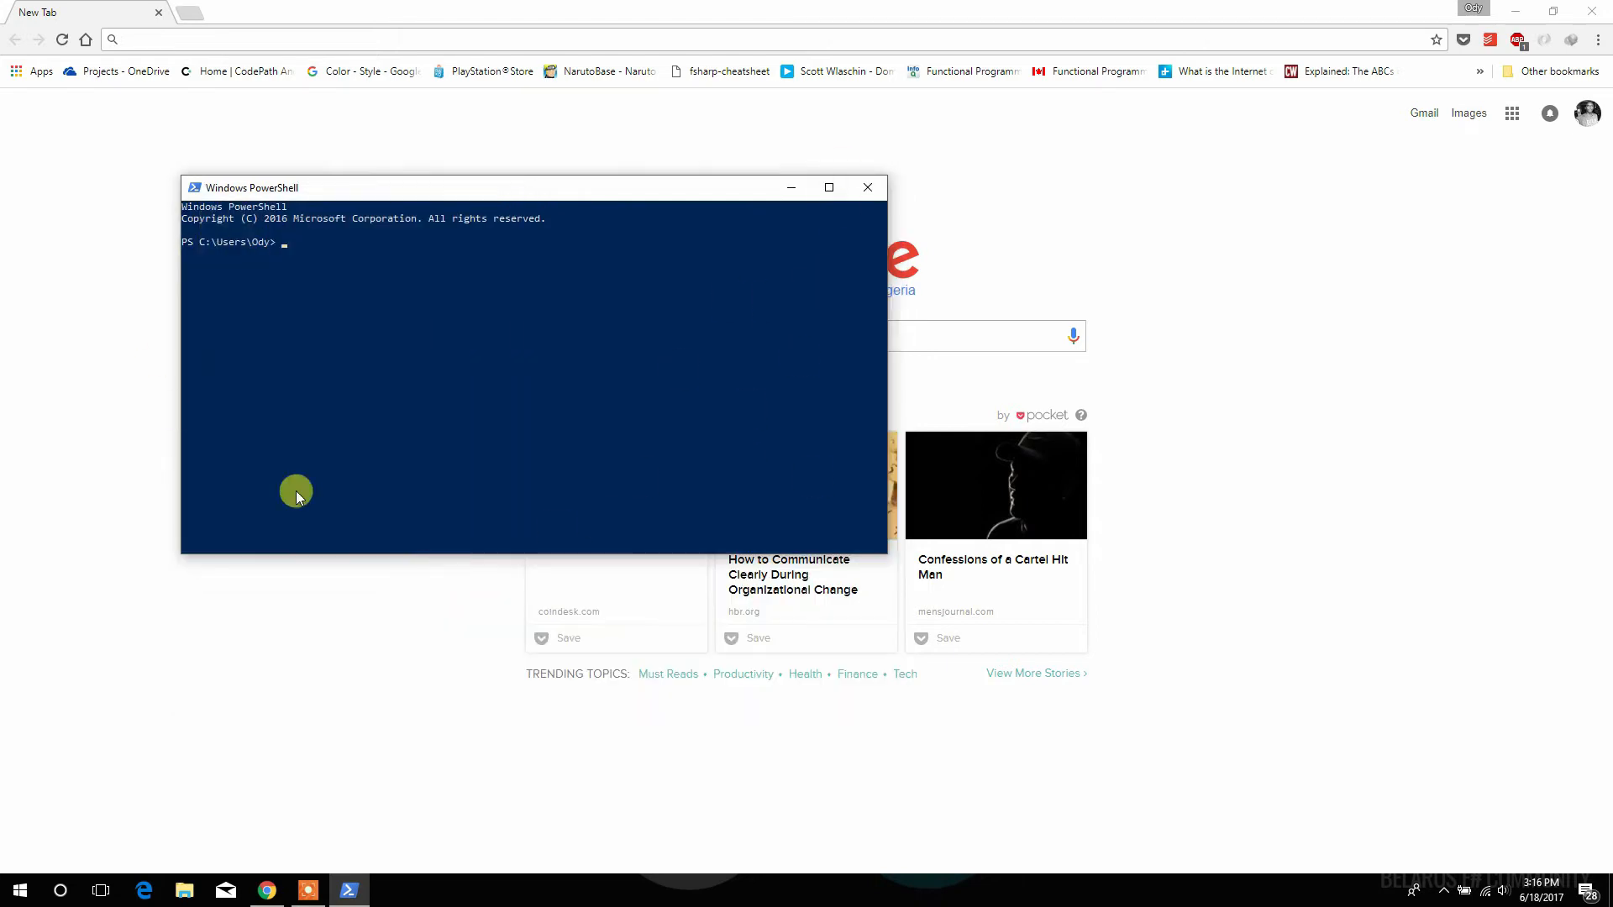
In console Properties Colors, make the screen background black and apply it.
right_click(299, 187)
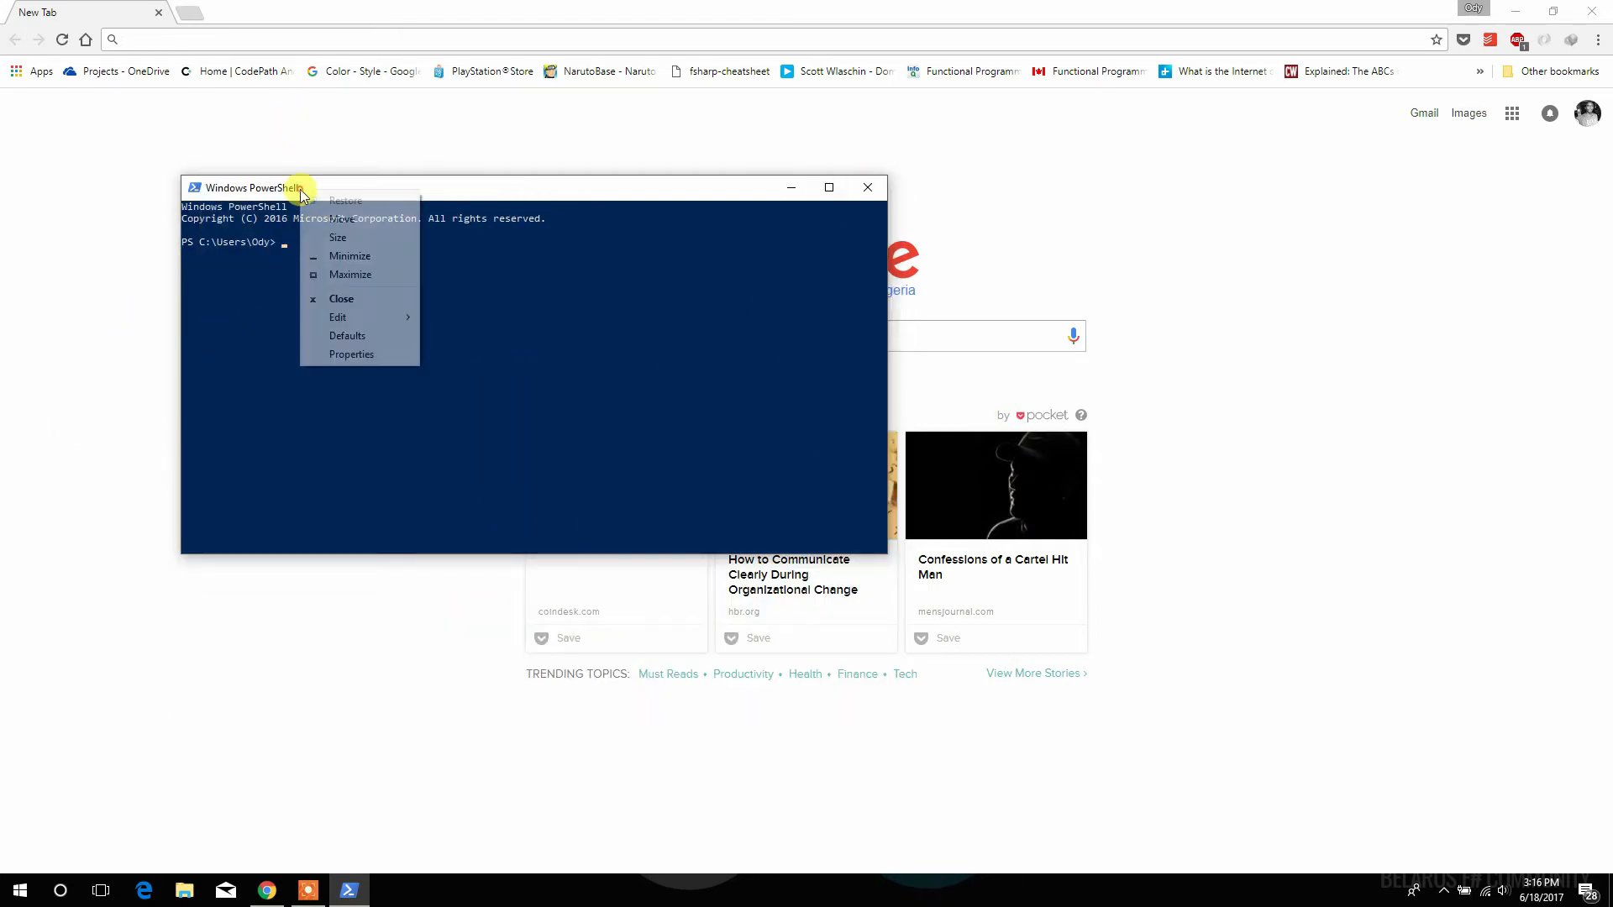
left_click(351, 354)
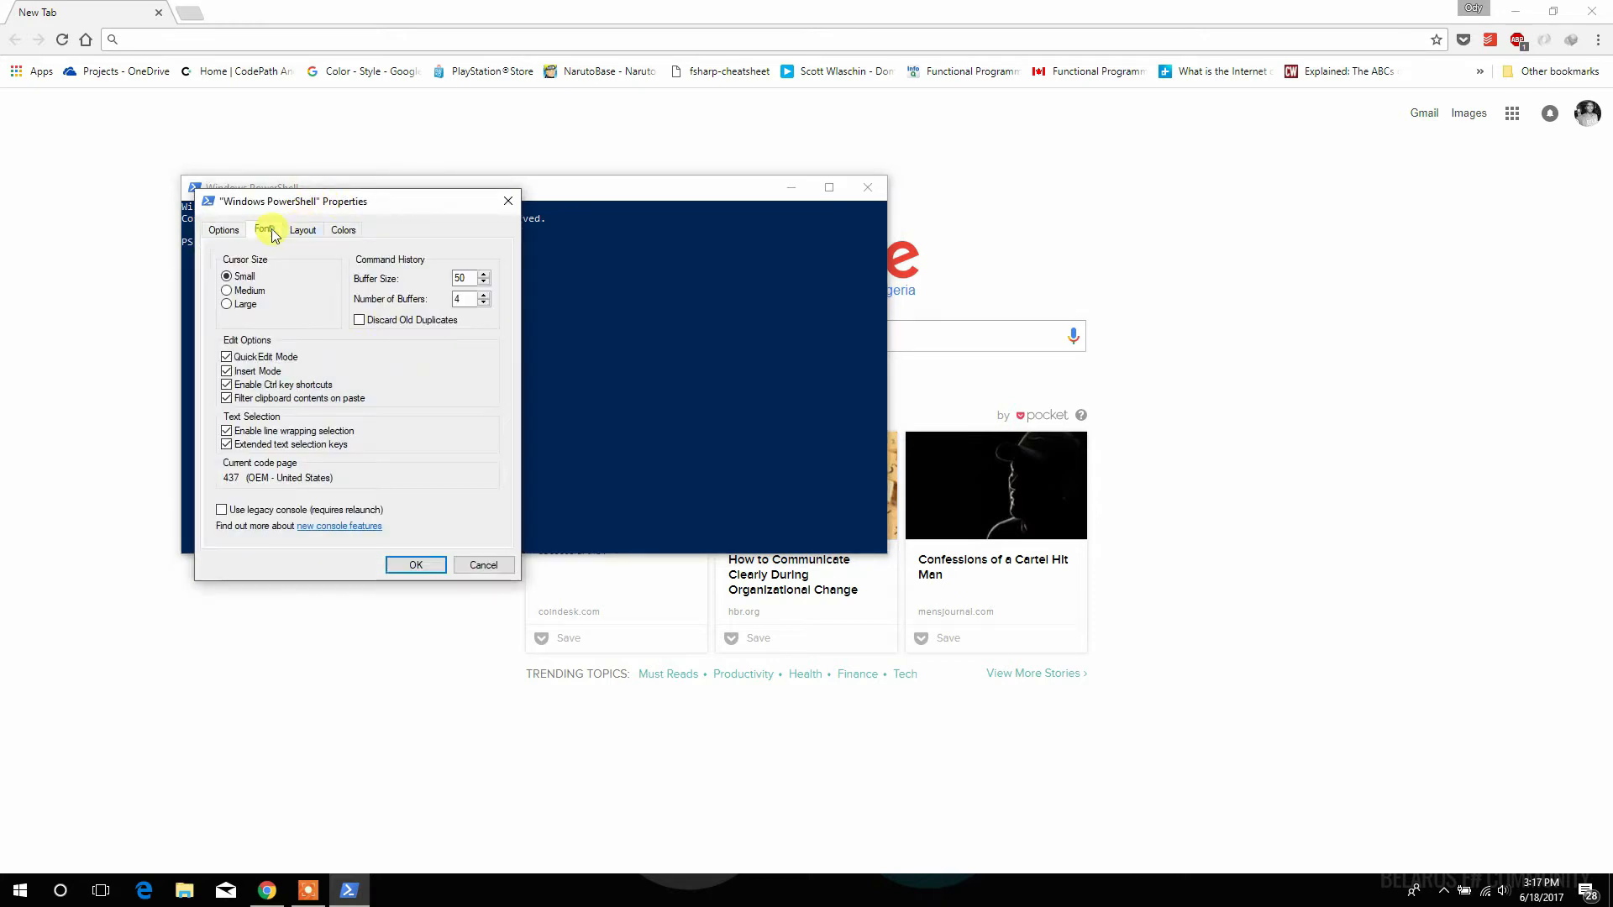
left_click(264, 230)
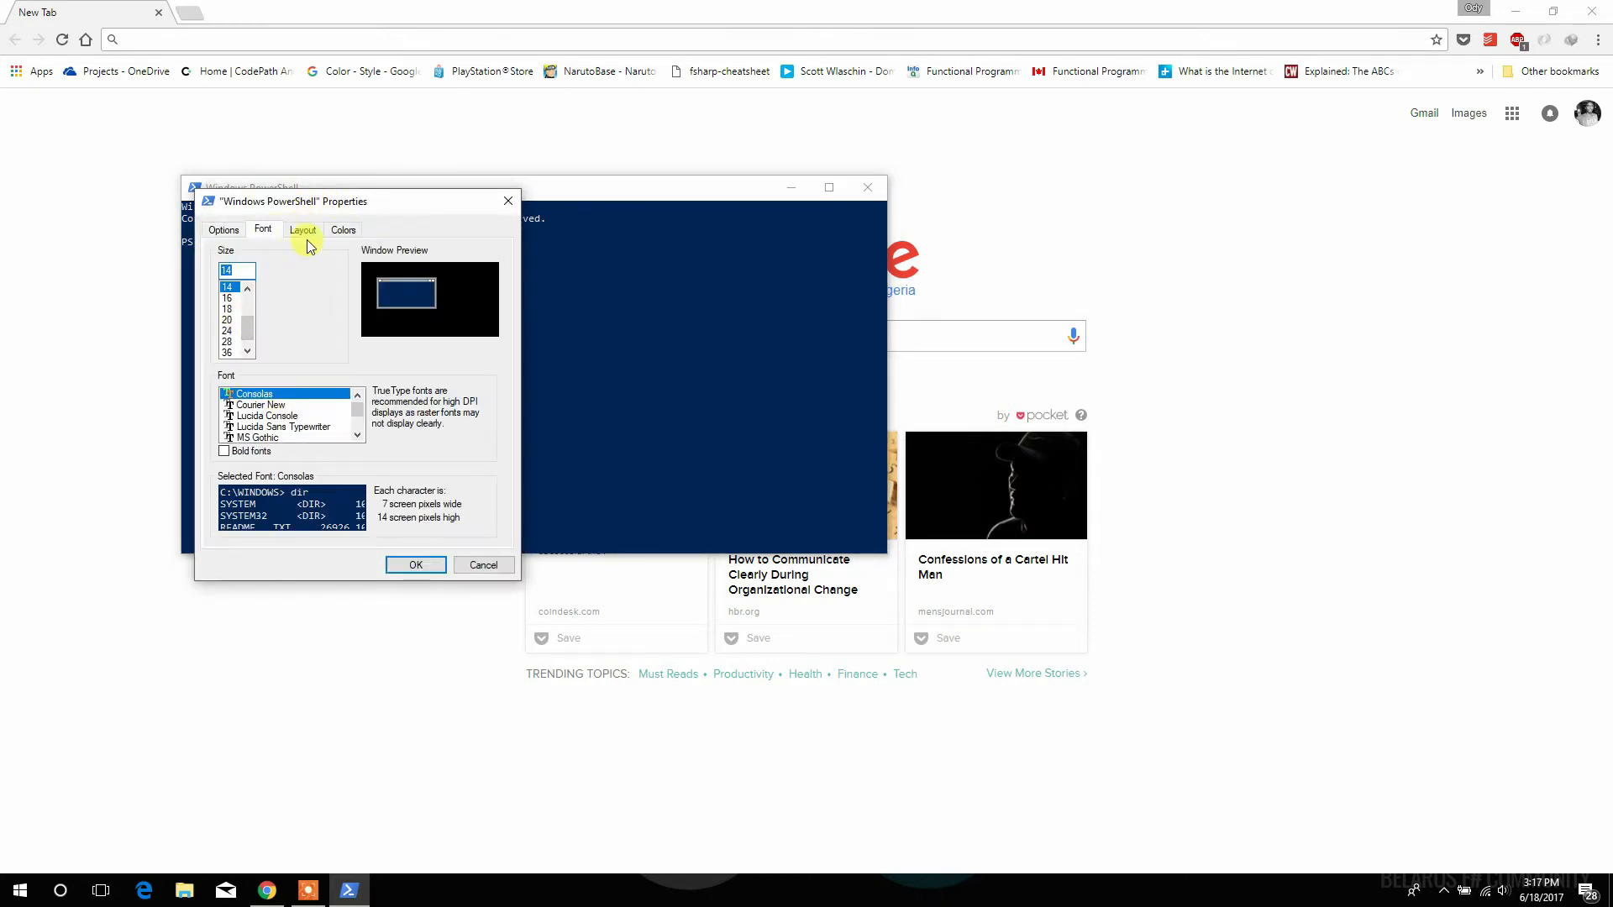
left_click(343, 231)
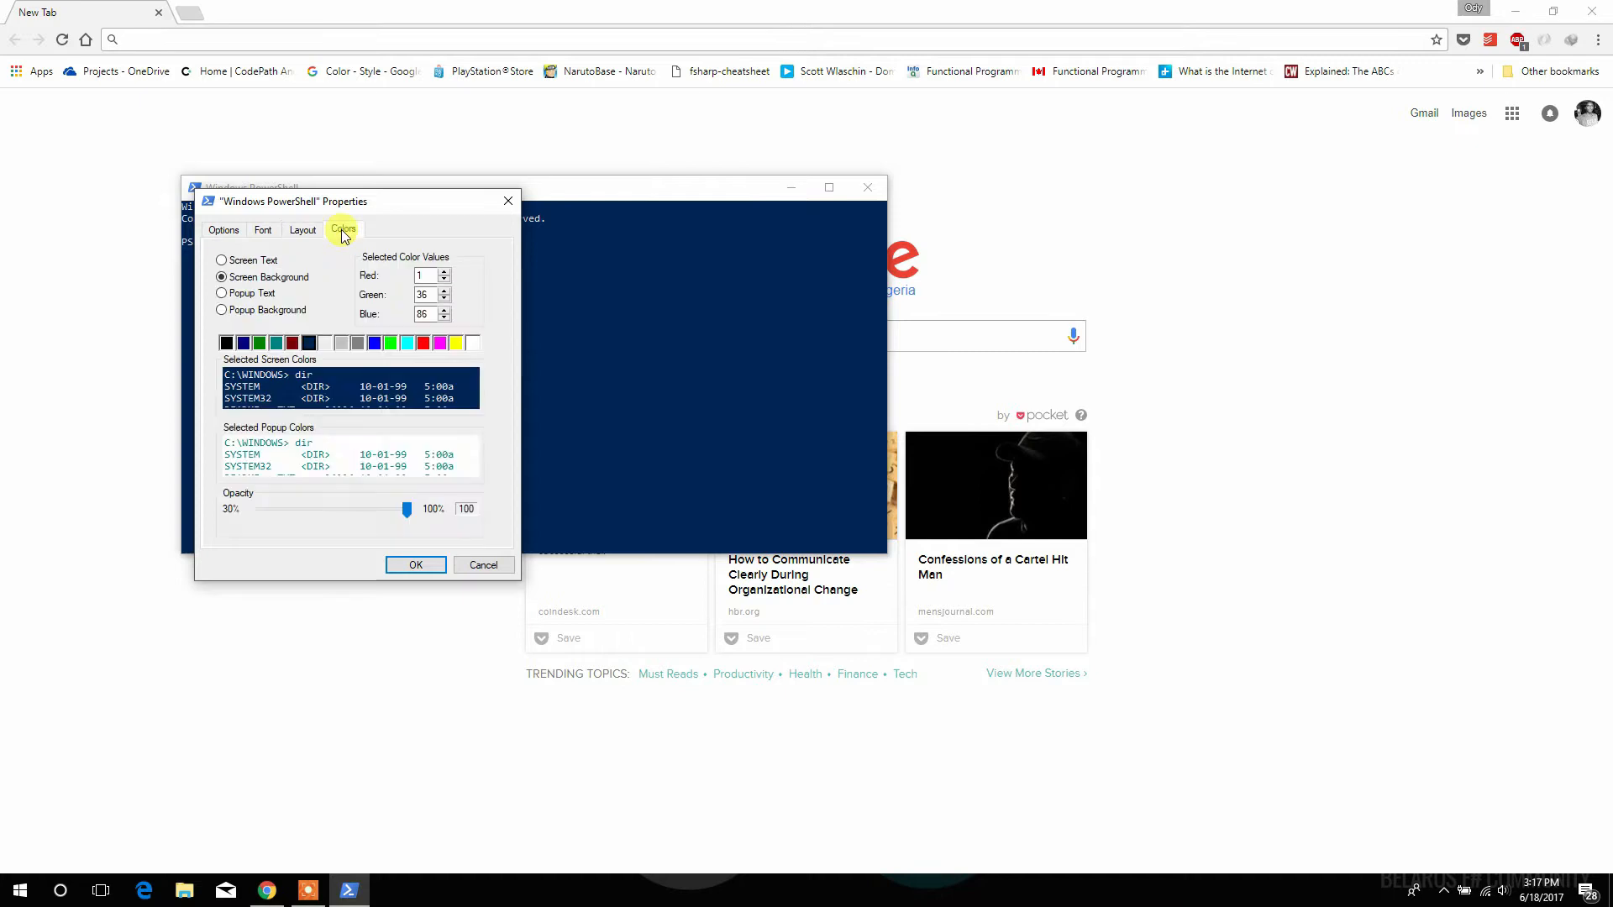
left_click(225, 343)
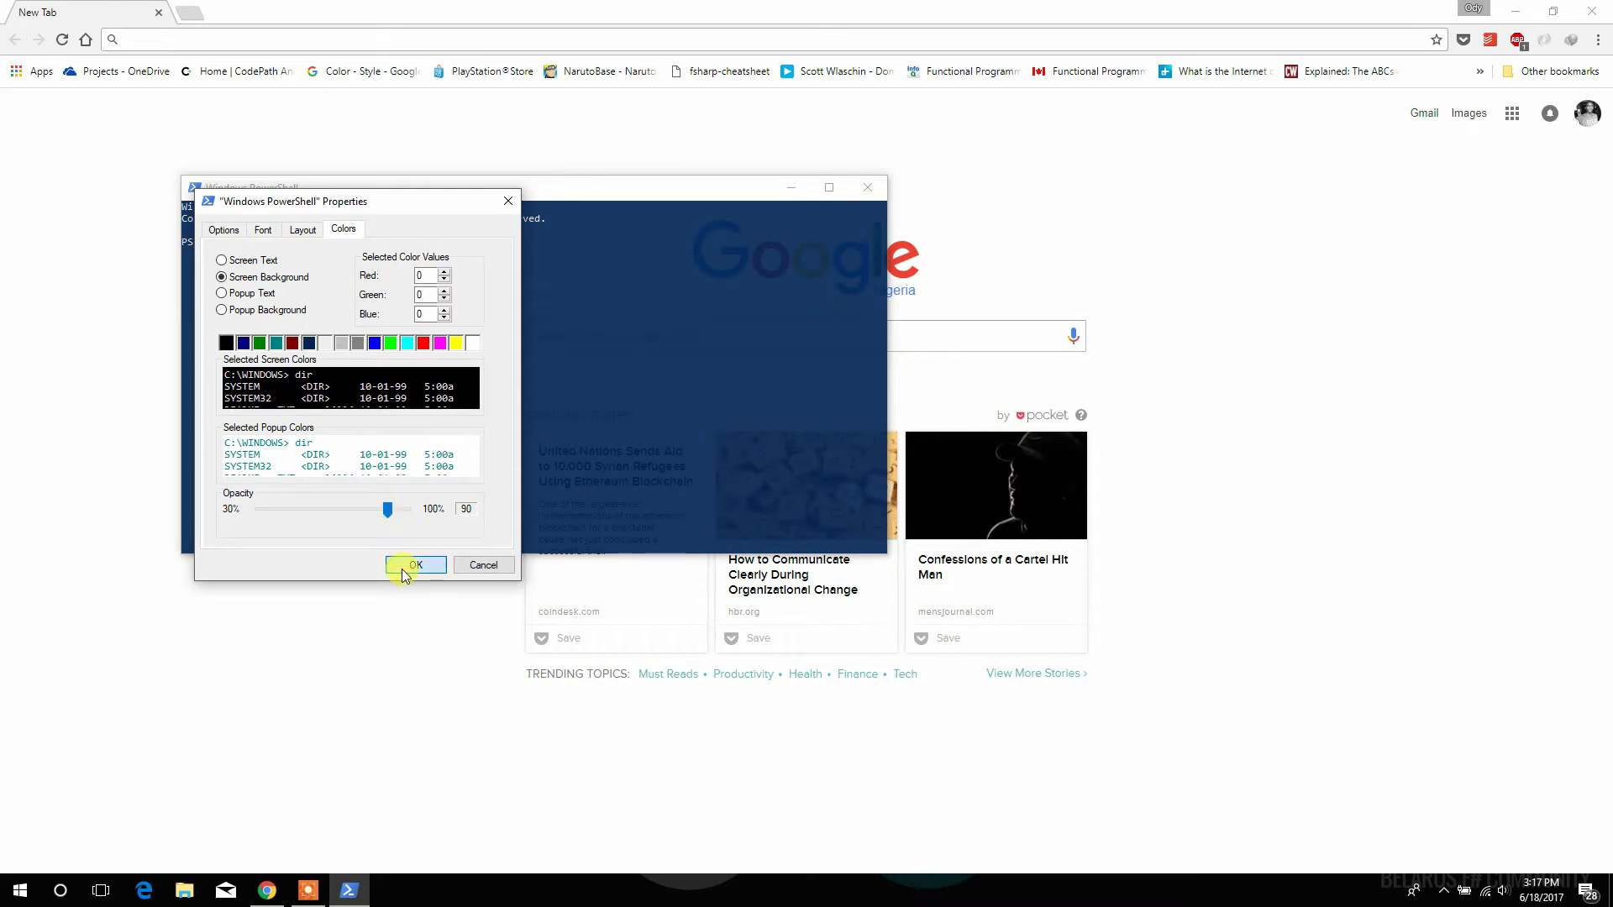
left_click(415, 565)
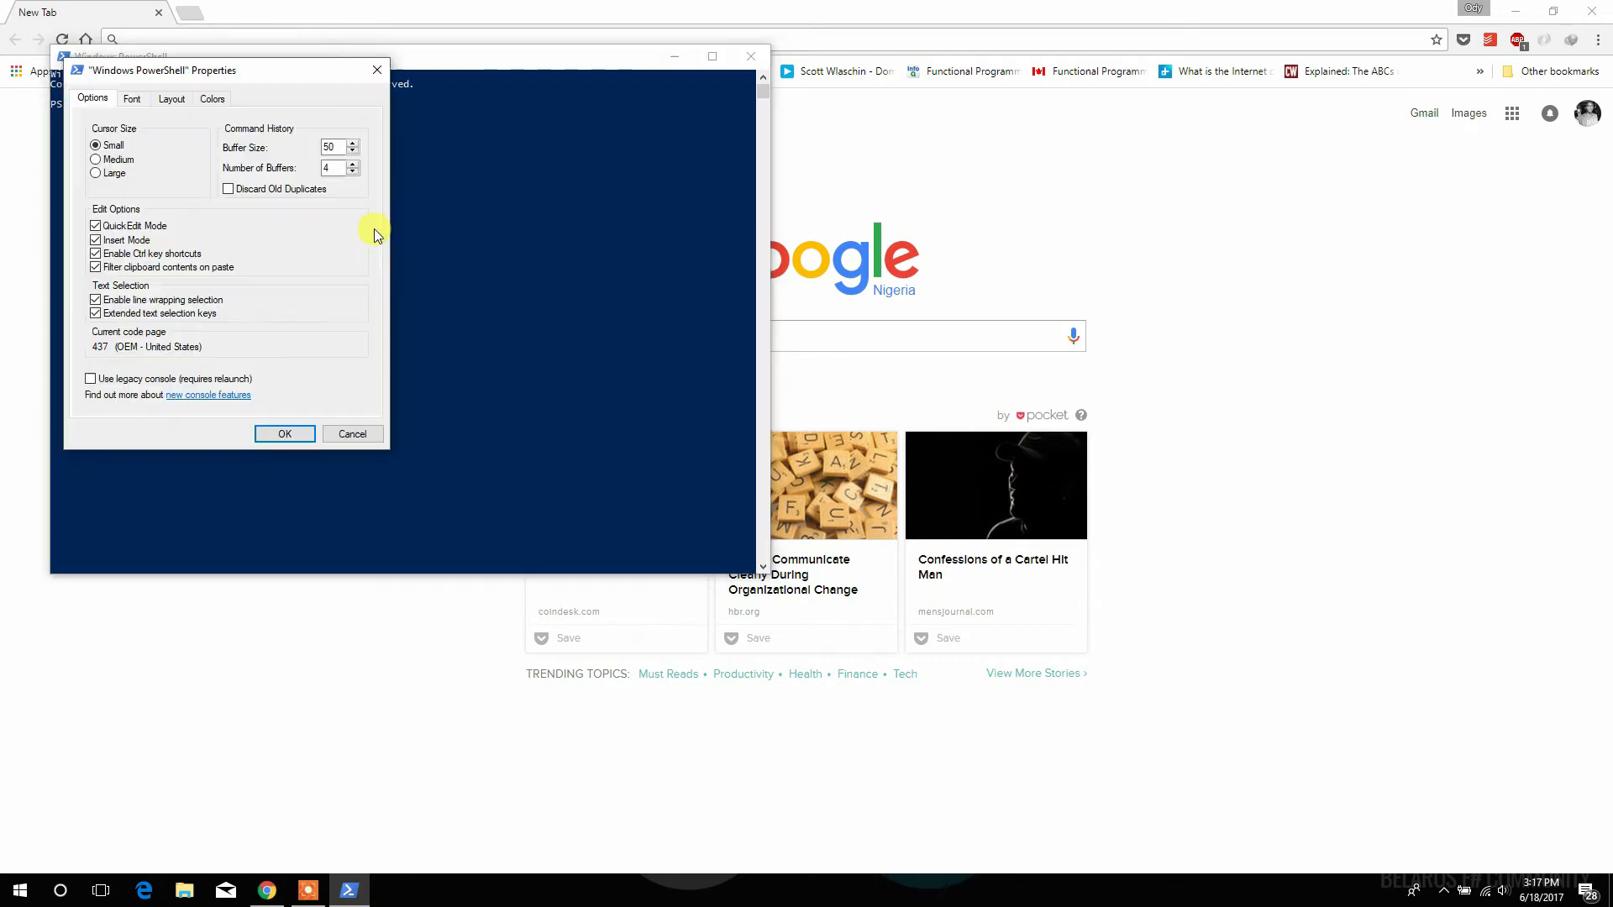
Review the Layout size, return to Colors and adjust the window transparency toward 90%.
left_click(171, 97)
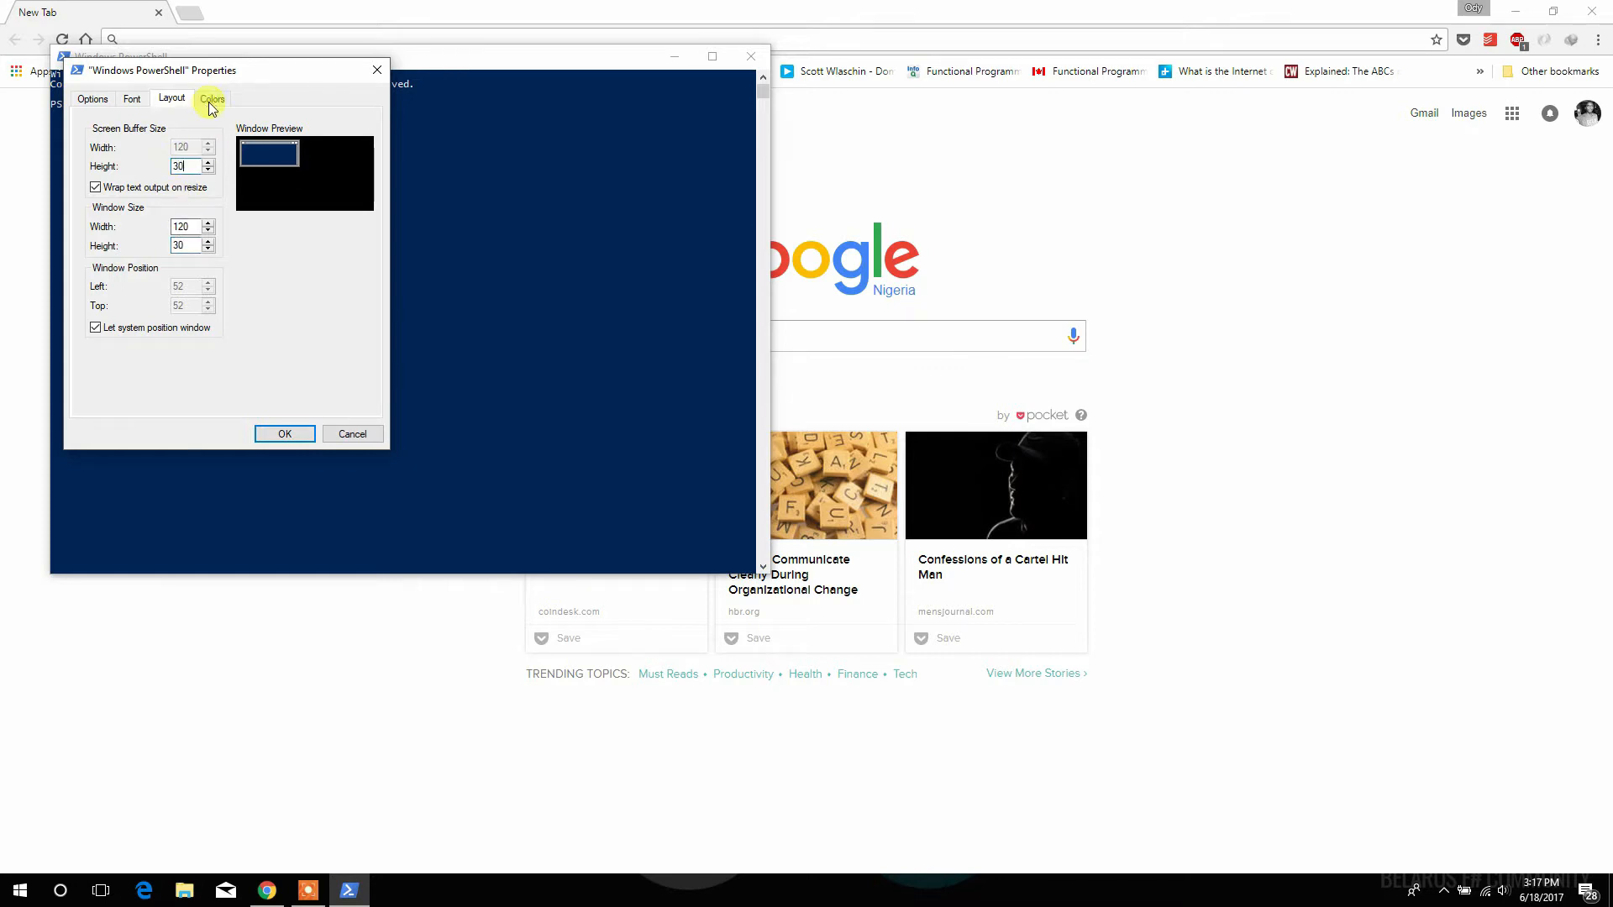
left_click(212, 97)
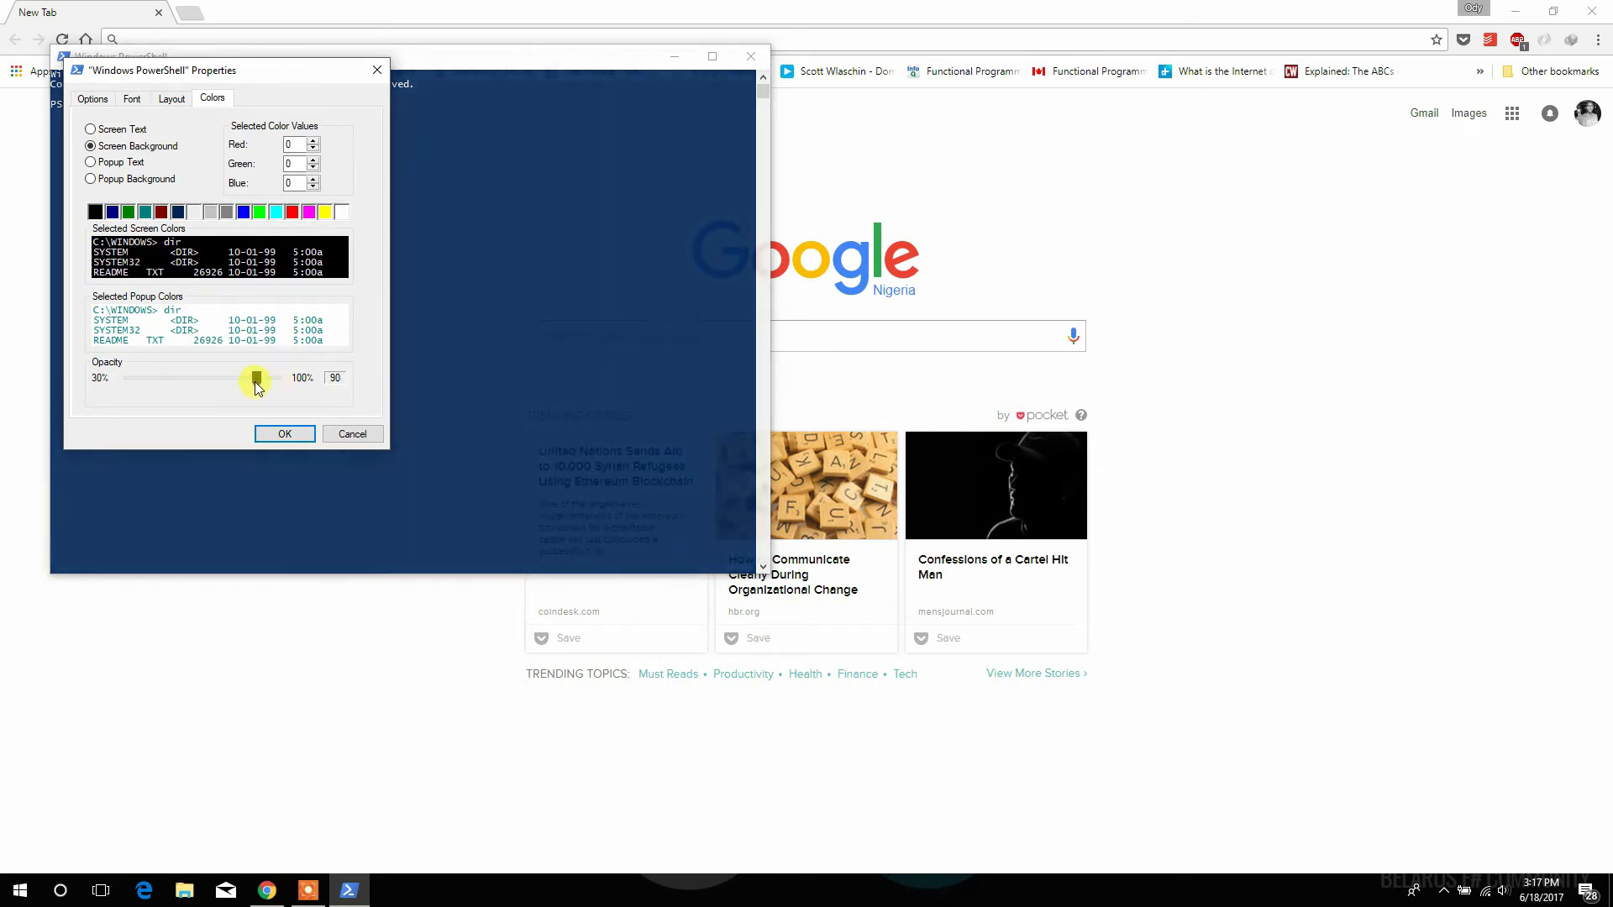
left_click(286, 433)
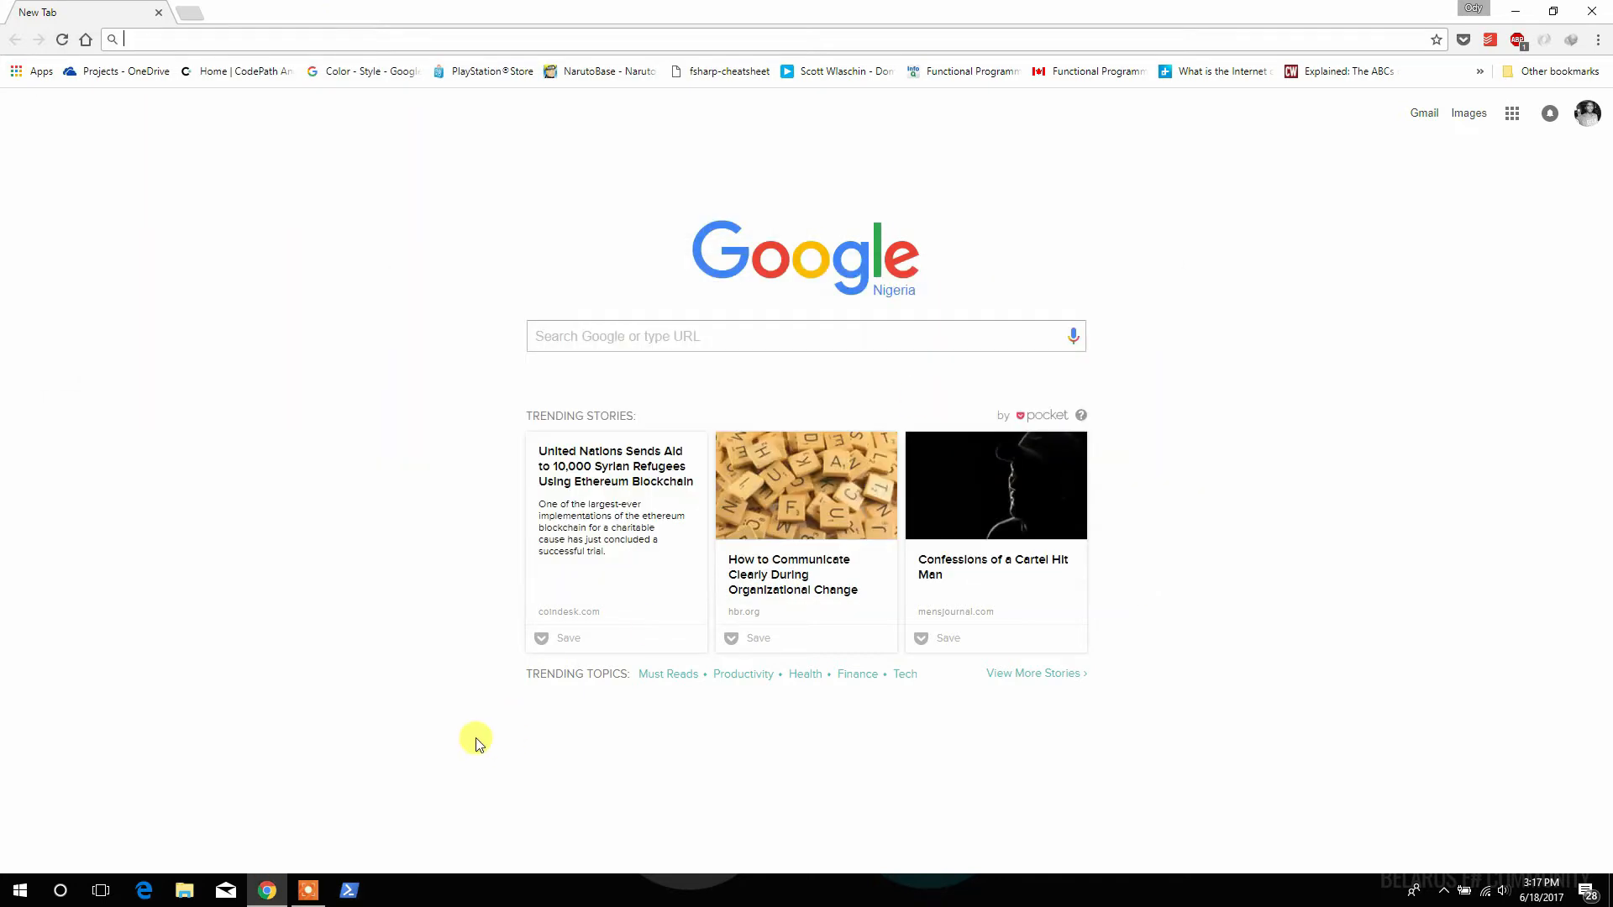
Bring the PowerShell console back up via Task View and open its title-bar system menu.
left_click(106, 890)
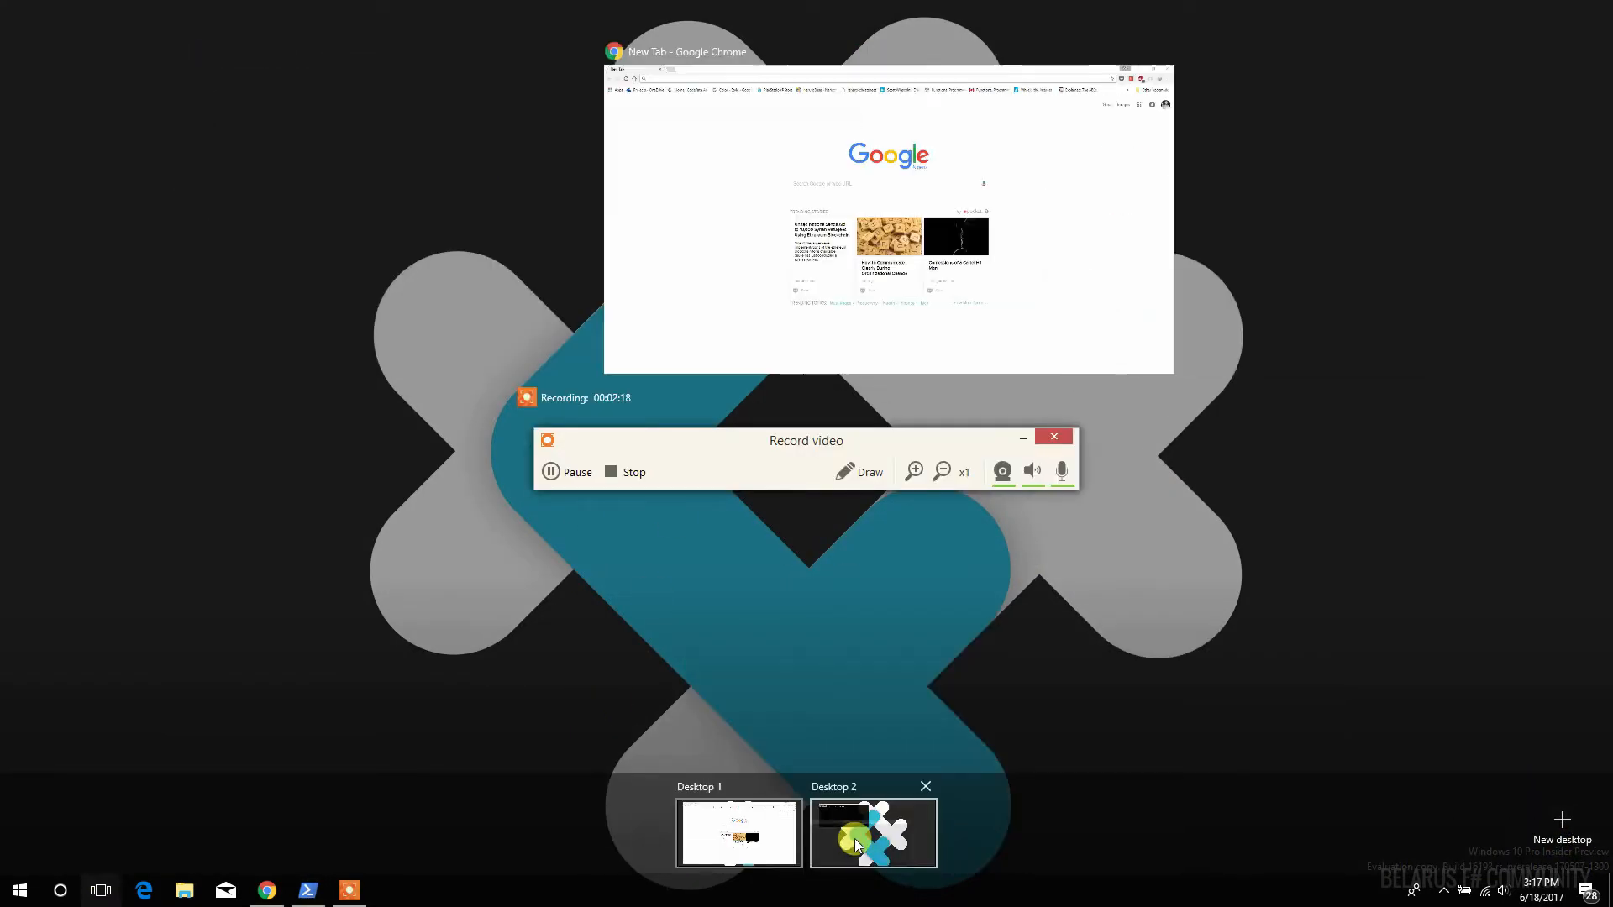
left_click(872, 833)
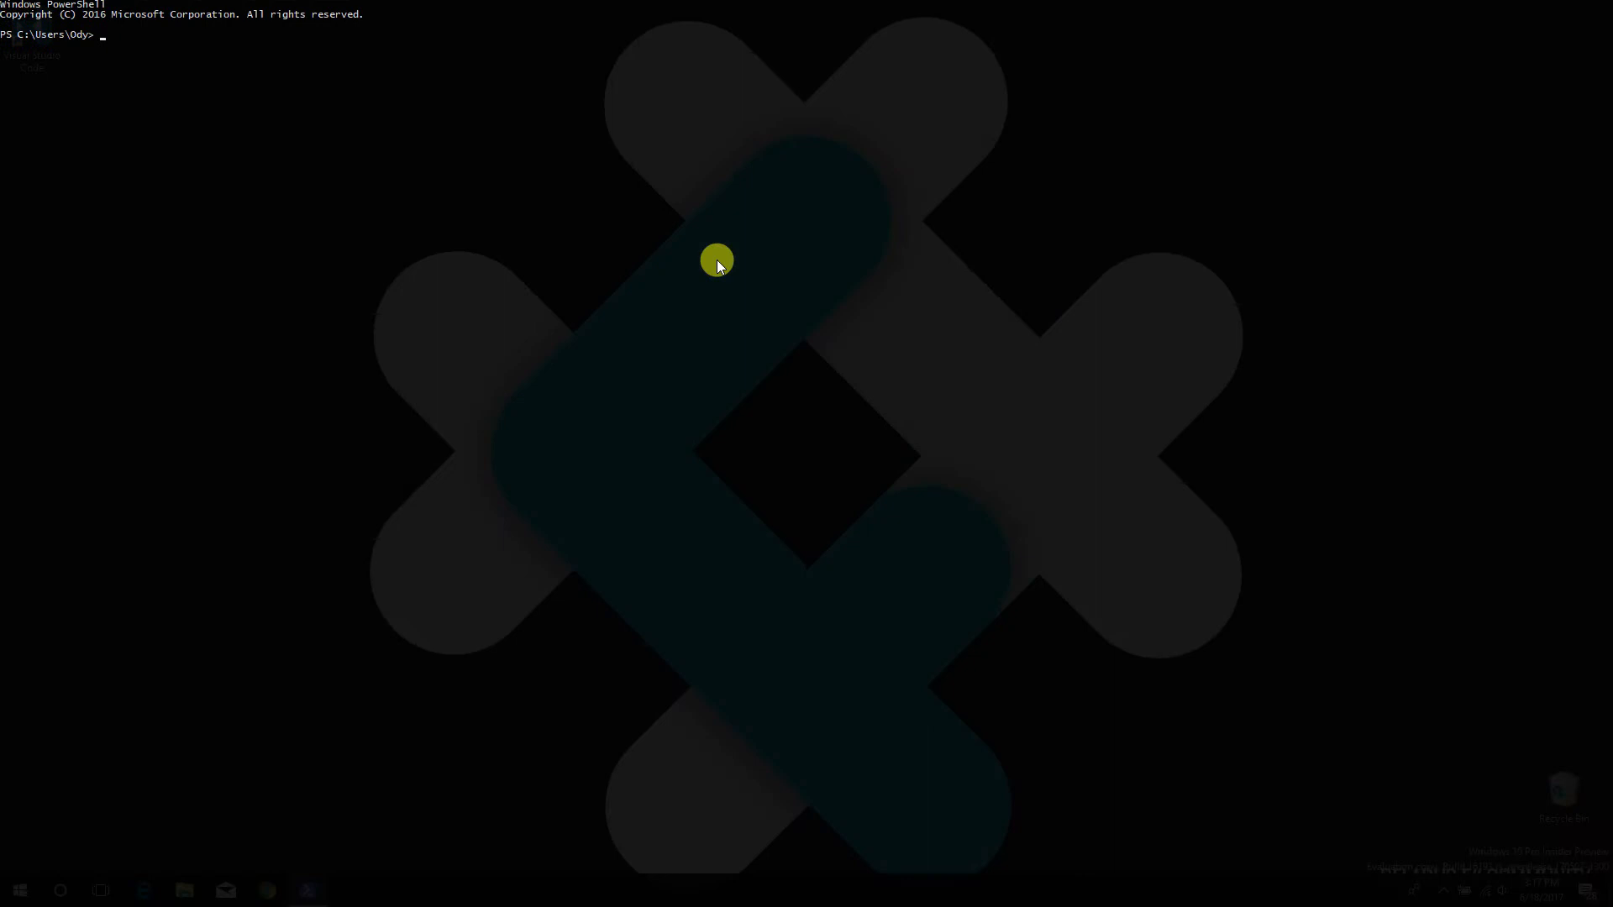
left_click(265, 890)
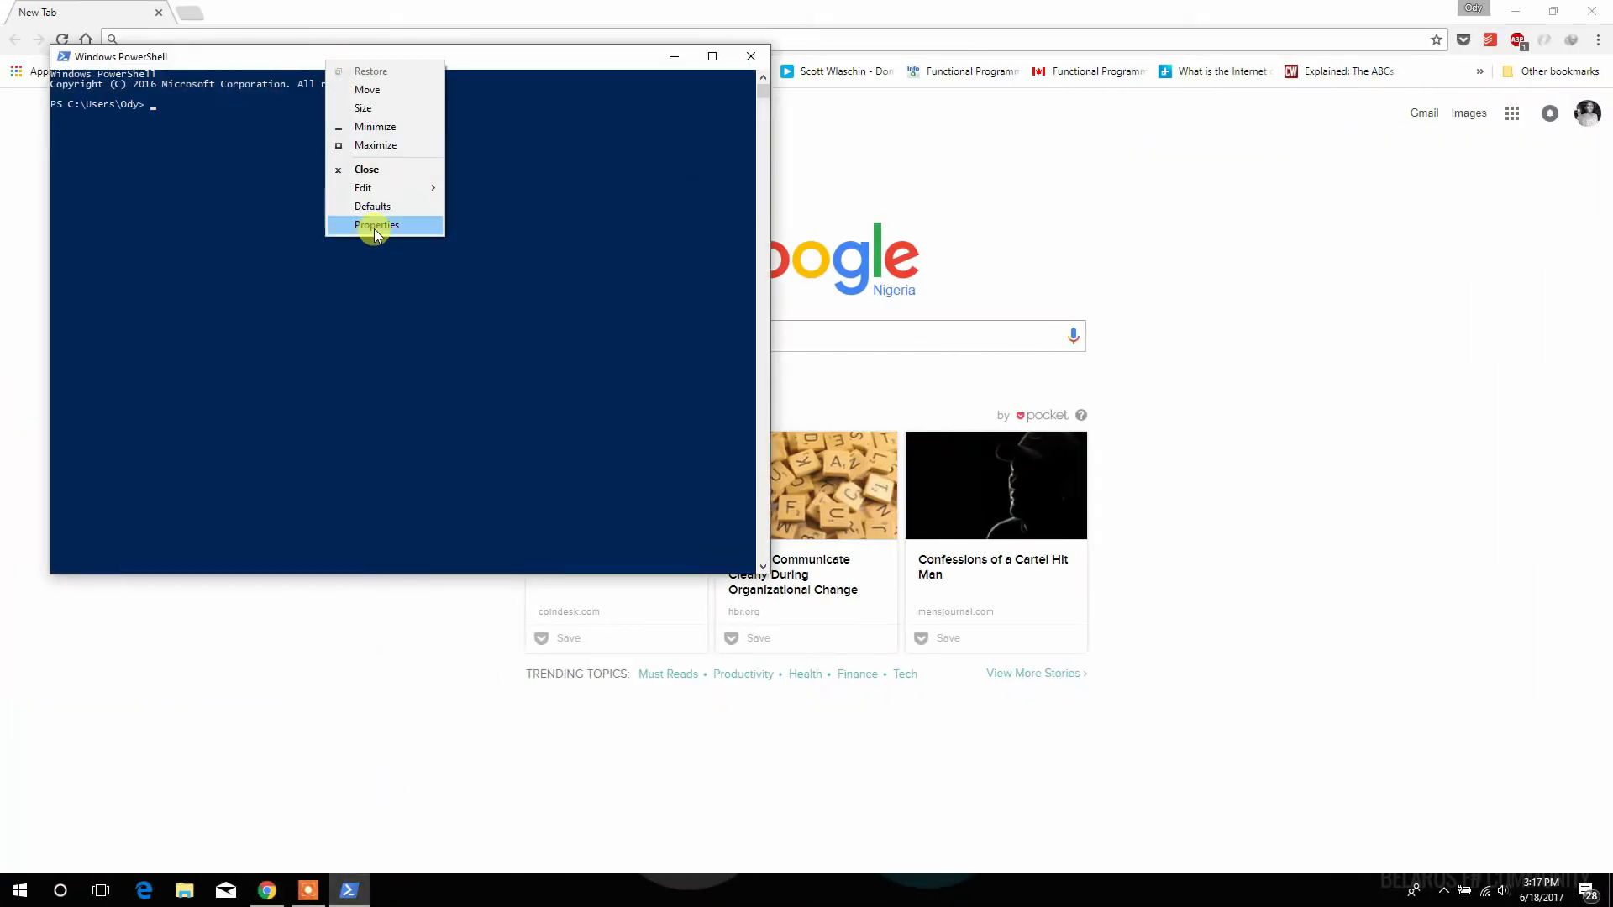
In Properties Colors, set a black screen background, lower opacity below 100, and confirm.
left_click(376, 223)
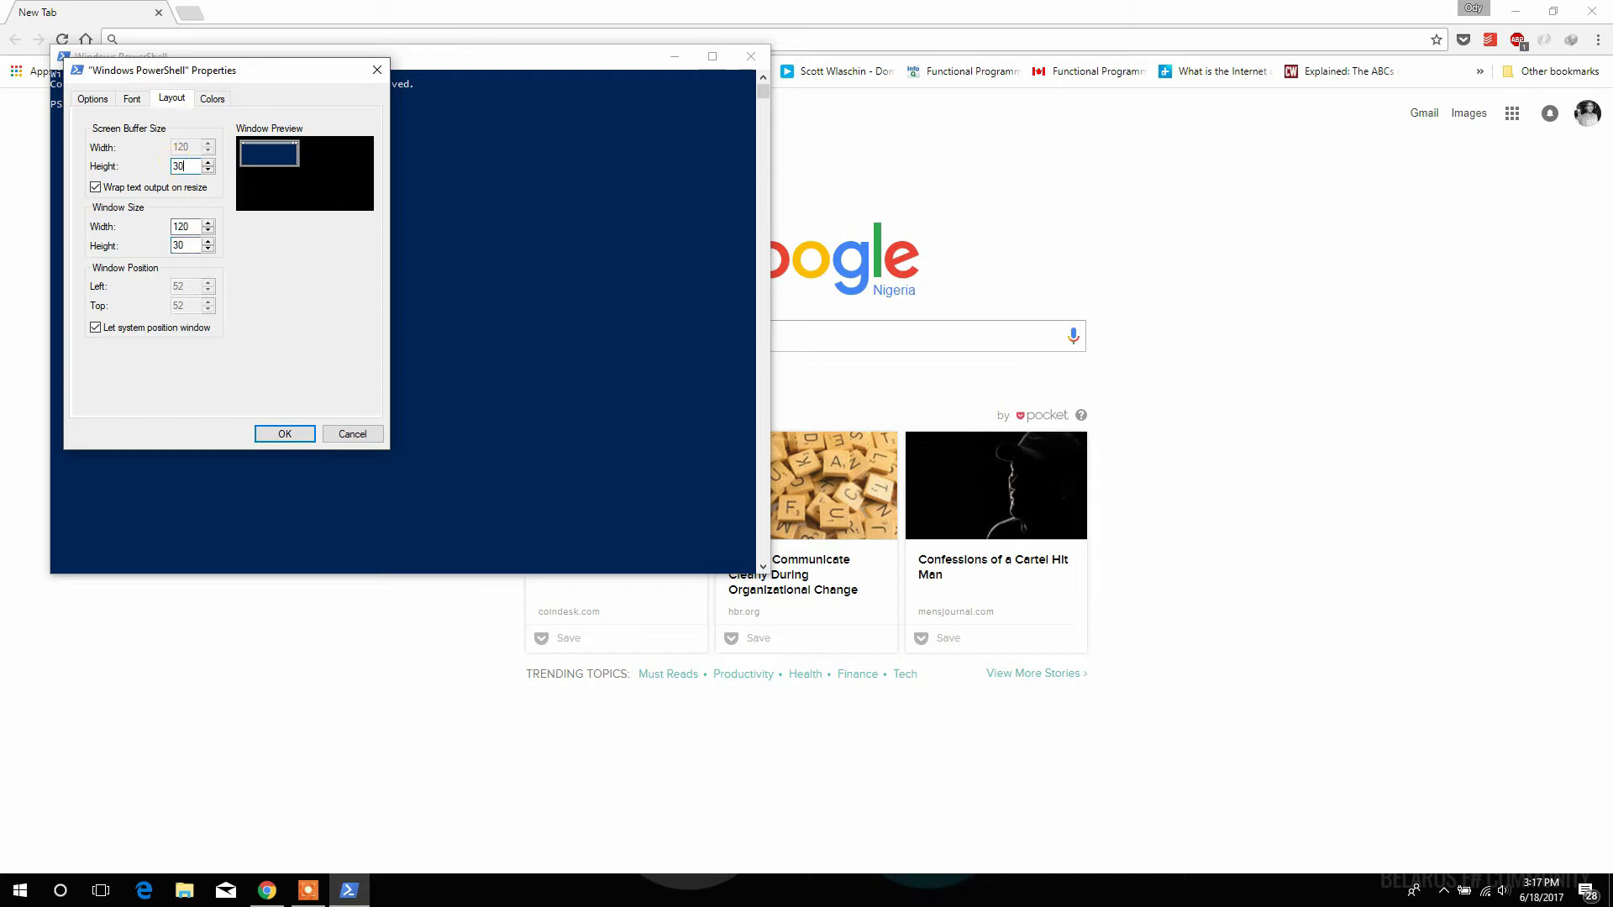
left_click(212, 100)
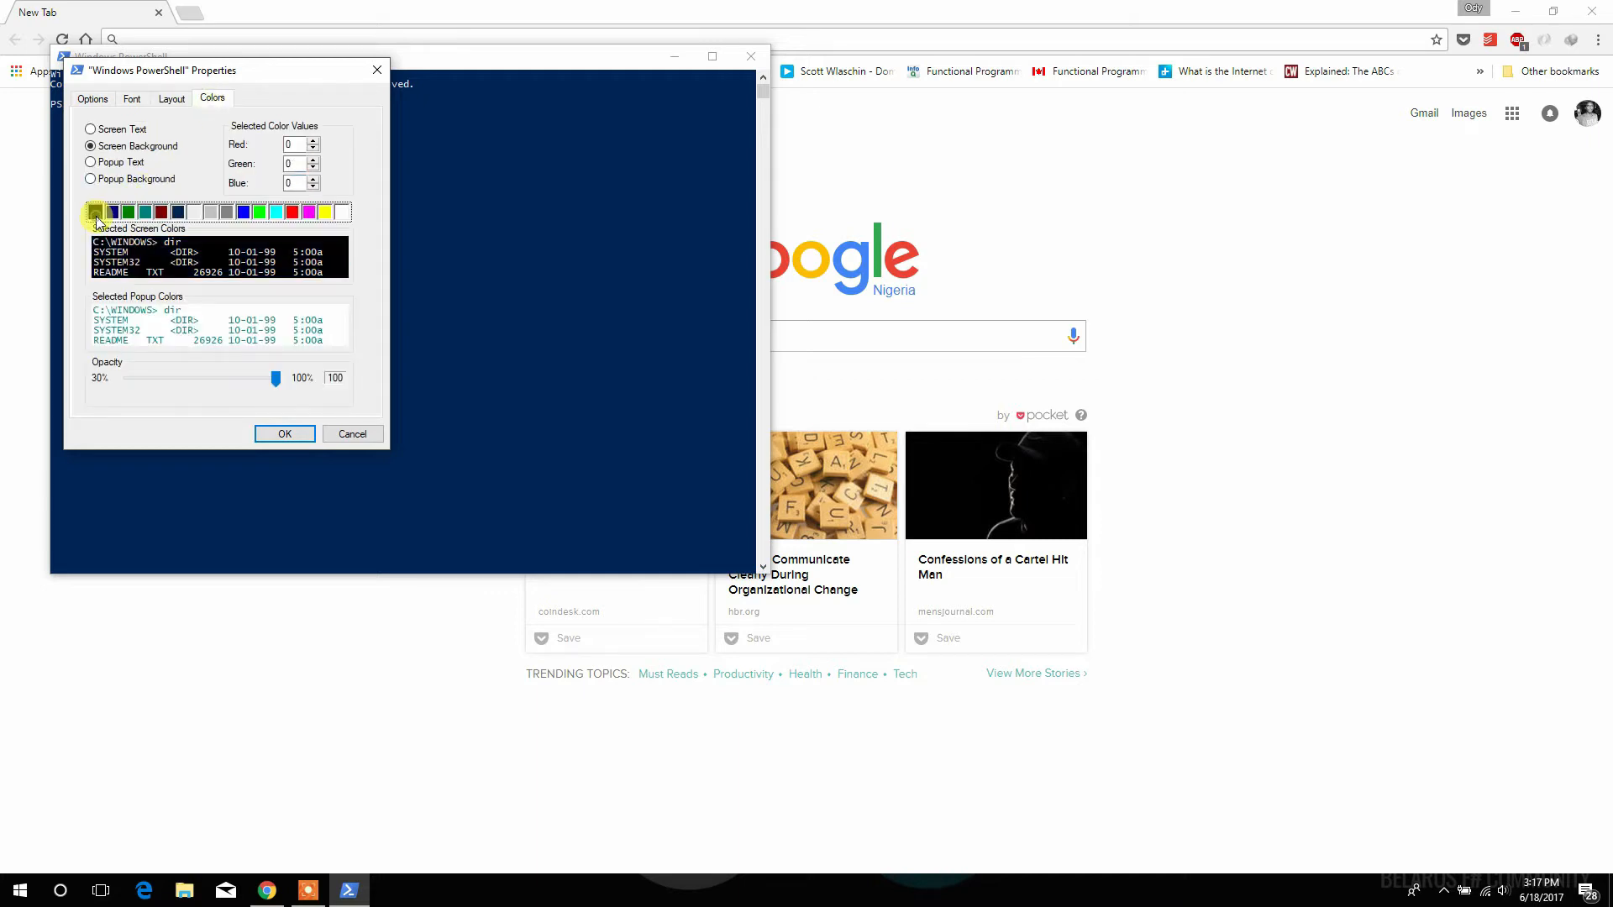
left_click_drag(275, 378, 265, 378)
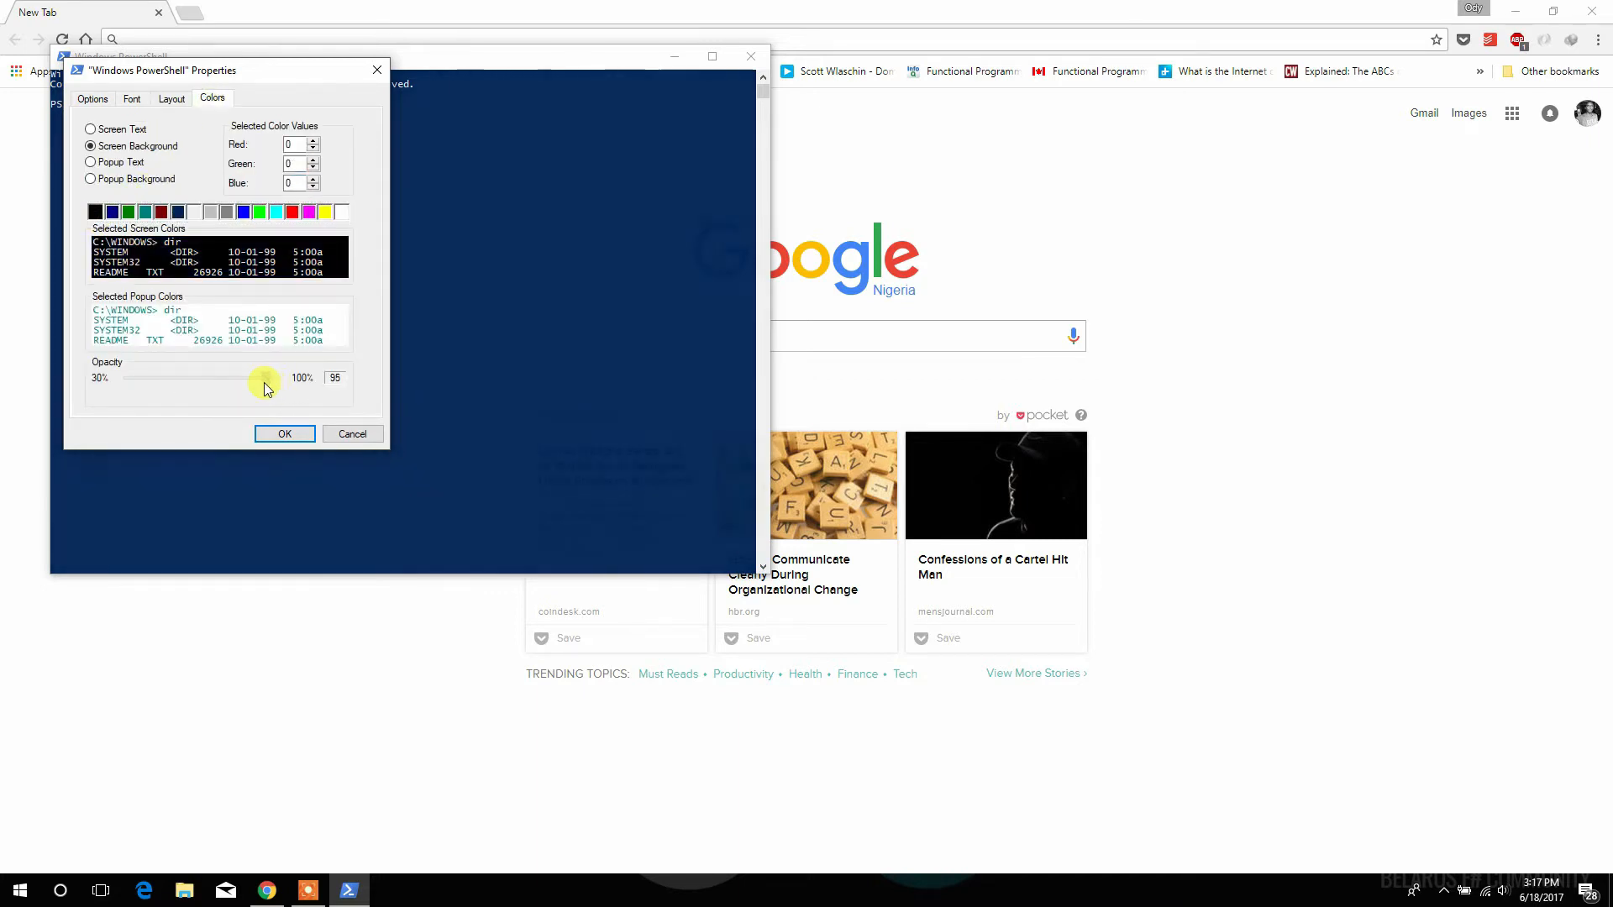
left_click_drag(266, 378, 252, 378)
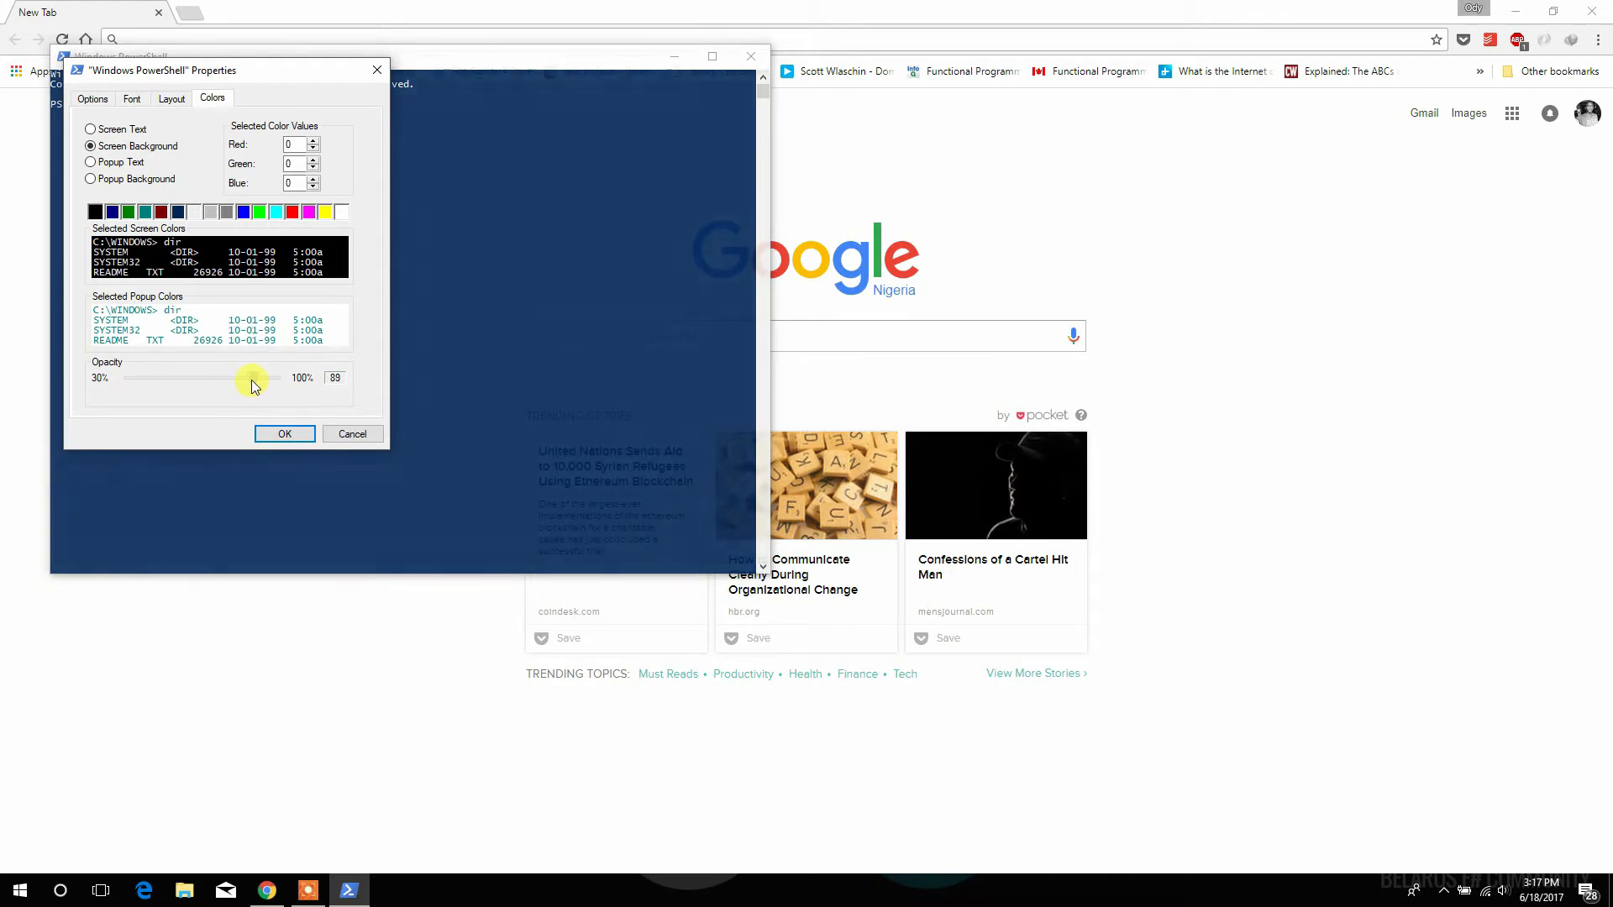
left_click(284, 434)
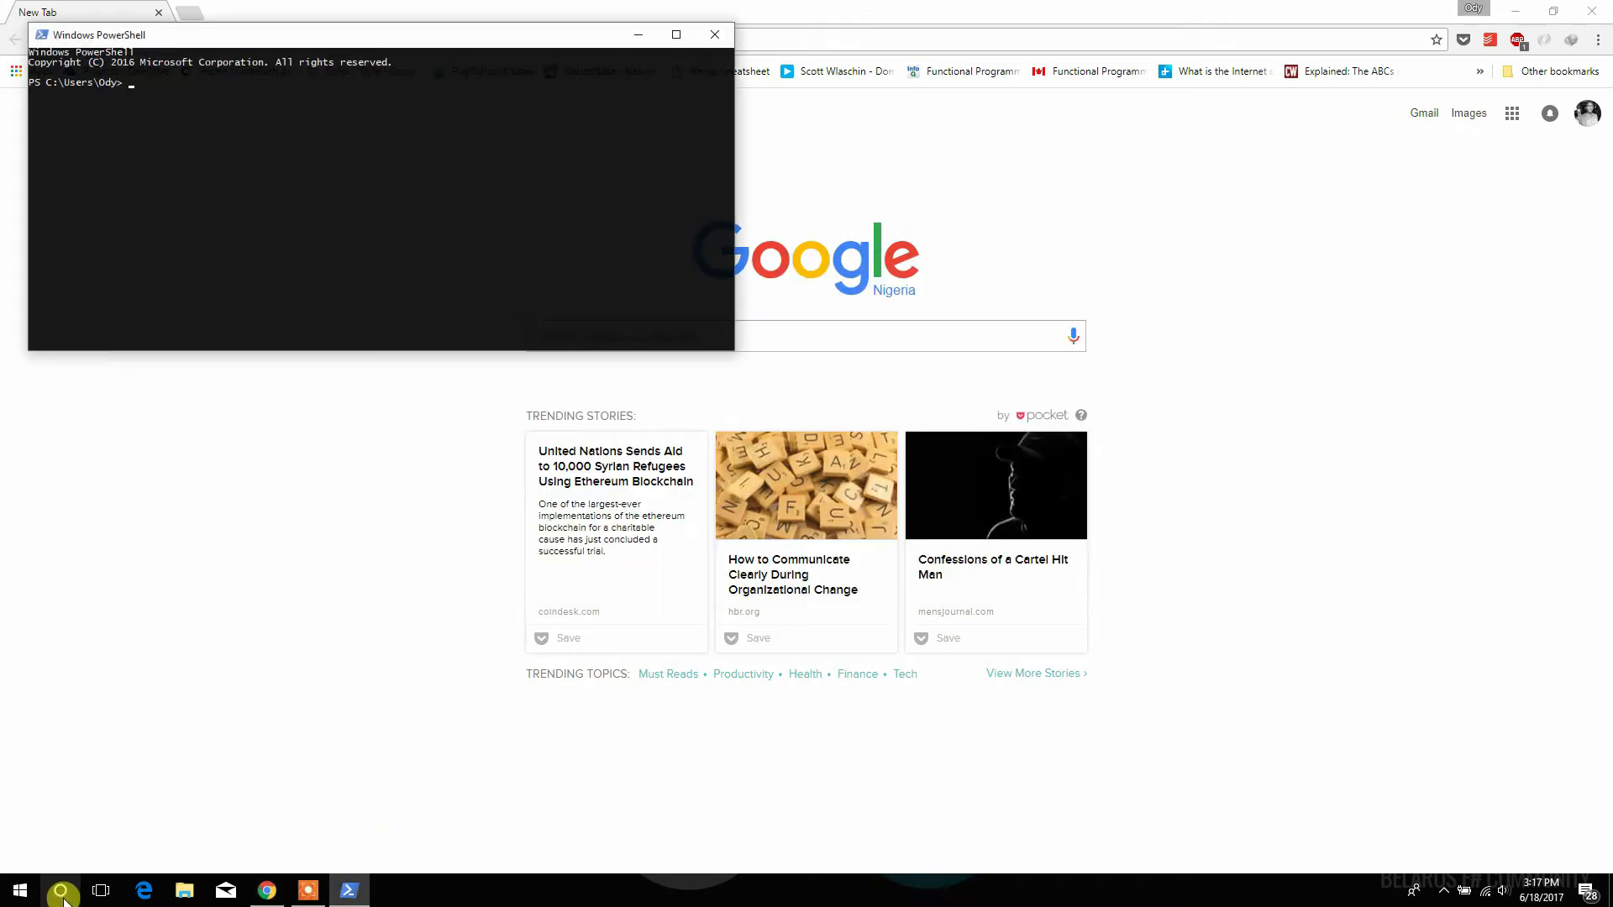
Using Task View, move the PowerShell console onto Desktop 2, separate from the browser.
left_click(99, 890)
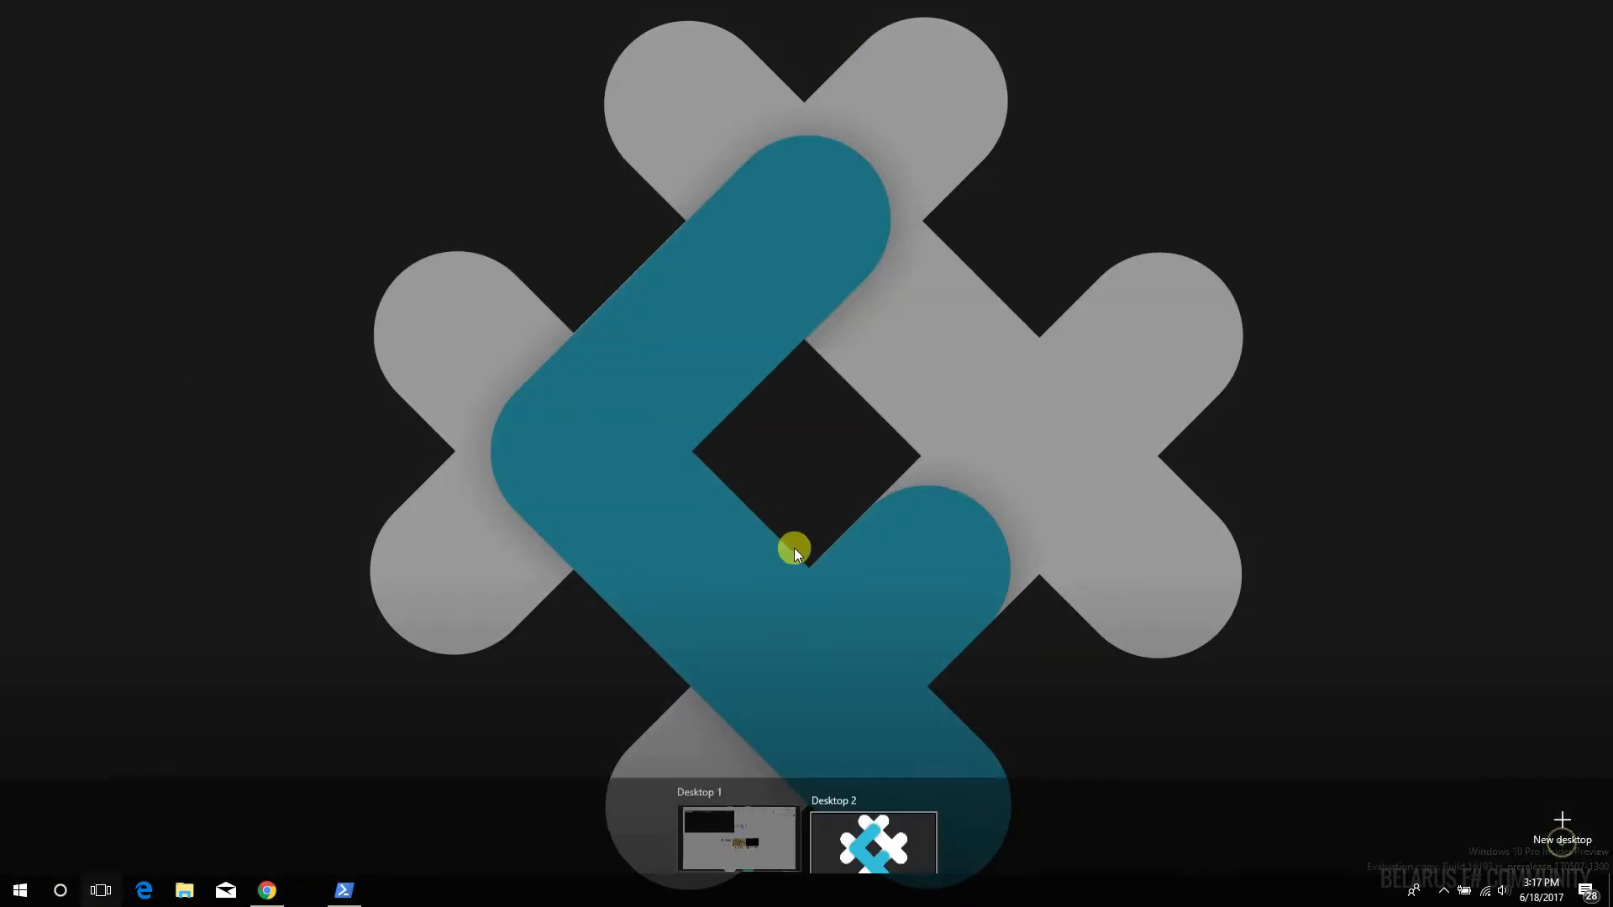
left_click(740, 837)
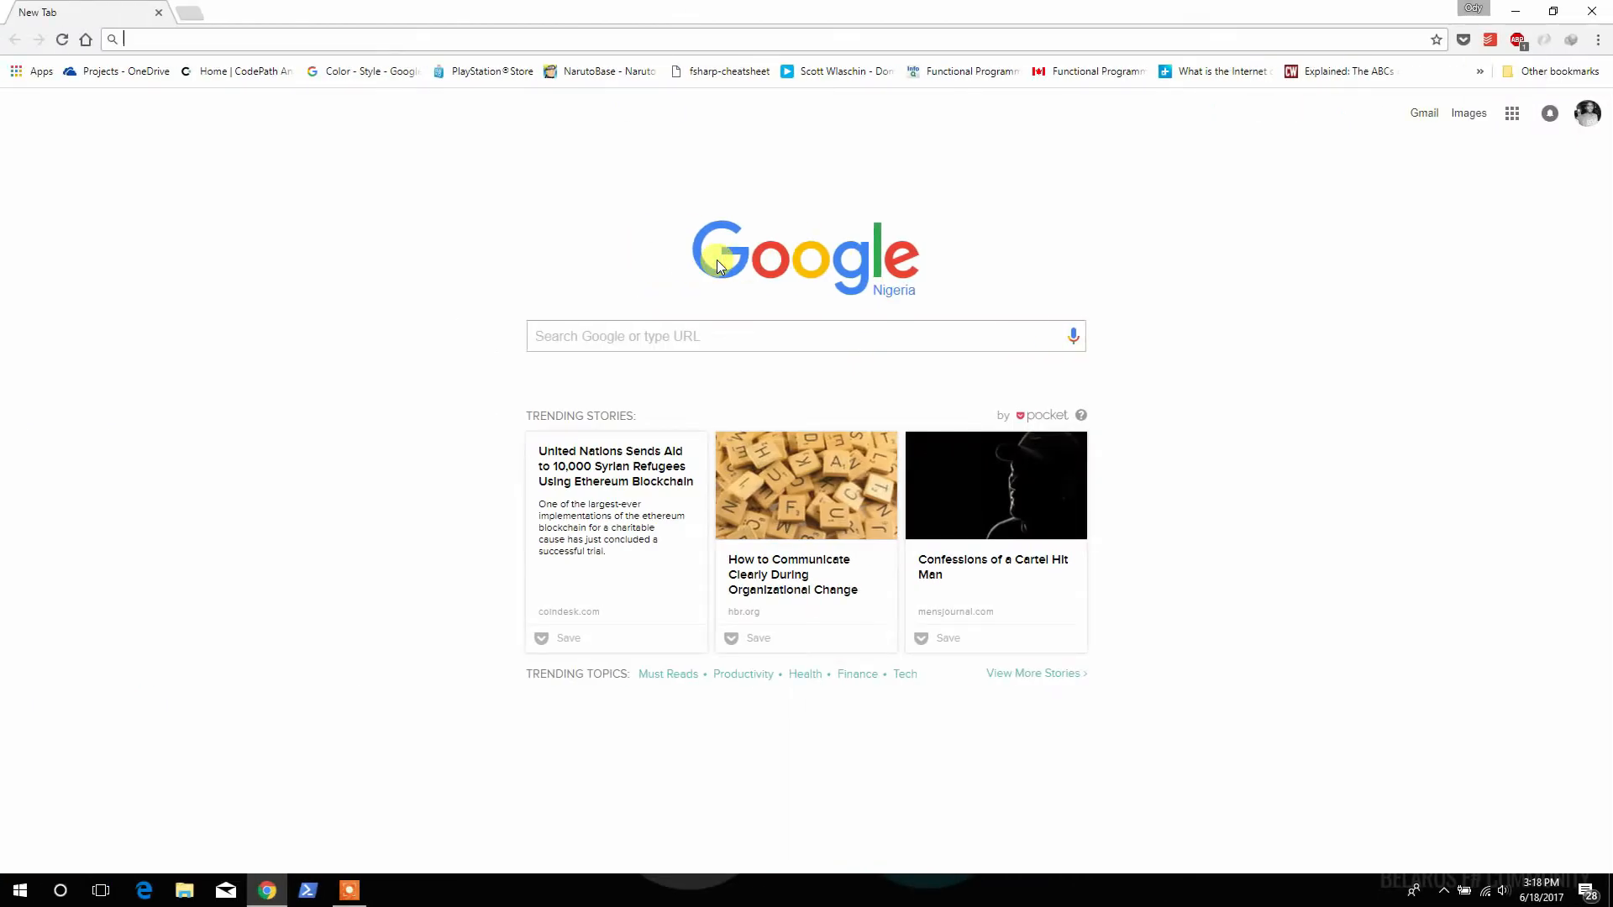
left_click(306, 891)
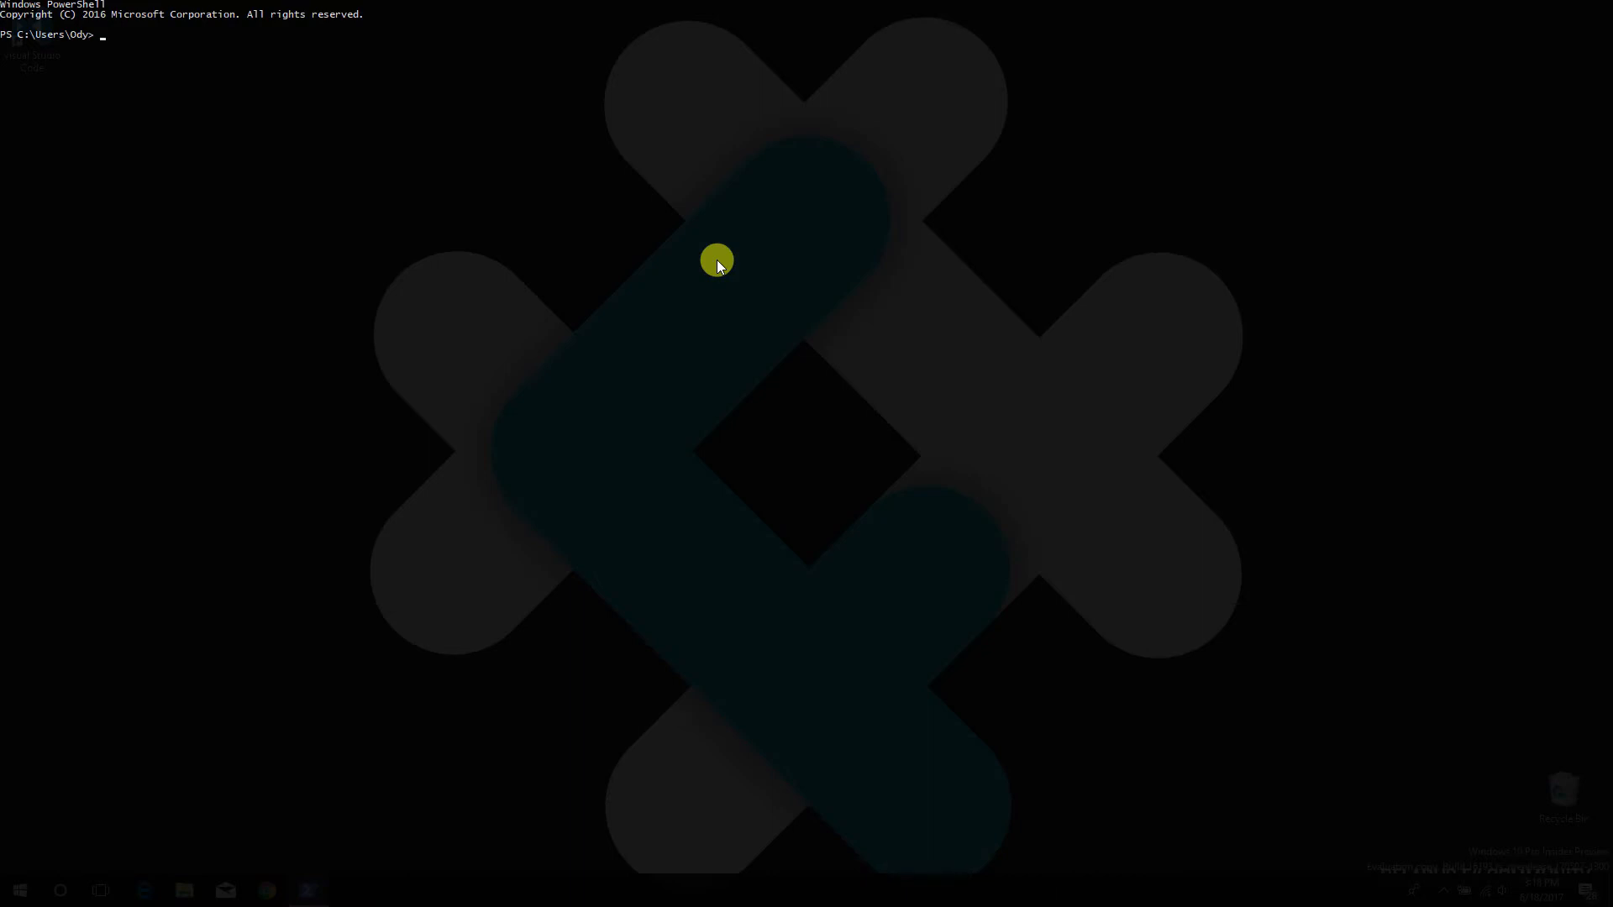
left_click(266, 891)
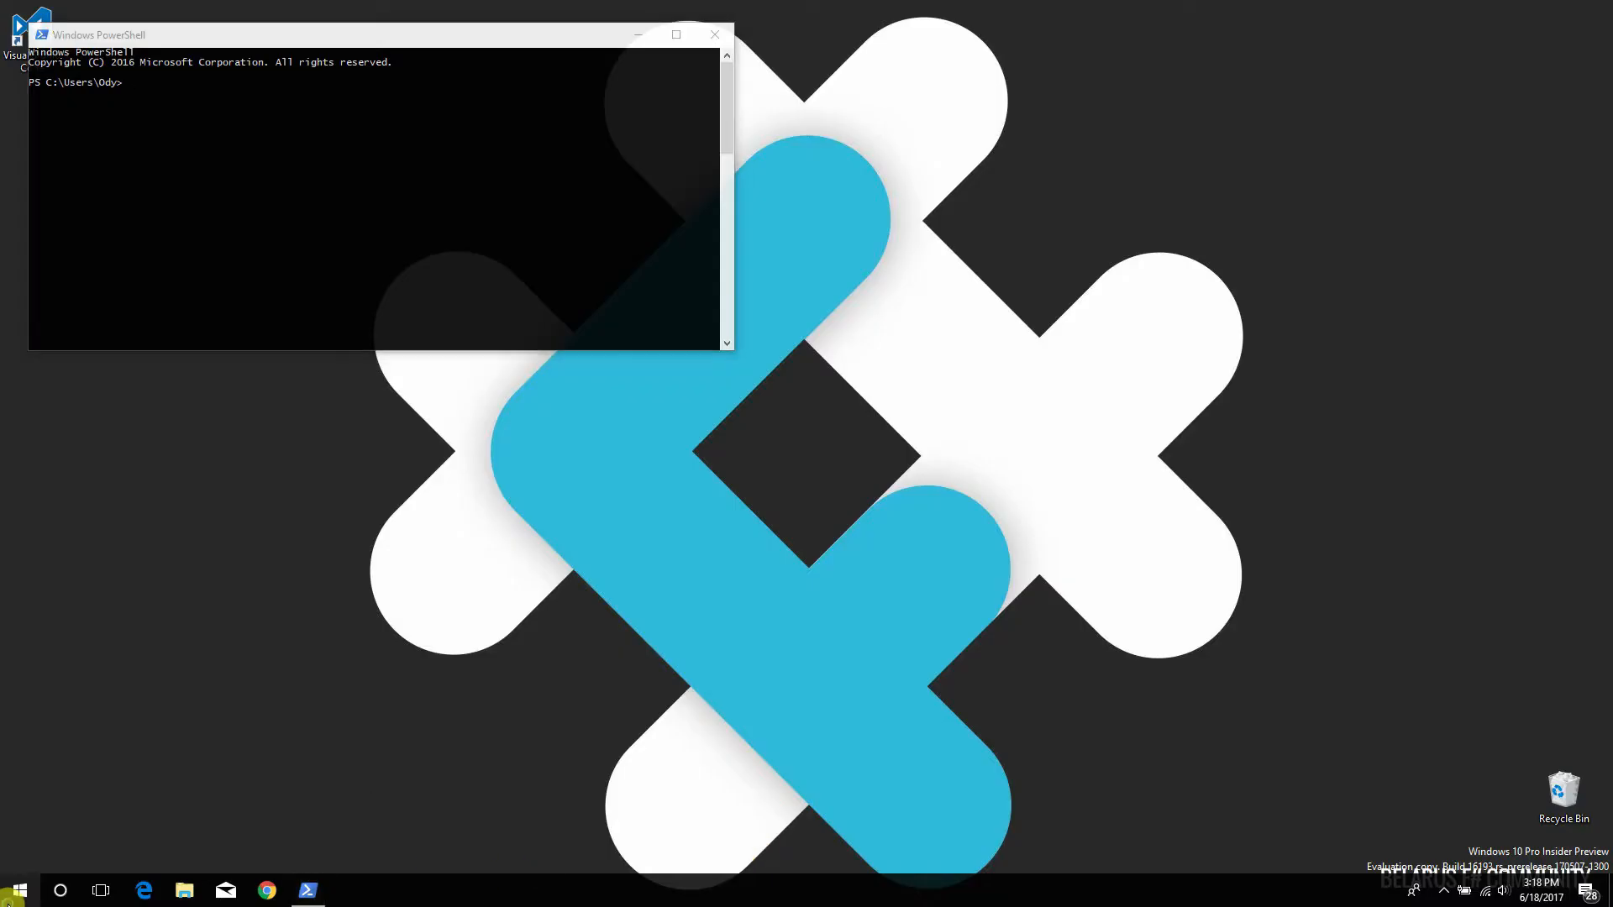
In Multitasking settings, show taskbar windows from all desktops and Alt+Tab only the current desktop.
type("mu")
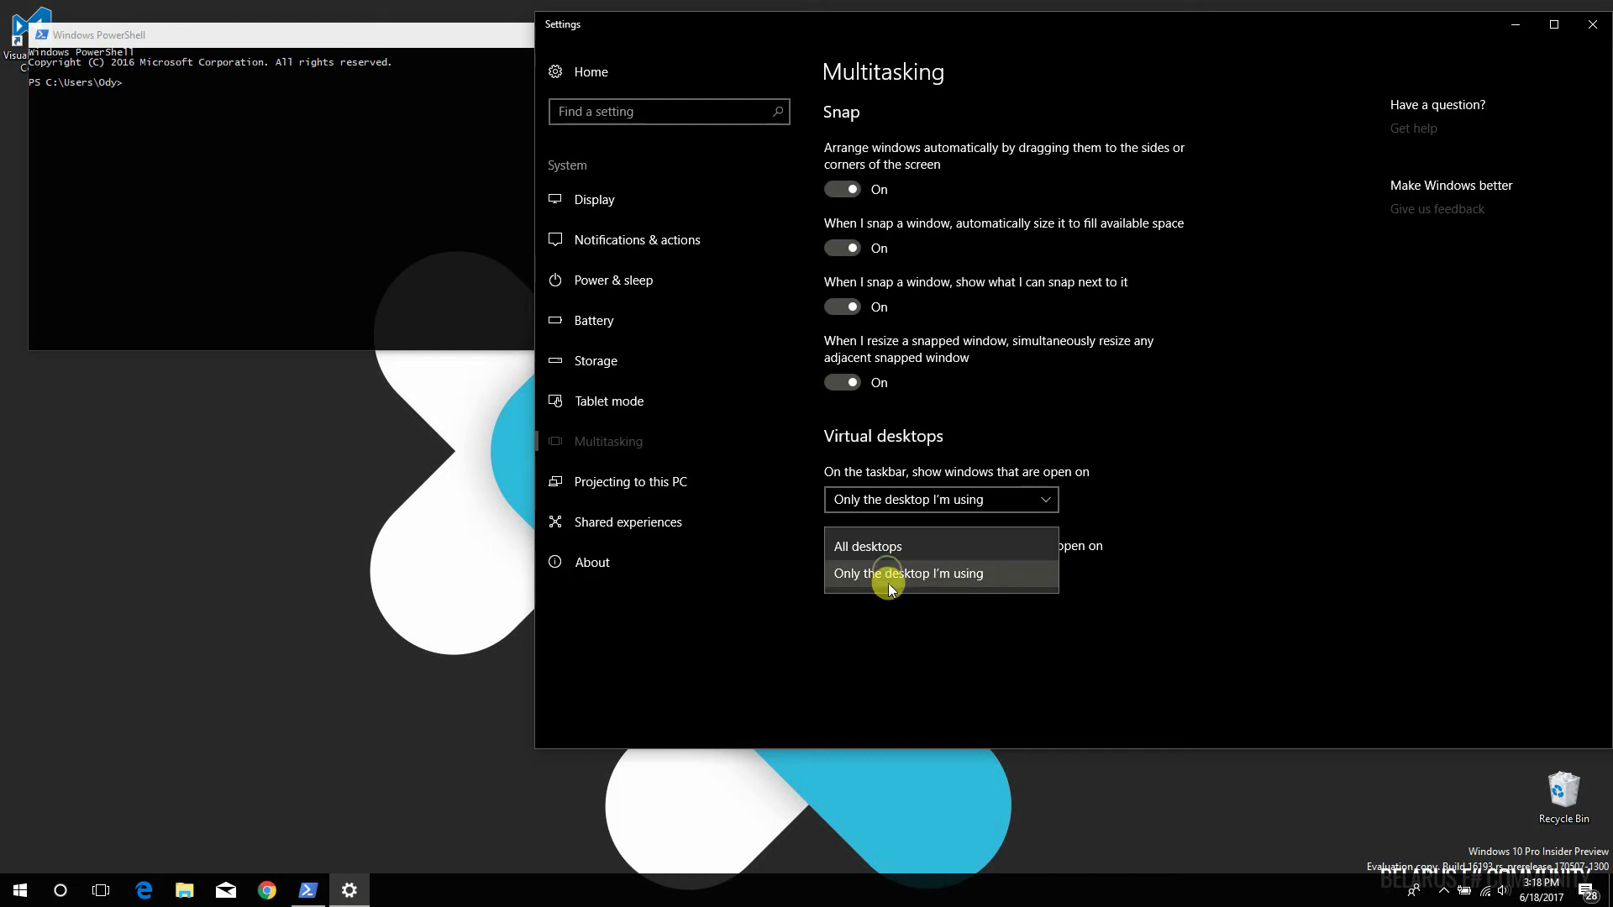
left_click(905, 573)
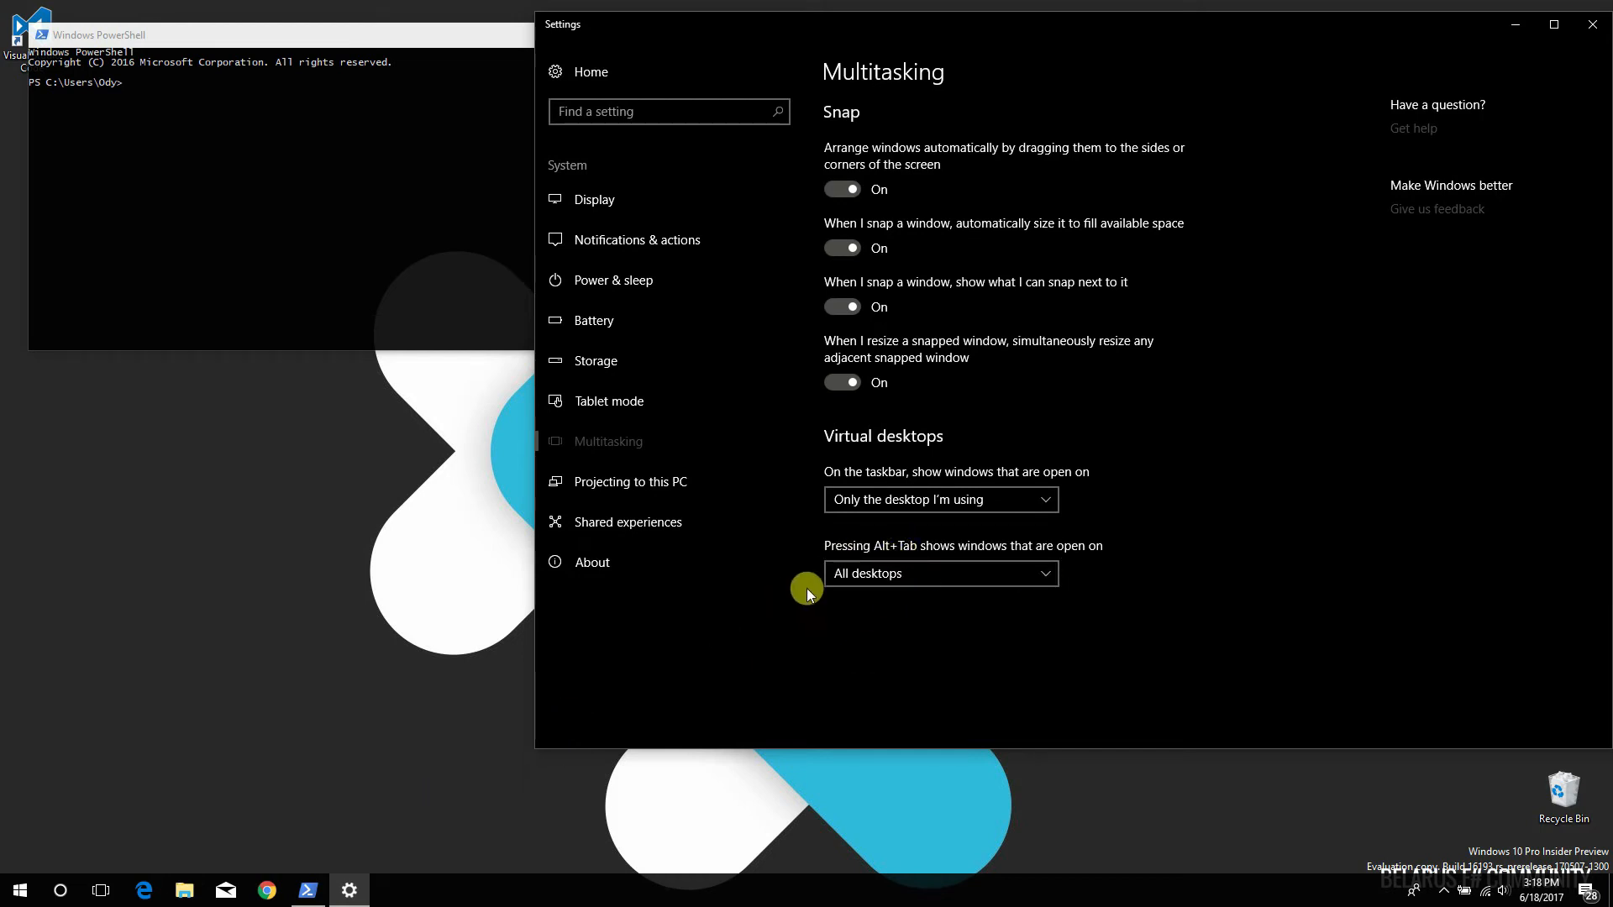
left_click(937, 573)
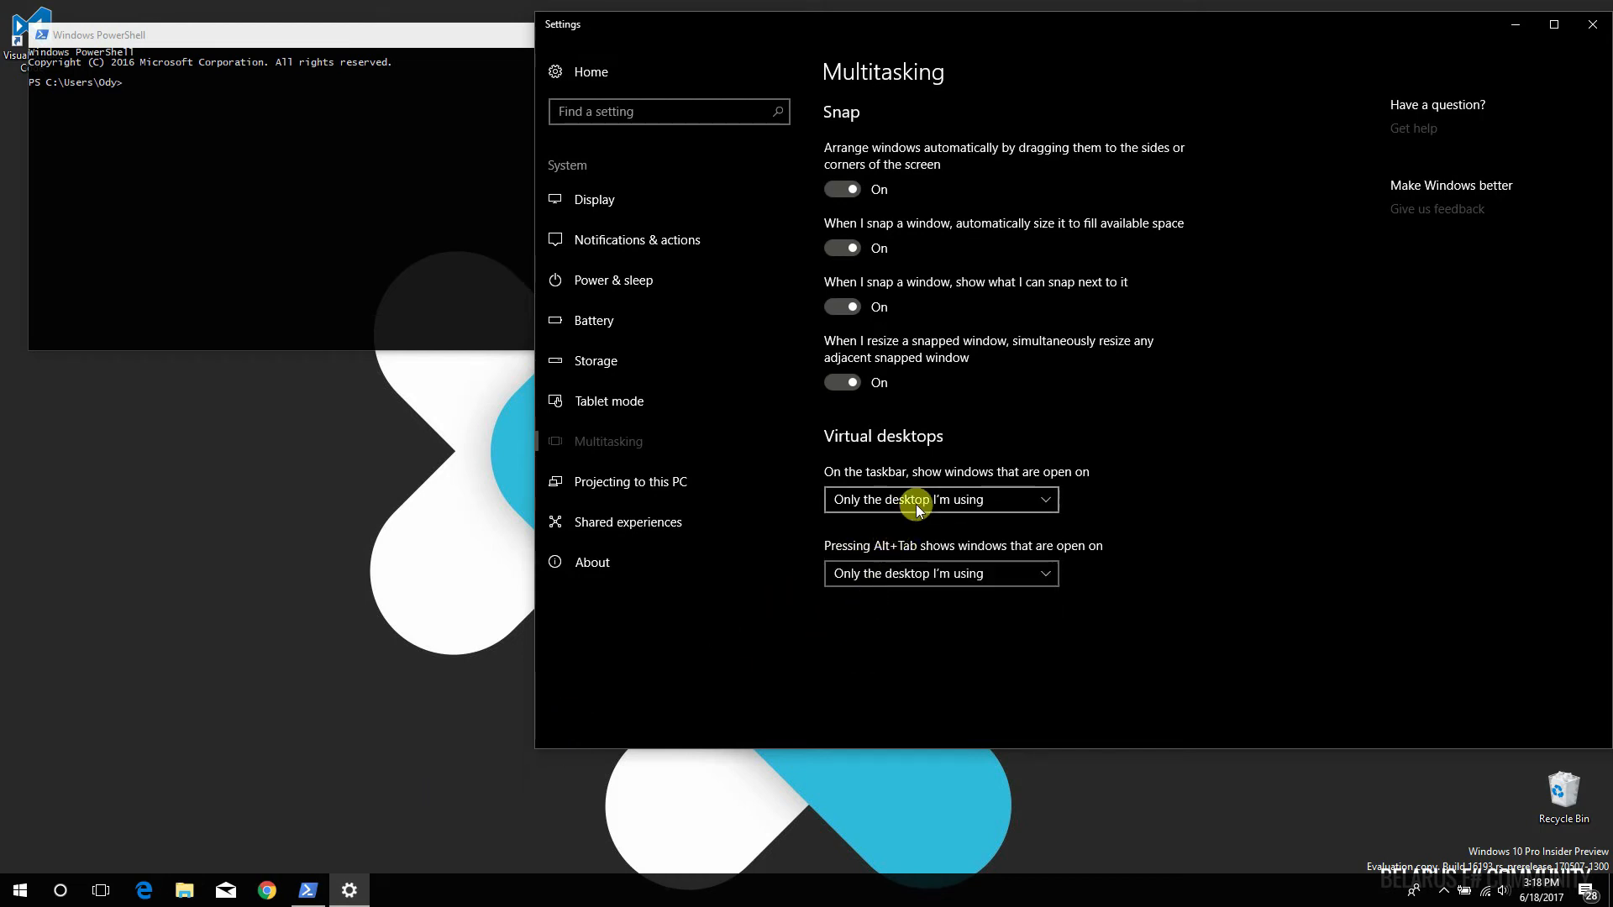
left_click(938, 499)
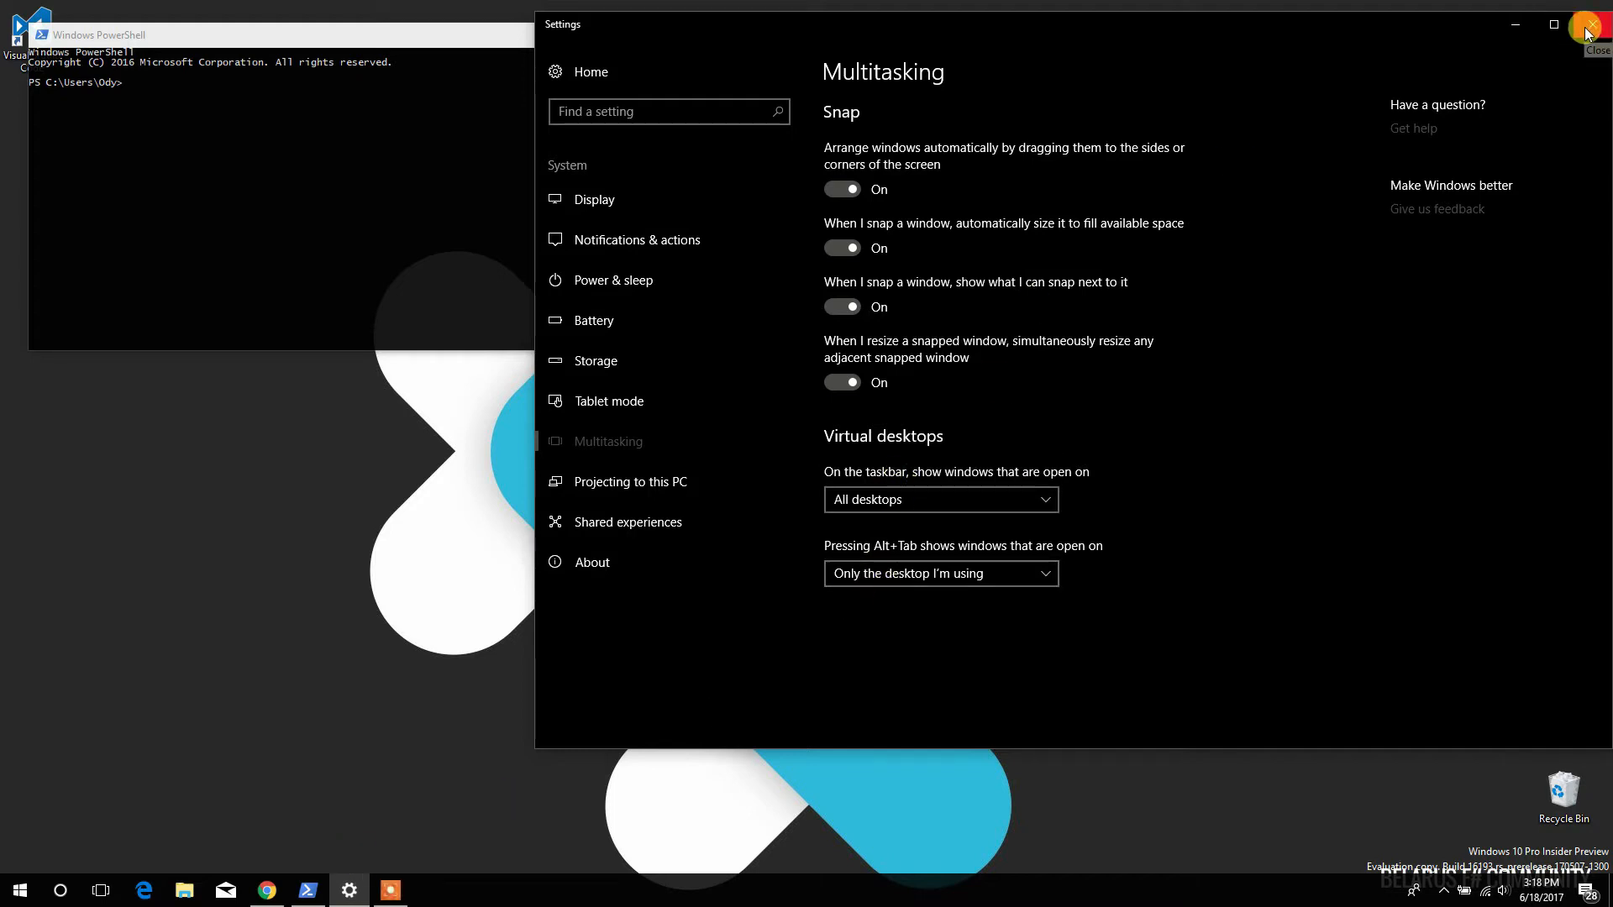
Close Settings, add a third virtual desktop in Task View and switch to it.
left_click(1588, 24)
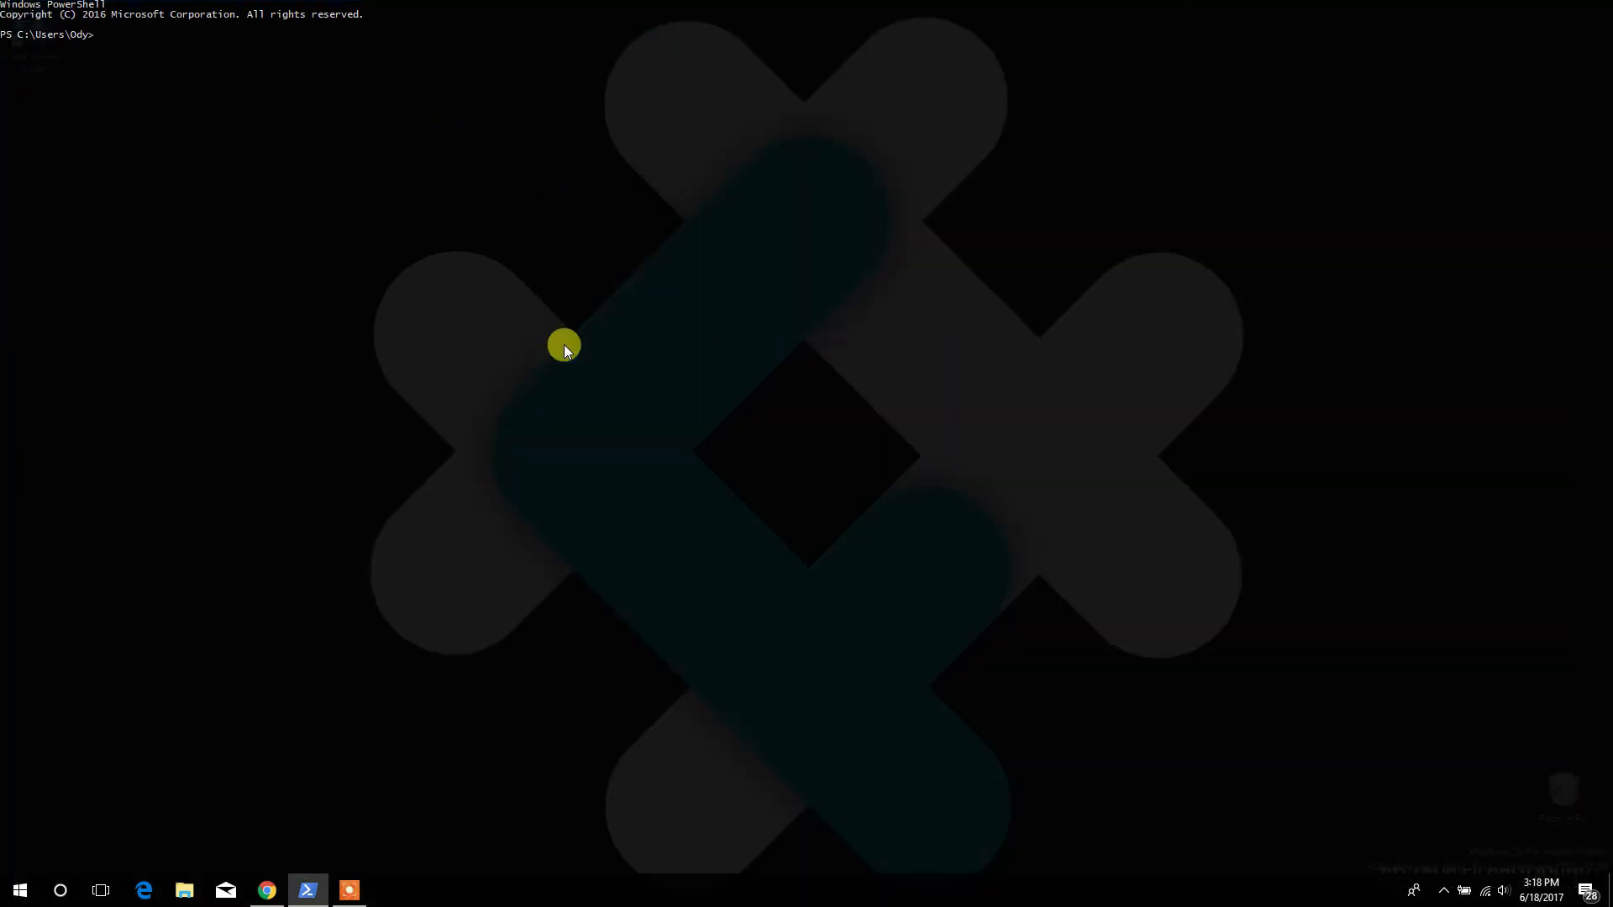
left_click(265, 890)
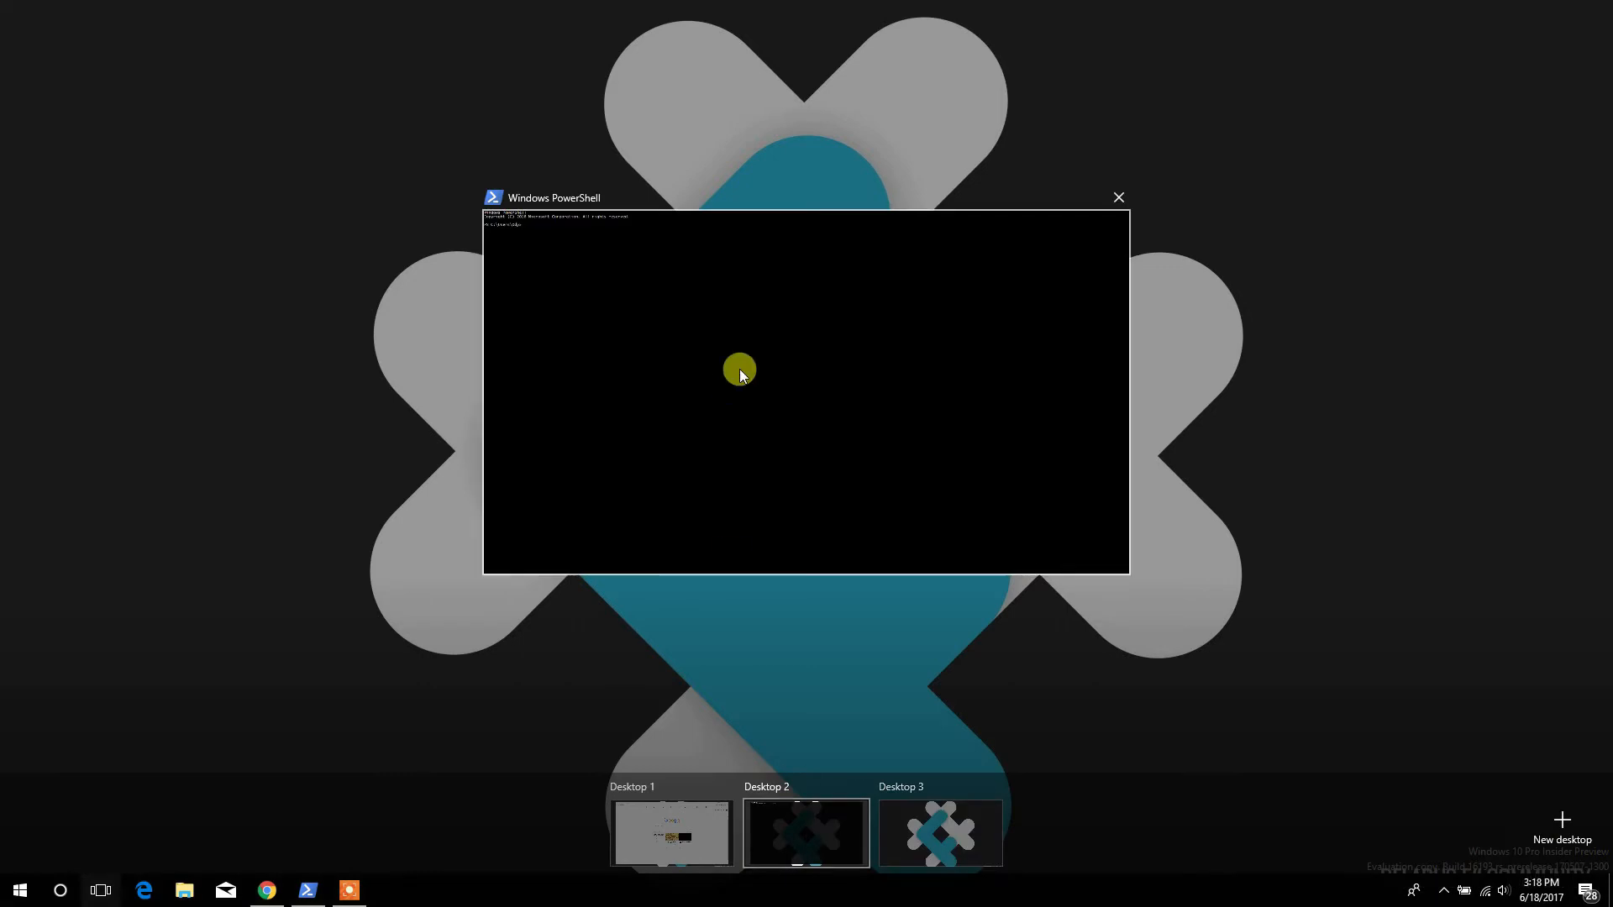
left_click(938, 833)
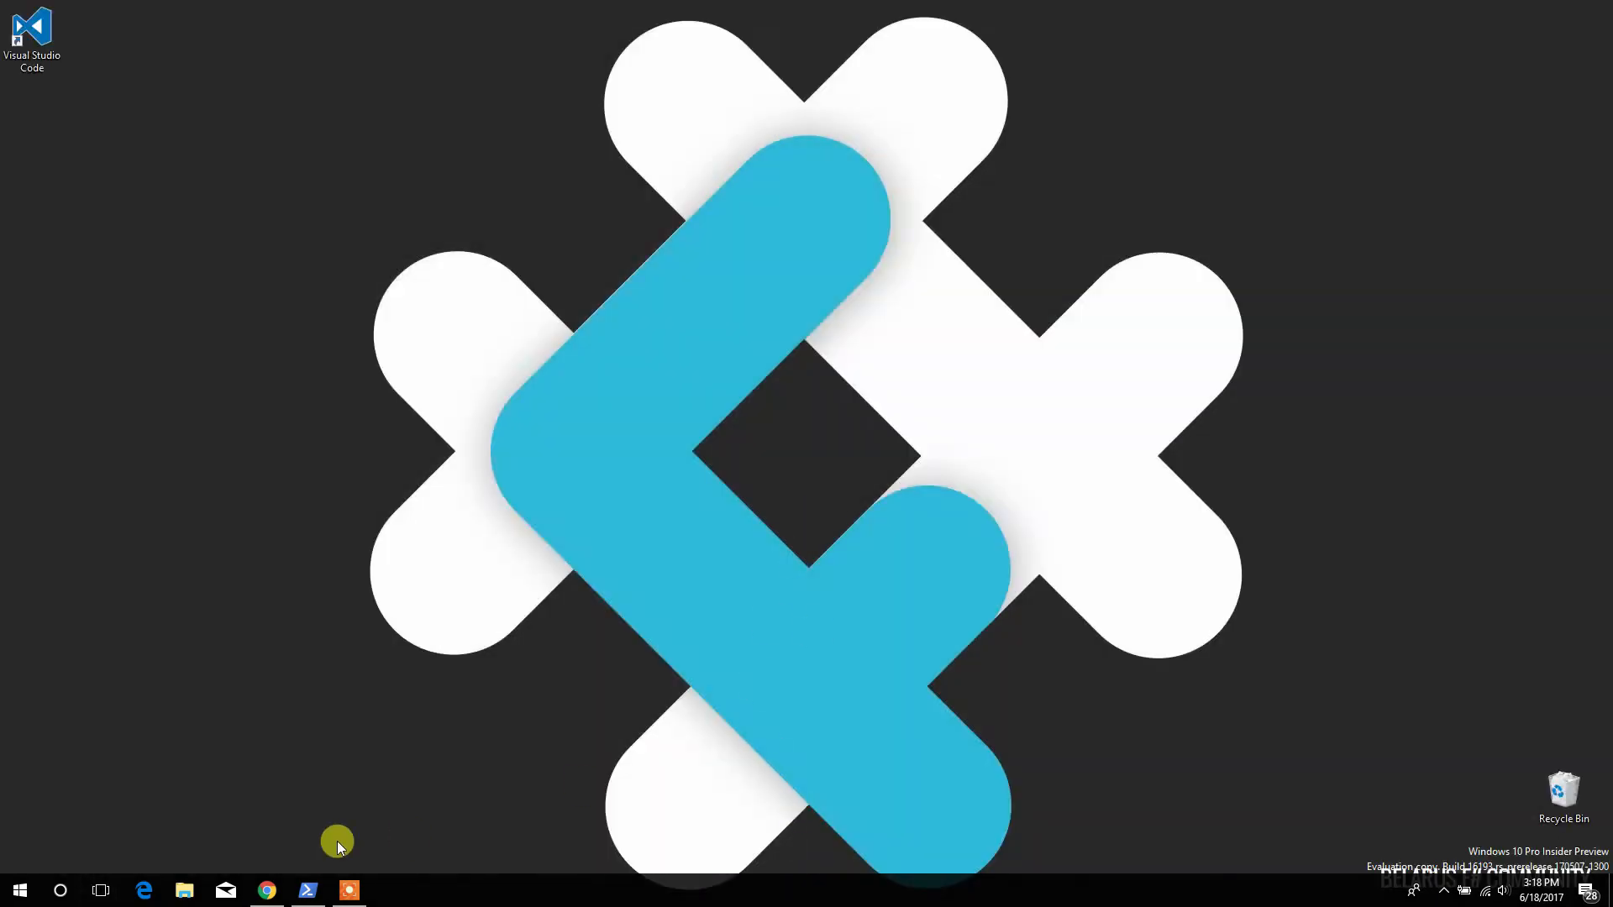
left_click(266, 890)
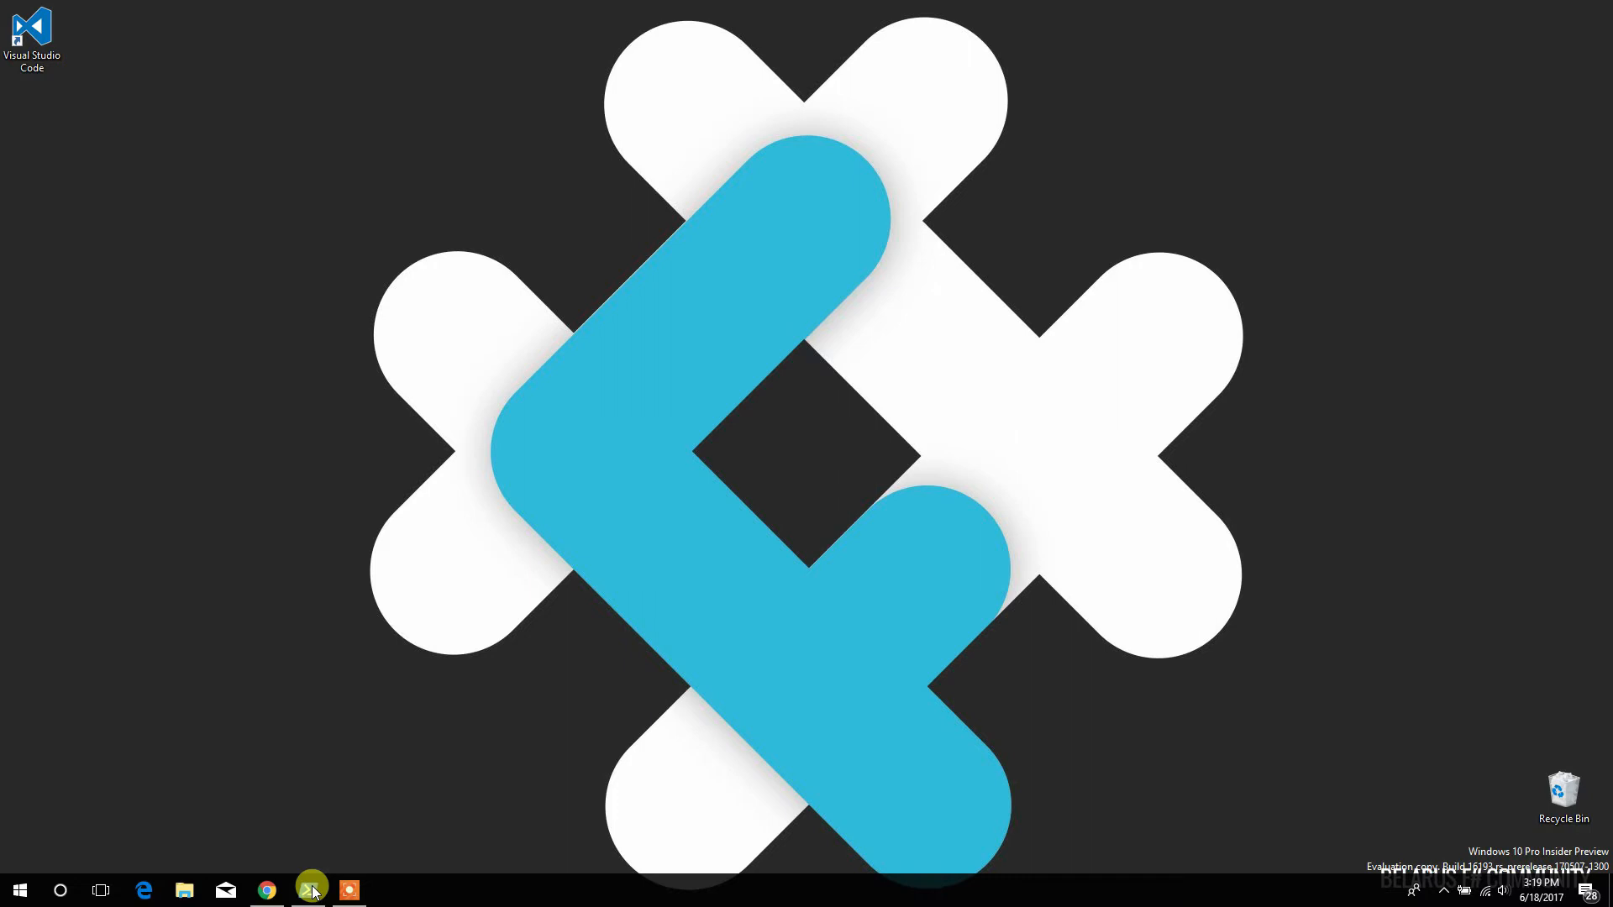
mouse_move(324, 418)
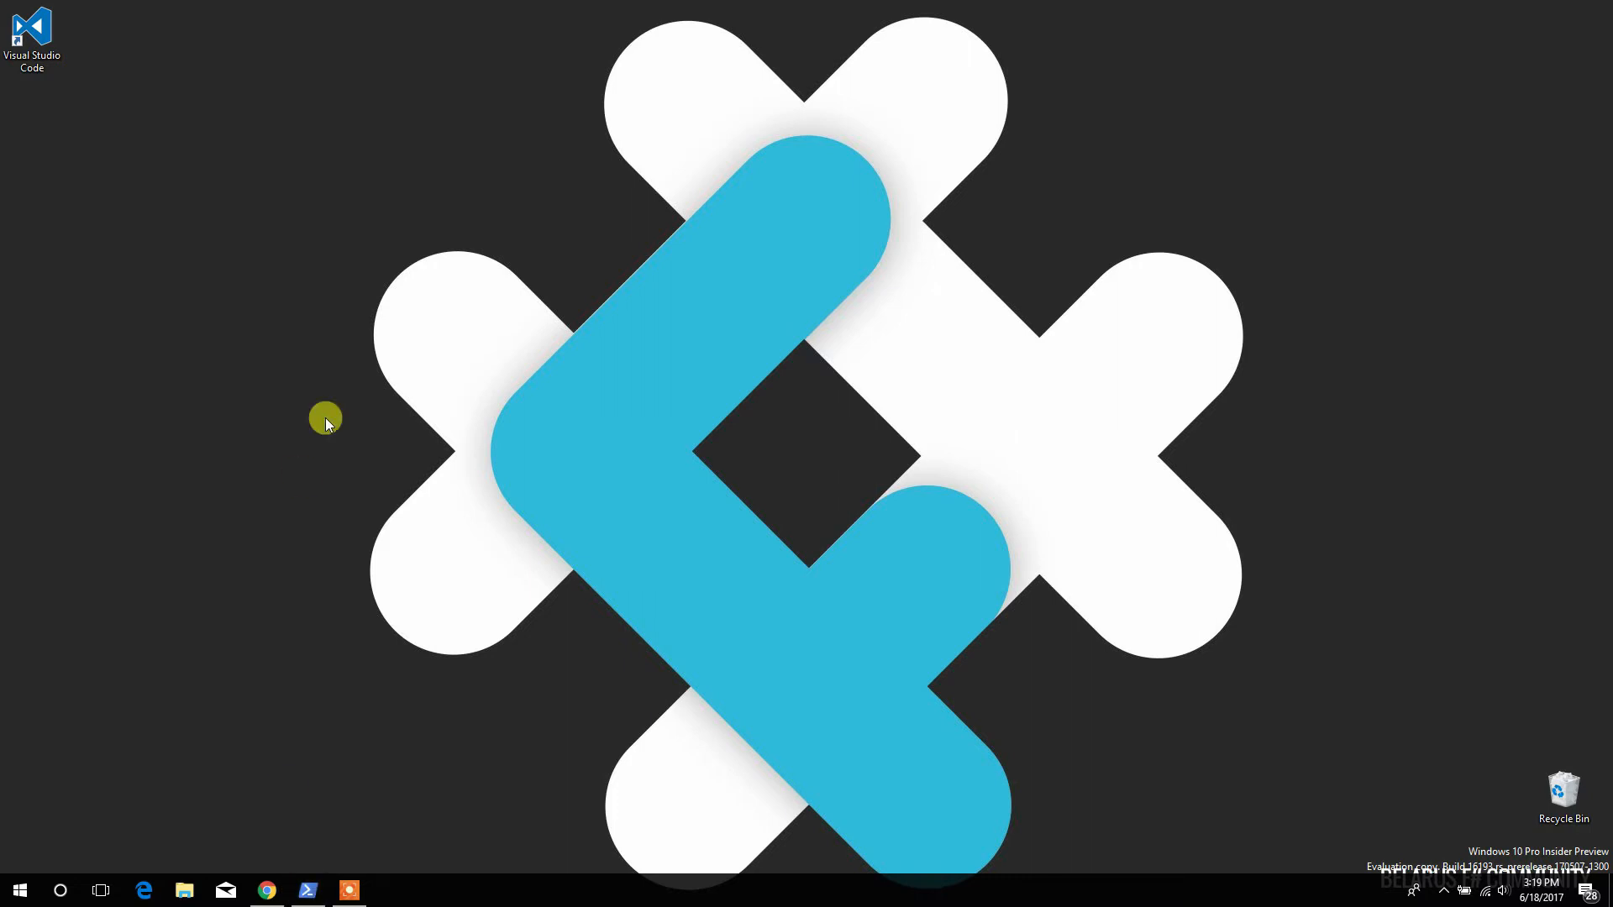
left_click(99, 890)
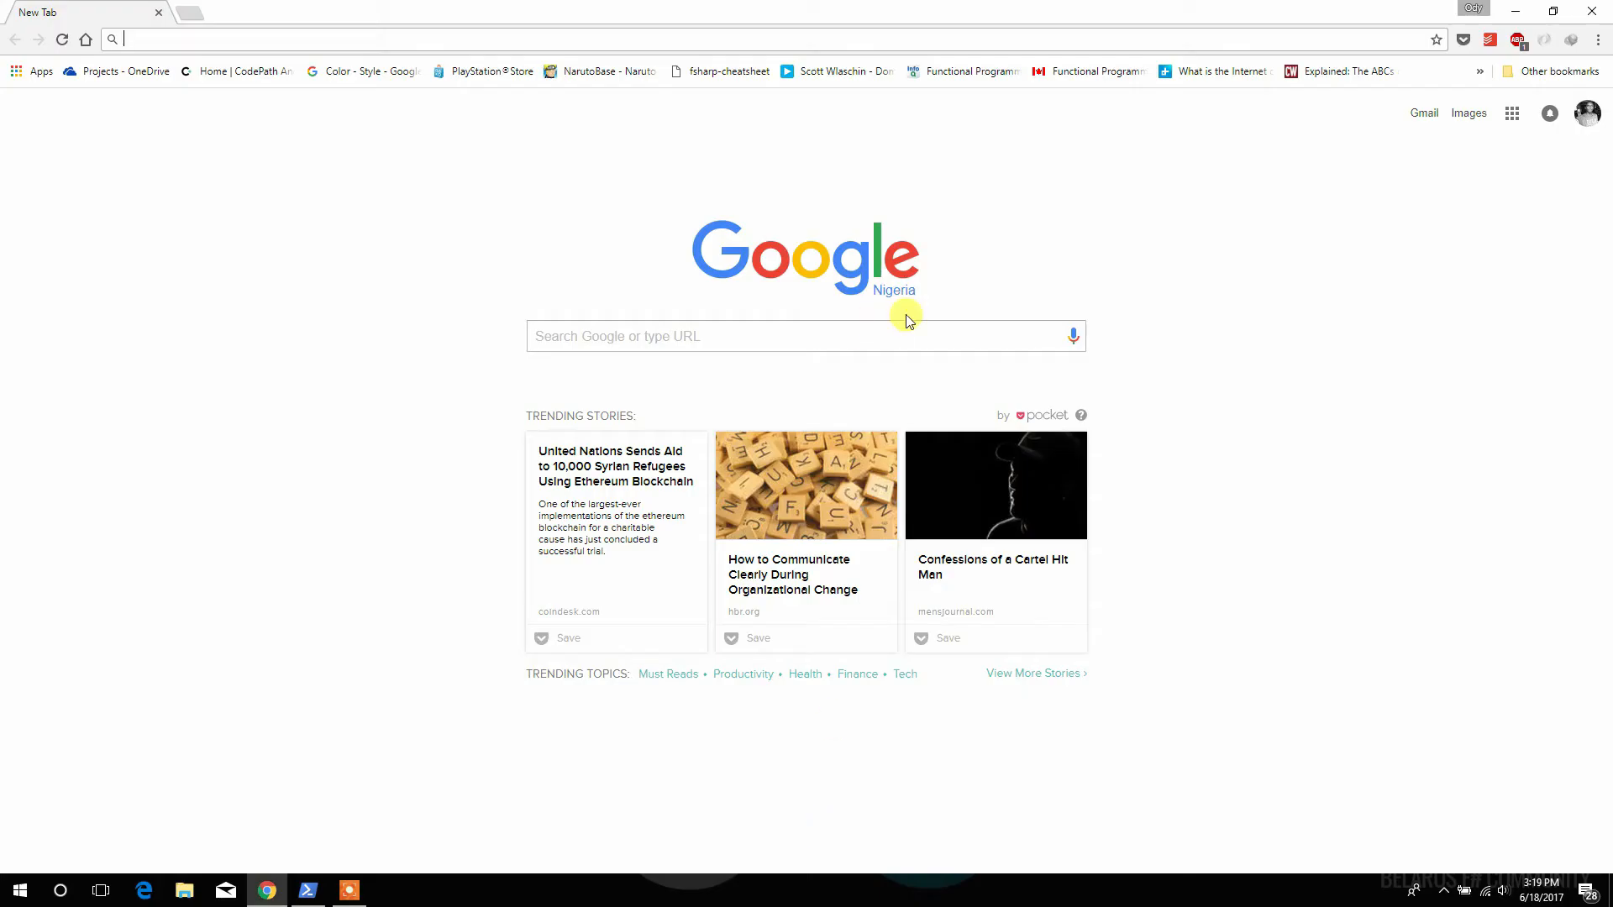
Search 'download git', get the 64-bit Git for Windows installer from git-scm.com and launch it.
type("download git")
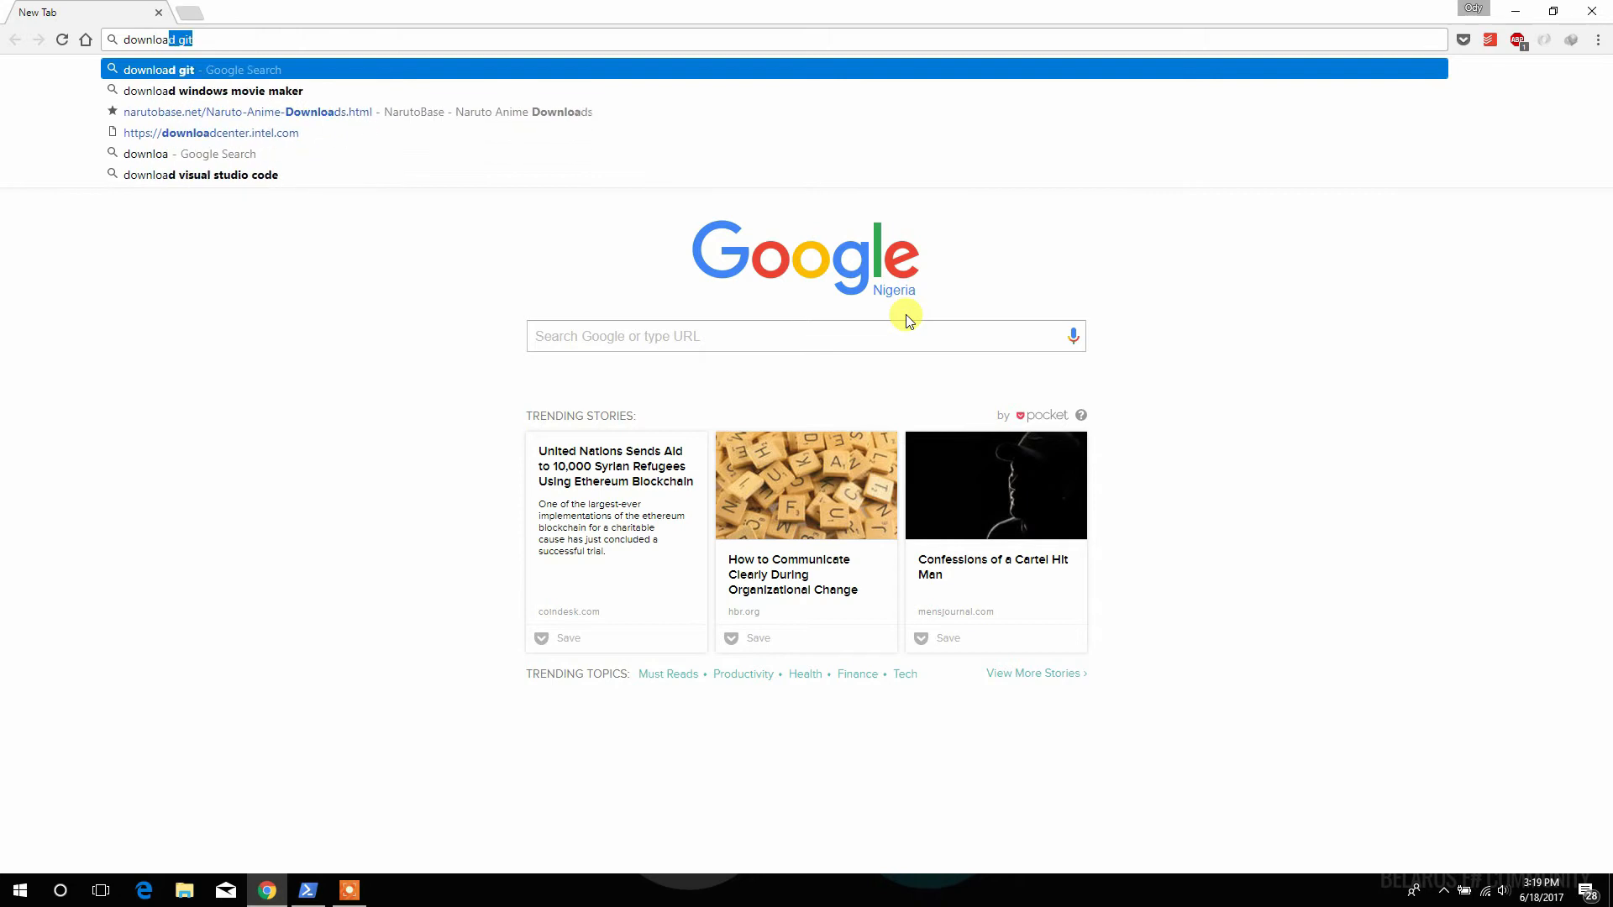
key("Return")
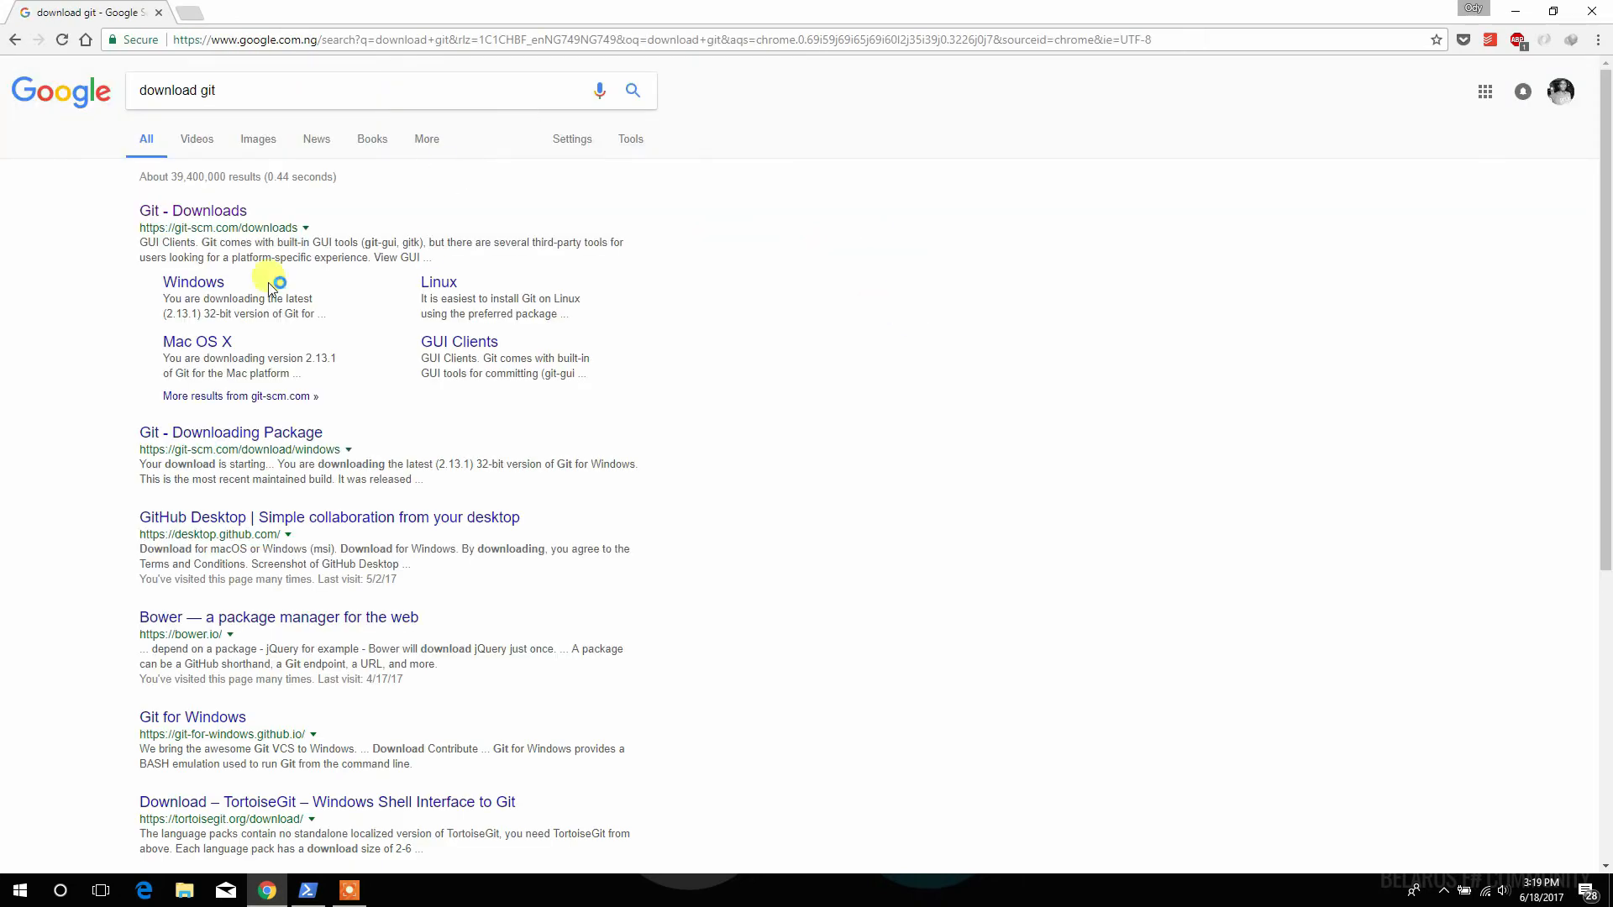
left_click(192, 210)
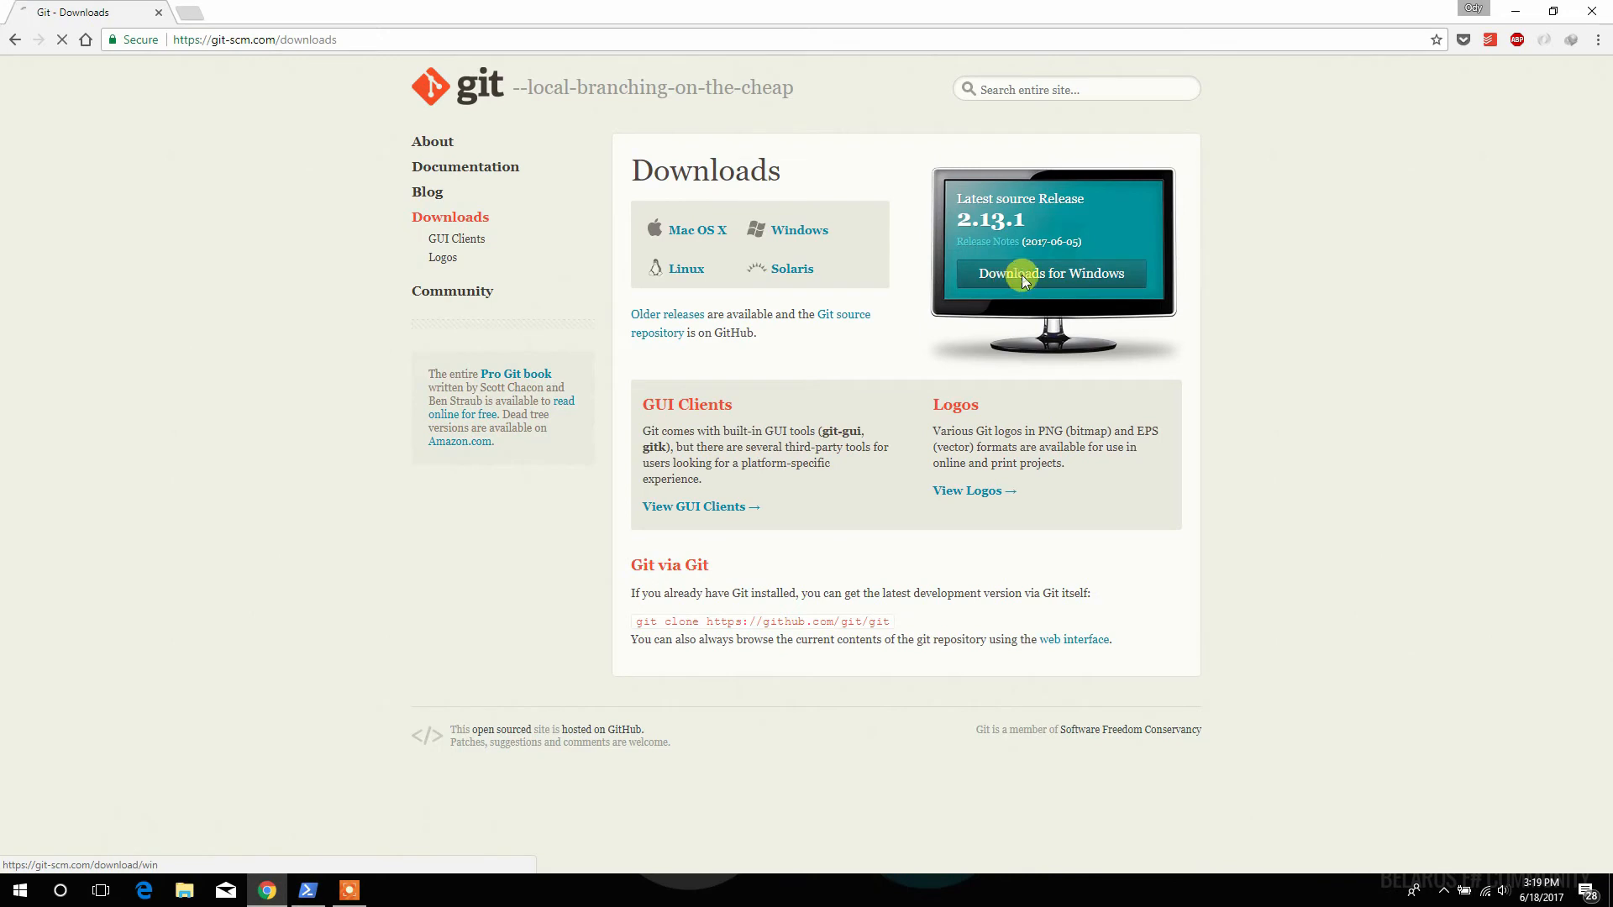
left_click(1050, 274)
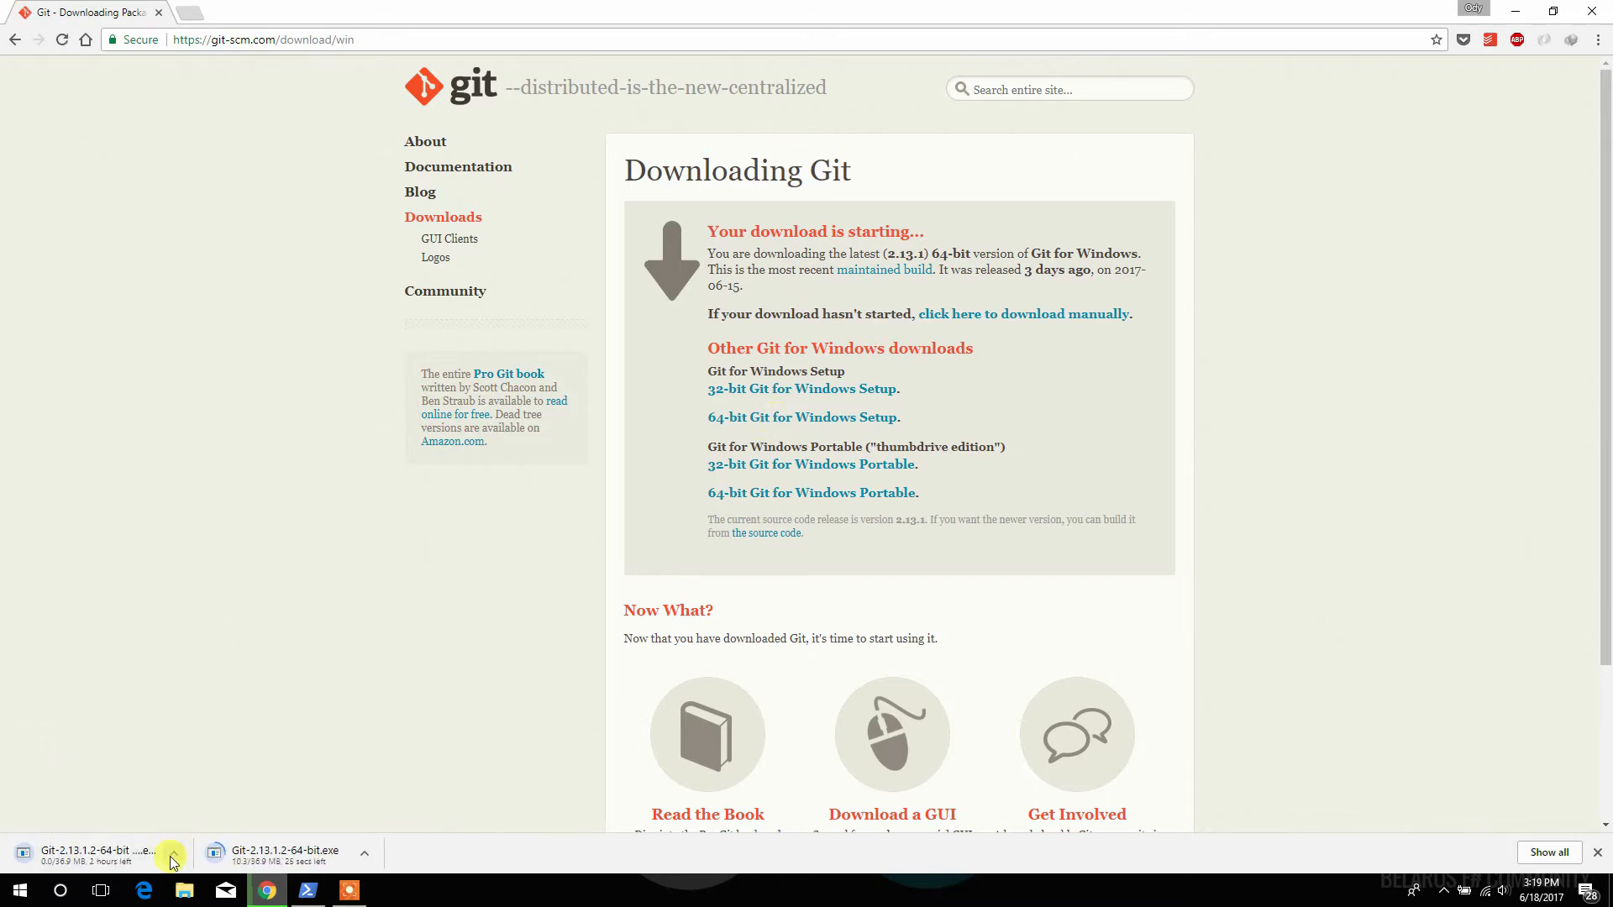
left_click(173, 860)
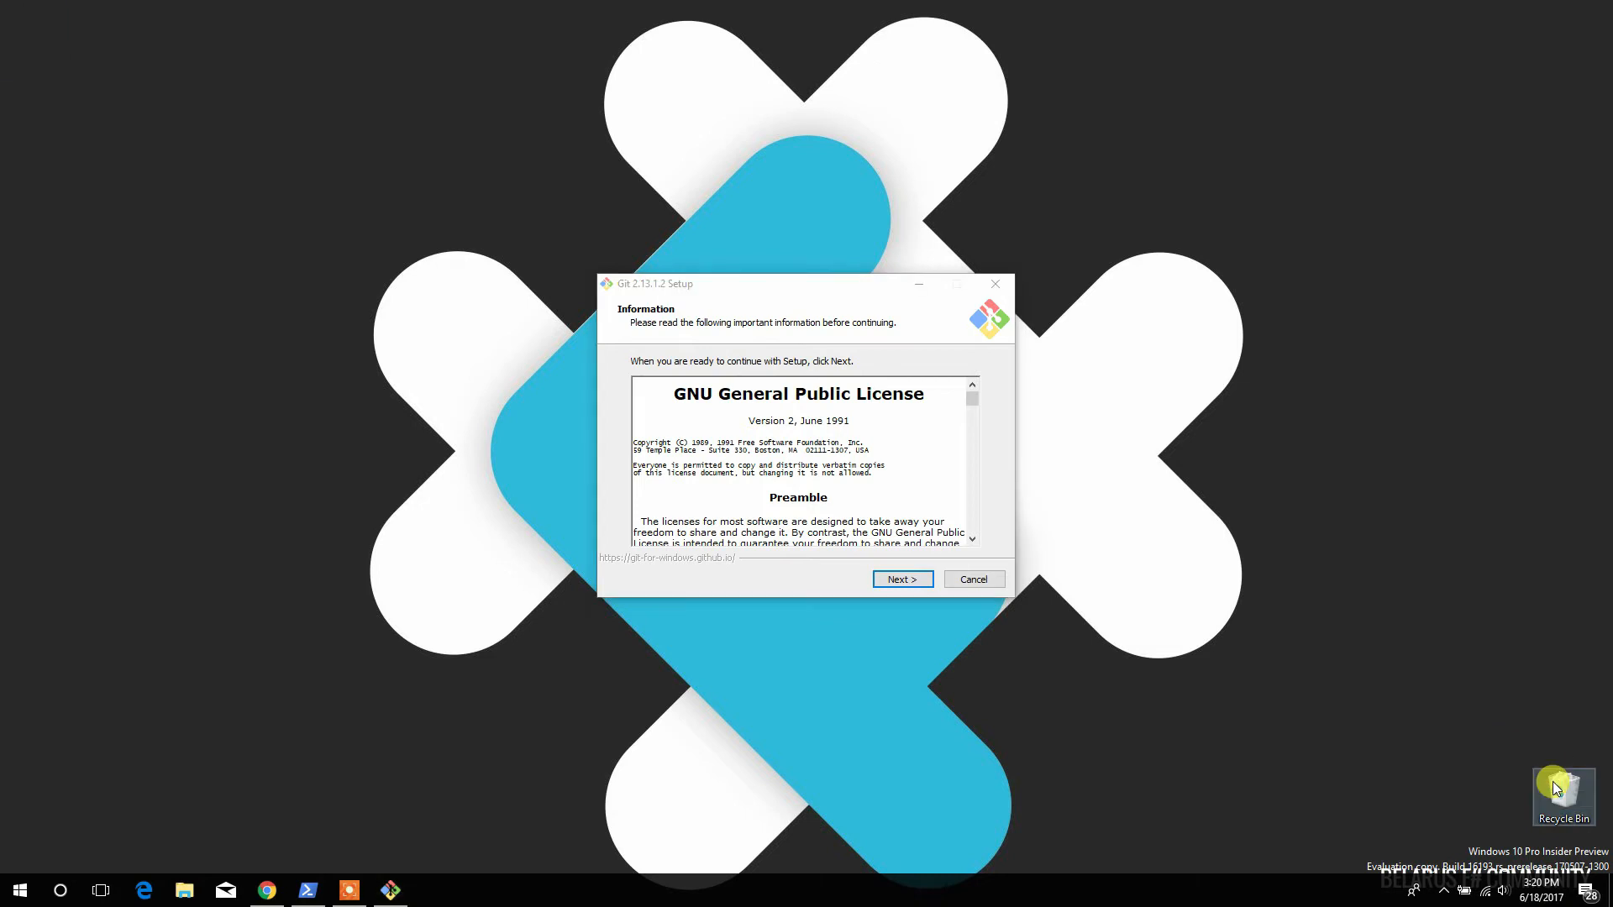
Accept the license and keep the default install folder, reaching Select Components.
left_click(901, 580)
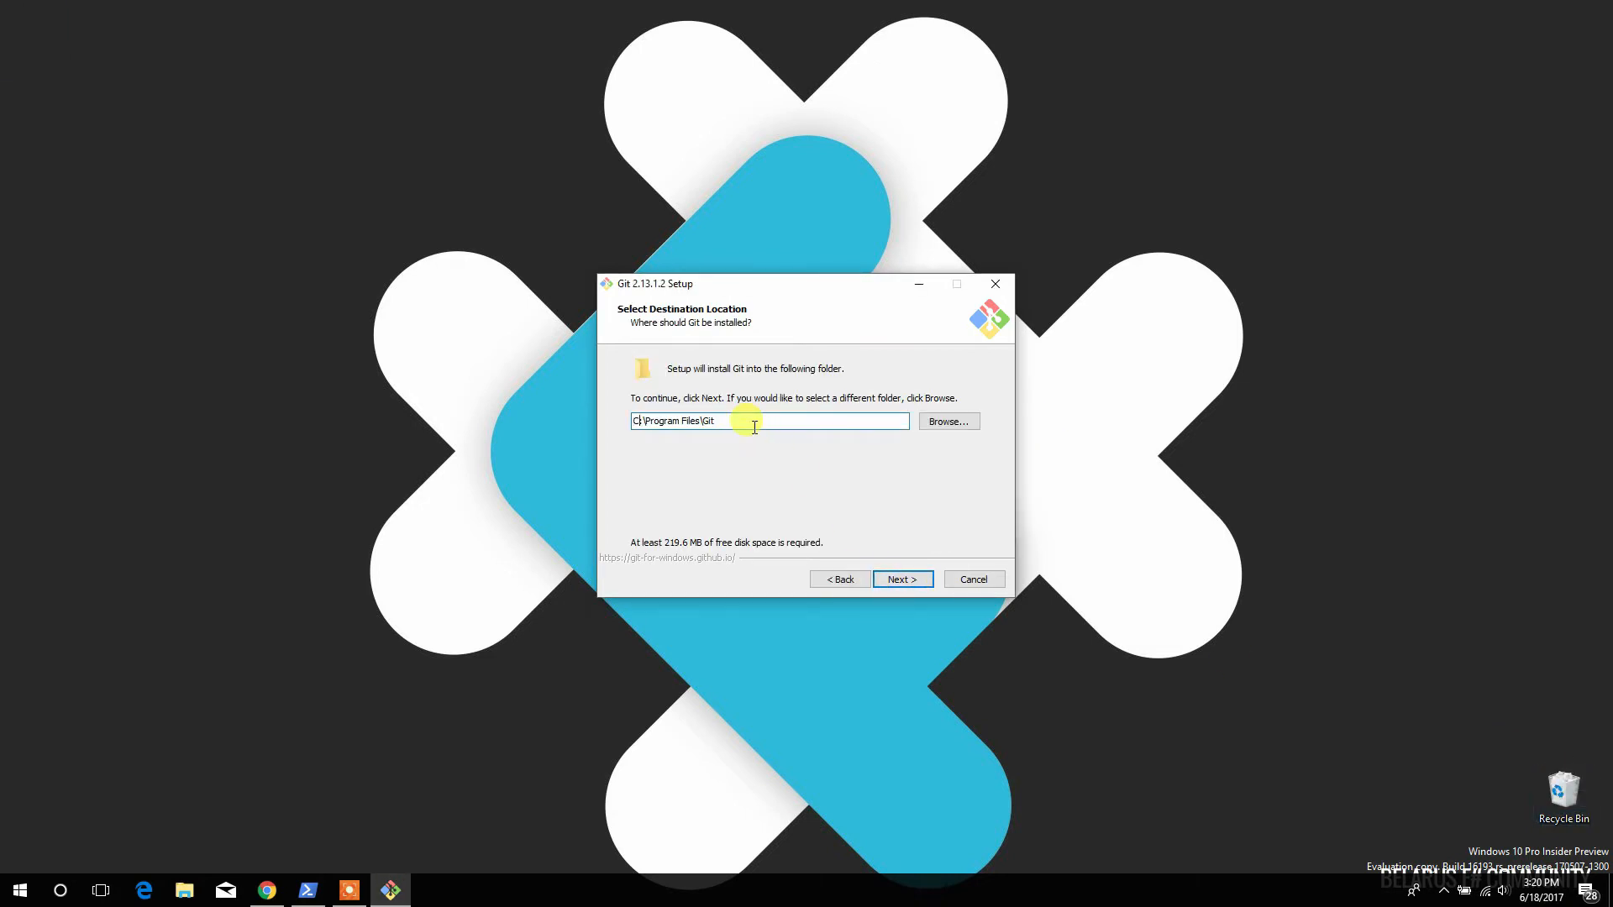
left_click(901, 580)
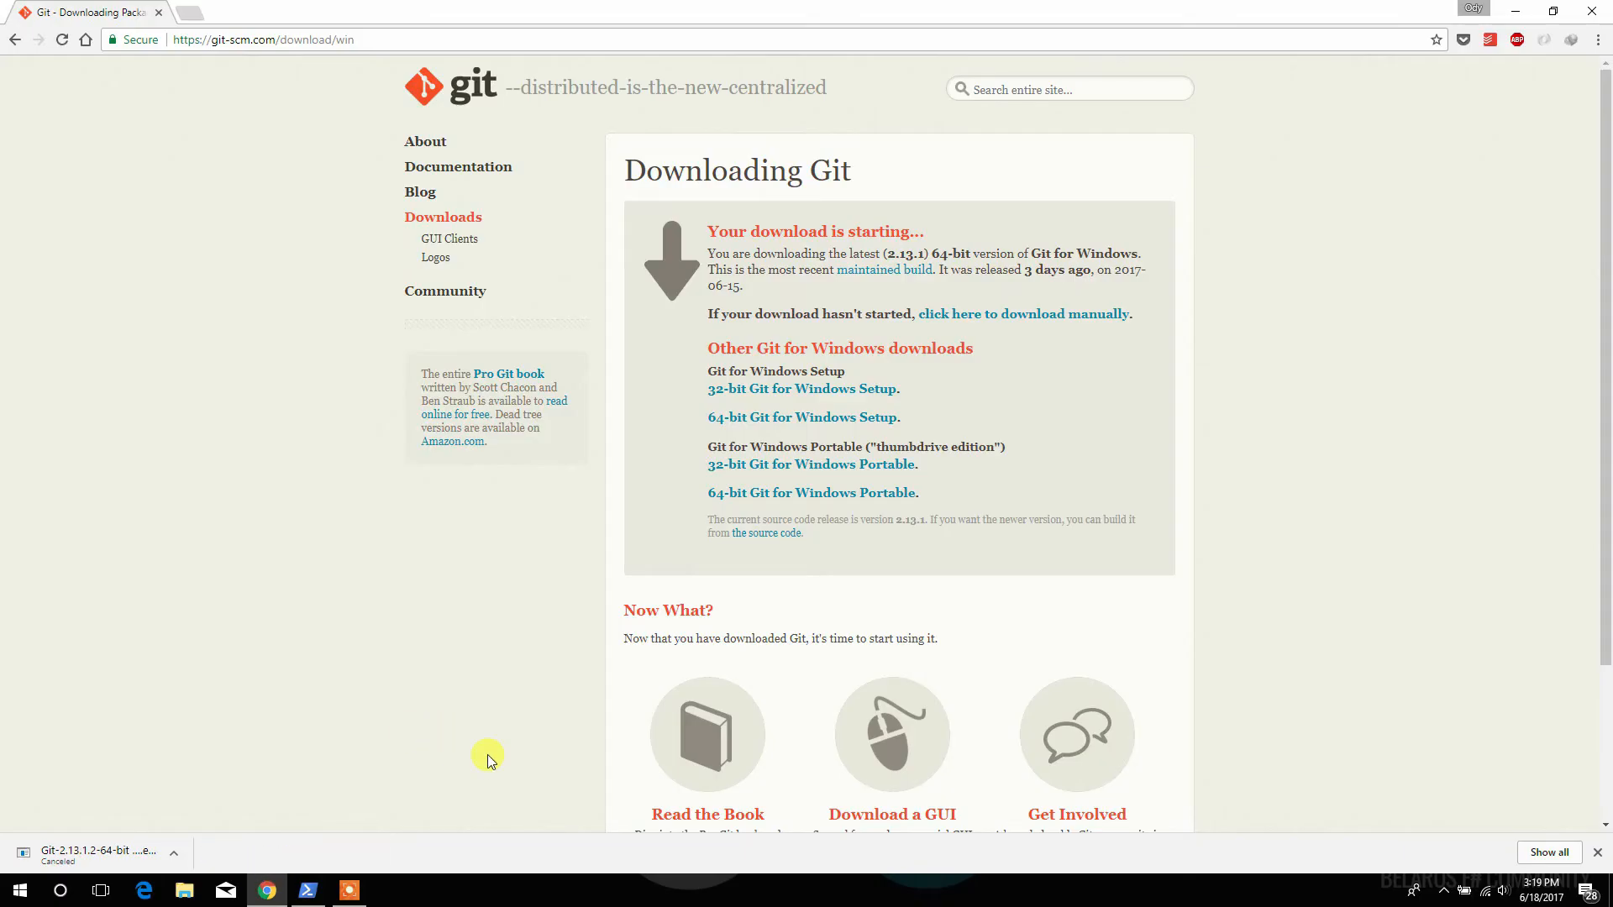
mouse_move(854, 469)
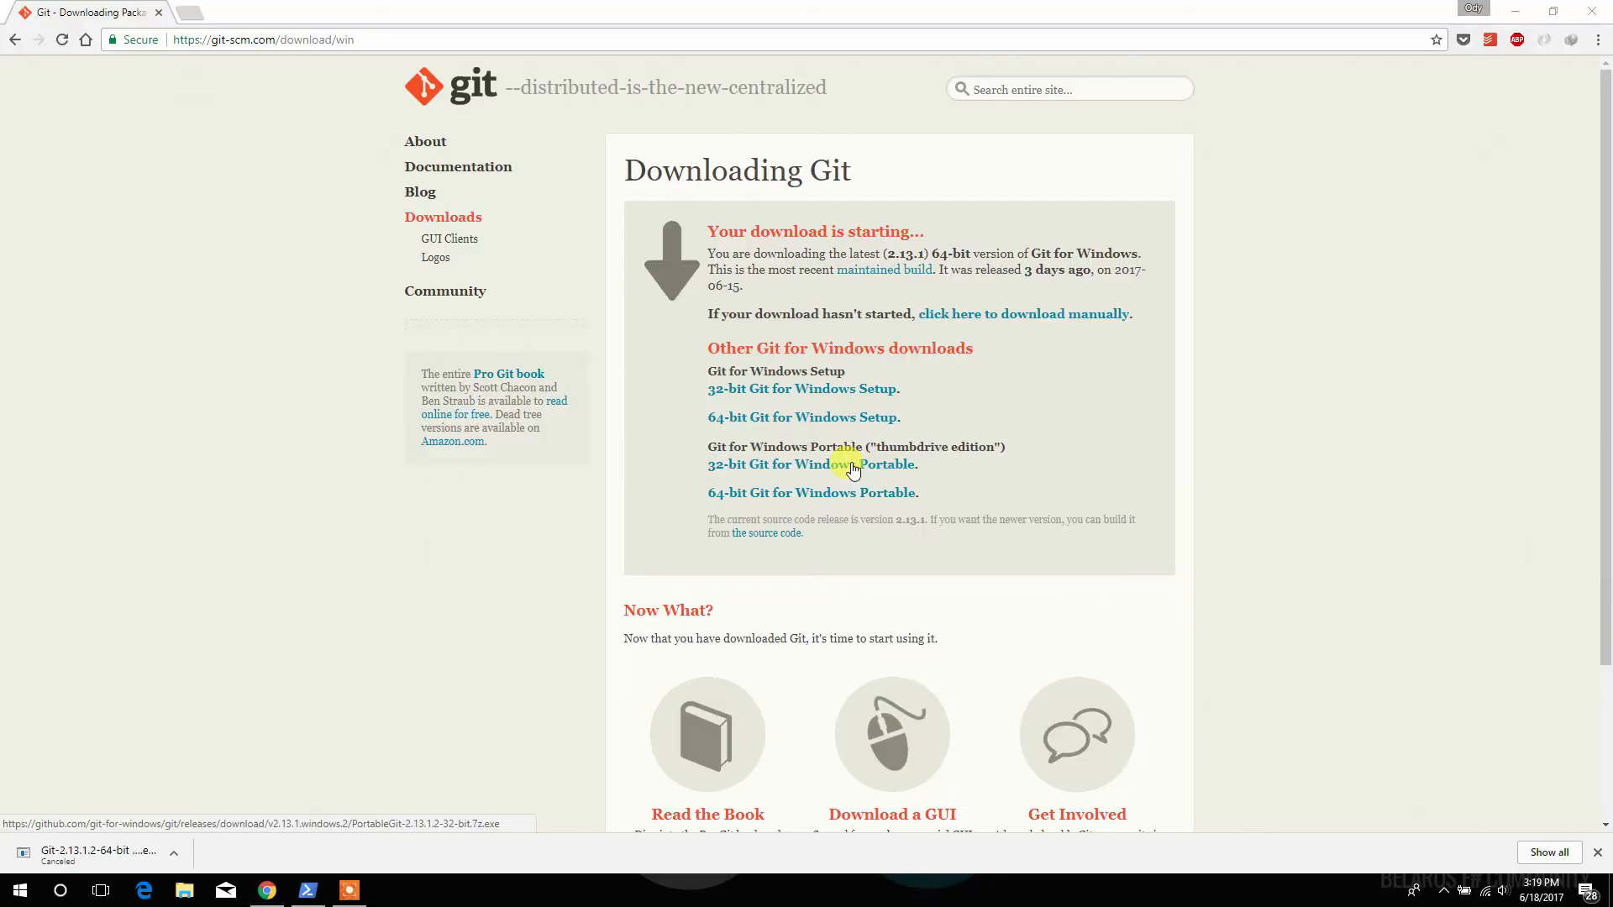
mouse_move(721, 563)
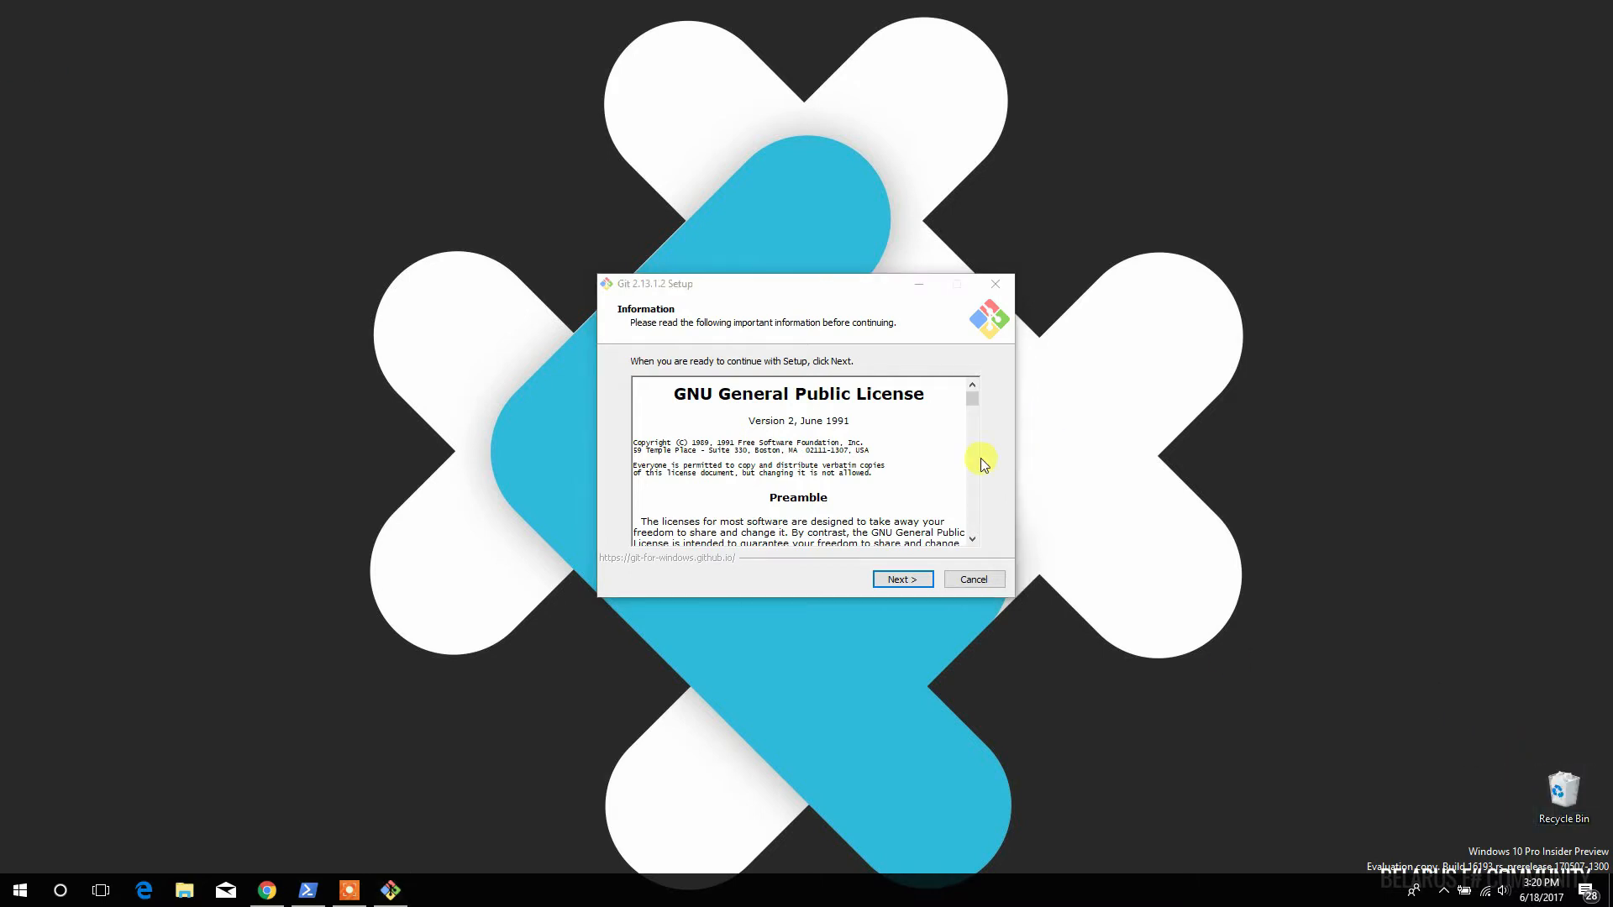
left_click(901, 579)
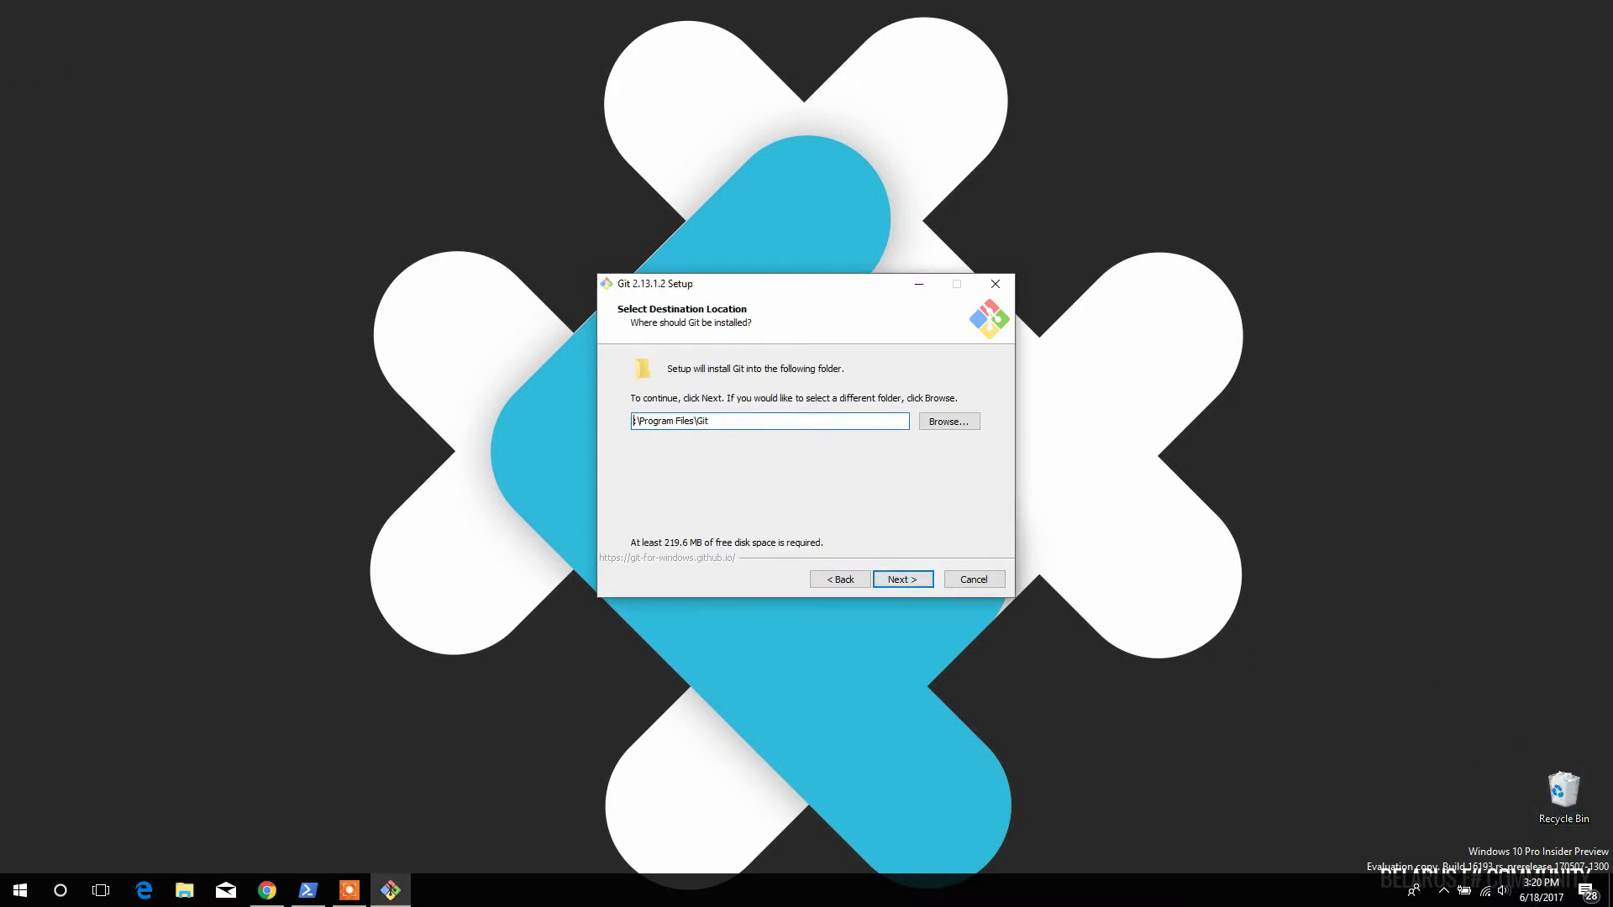
left_click(901, 580)
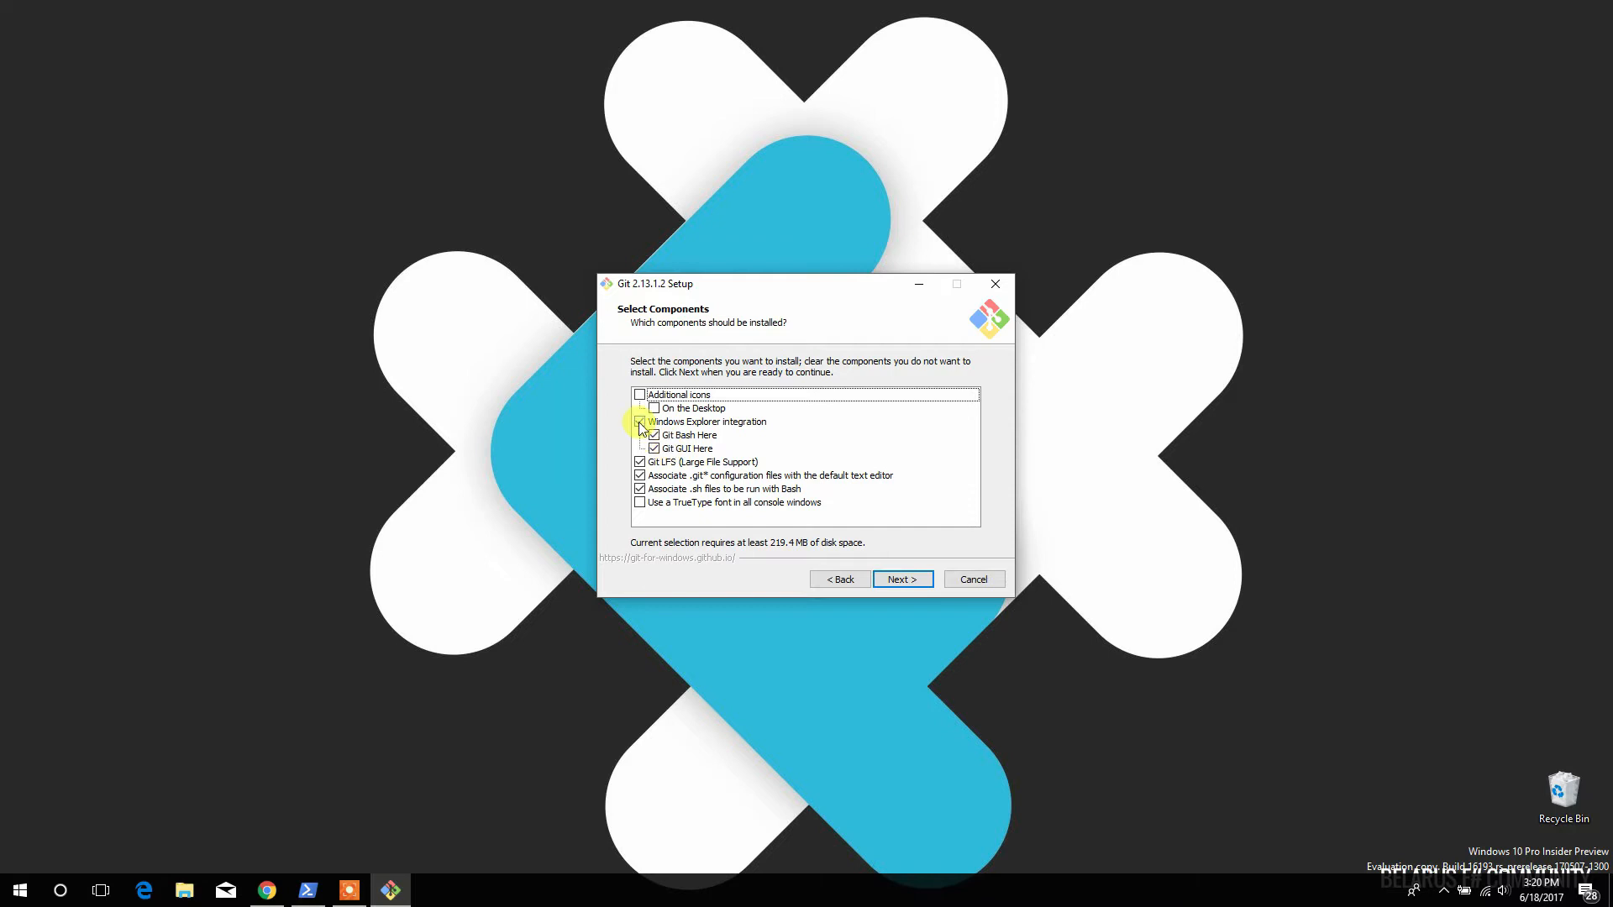
Untick Windows Explorer integration (Git Bash Here, Git GUI Here) and continue past components.
left_click(640, 421)
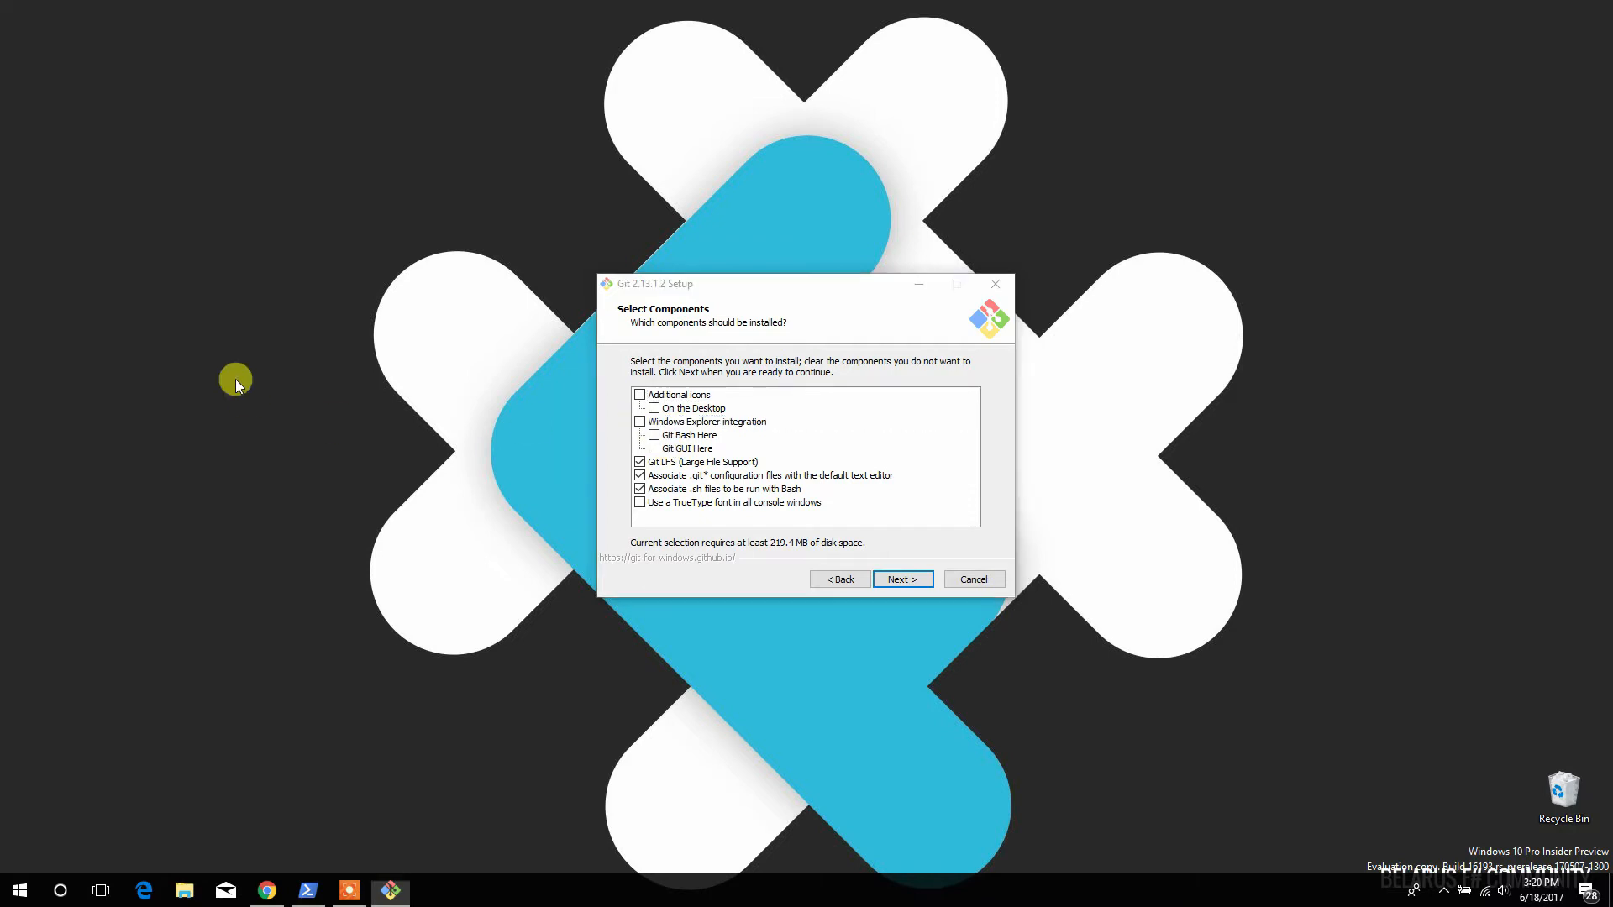
right_click(236, 380)
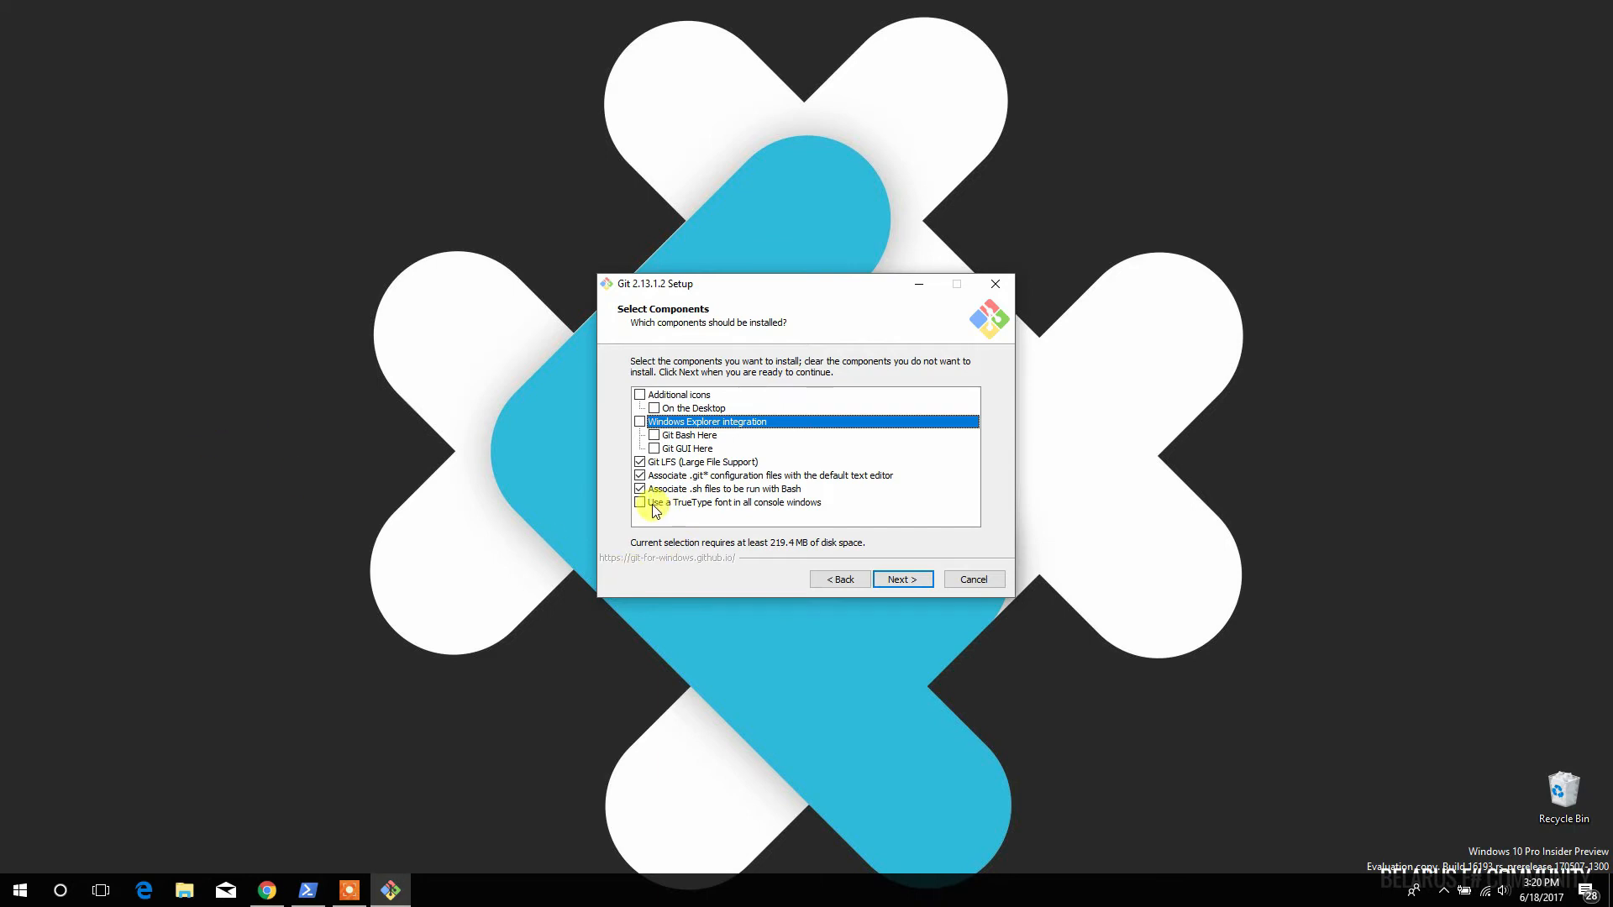
left_click(640, 503)
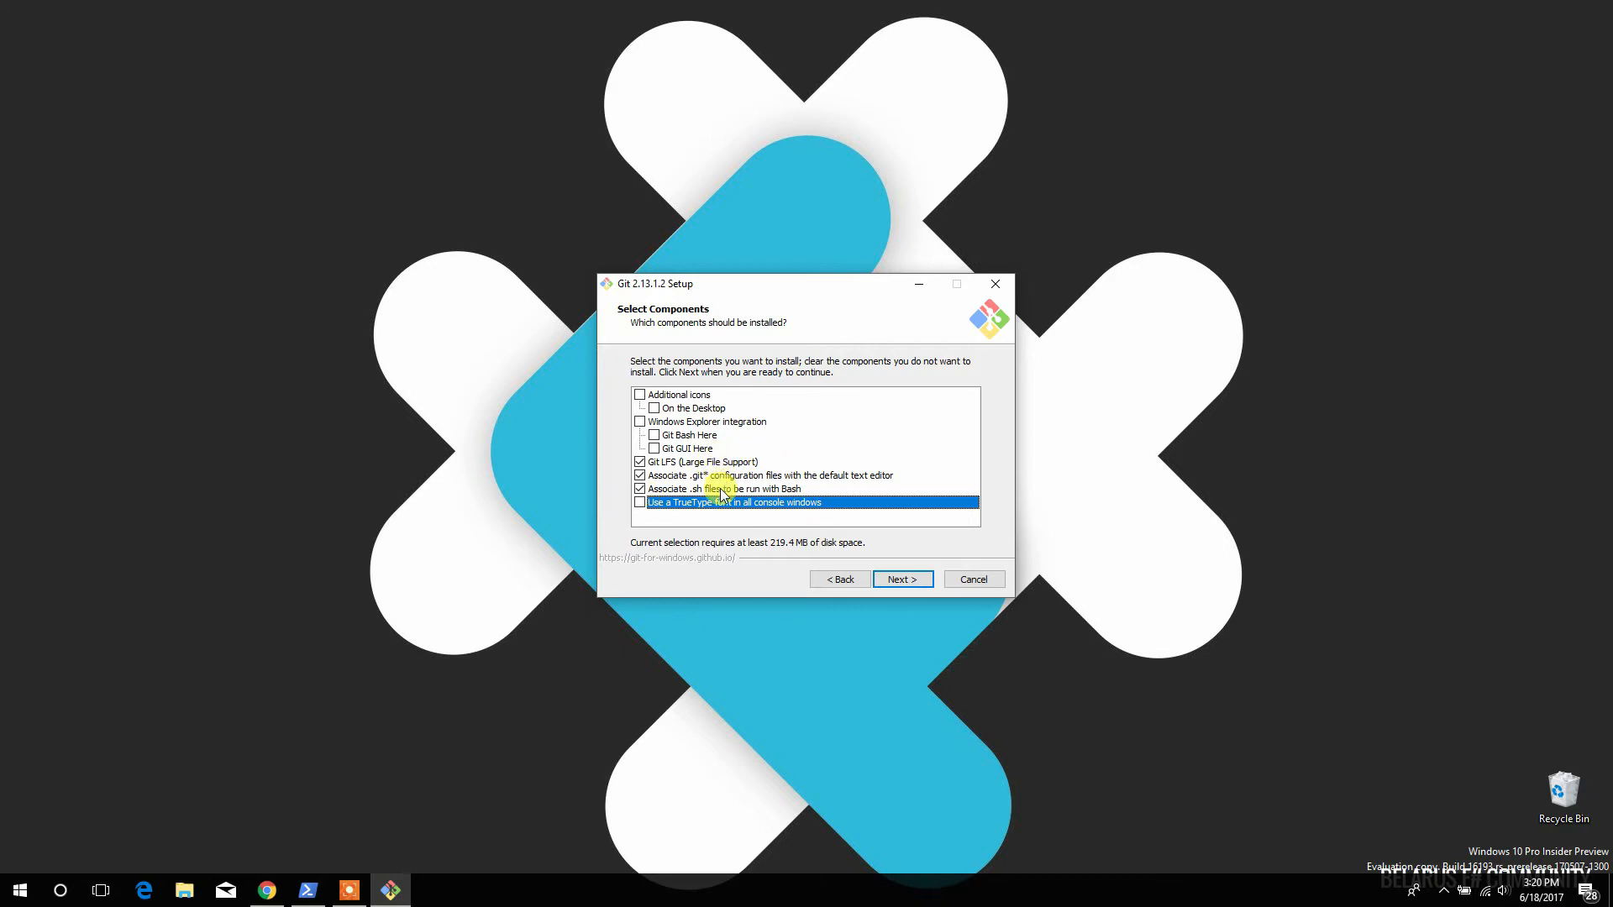
left_click(900, 580)
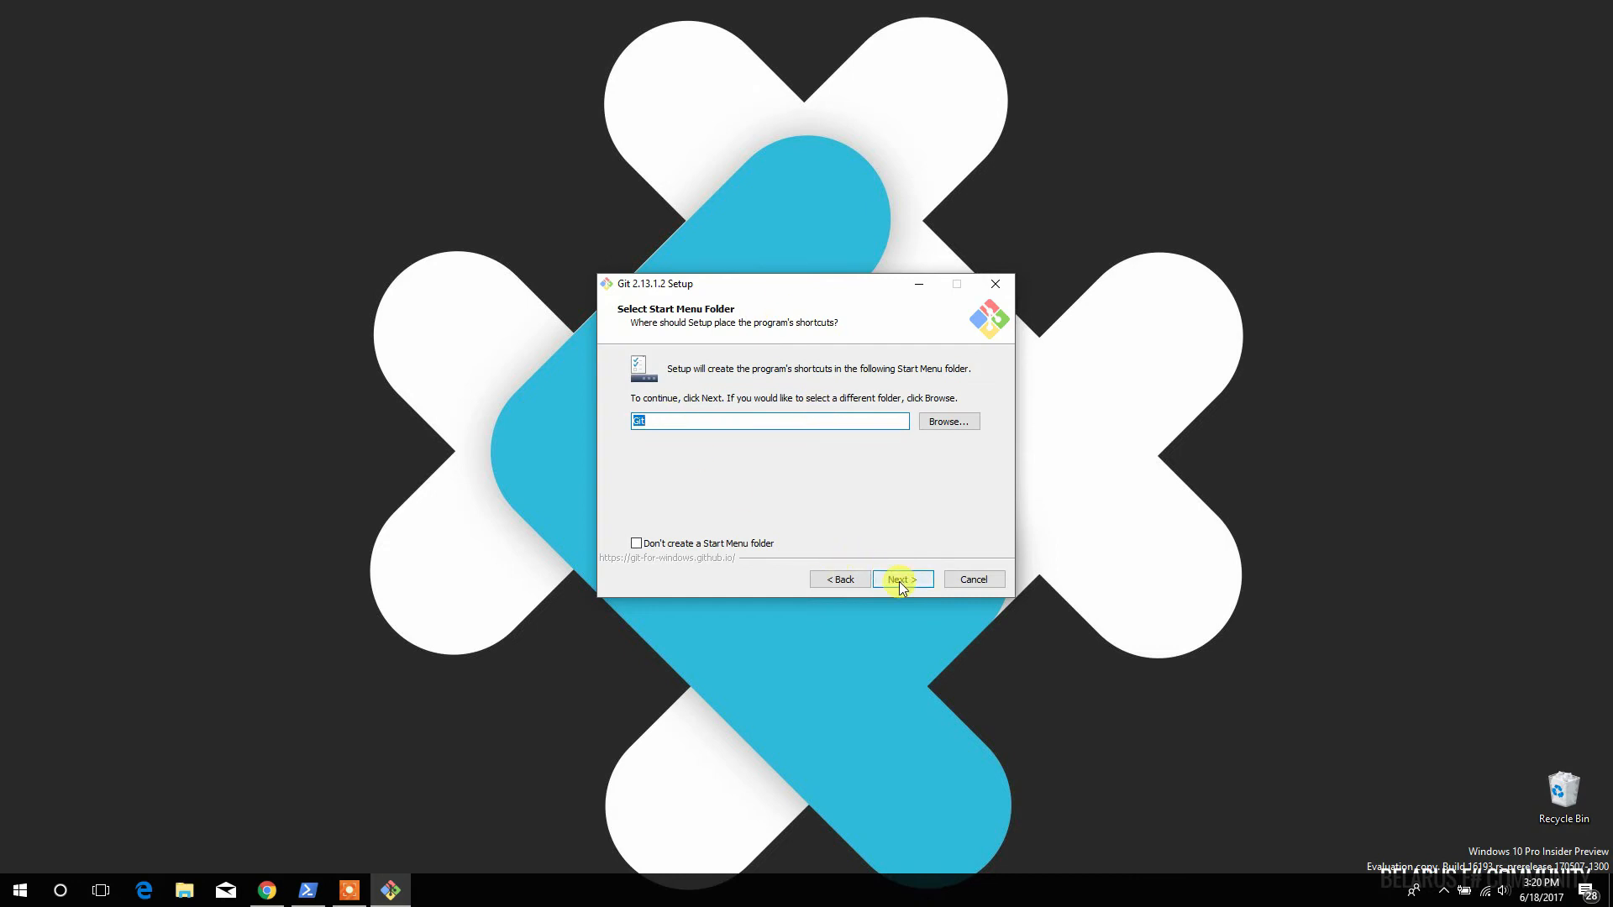
Keep default Start Menu folder, PATH, OpenSSL HTTPS backend and Windows-style checkout line endings.
left_click(901, 579)
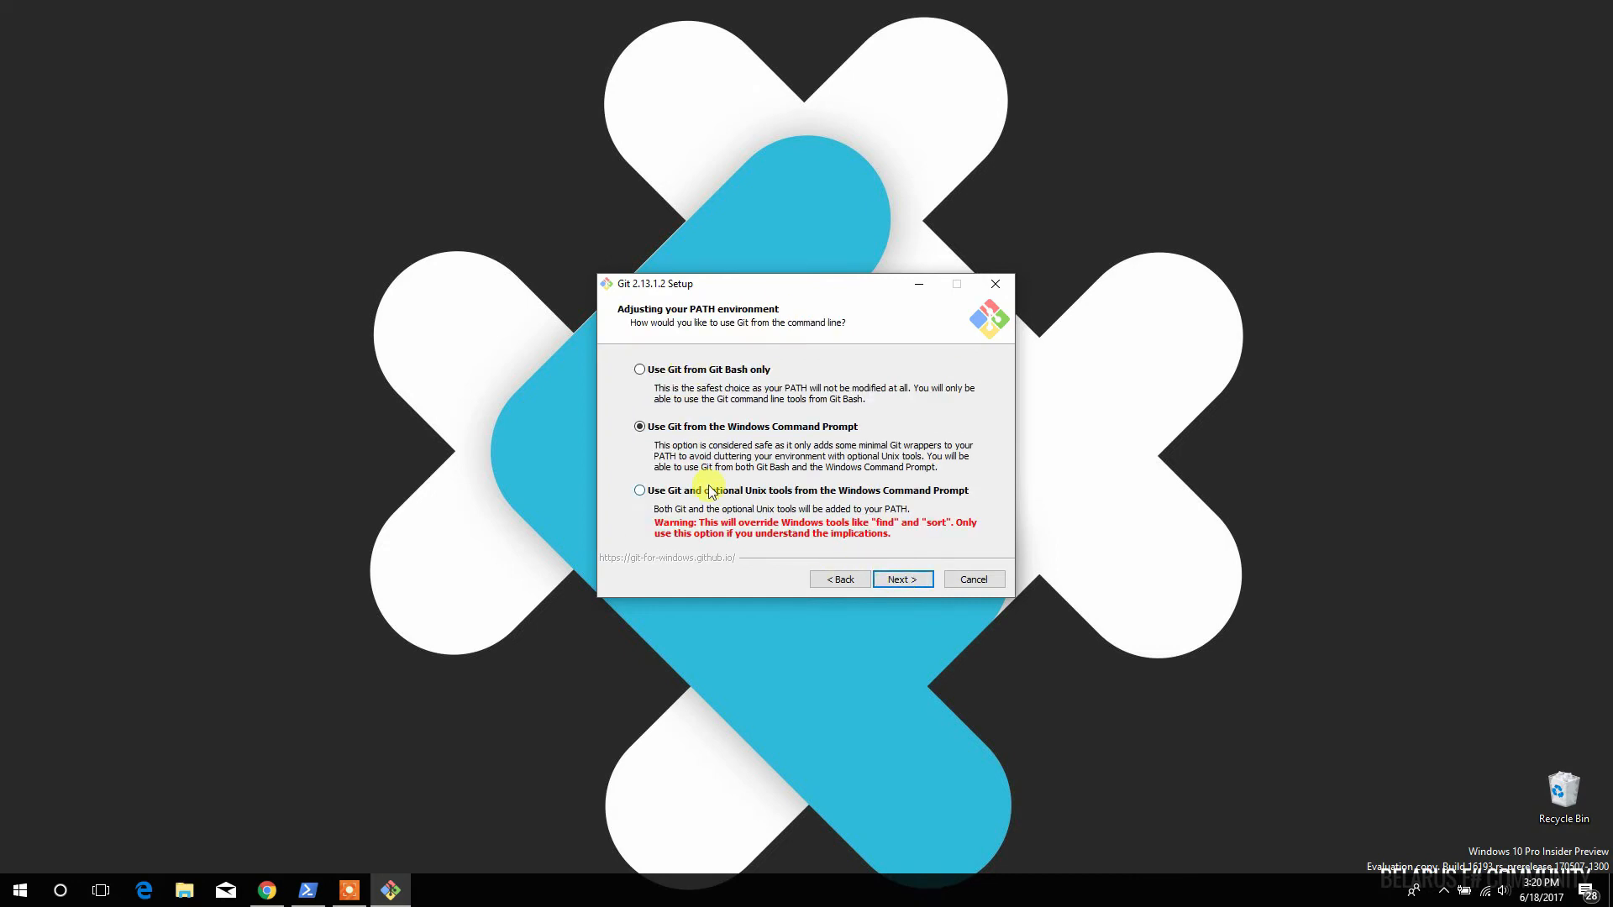
mouse_move(699, 410)
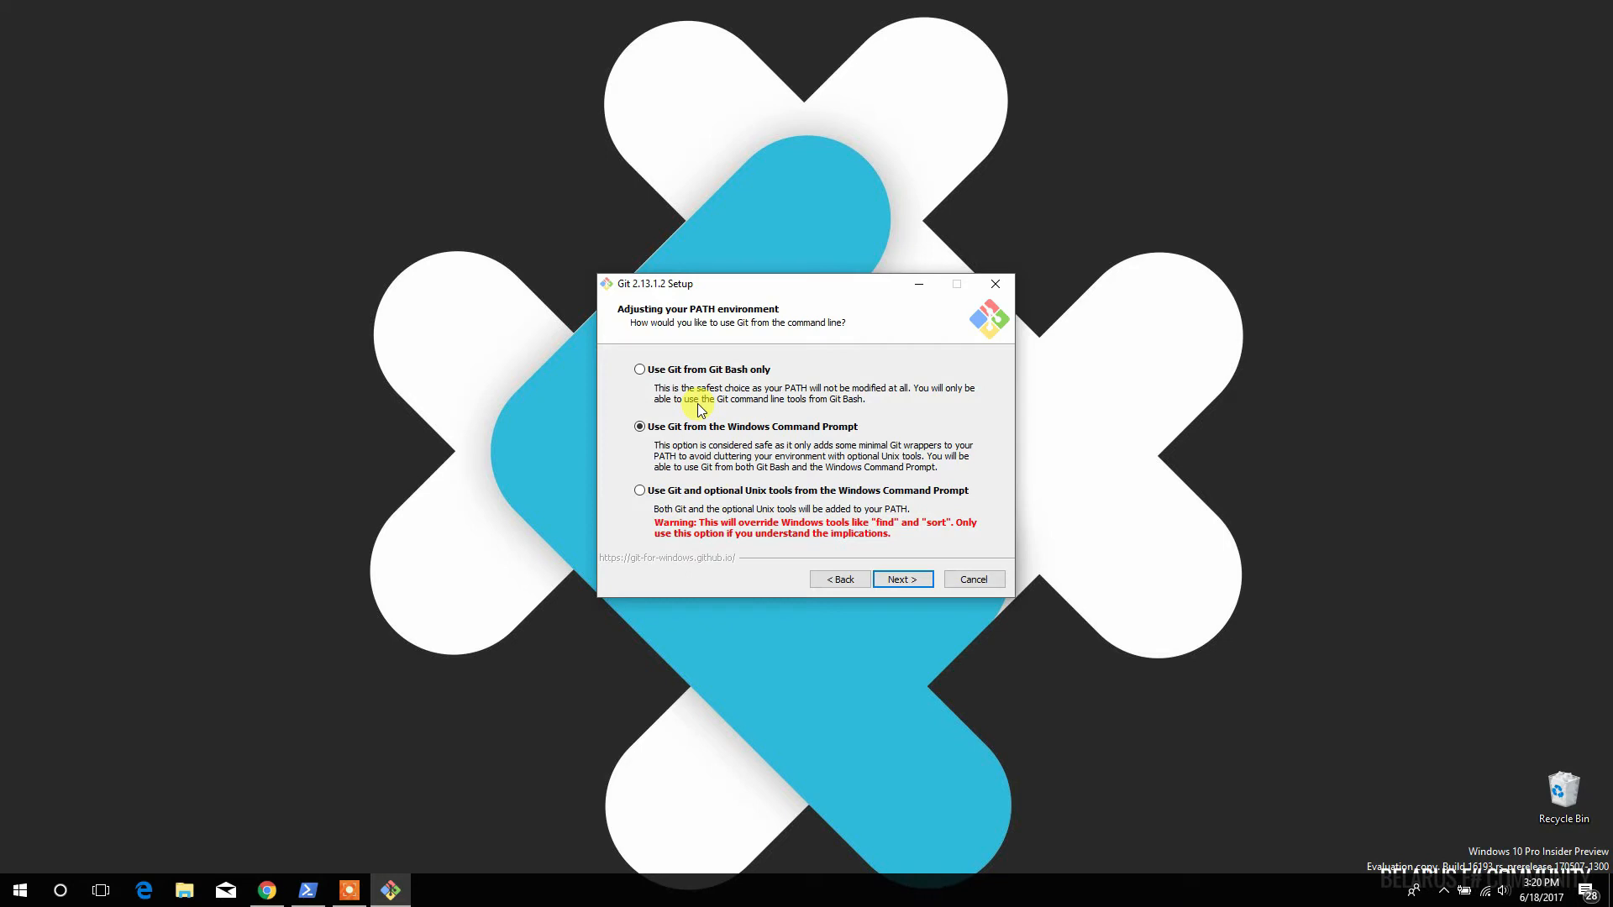
mouse_move(750, 444)
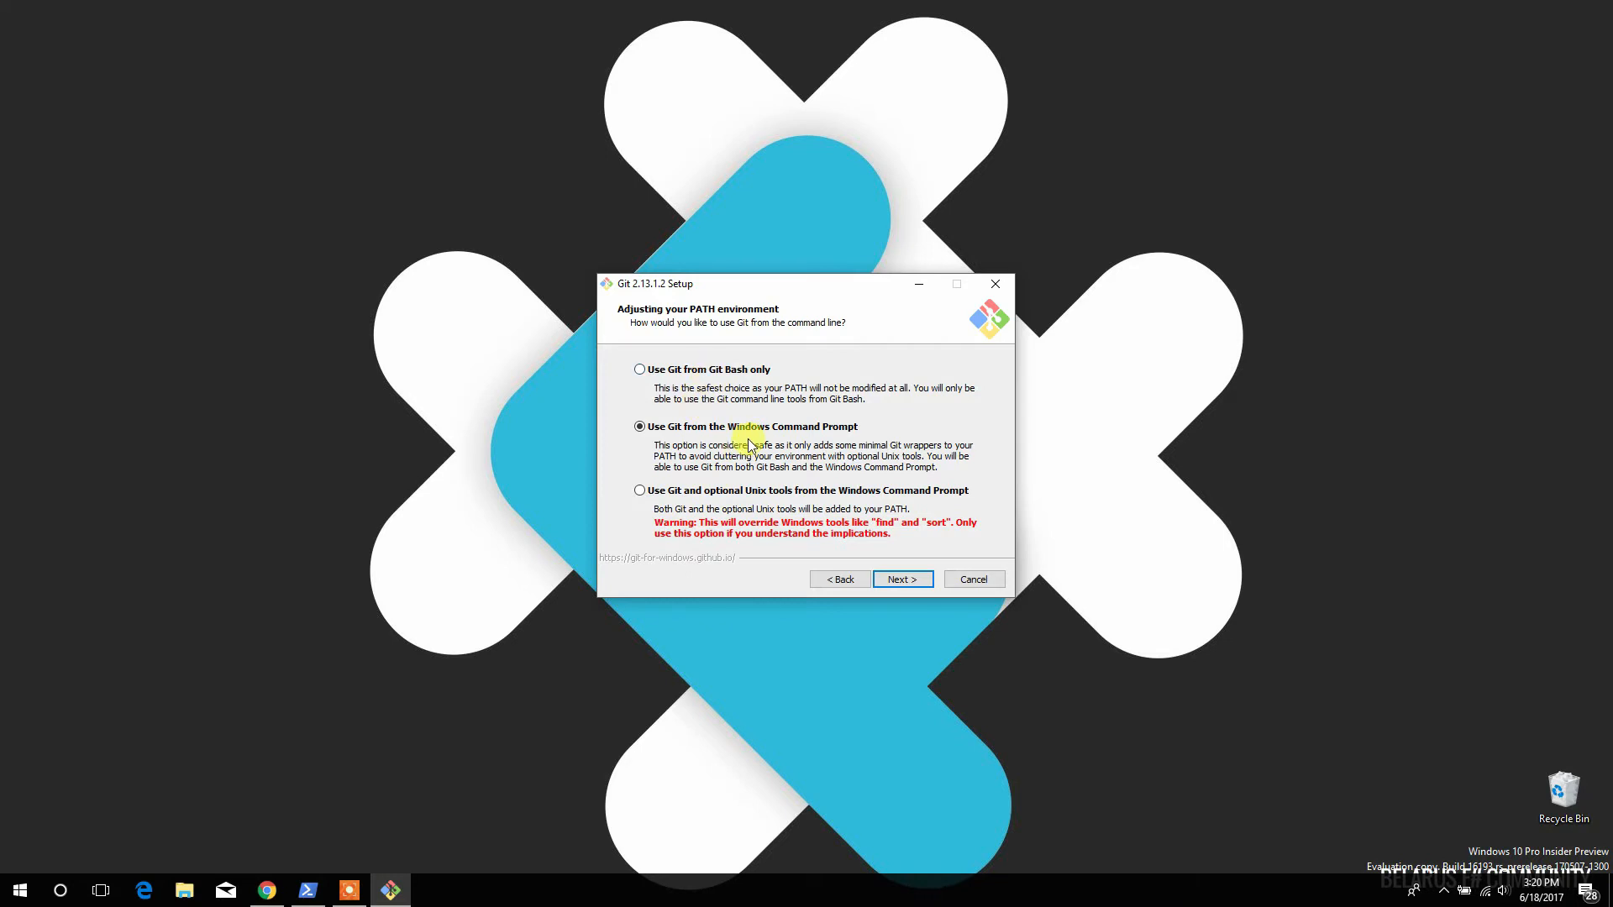
mouse_move(809, 431)
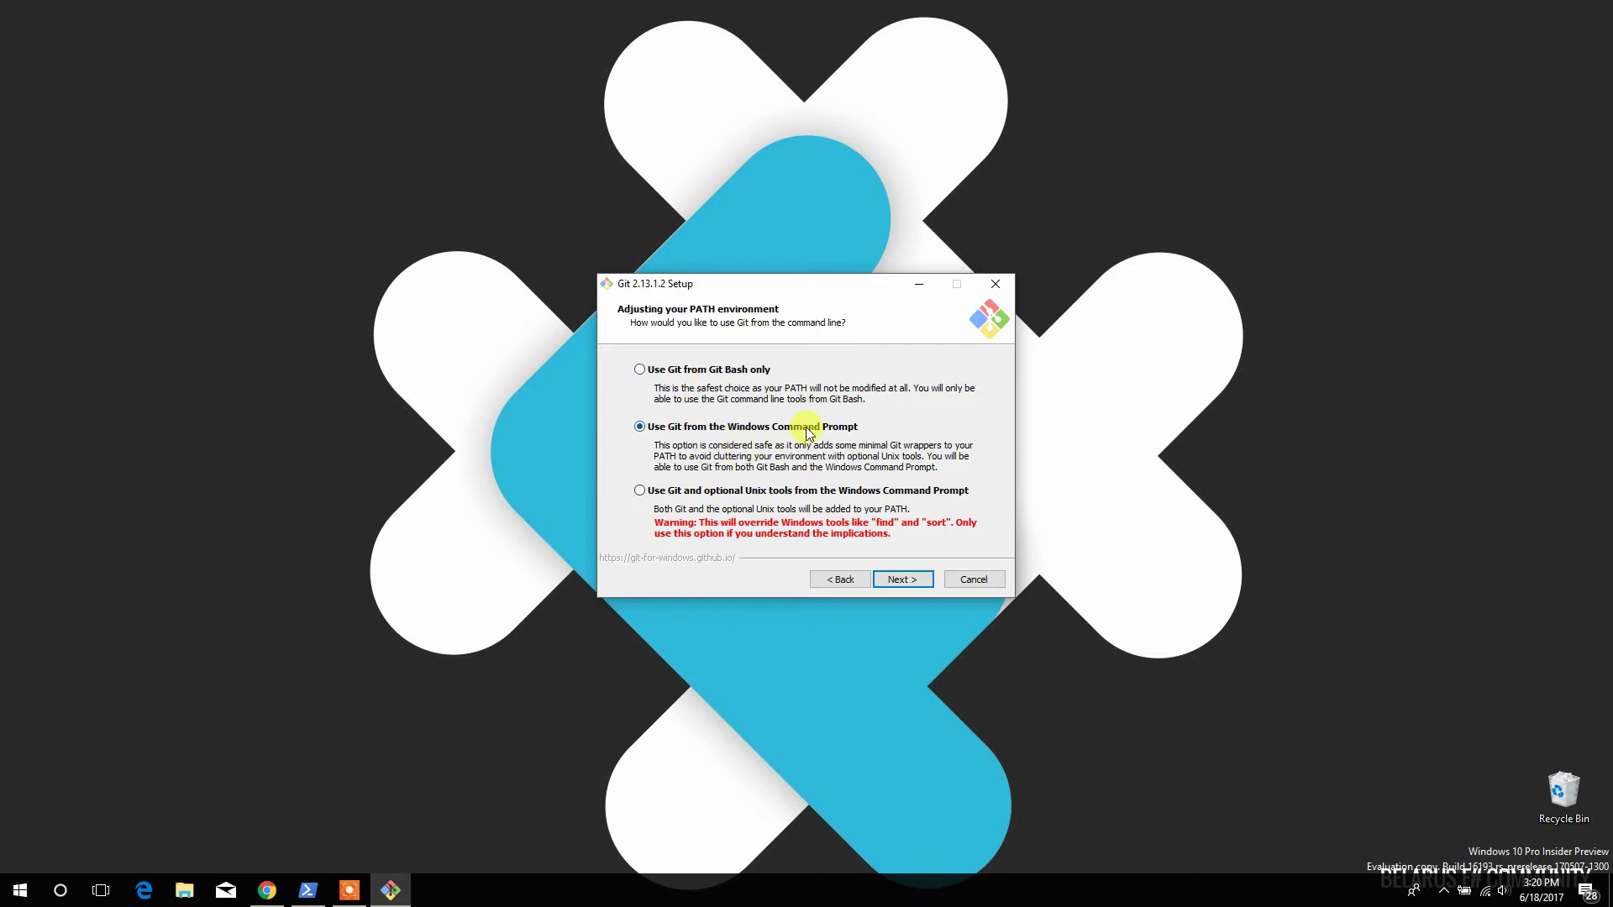
mouse_move(829, 416)
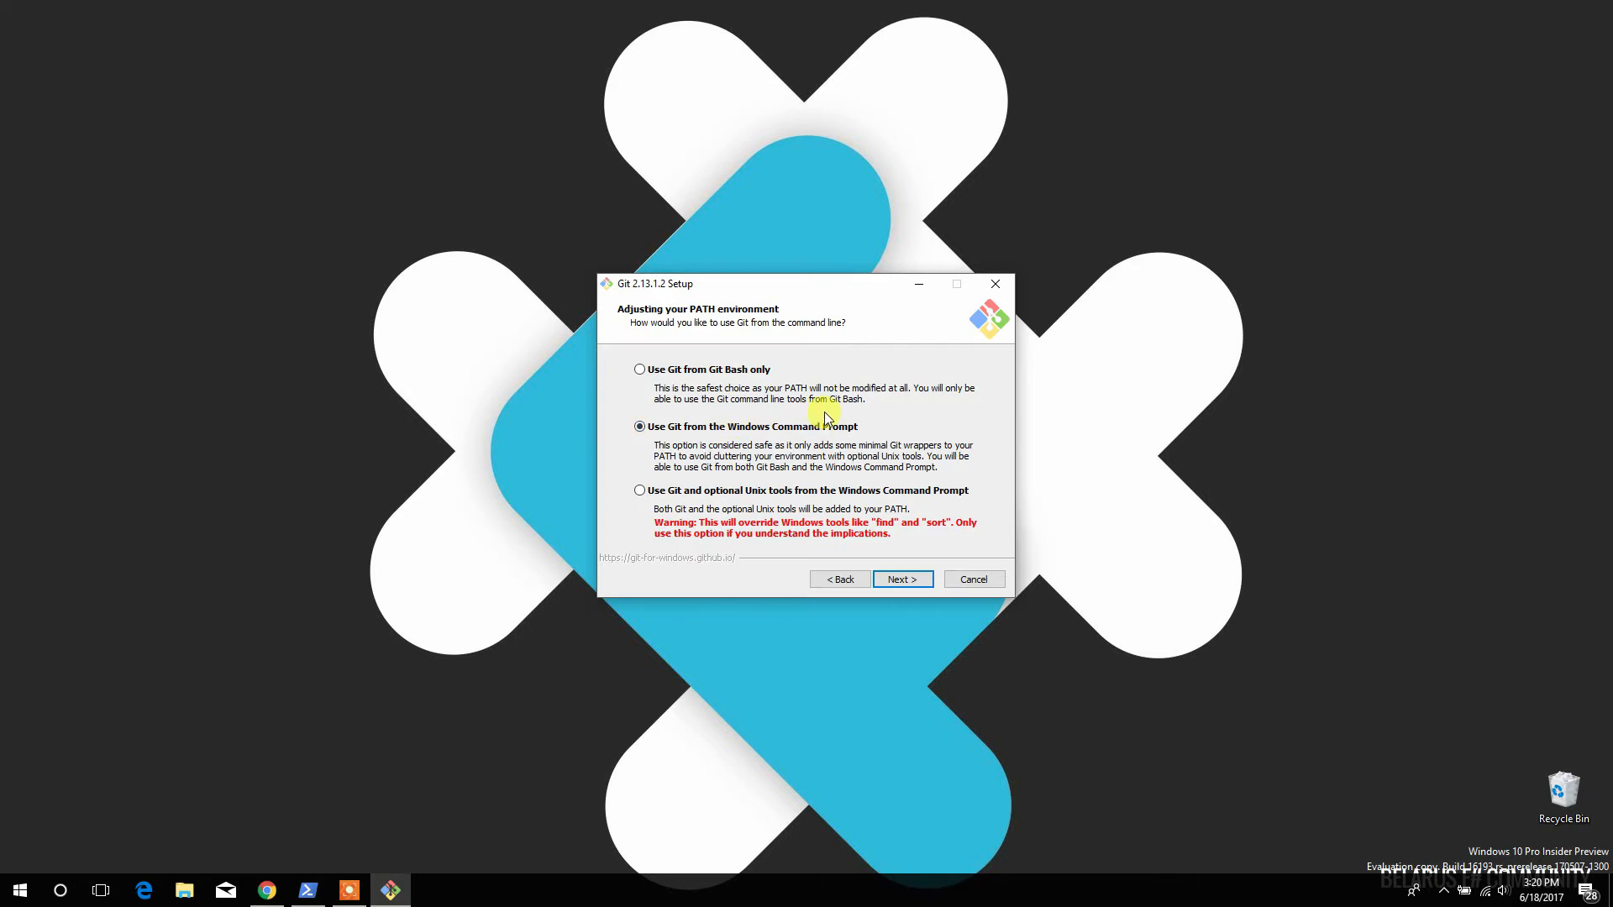
mouse_move(781, 479)
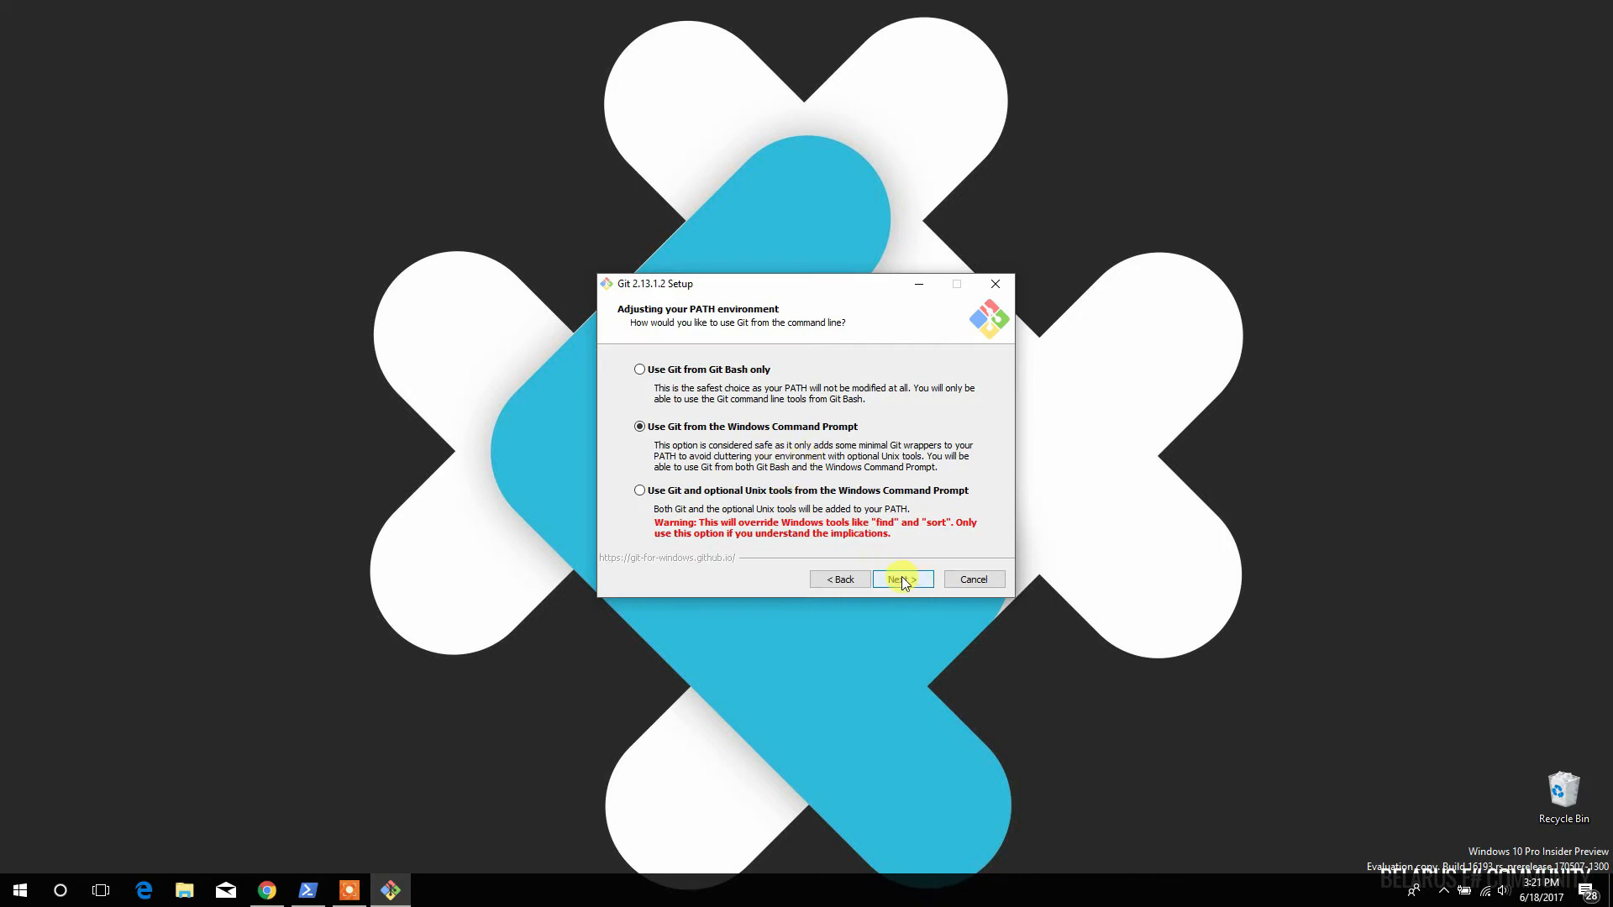
left_click(900, 580)
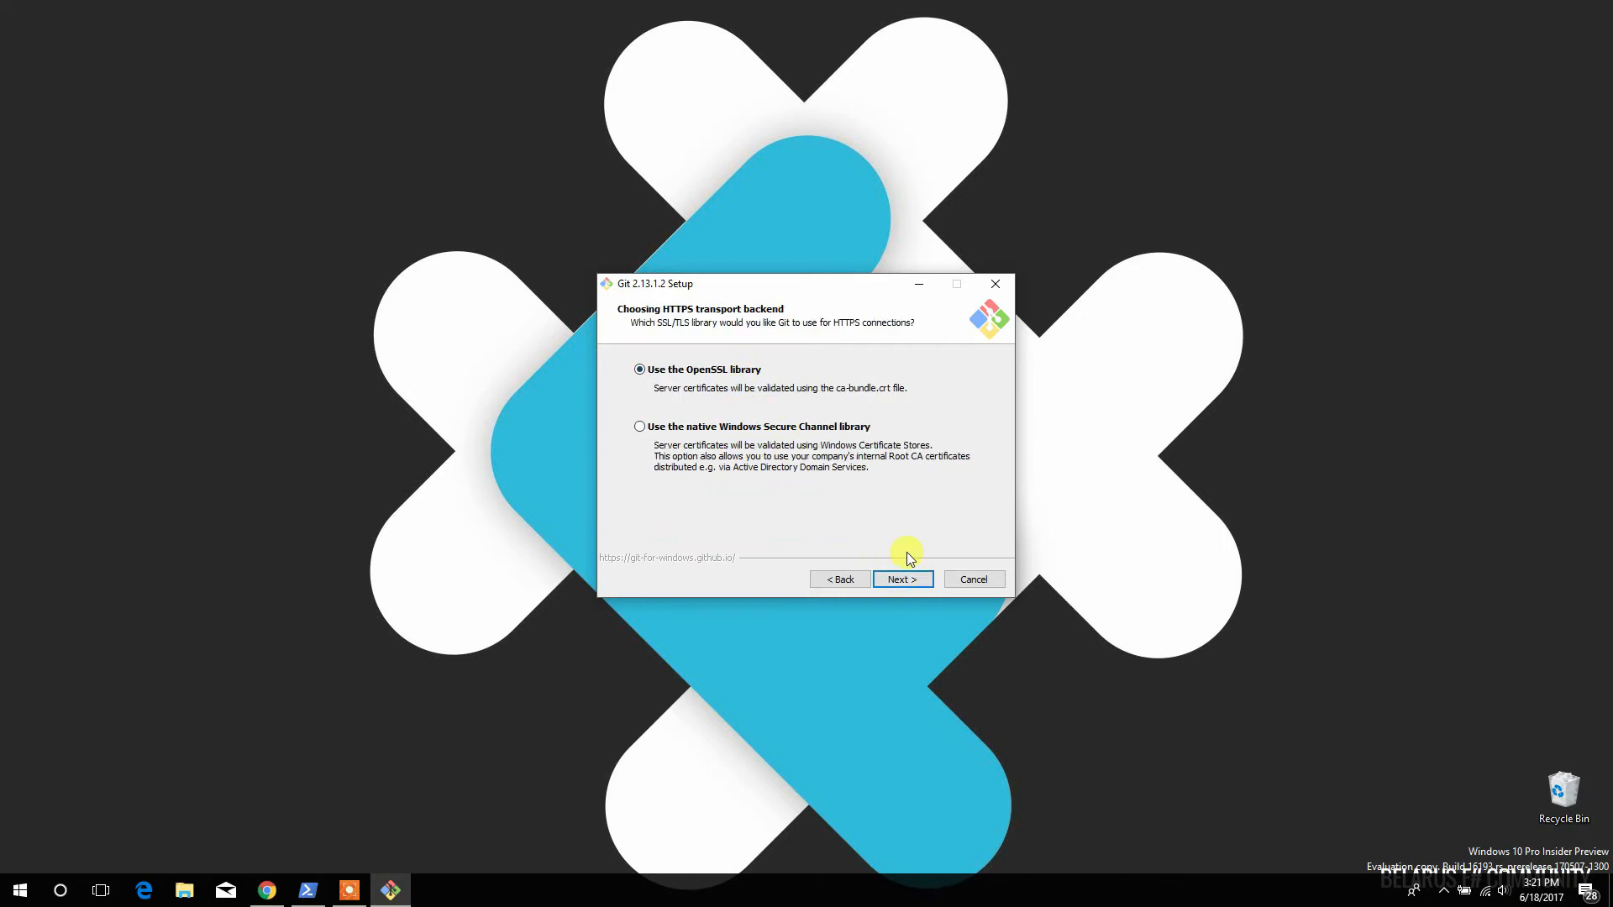
left_click(900, 580)
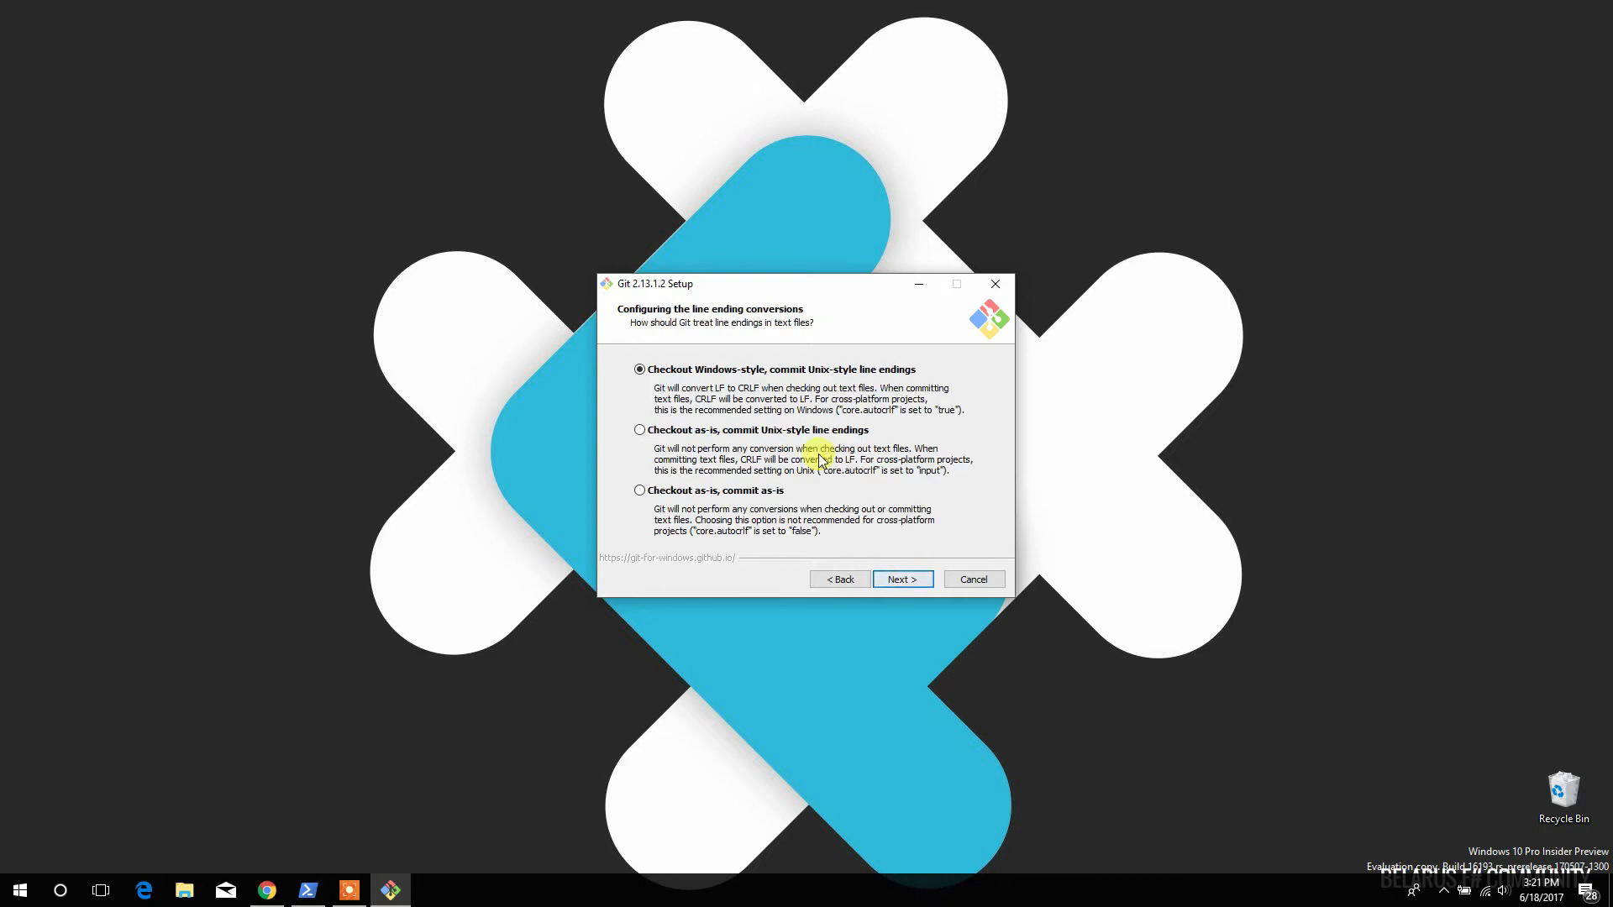
mouse_move(748, 689)
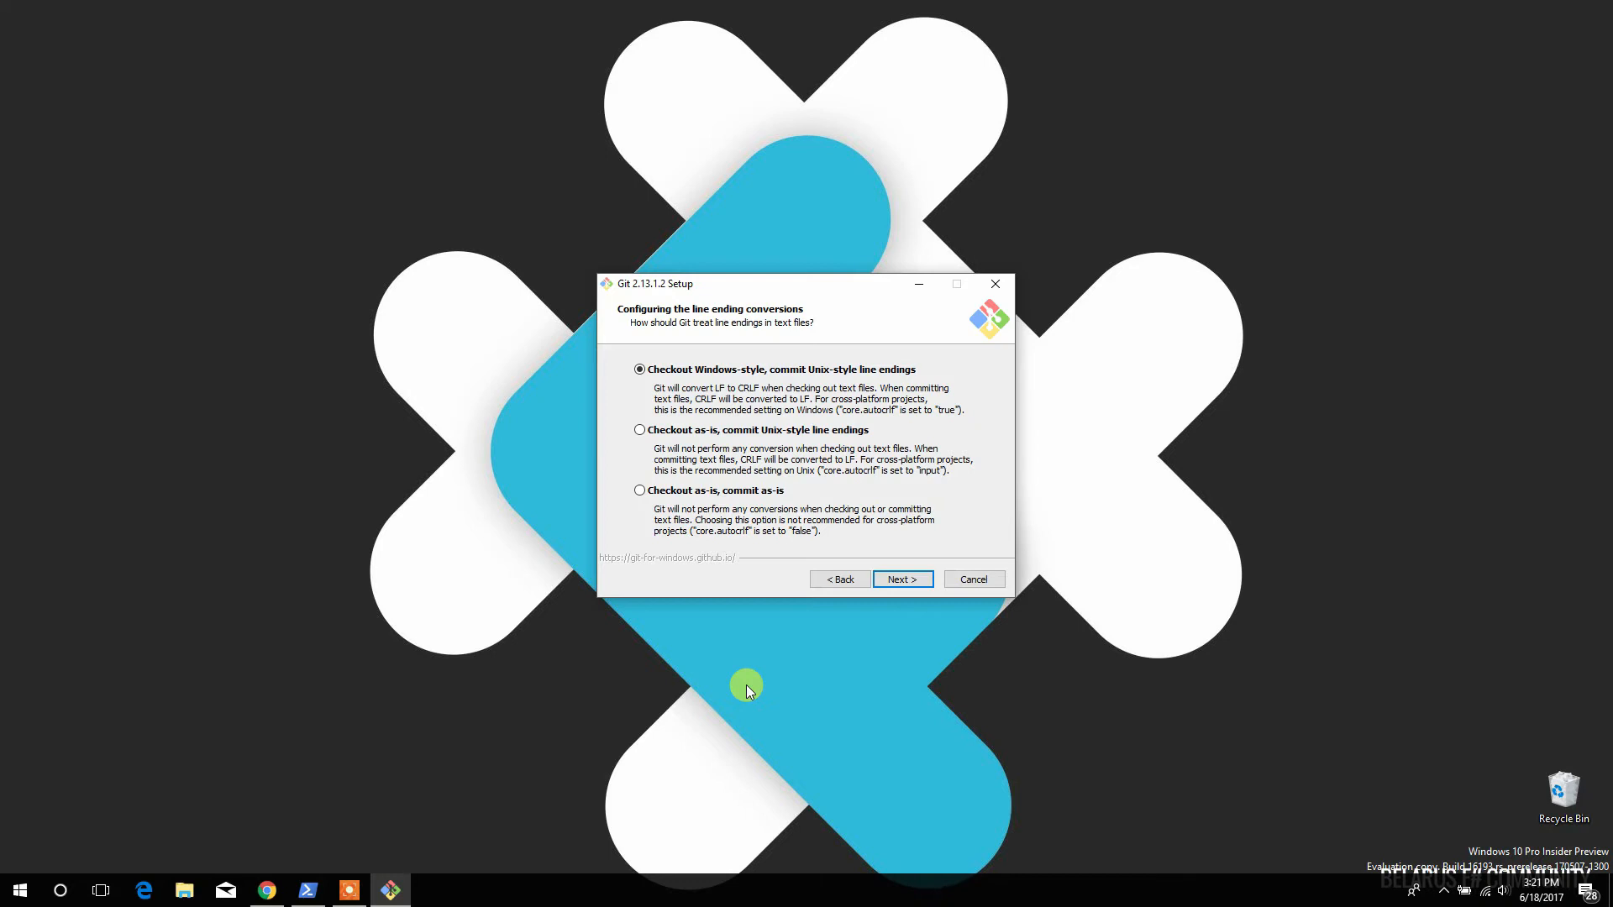
mouse_move(746, 482)
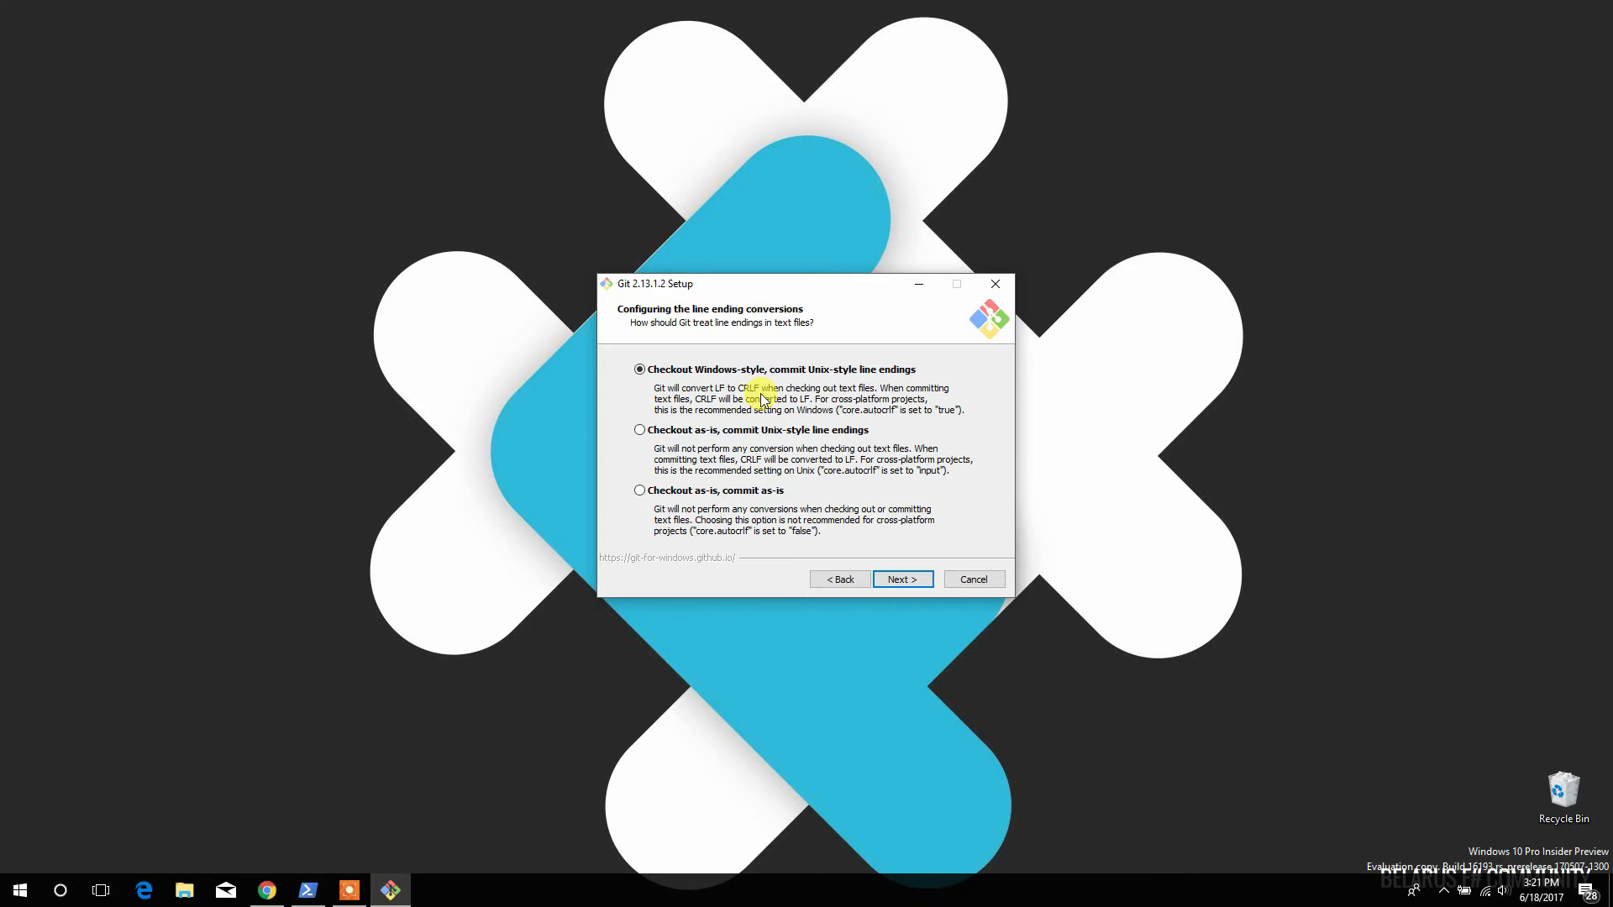
mouse_move(915, 249)
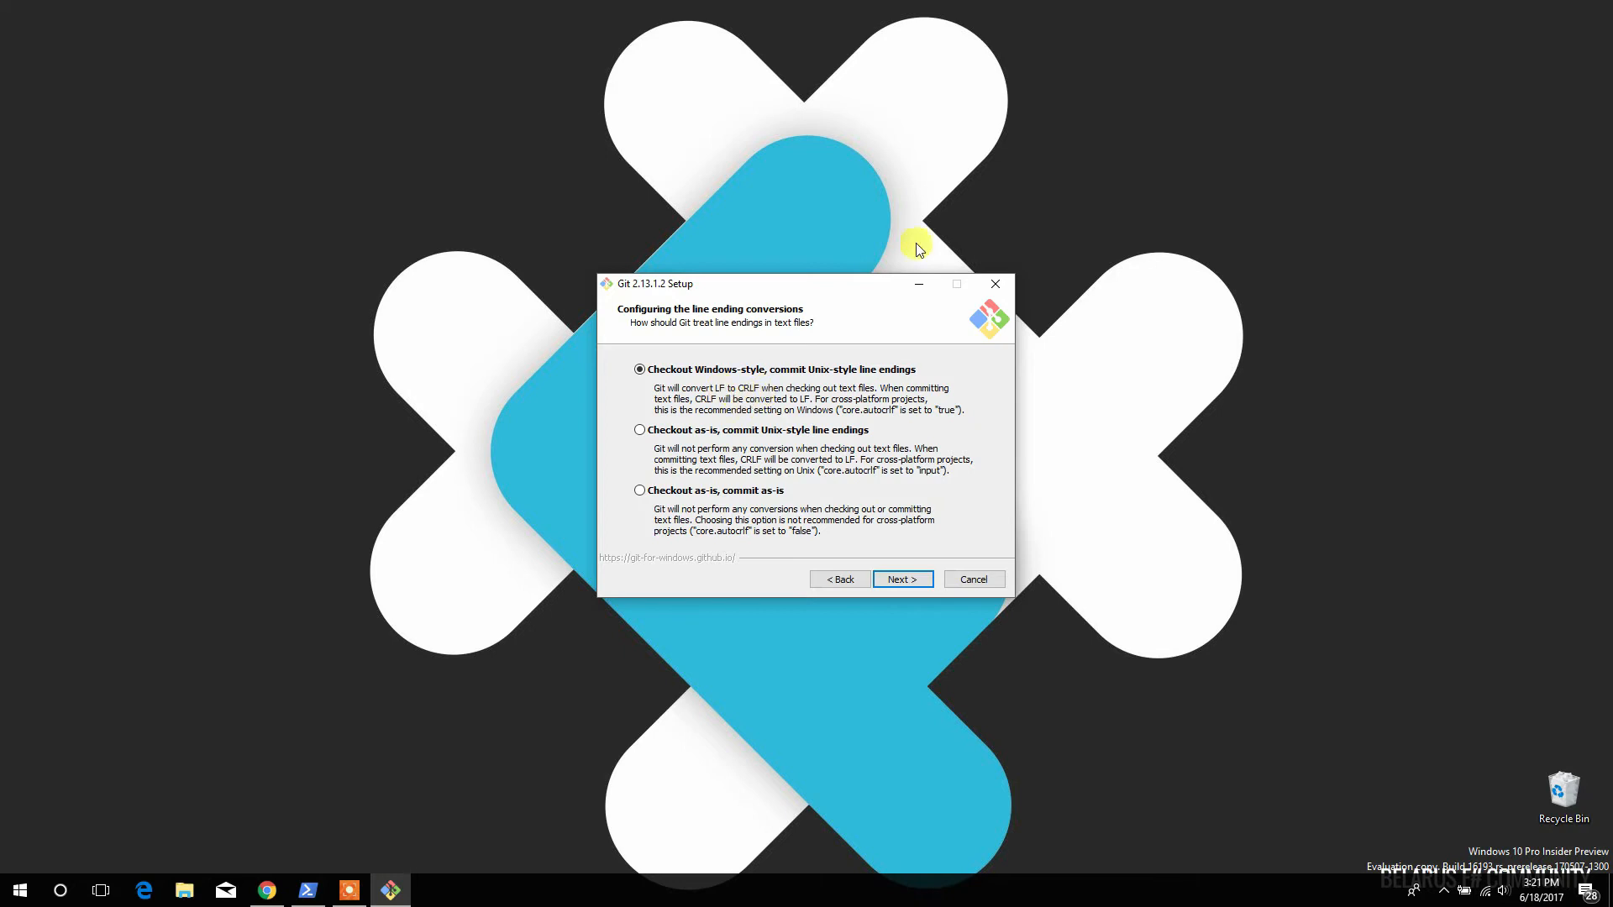
mouse_move(859, 415)
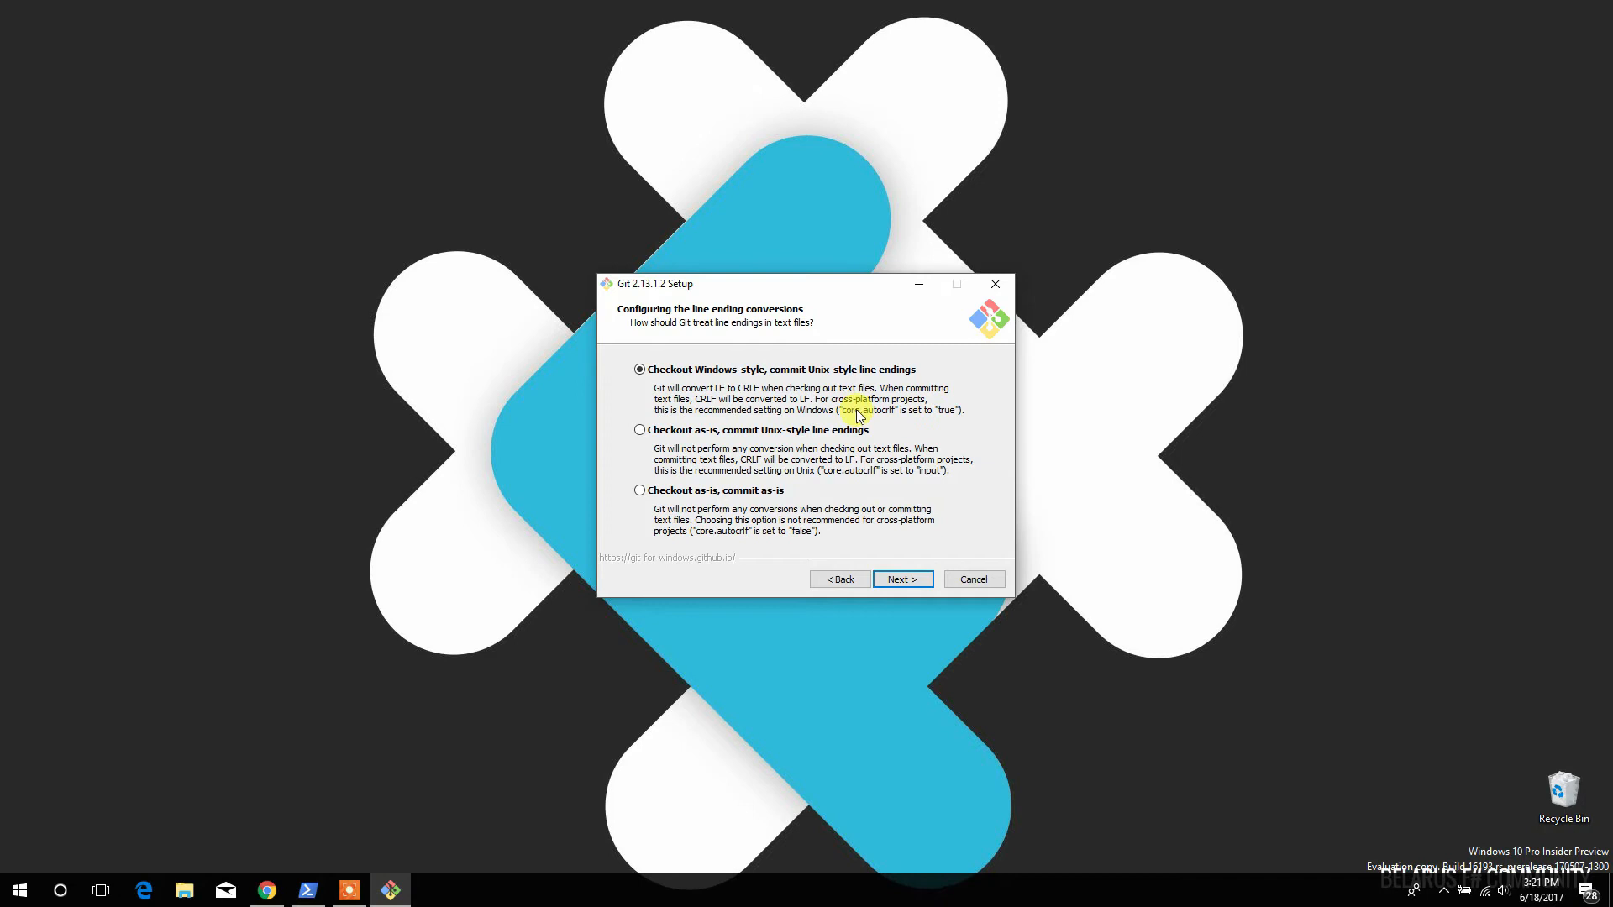
mouse_move(805, 353)
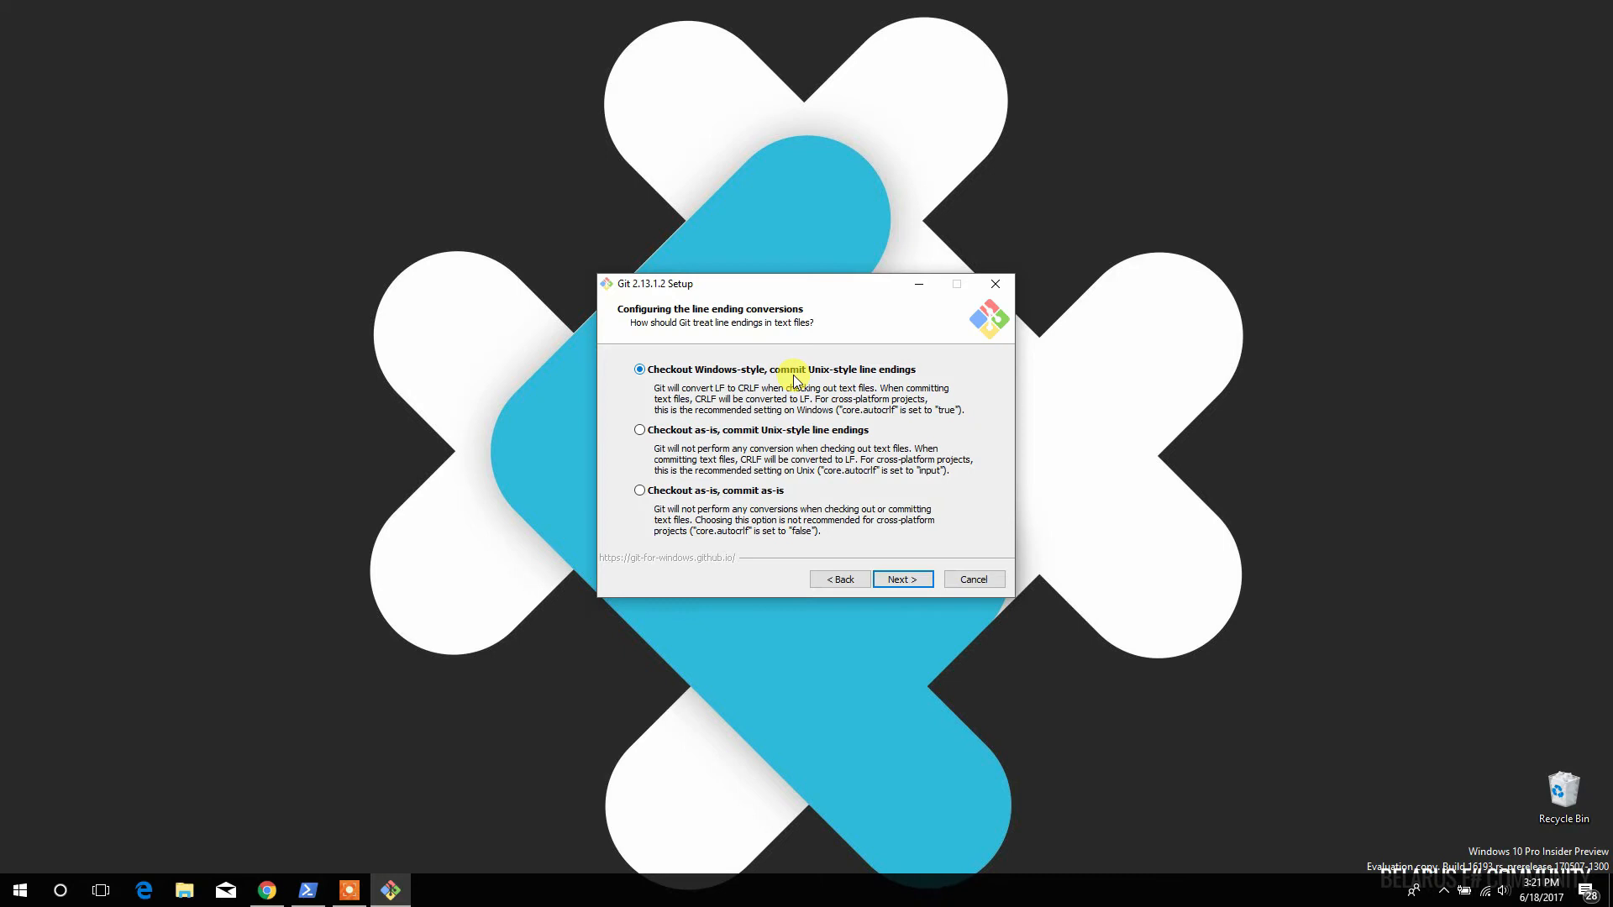
mouse_move(731, 356)
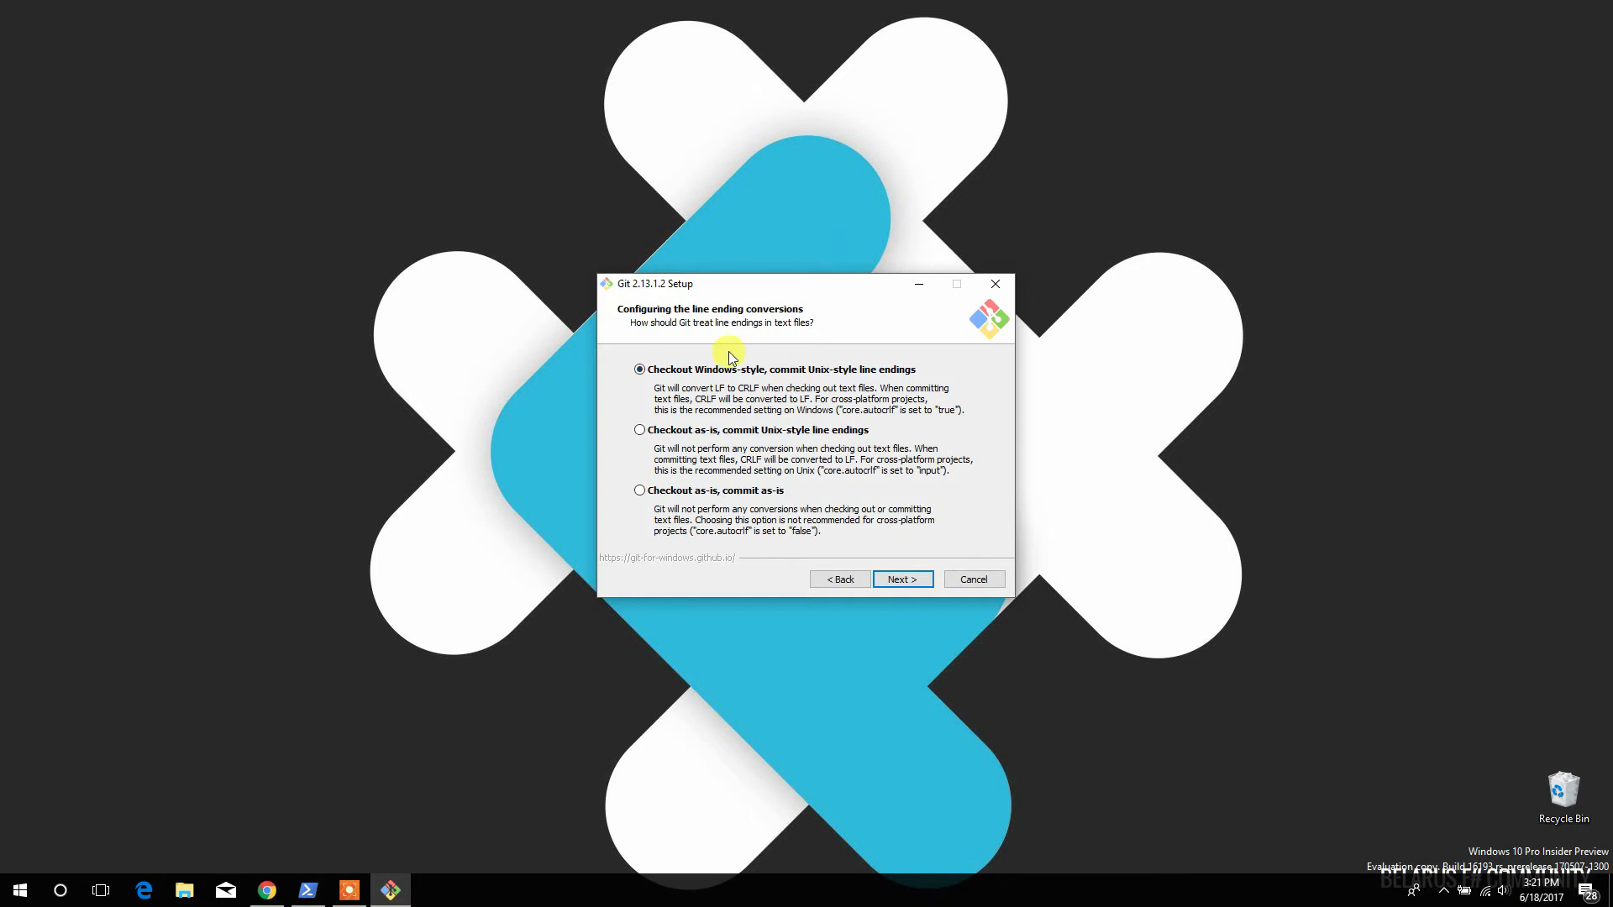
mouse_move(812, 484)
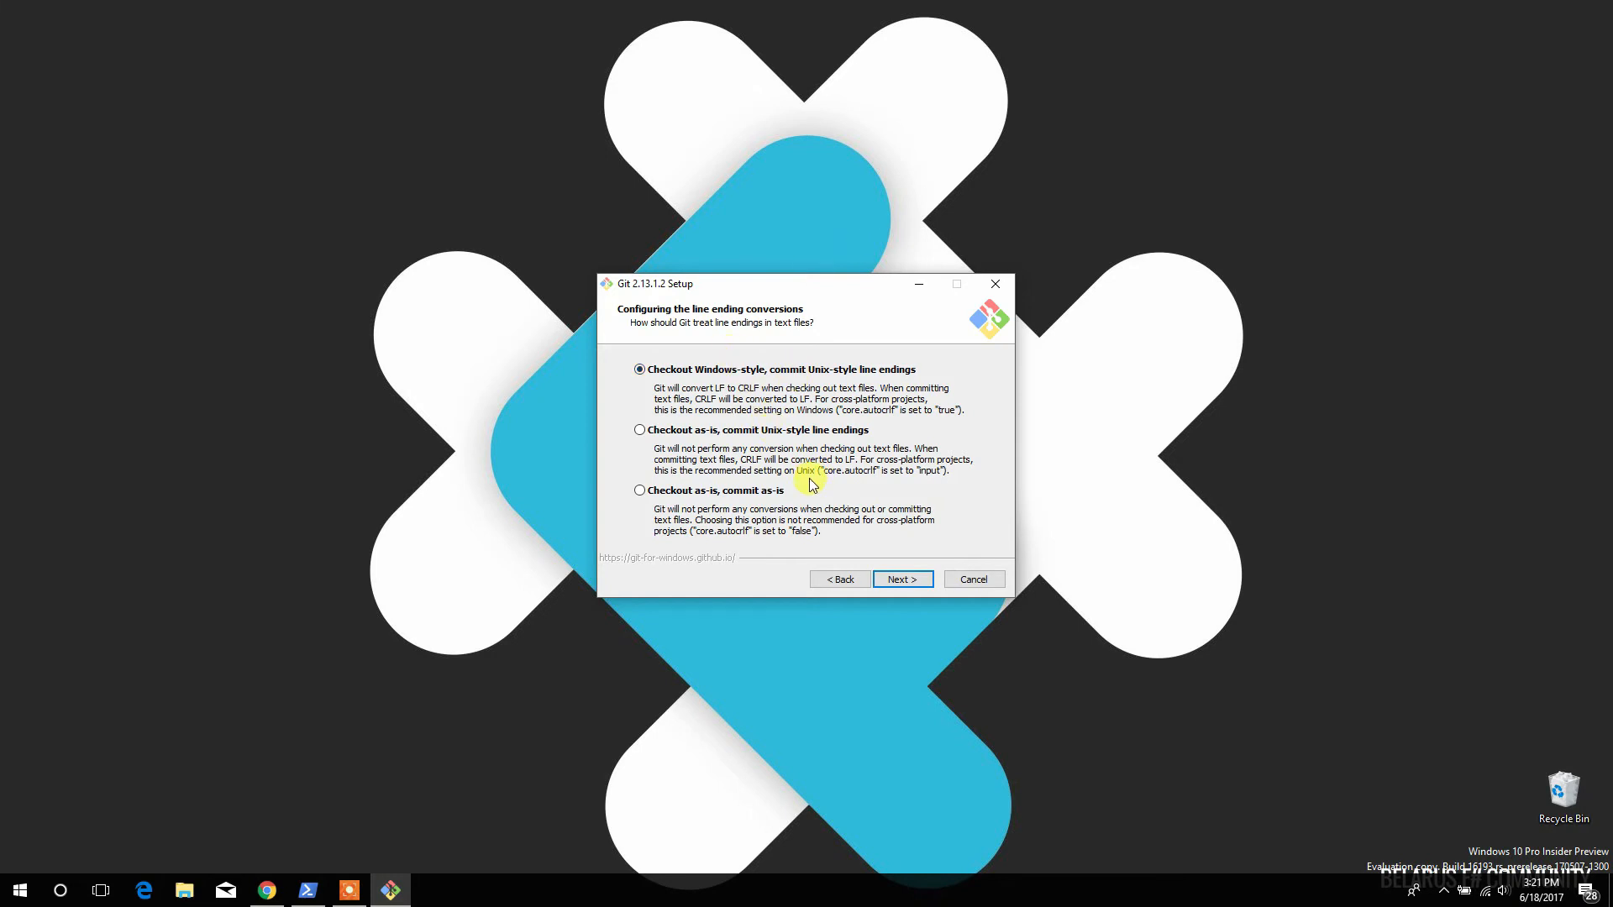
left_click(901, 578)
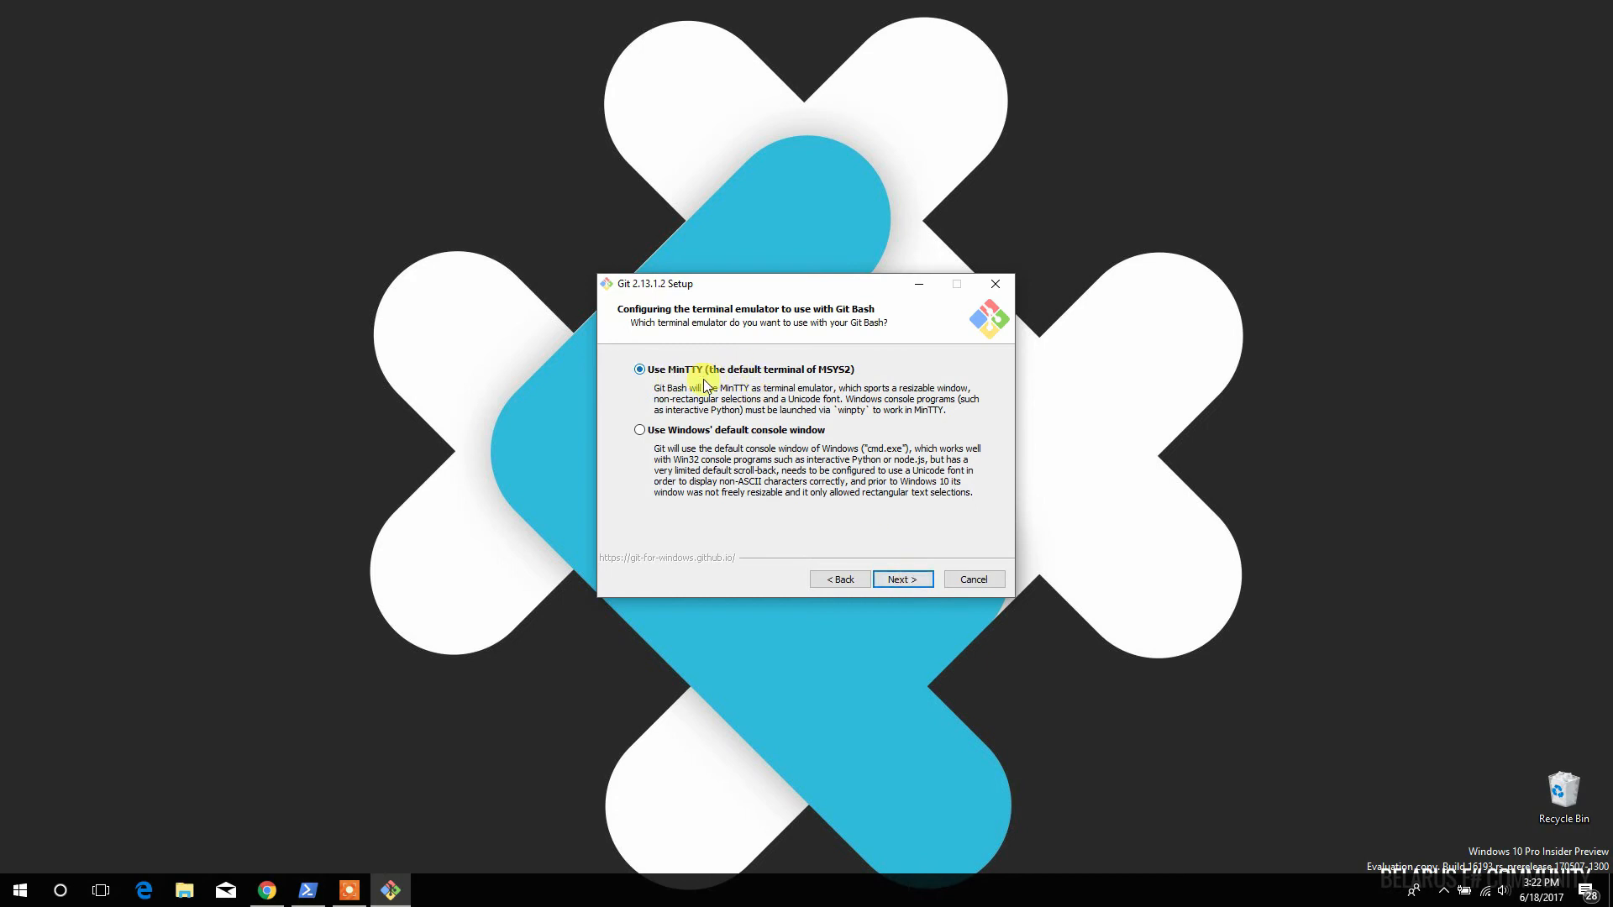
mouse_move(691, 424)
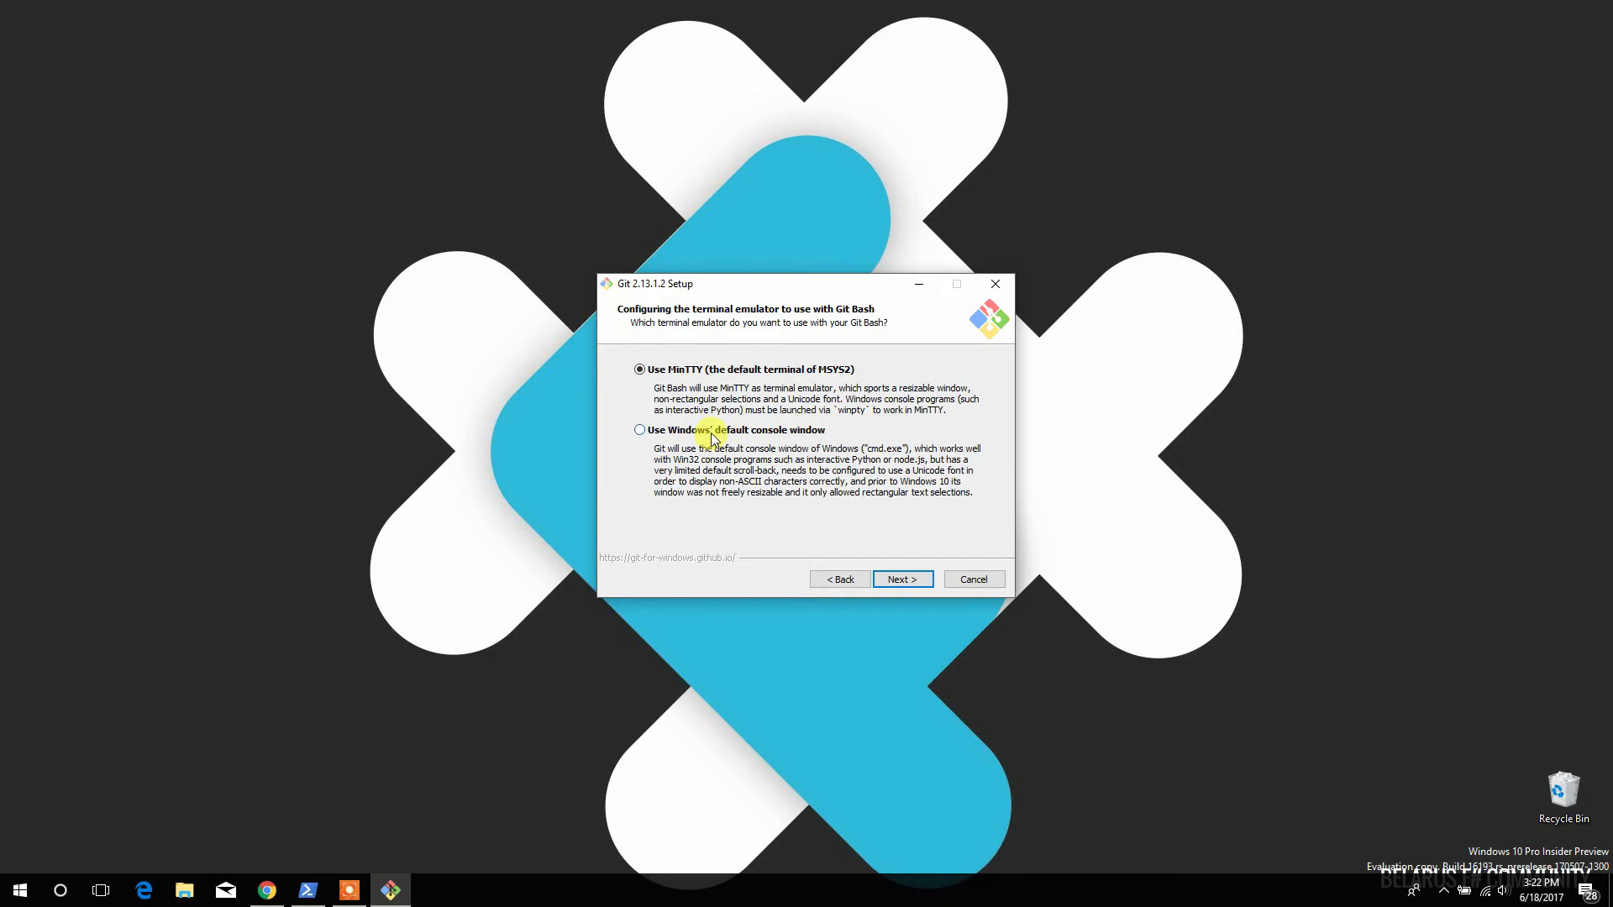
mouse_move(727, 432)
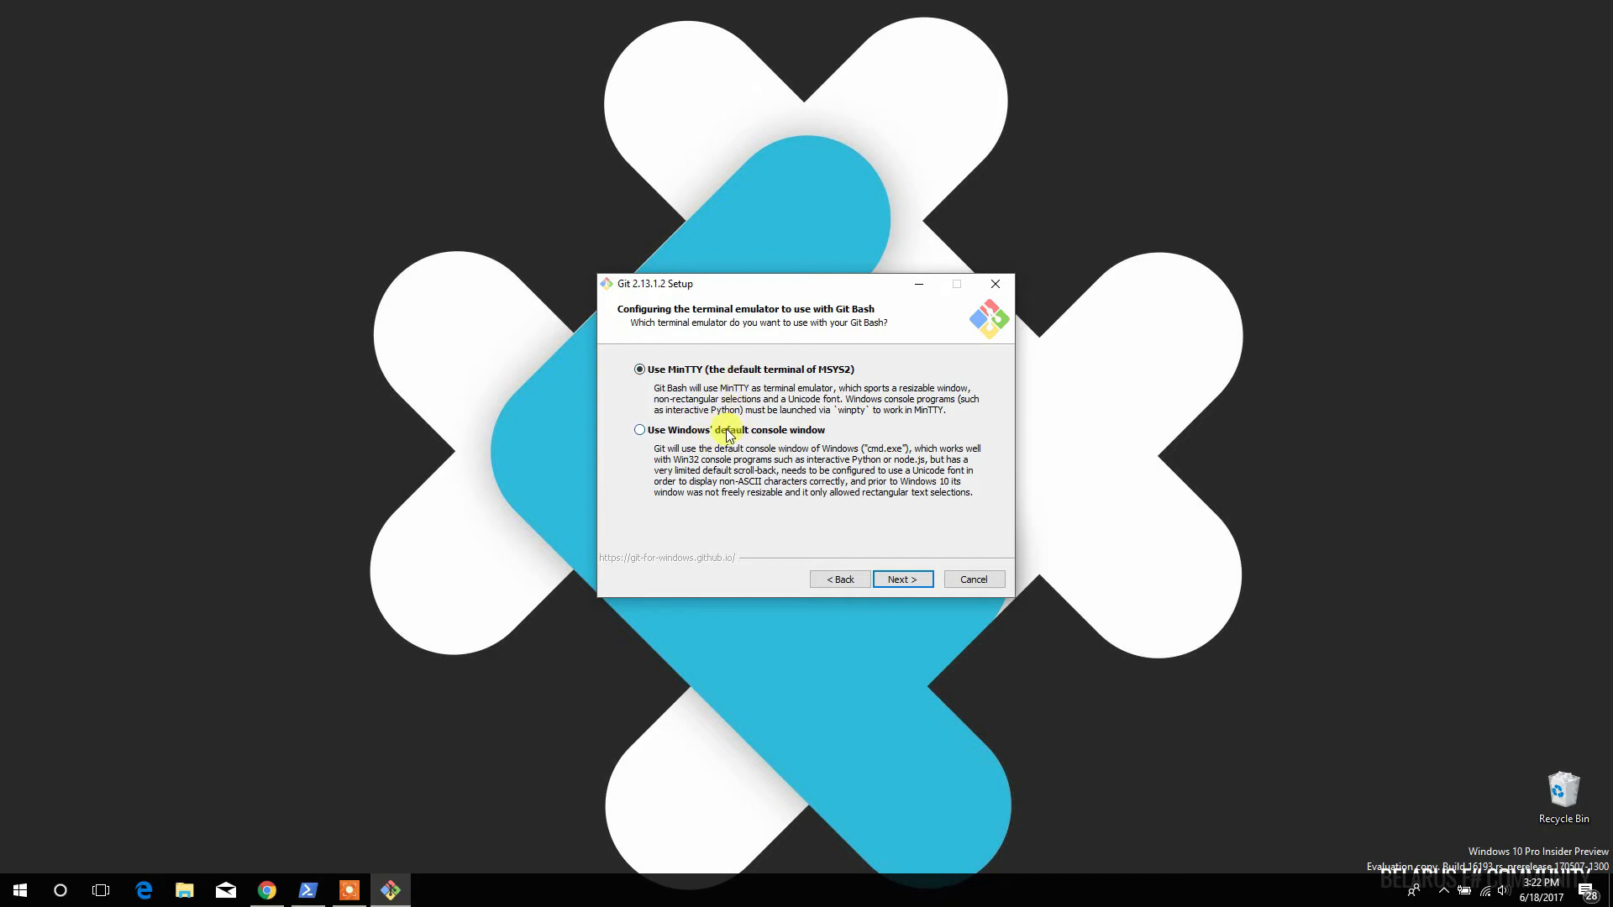
Choose Windows' default console window for Git Bash and continue to extra options.
left_click(639, 429)
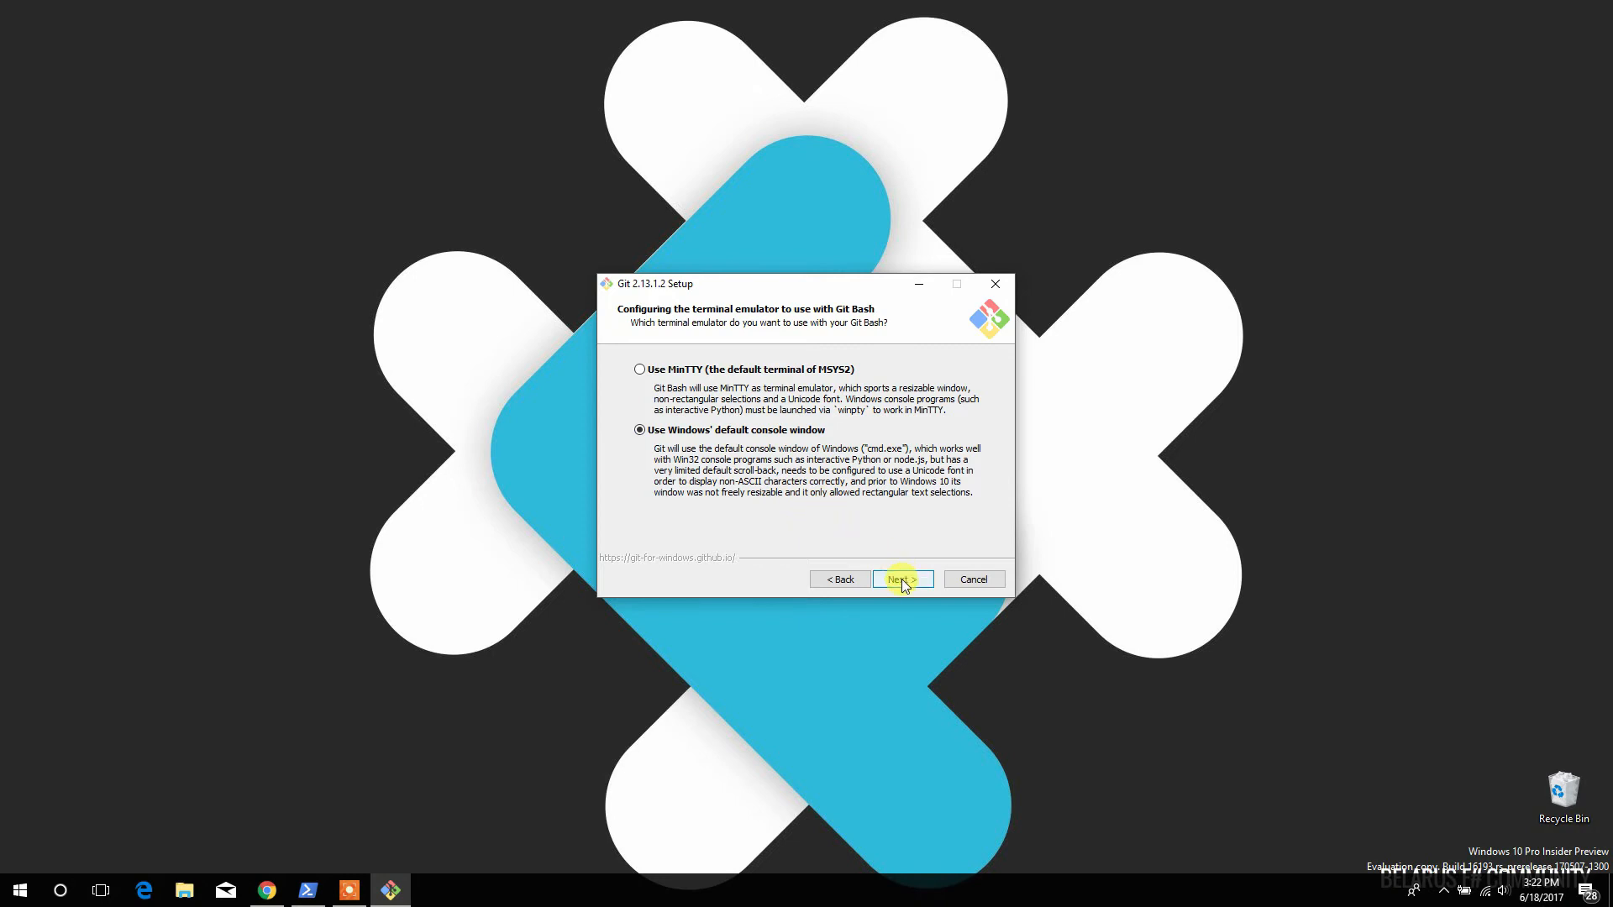
left_click(901, 580)
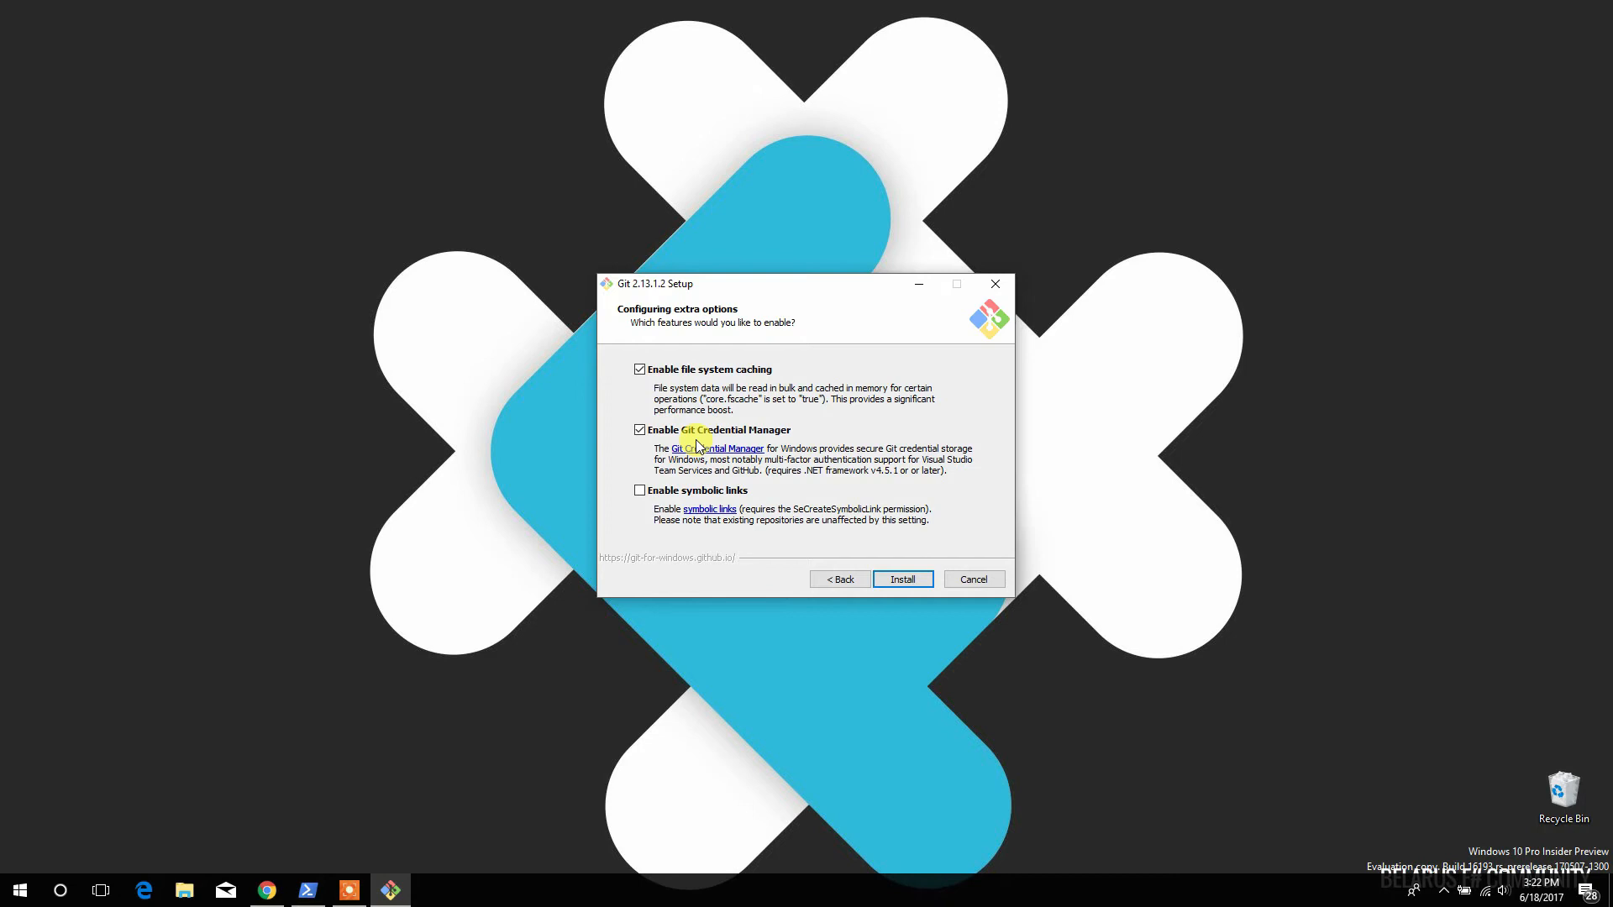
mouse_move(937, 625)
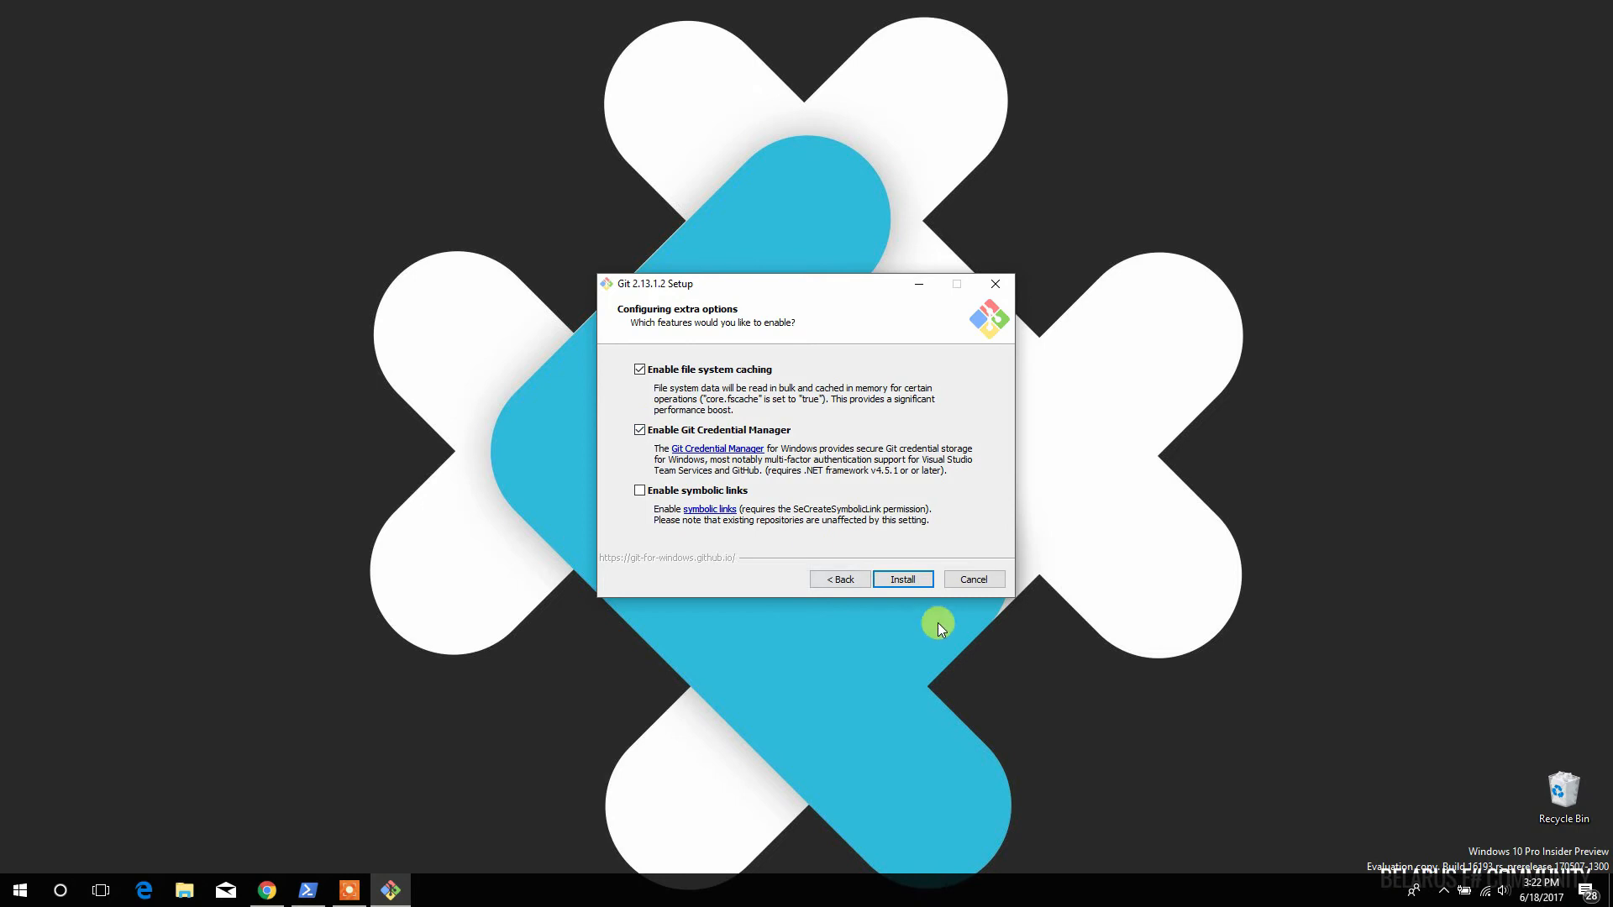
Install Git with file system caching and Credential Manager, then finish the wizard.
left_click(900, 580)
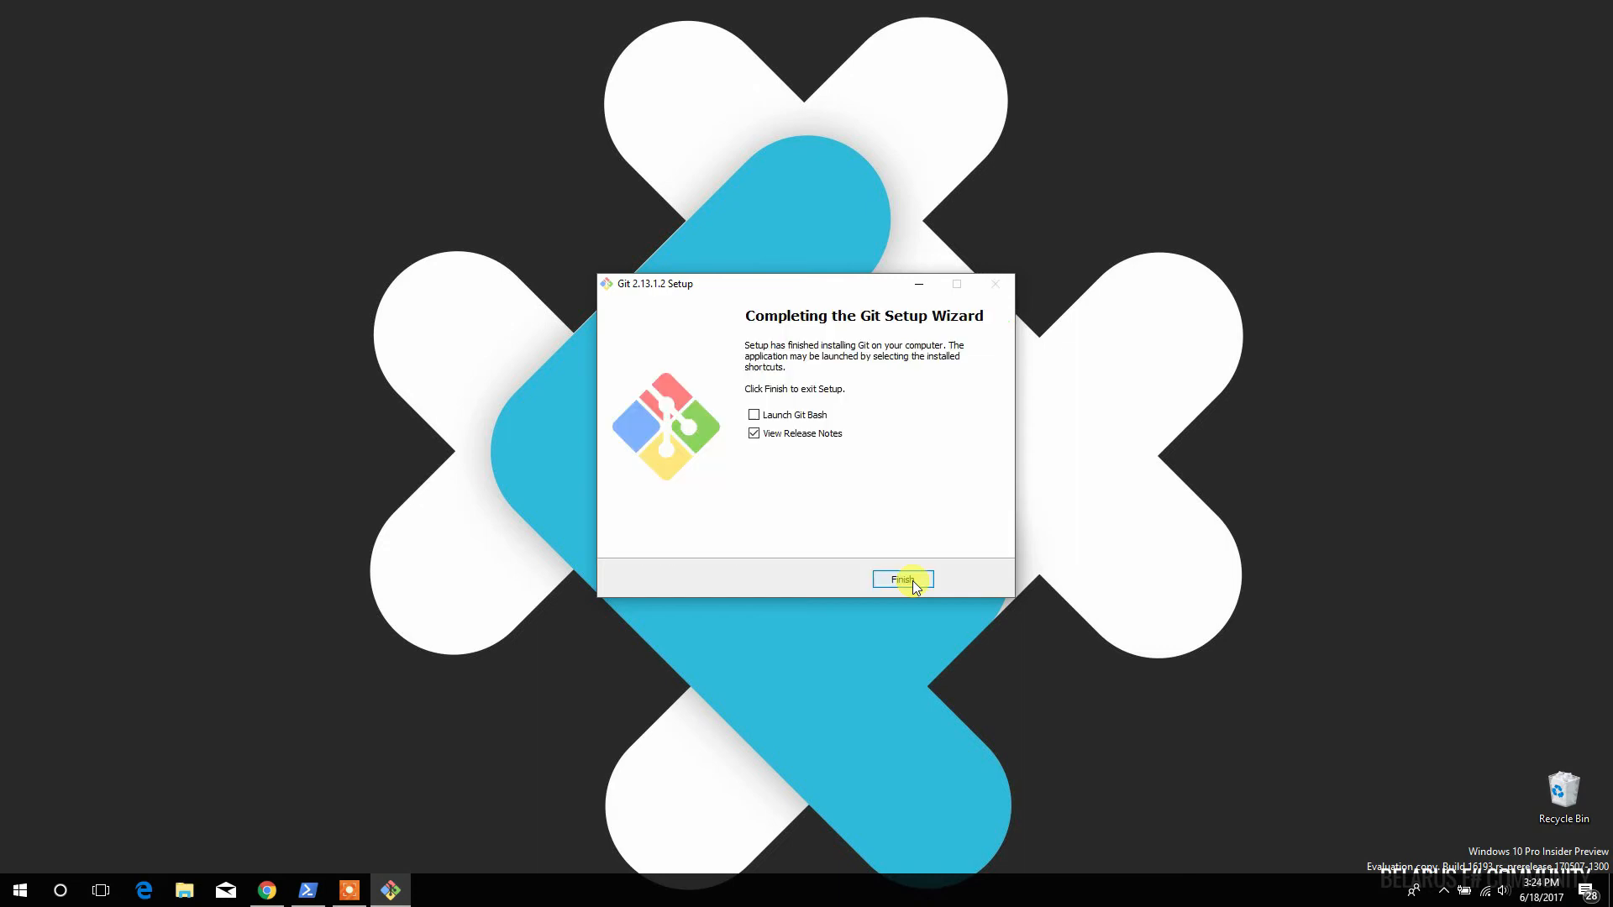
left_click(902, 580)
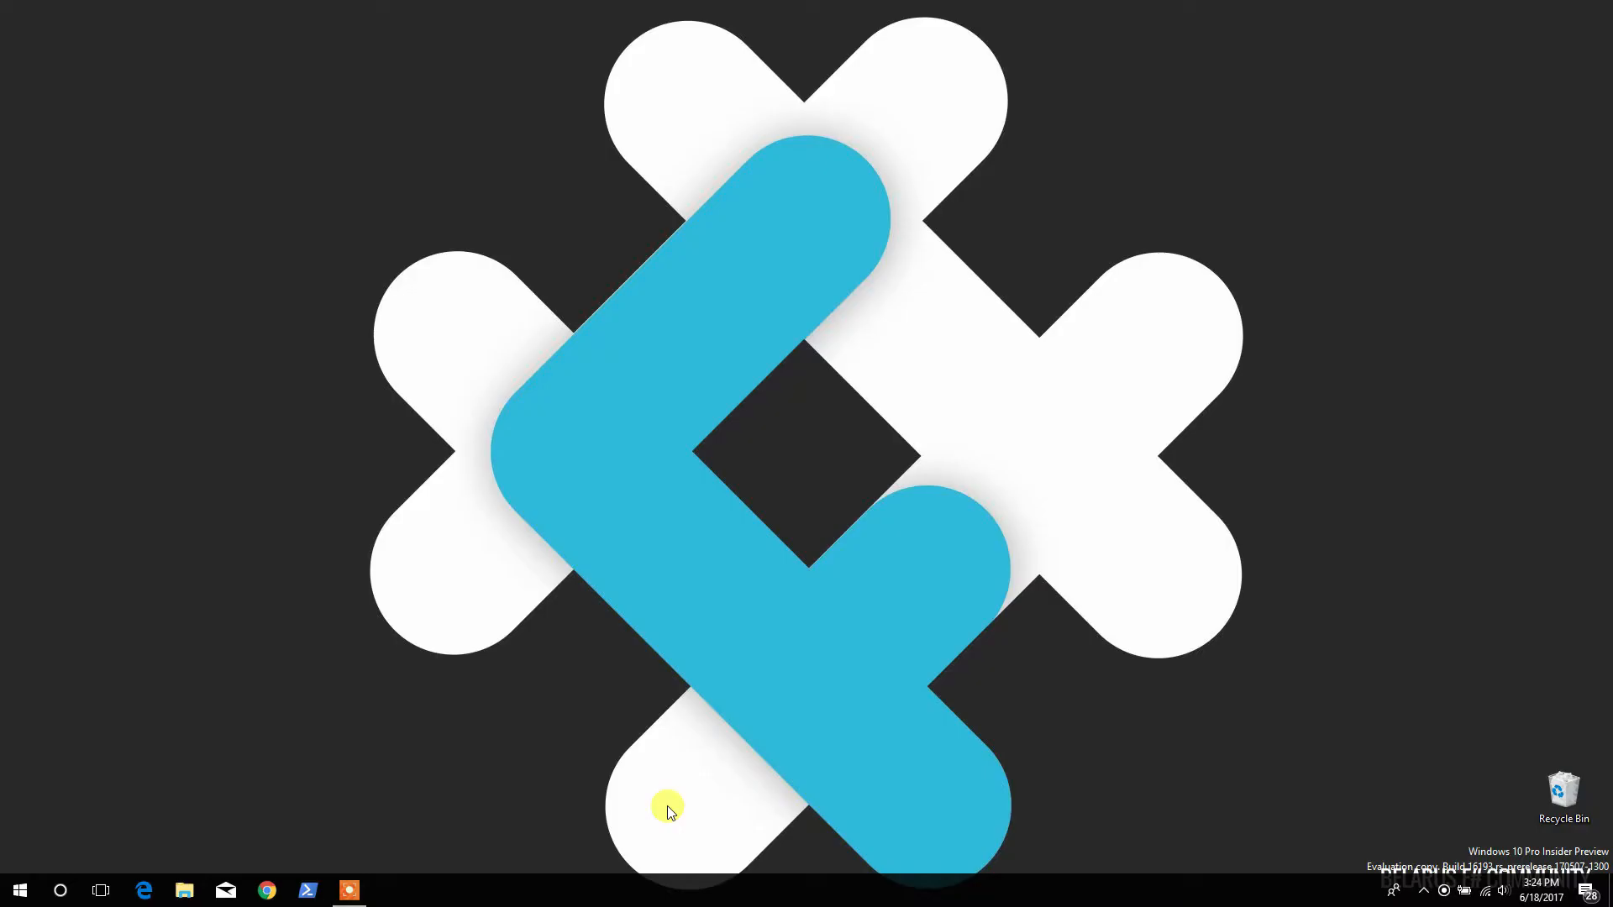
Start a Windows PowerShell console from the taskbar, clearing a stray 'g' at the prompt.
left_click(306, 891)
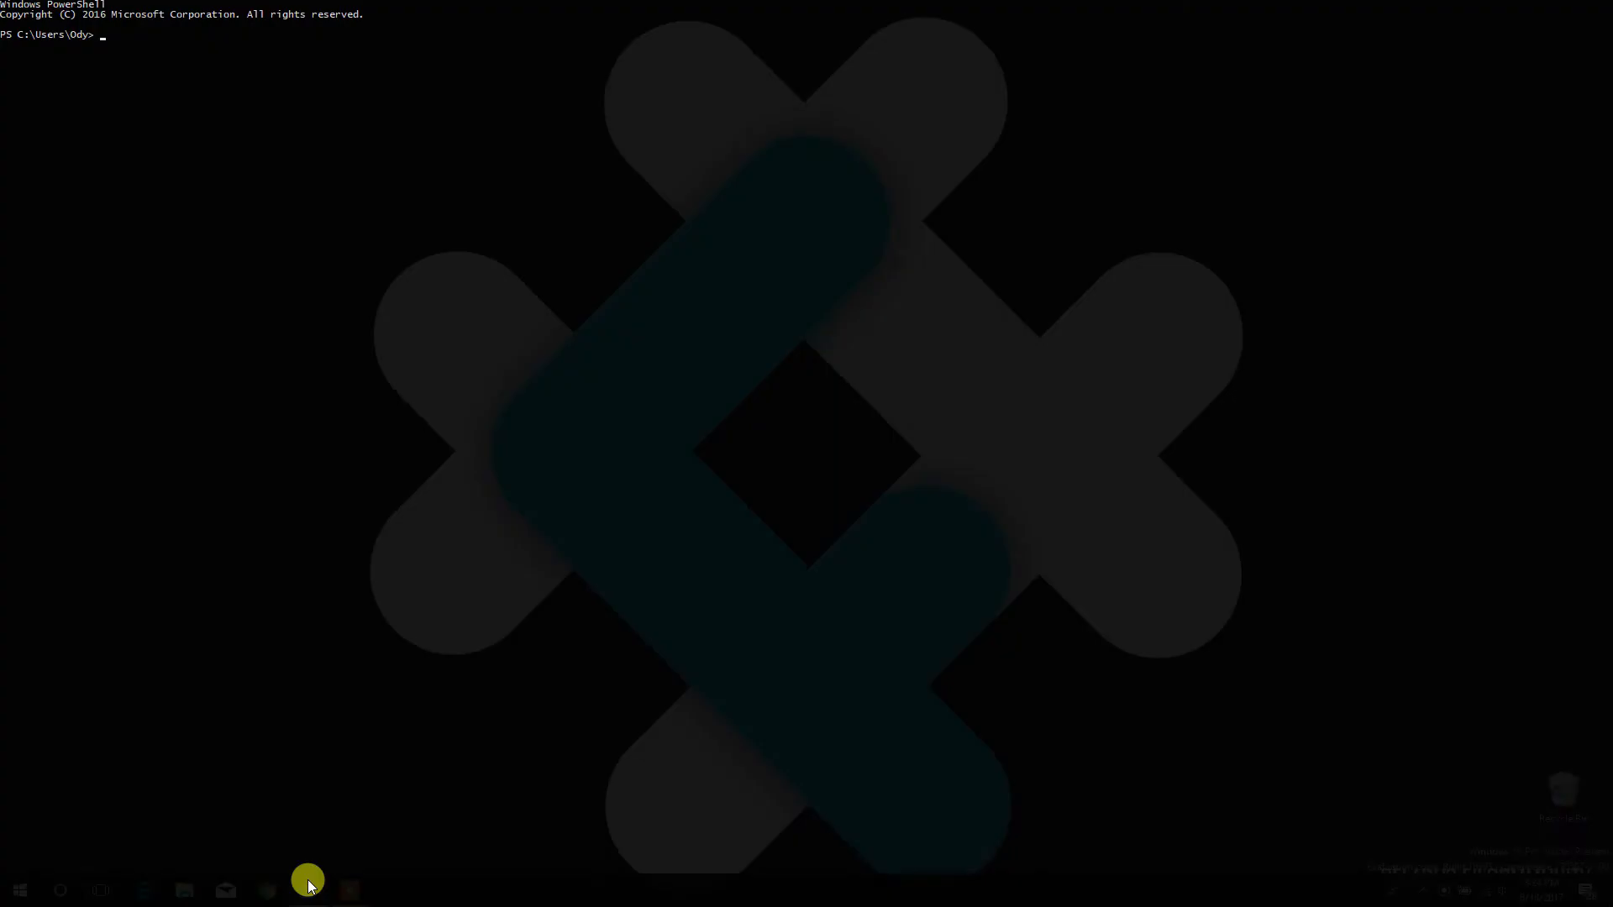
type("g")
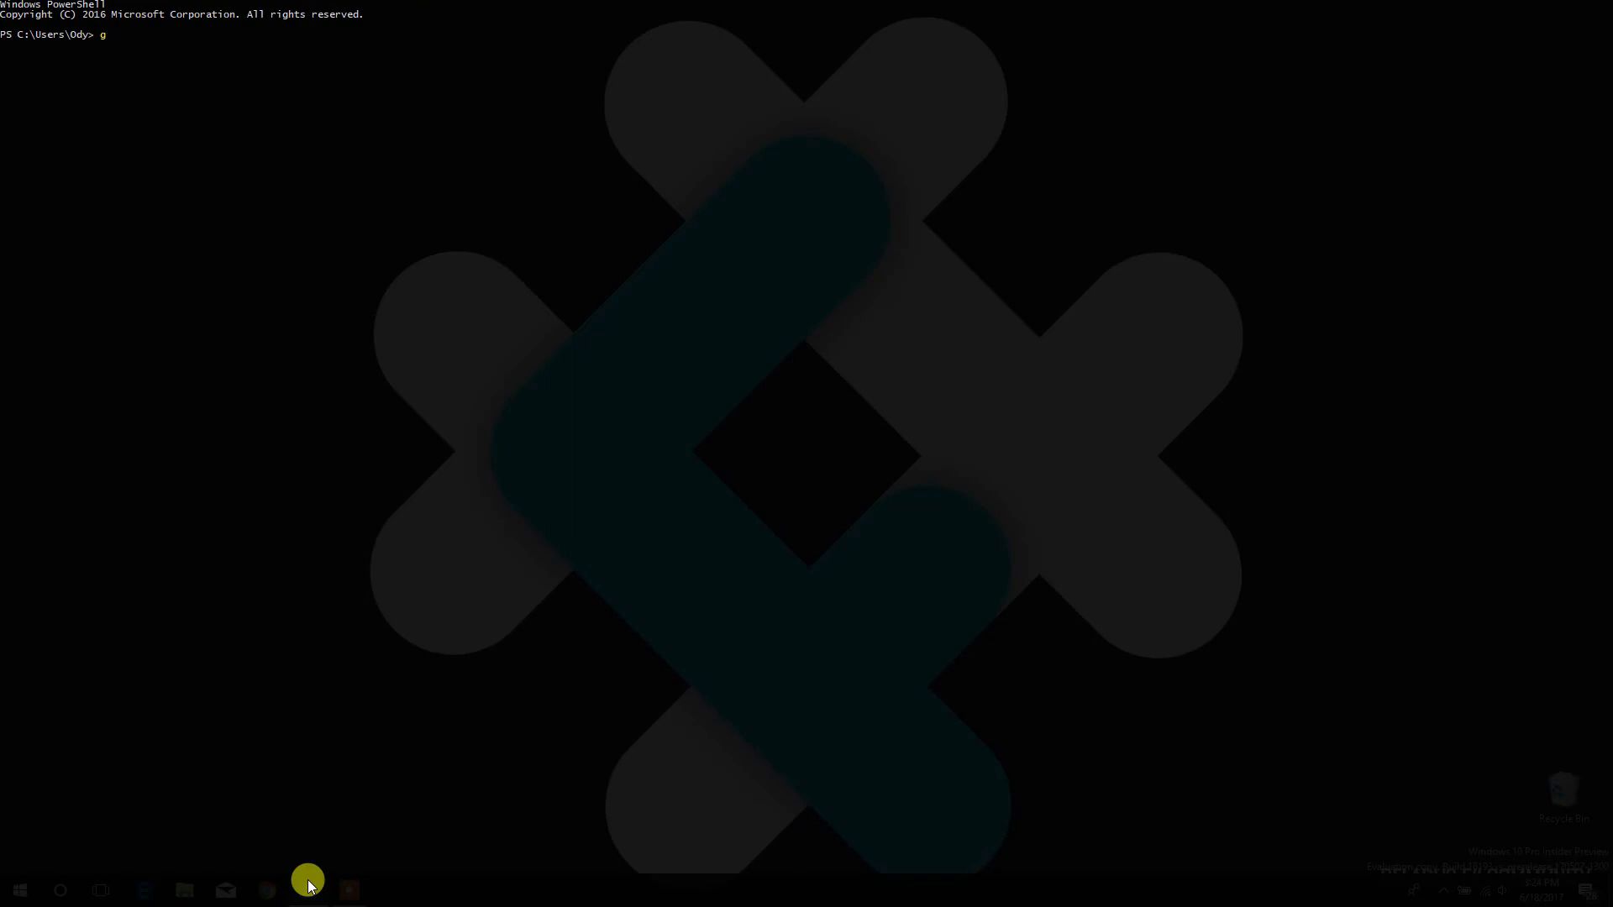
key("Backspace")
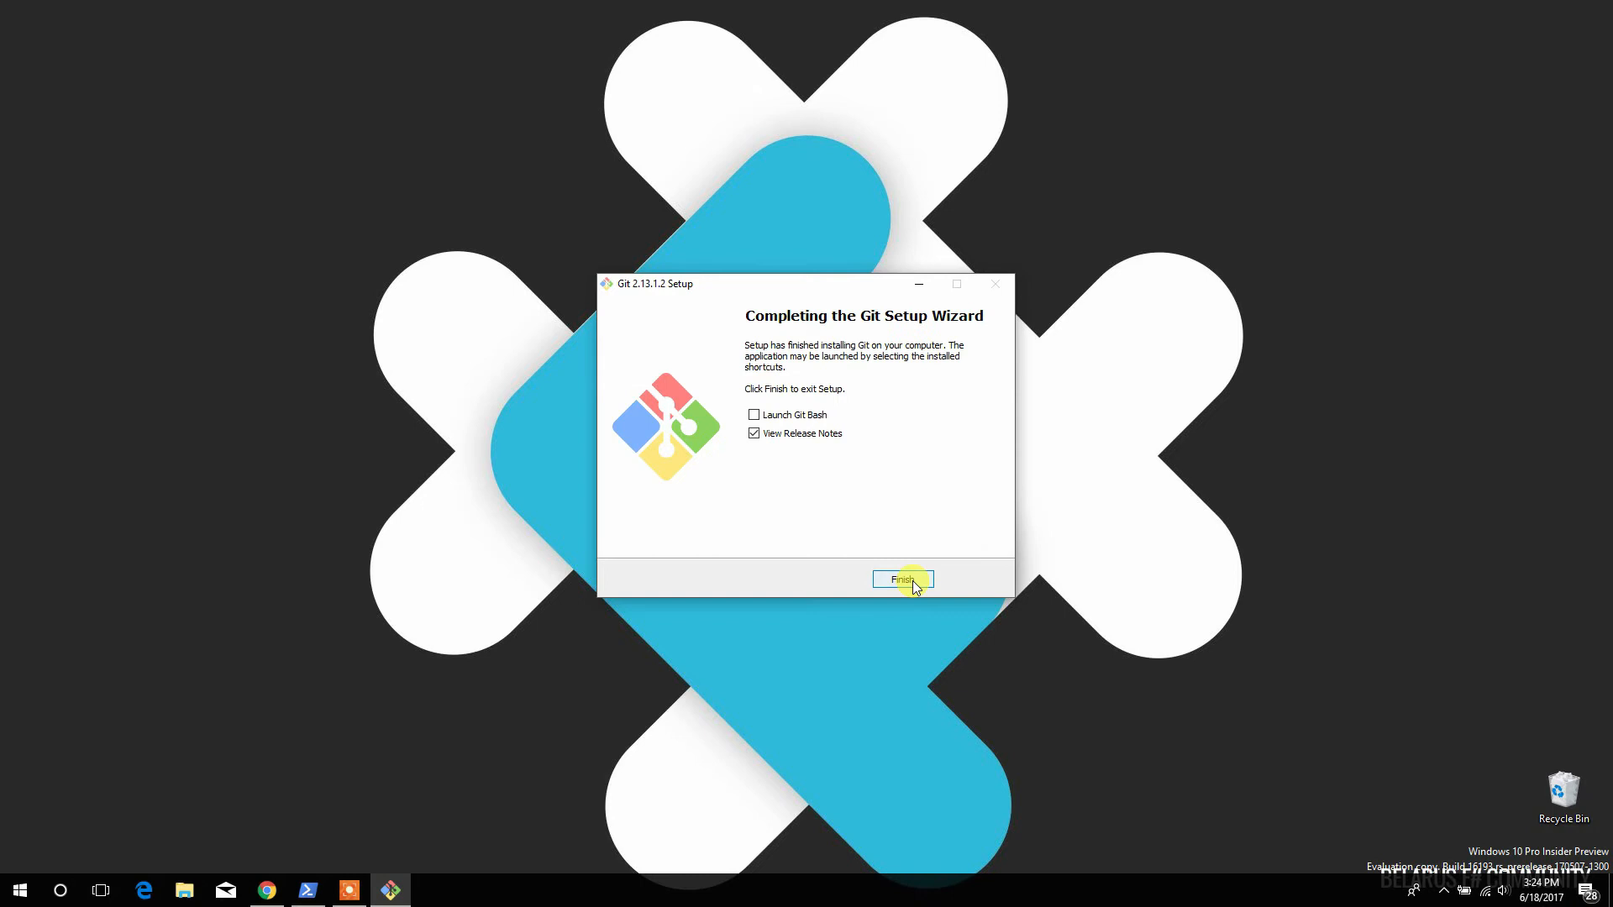
Finish the completed Git for Windows Setup wizard, returning to the desktop.
left_click(902, 579)
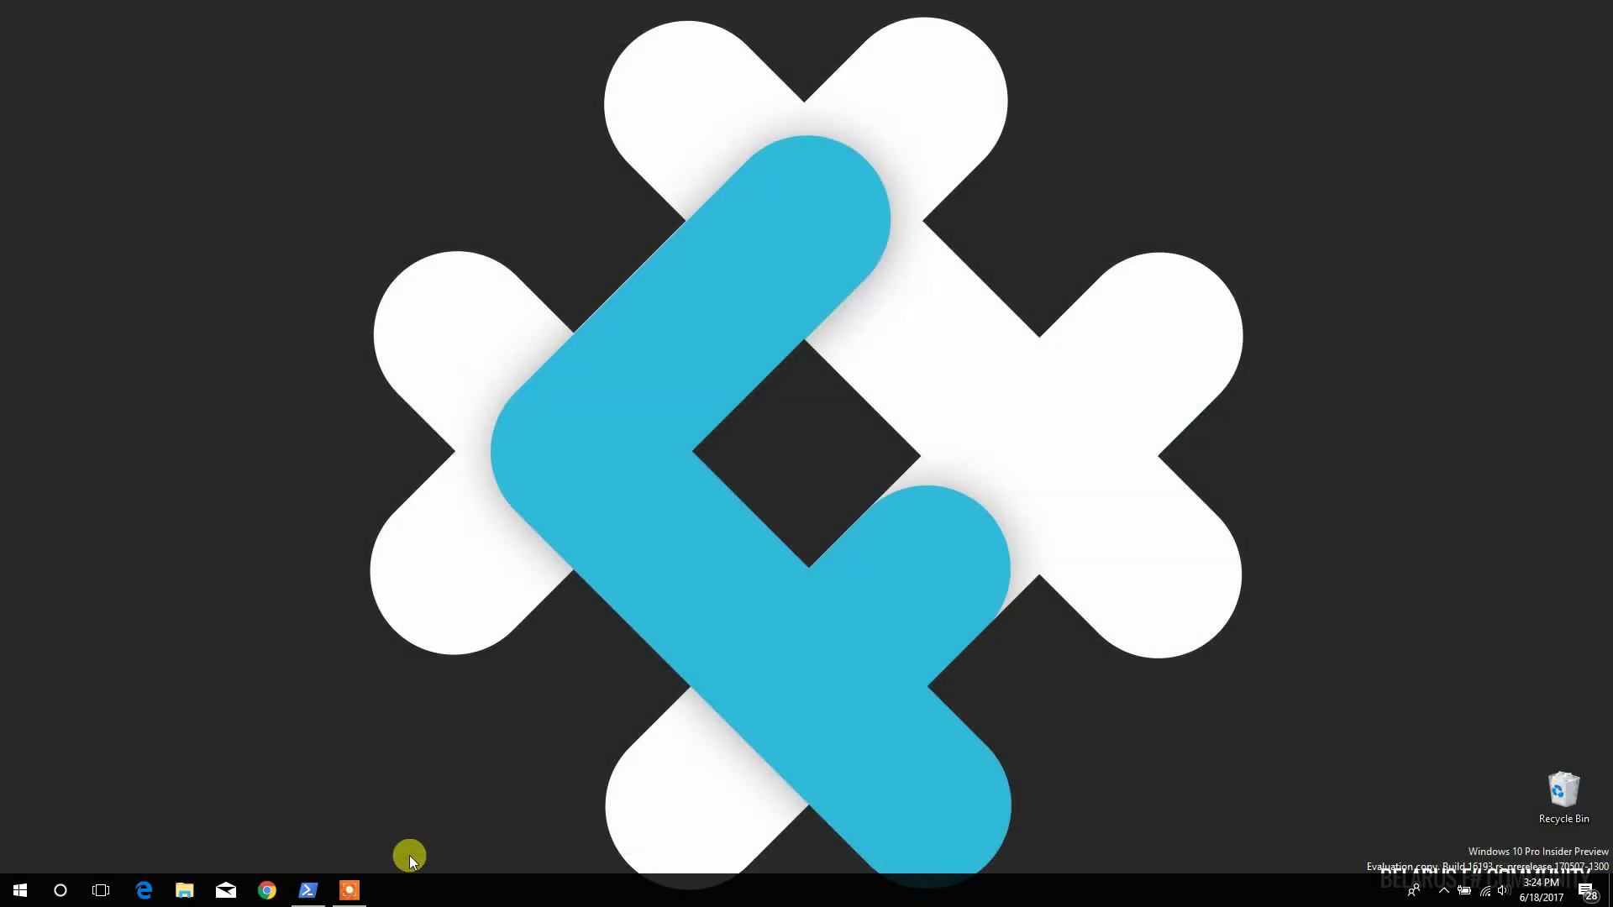
mouse_move(269, 828)
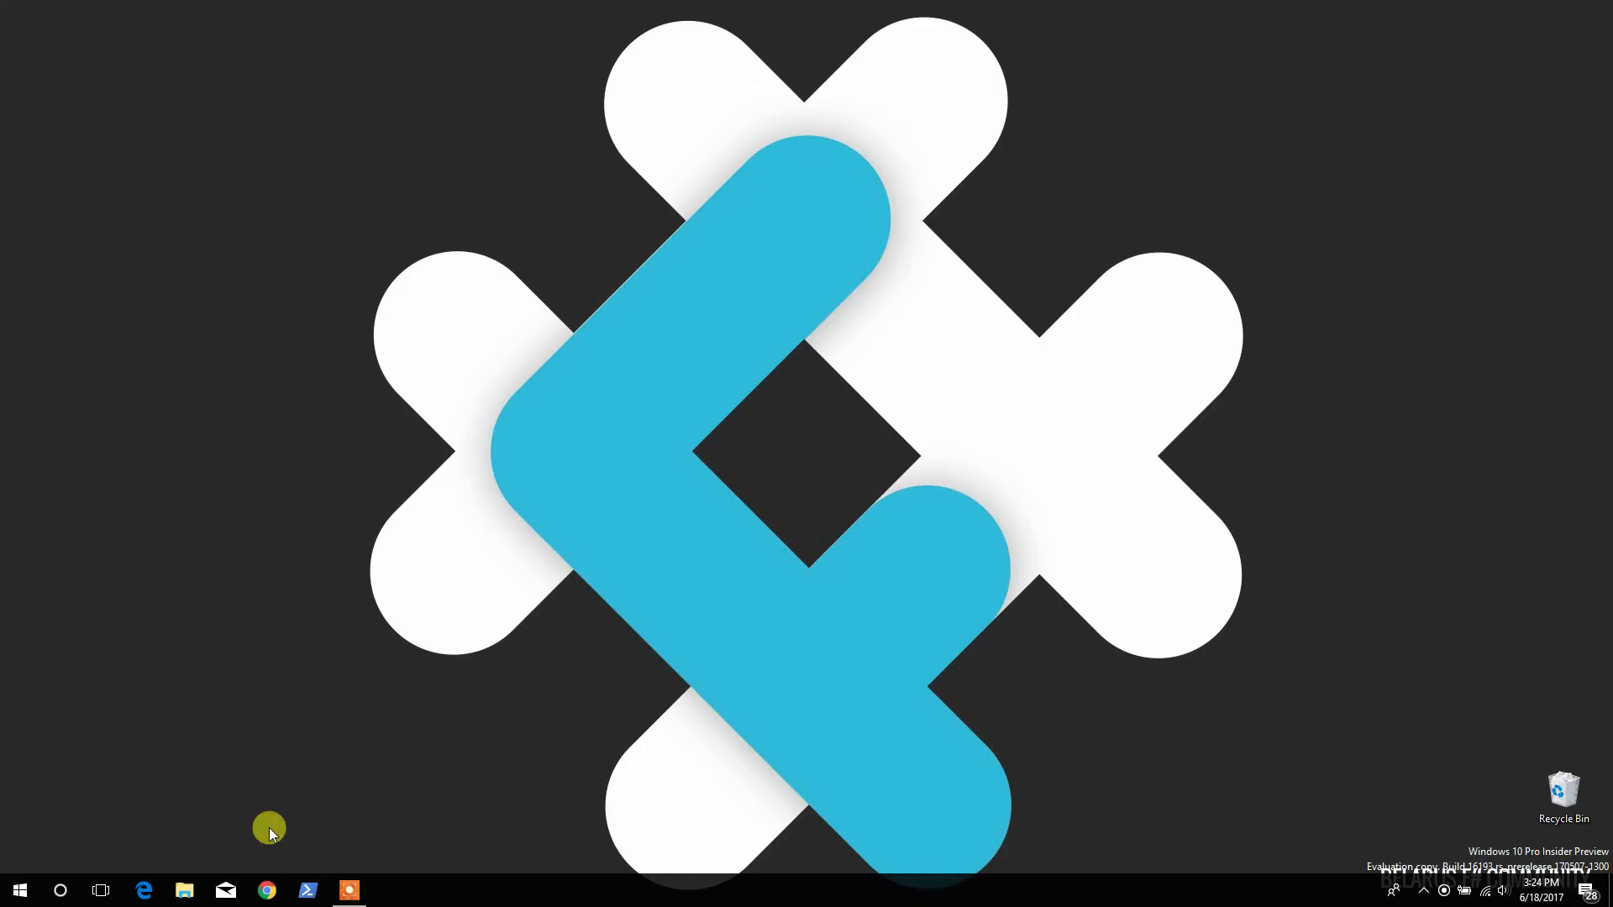
In a fresh PowerShell console run git and git --version, reporting 2.13.1.windows.2.
left_click(306, 889)
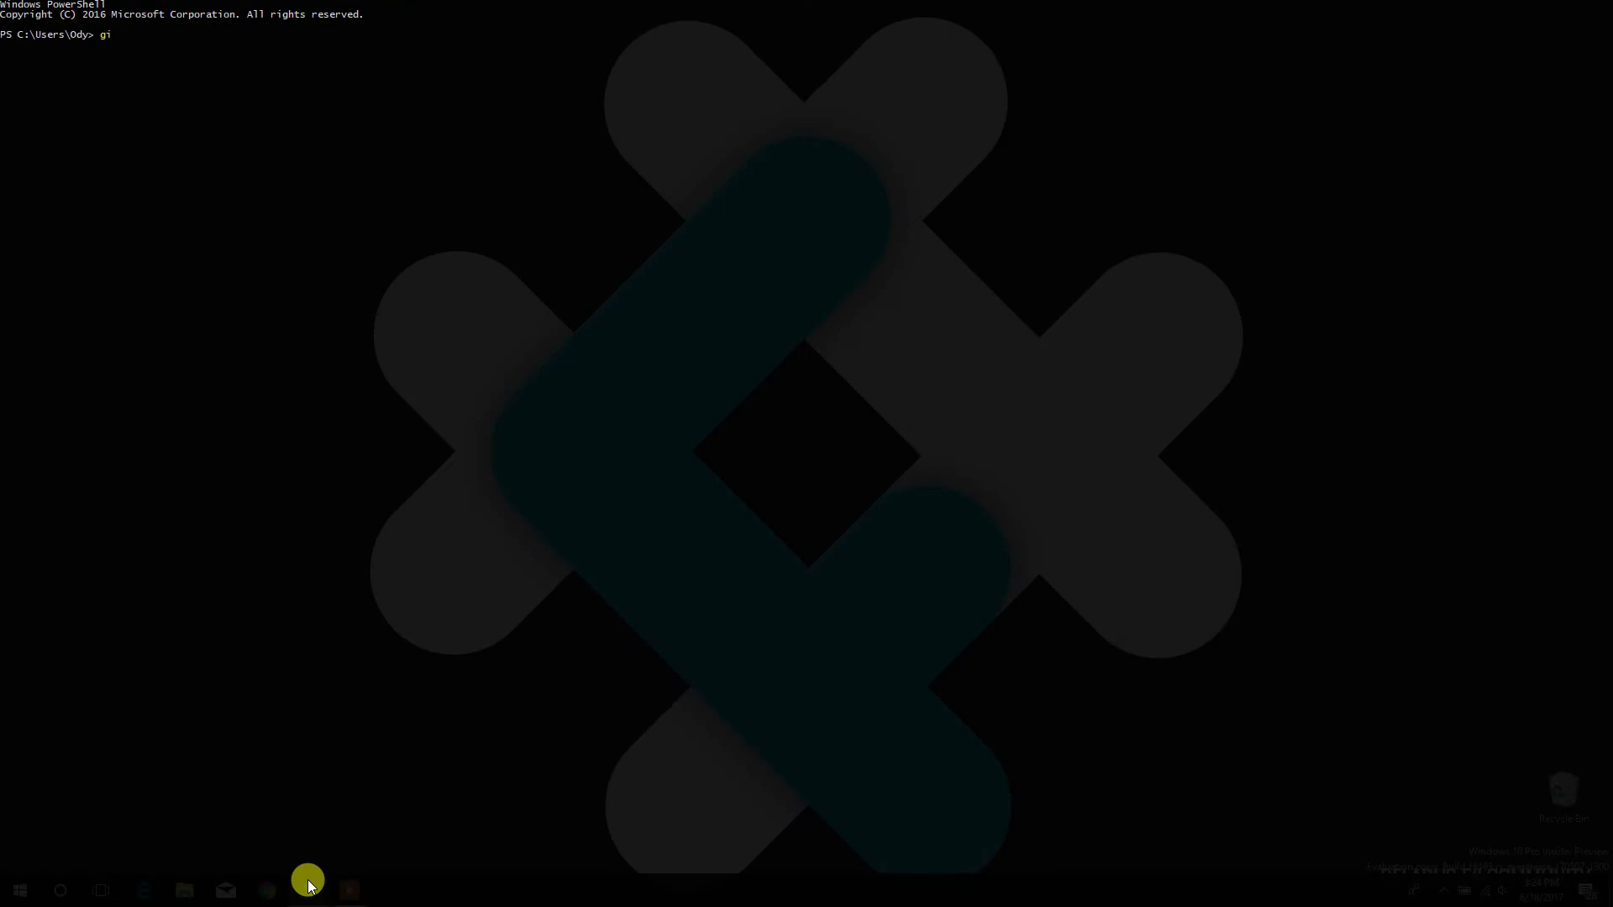
key("Backspace")
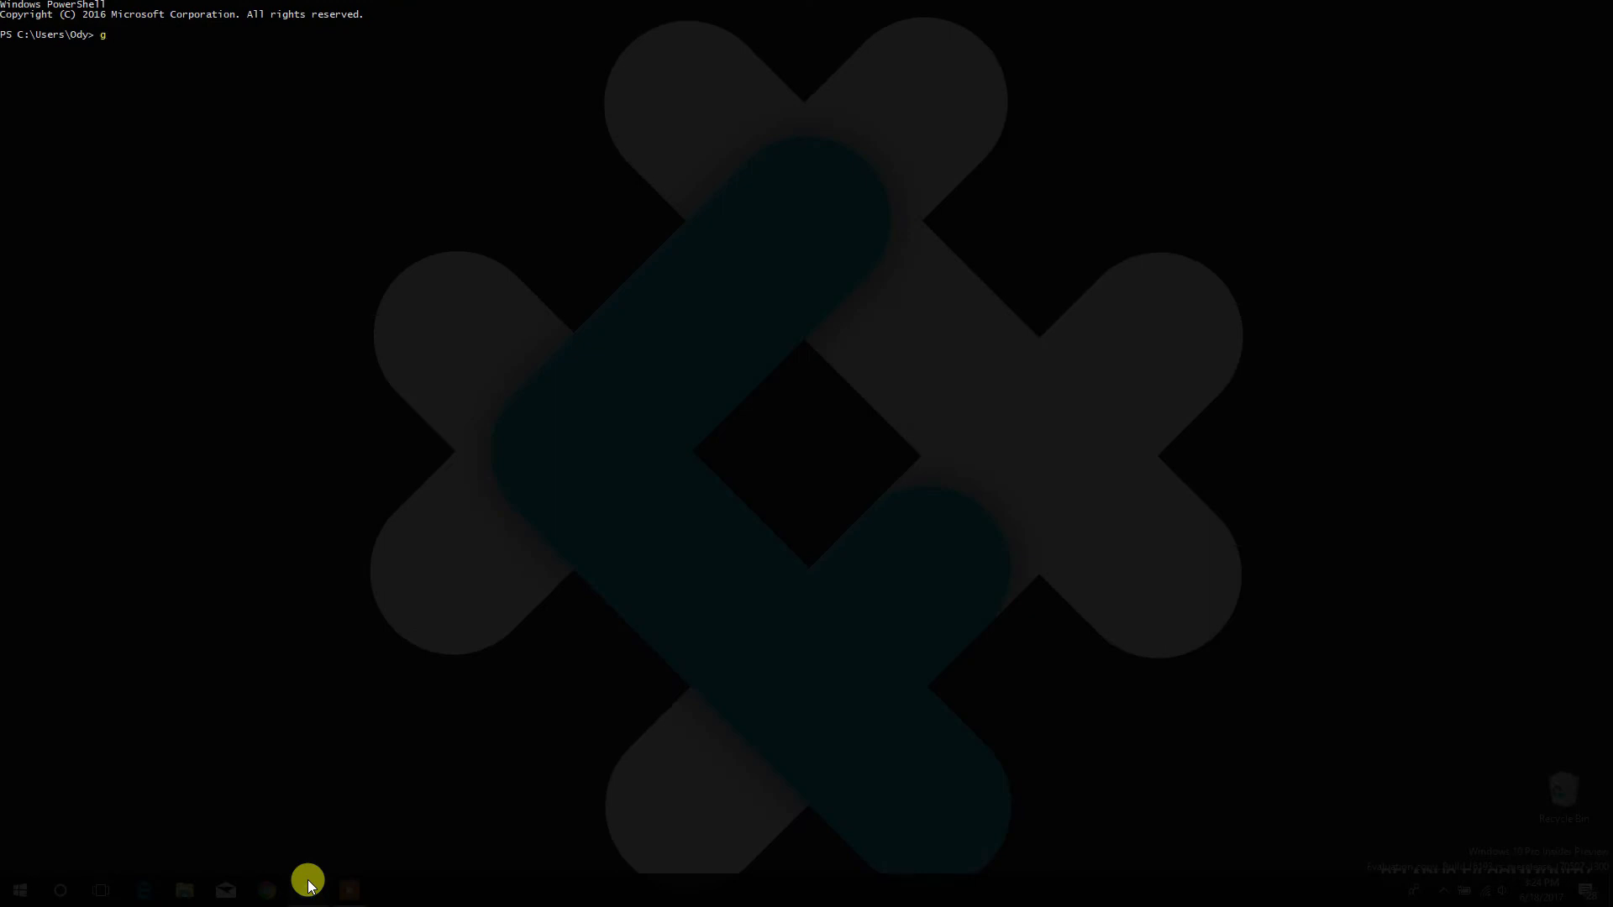
key("Backspace")
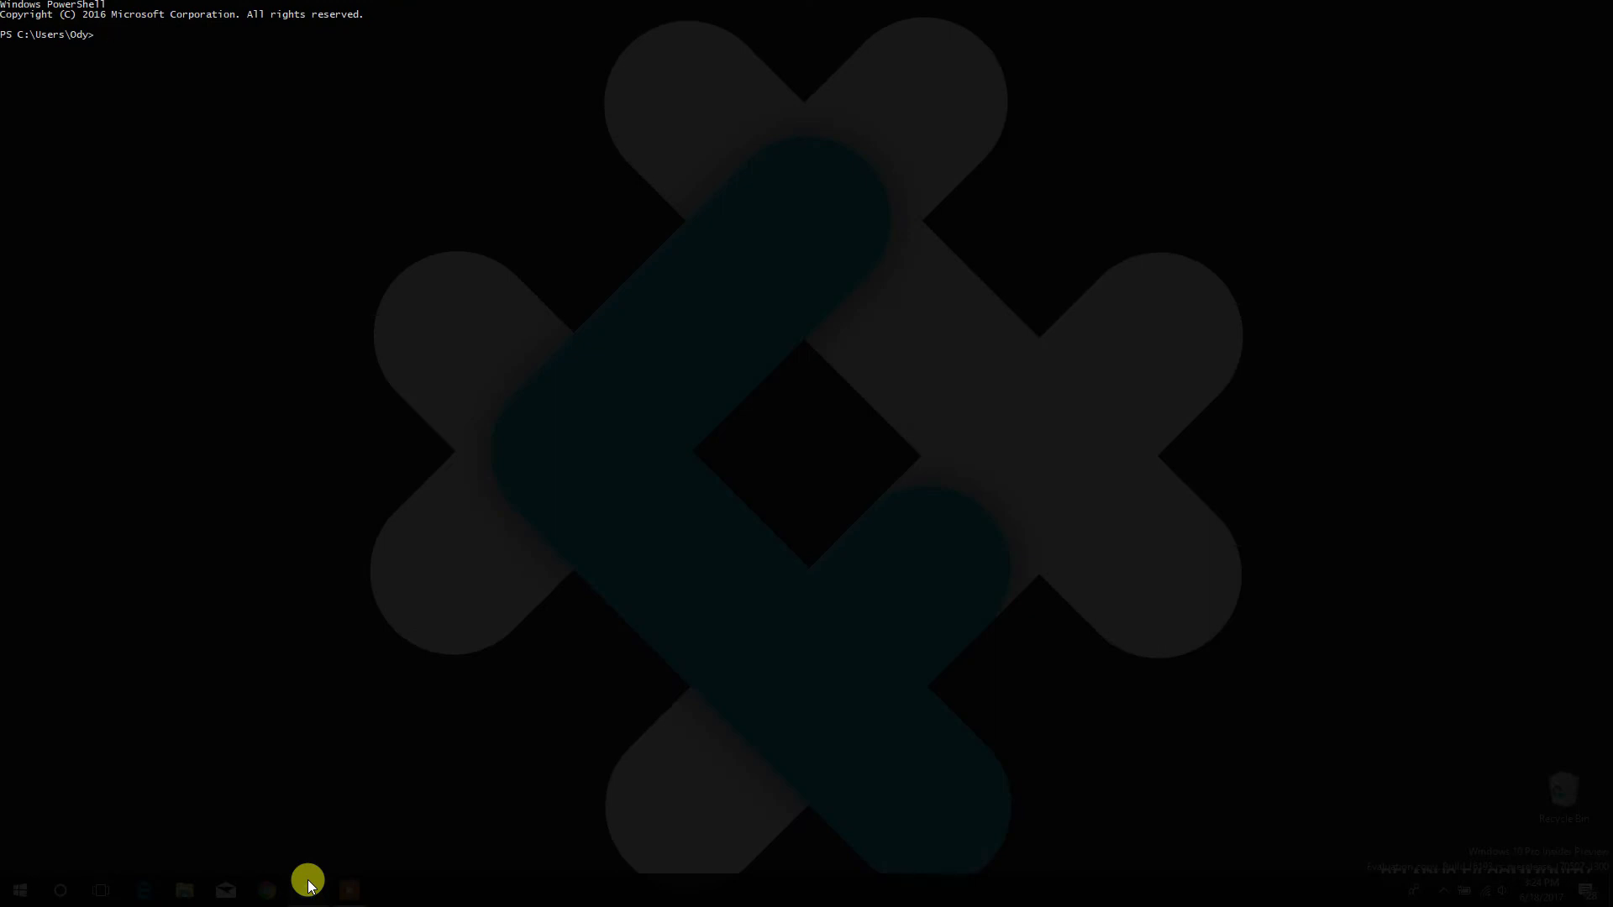
type("git")
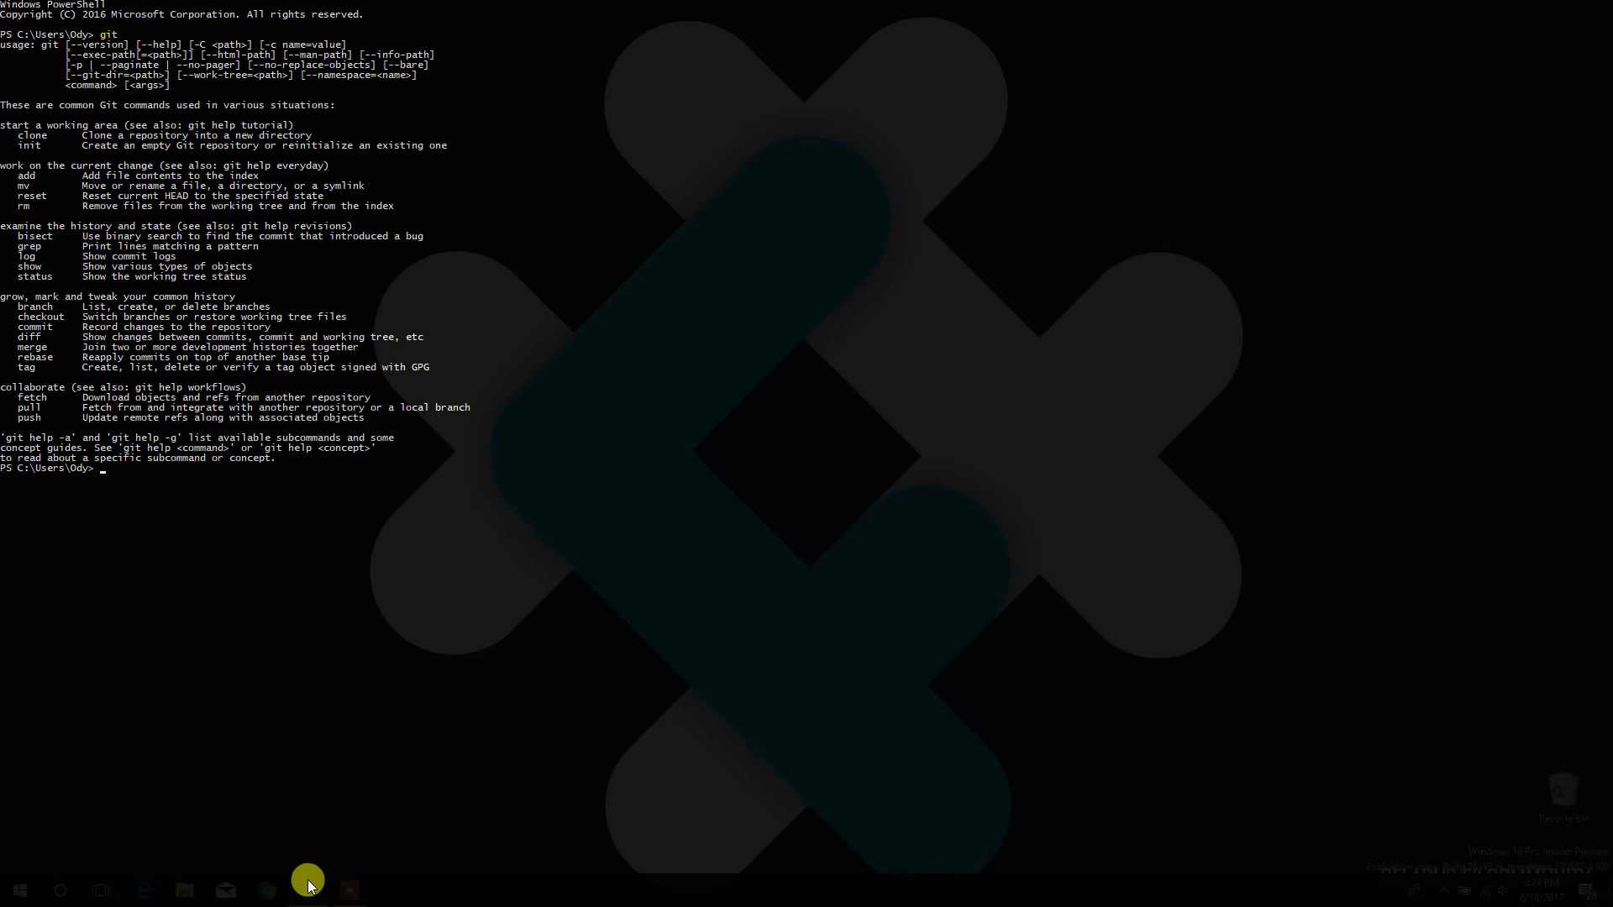
type("git --version")
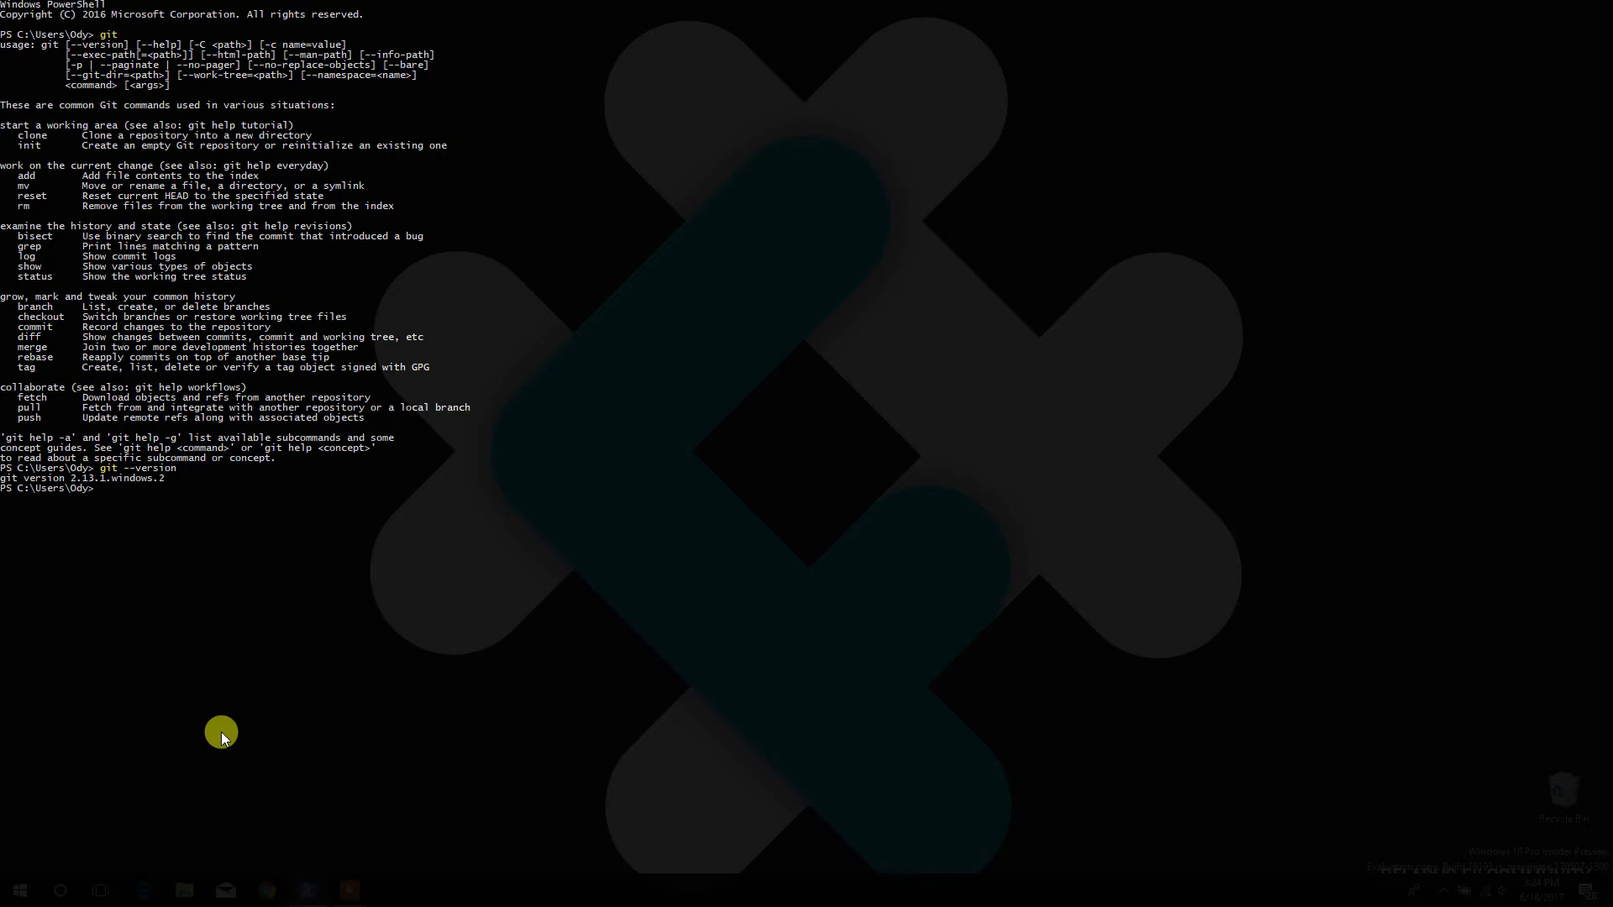
mouse_move(611, 726)
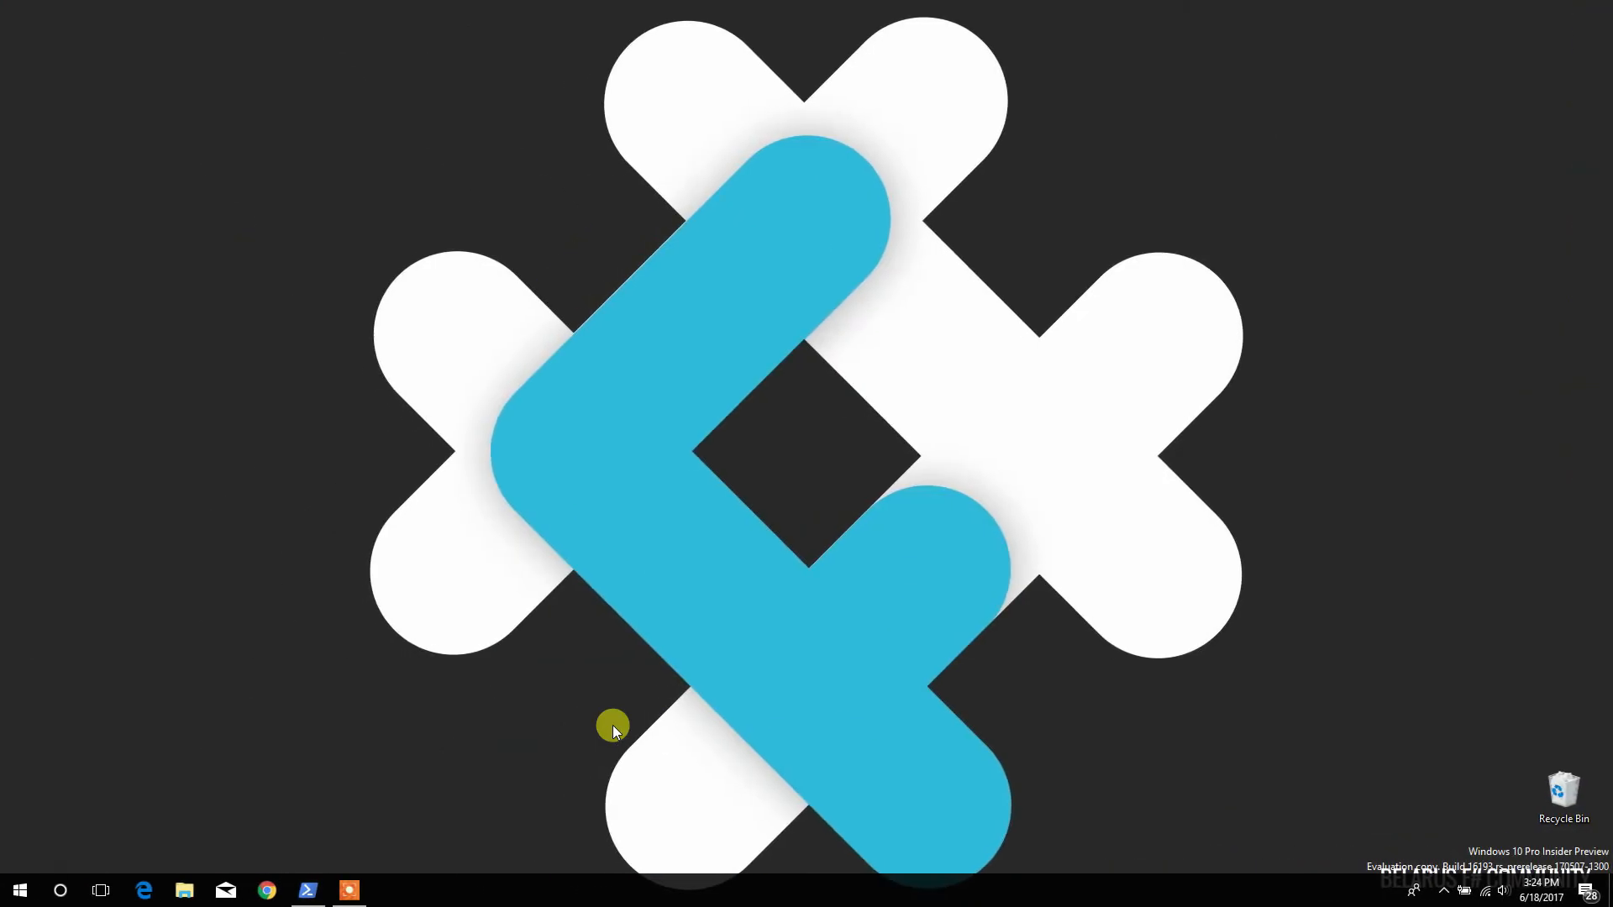
Set the PowerShell console font to Consolas size 16 via Properties.
left_click(306, 891)
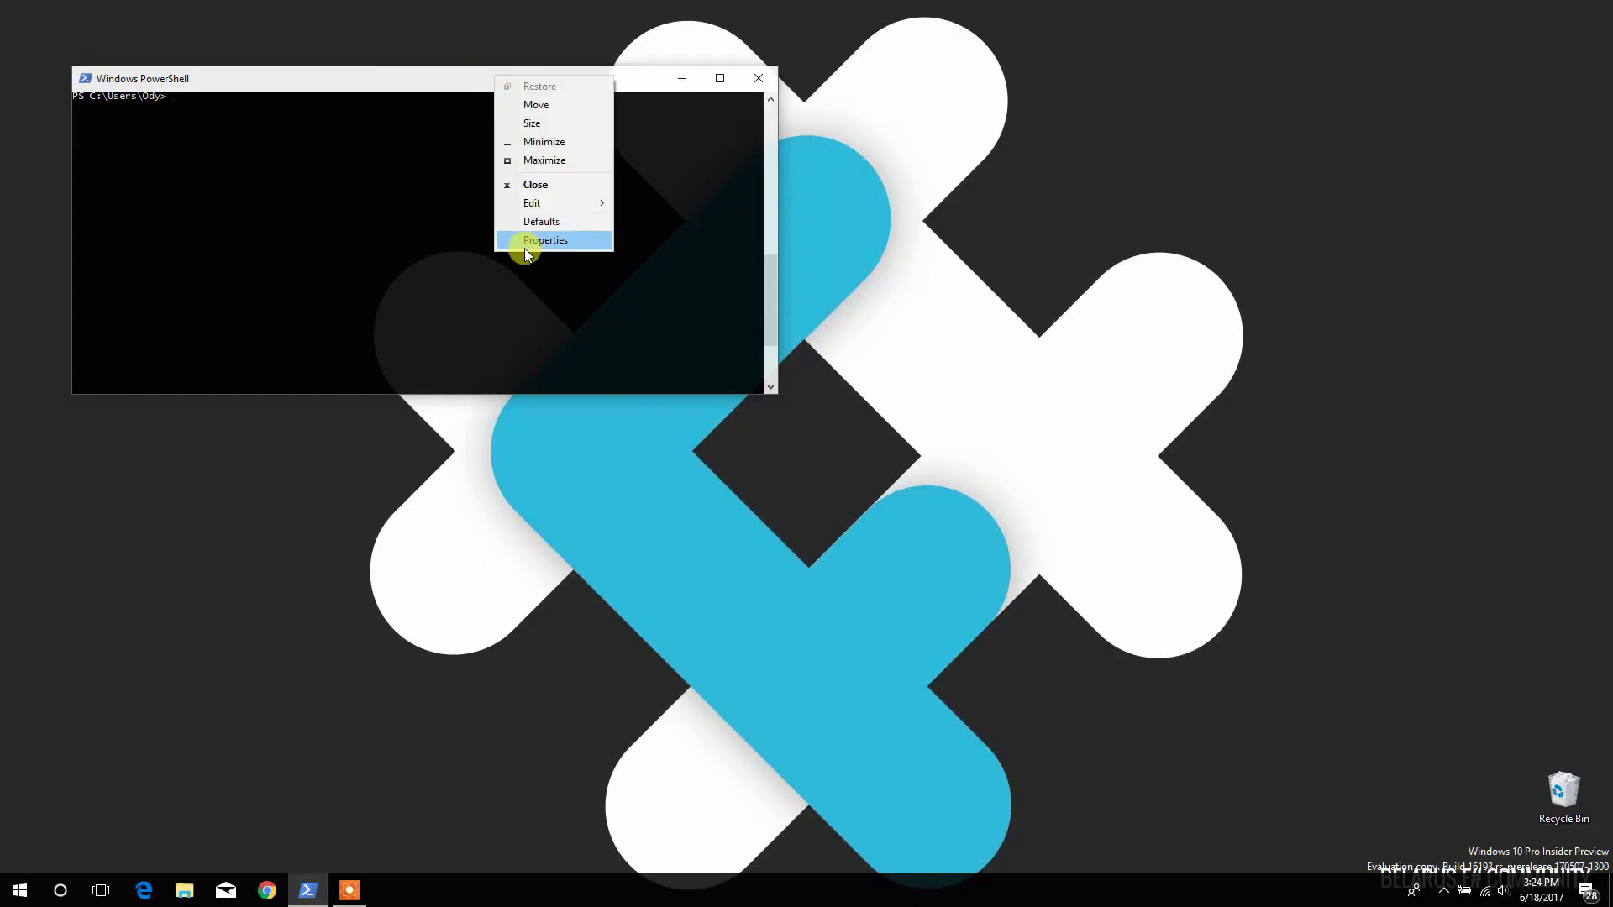
left_click(545, 240)
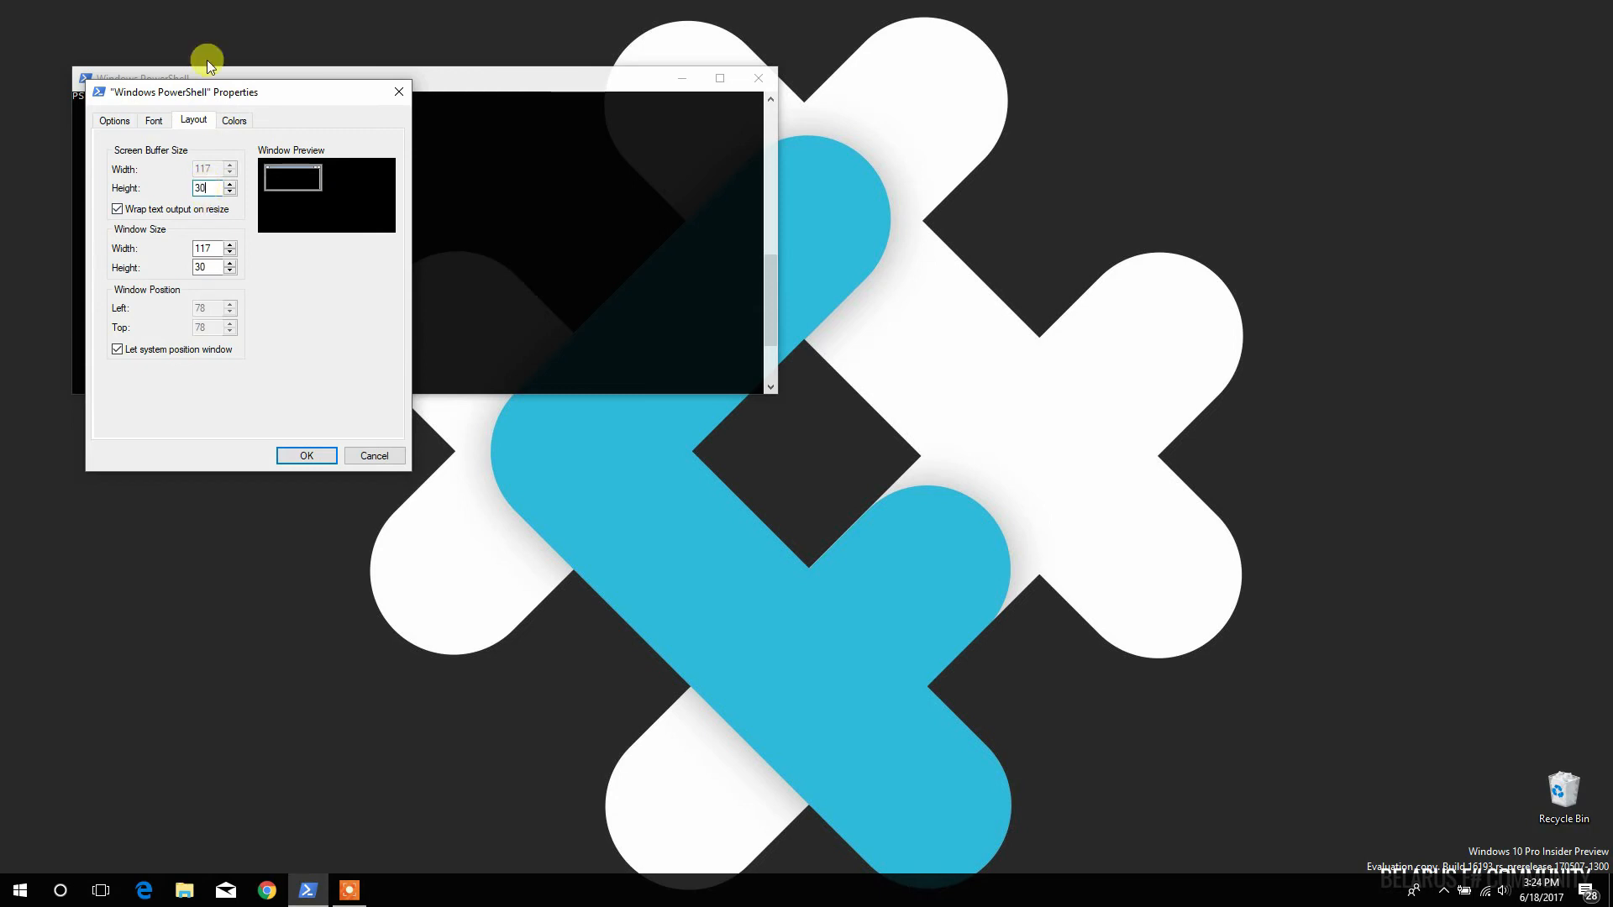
left_click(153, 120)
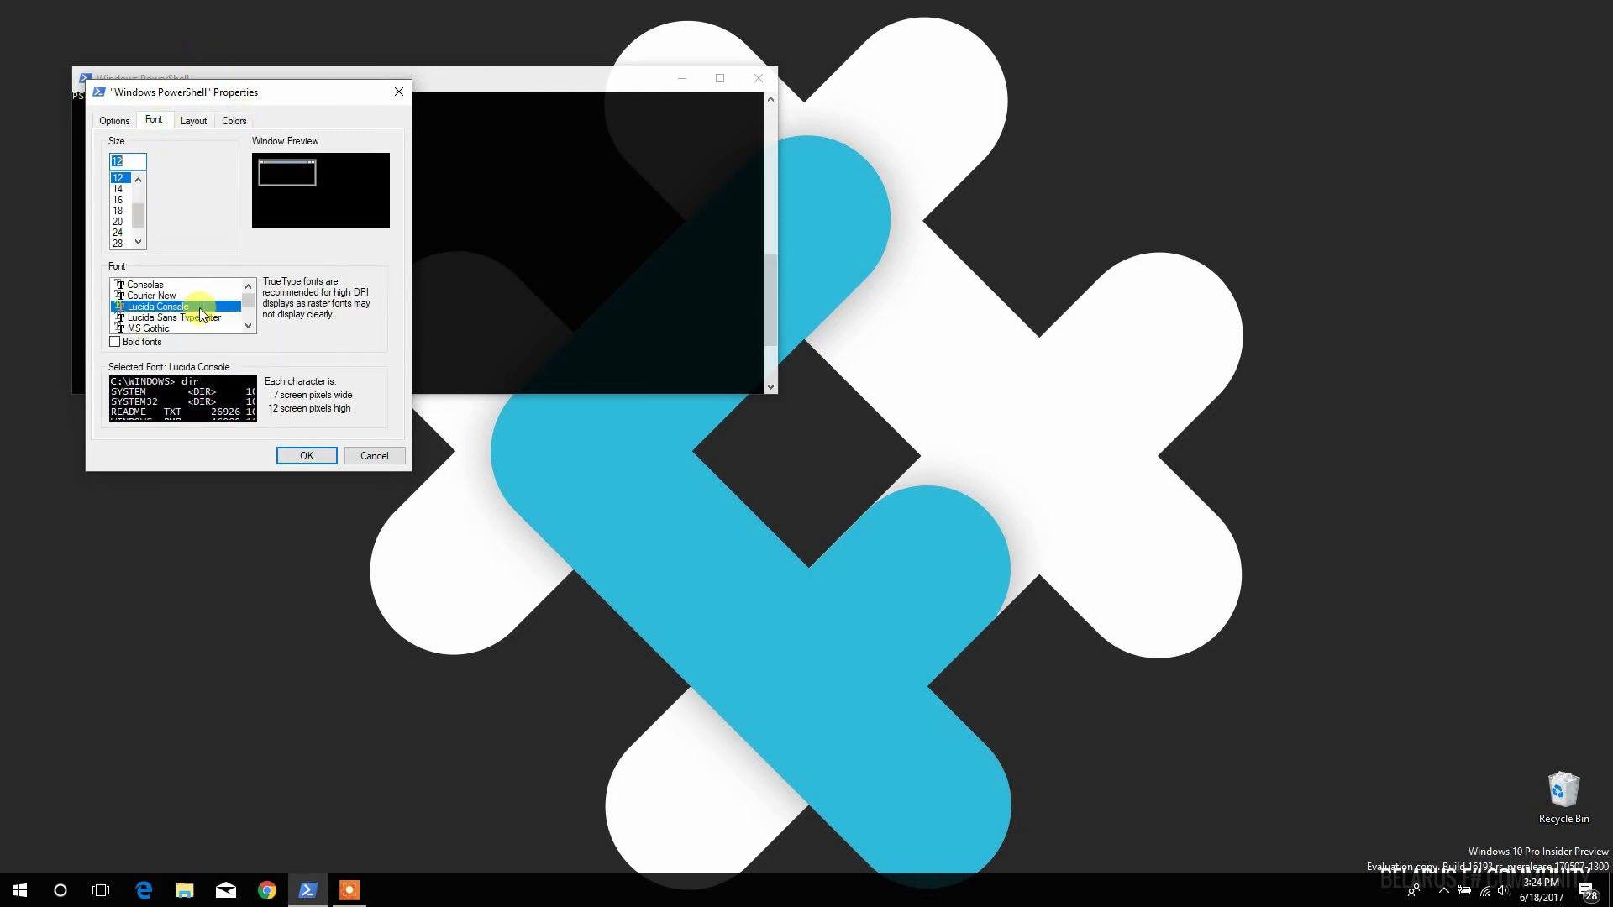
left_click(145, 284)
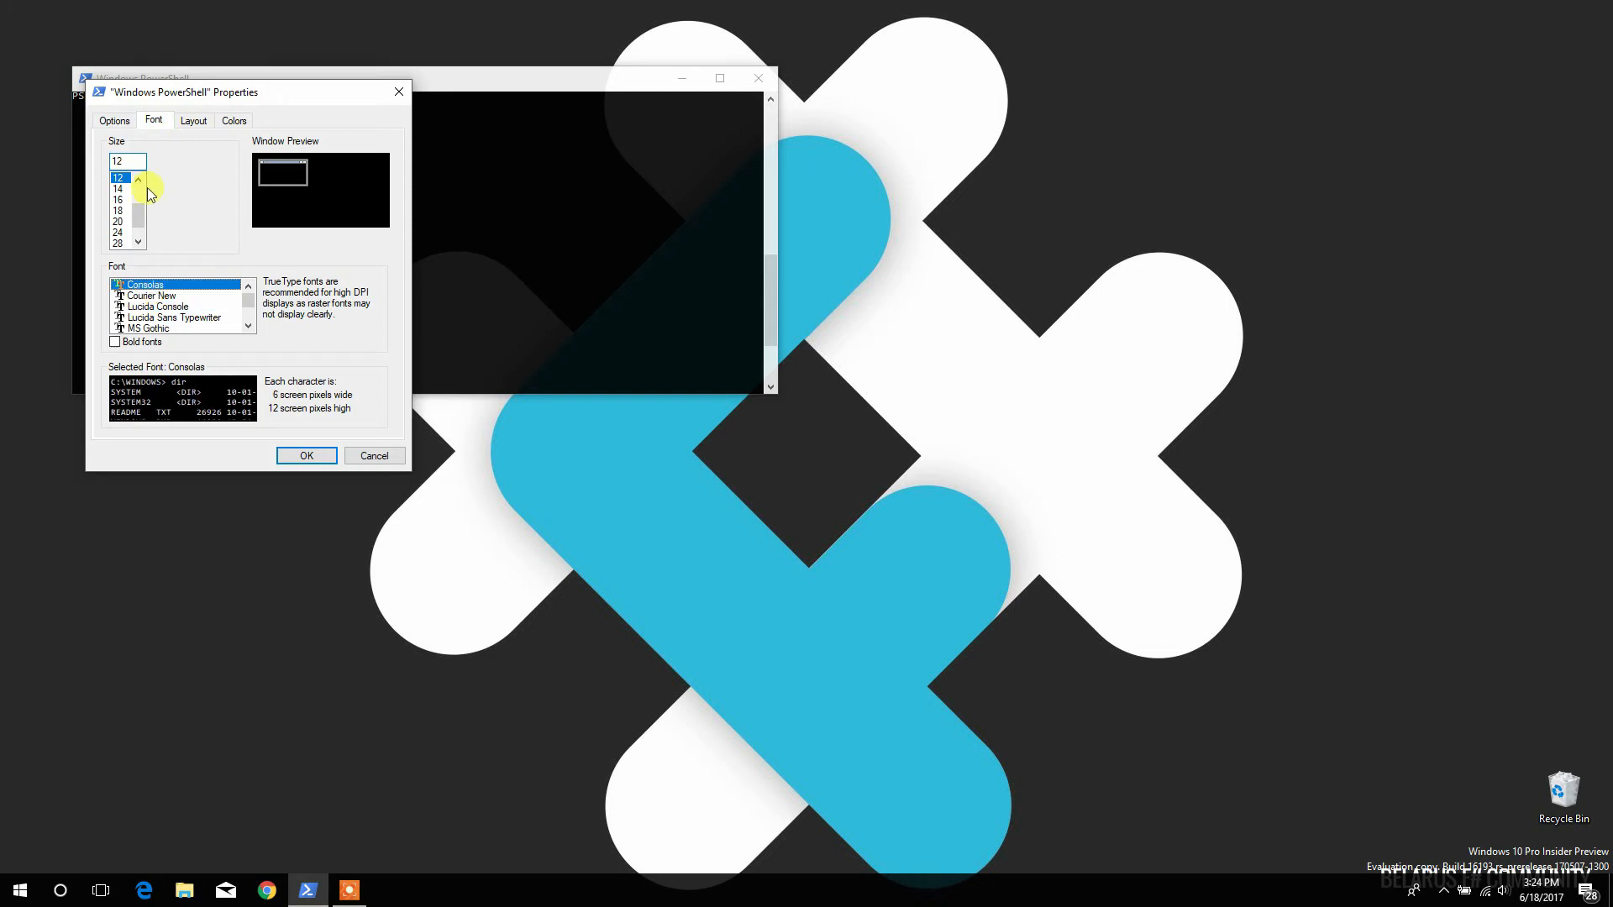
left_click(136, 178)
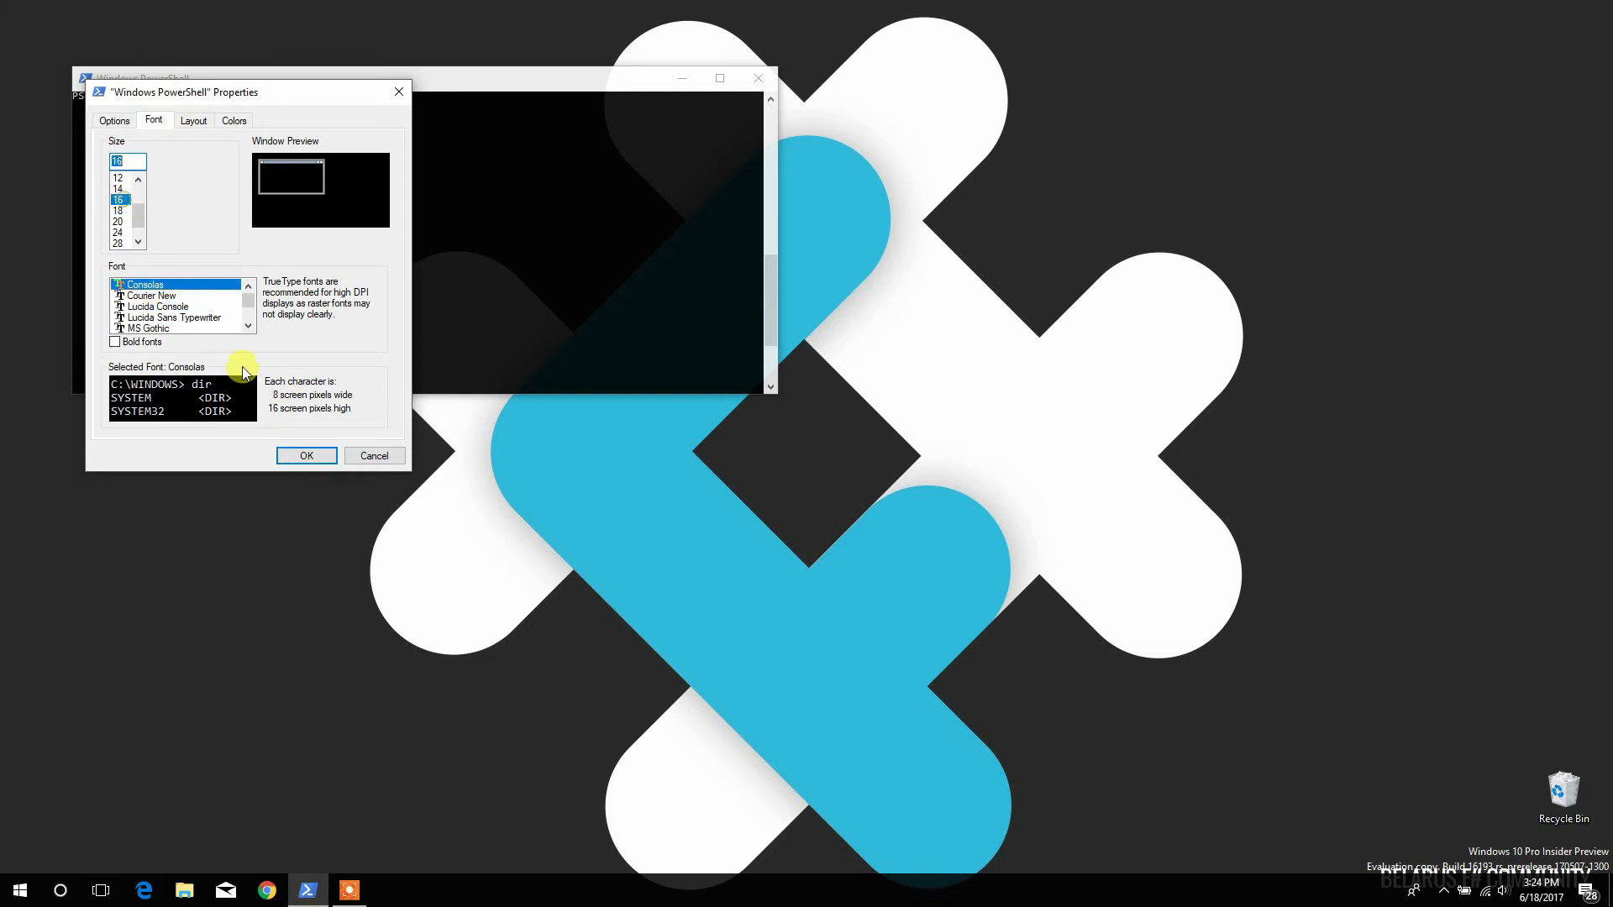
left_click(306, 455)
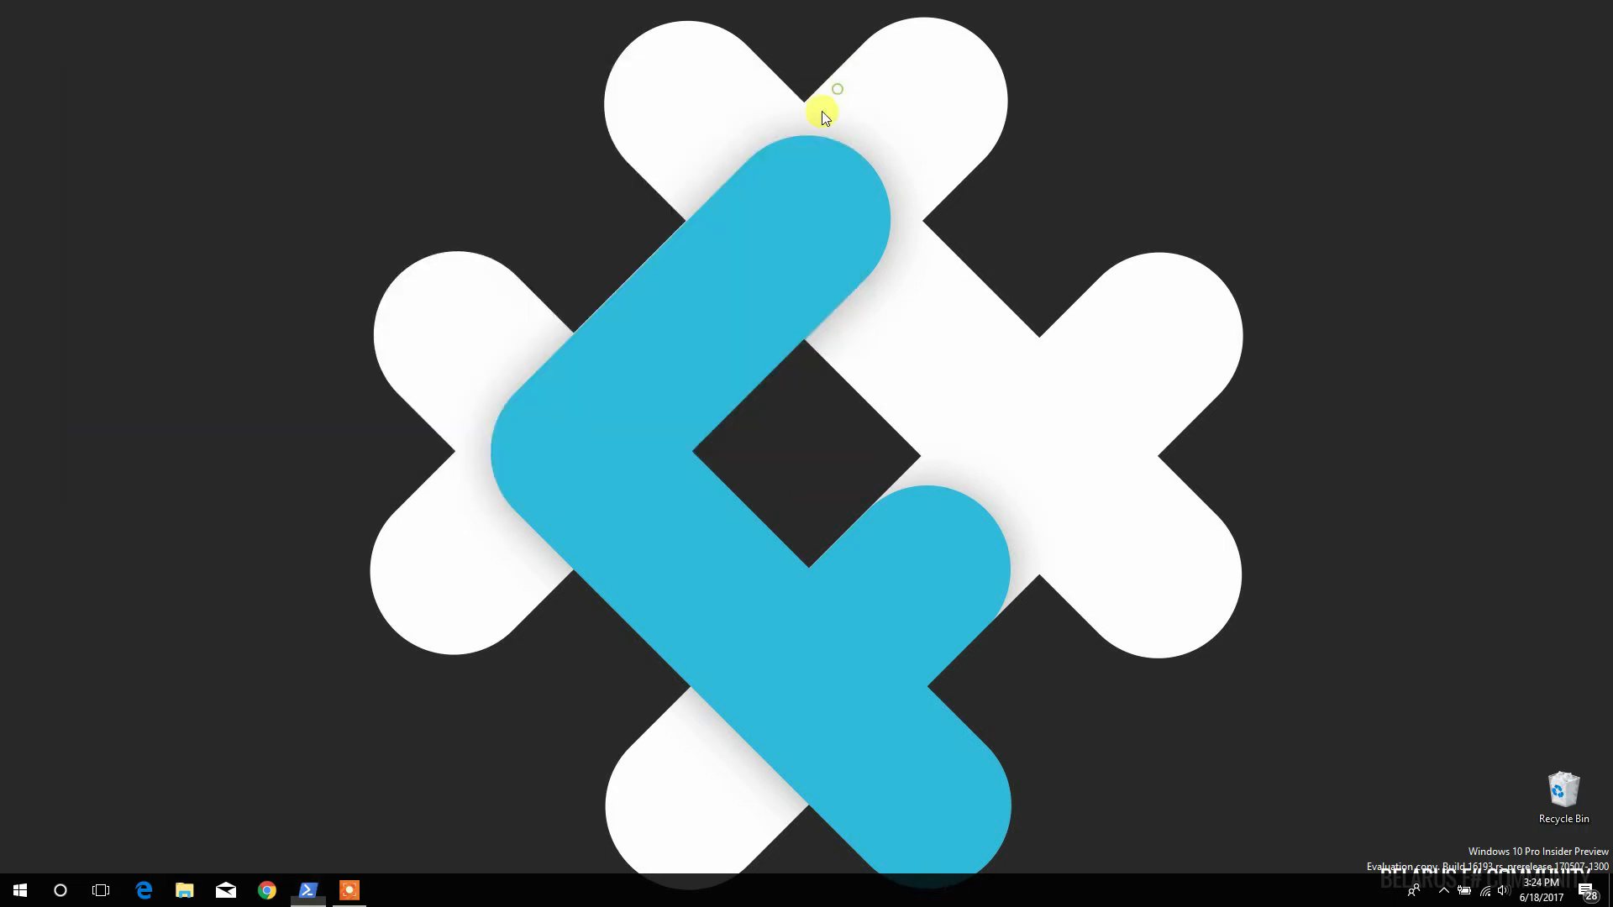
In PowerShell navigate into D:\Projects\Temp.
left_click(306, 891)
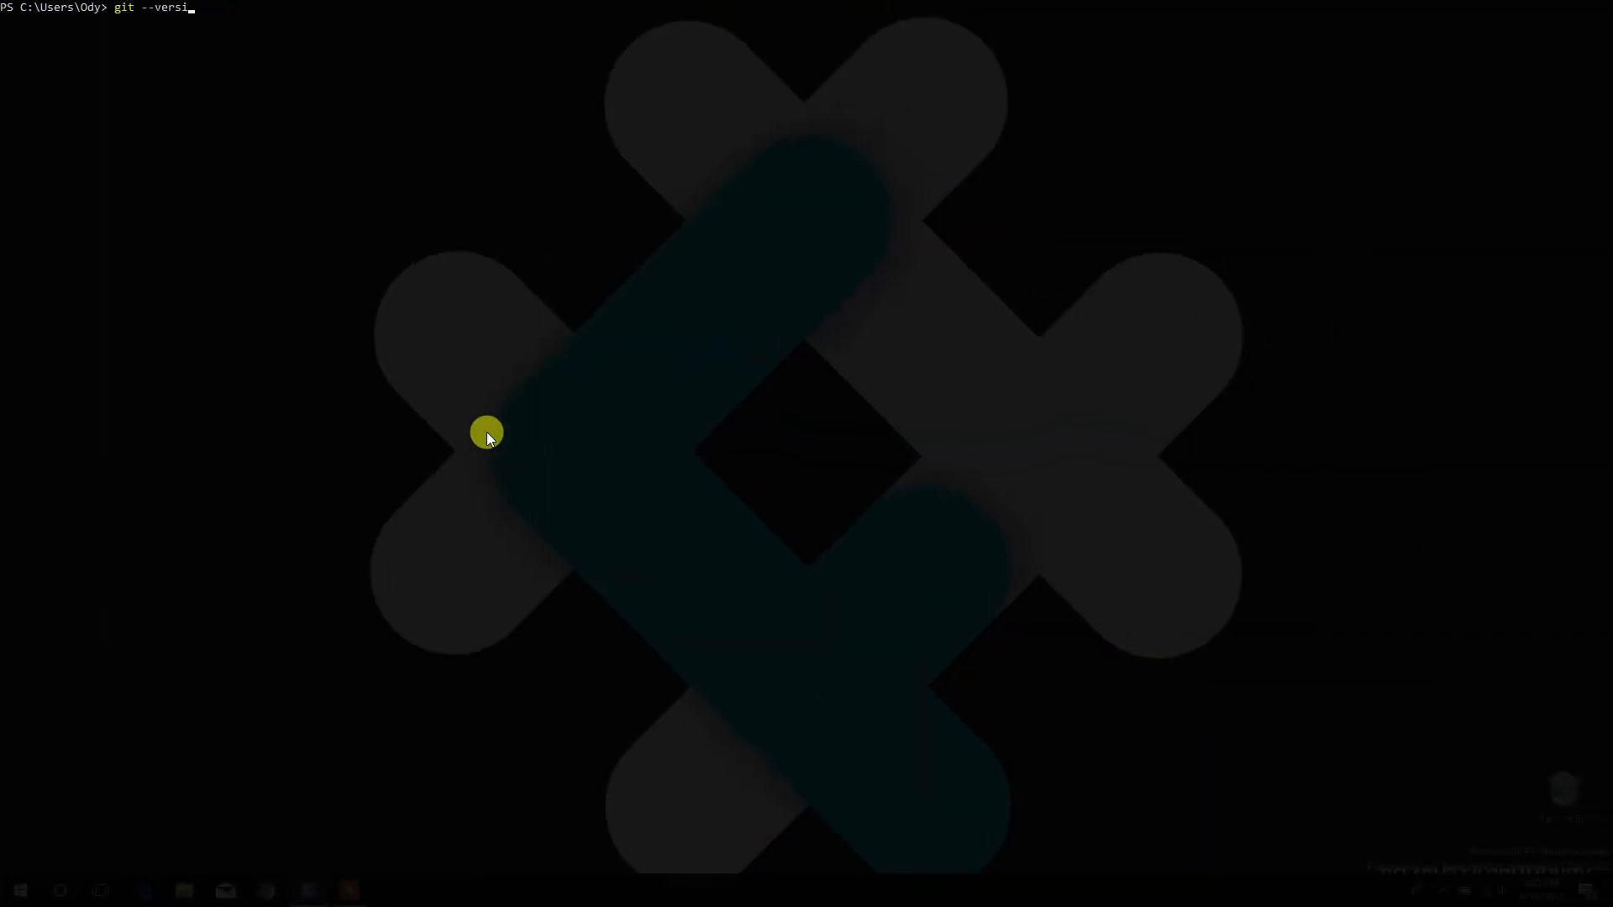
key("Return")
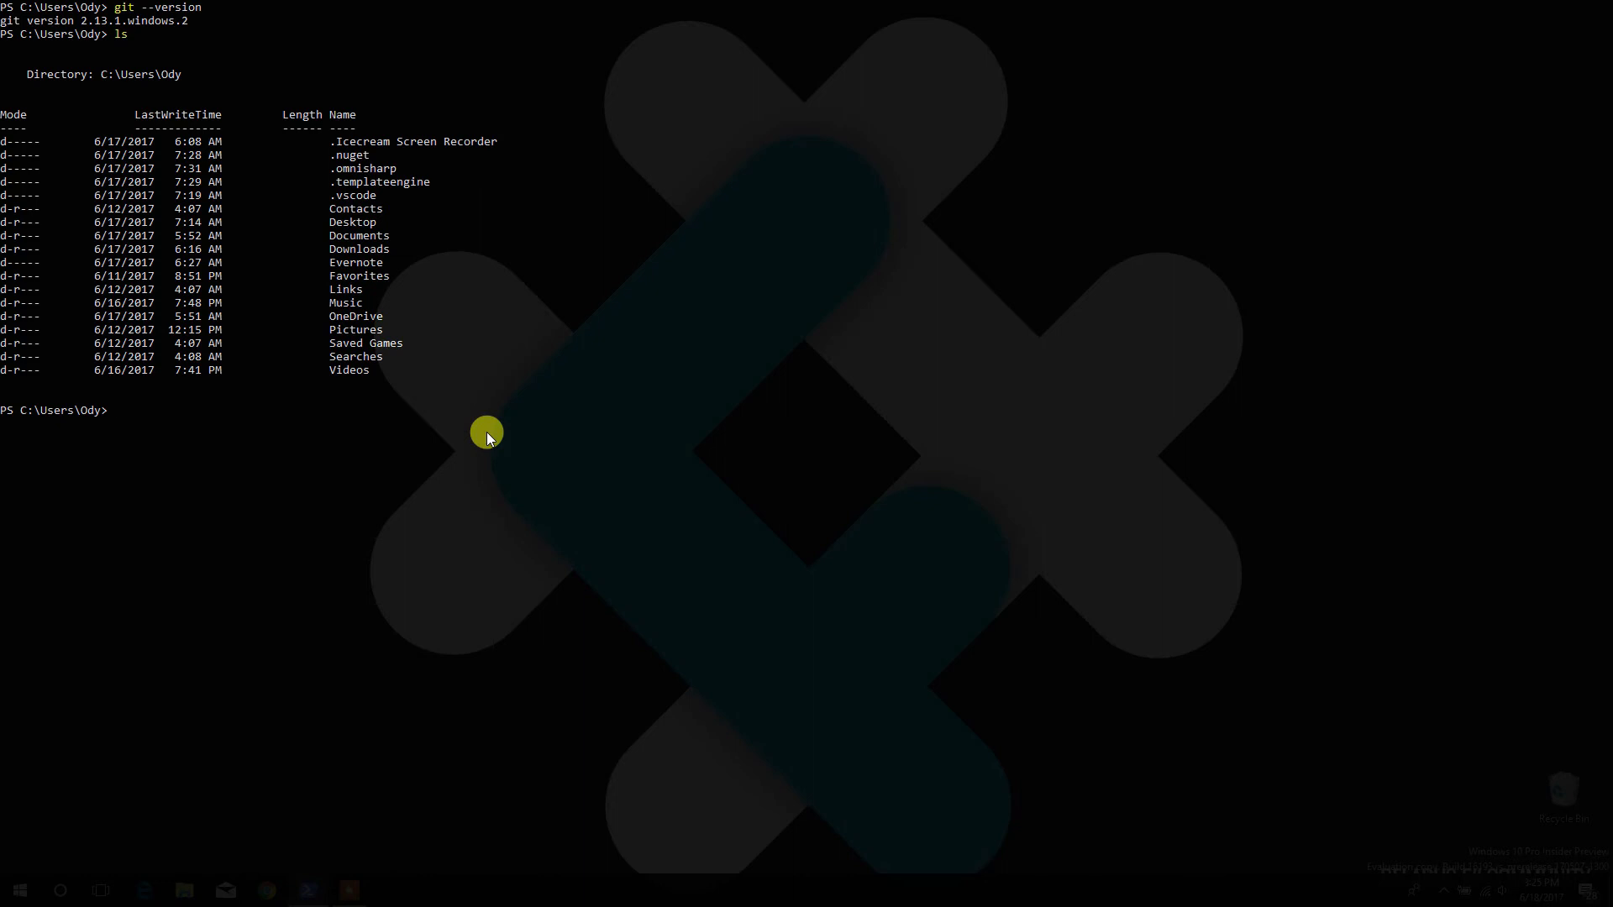
type("cd d:\\Projects\\")
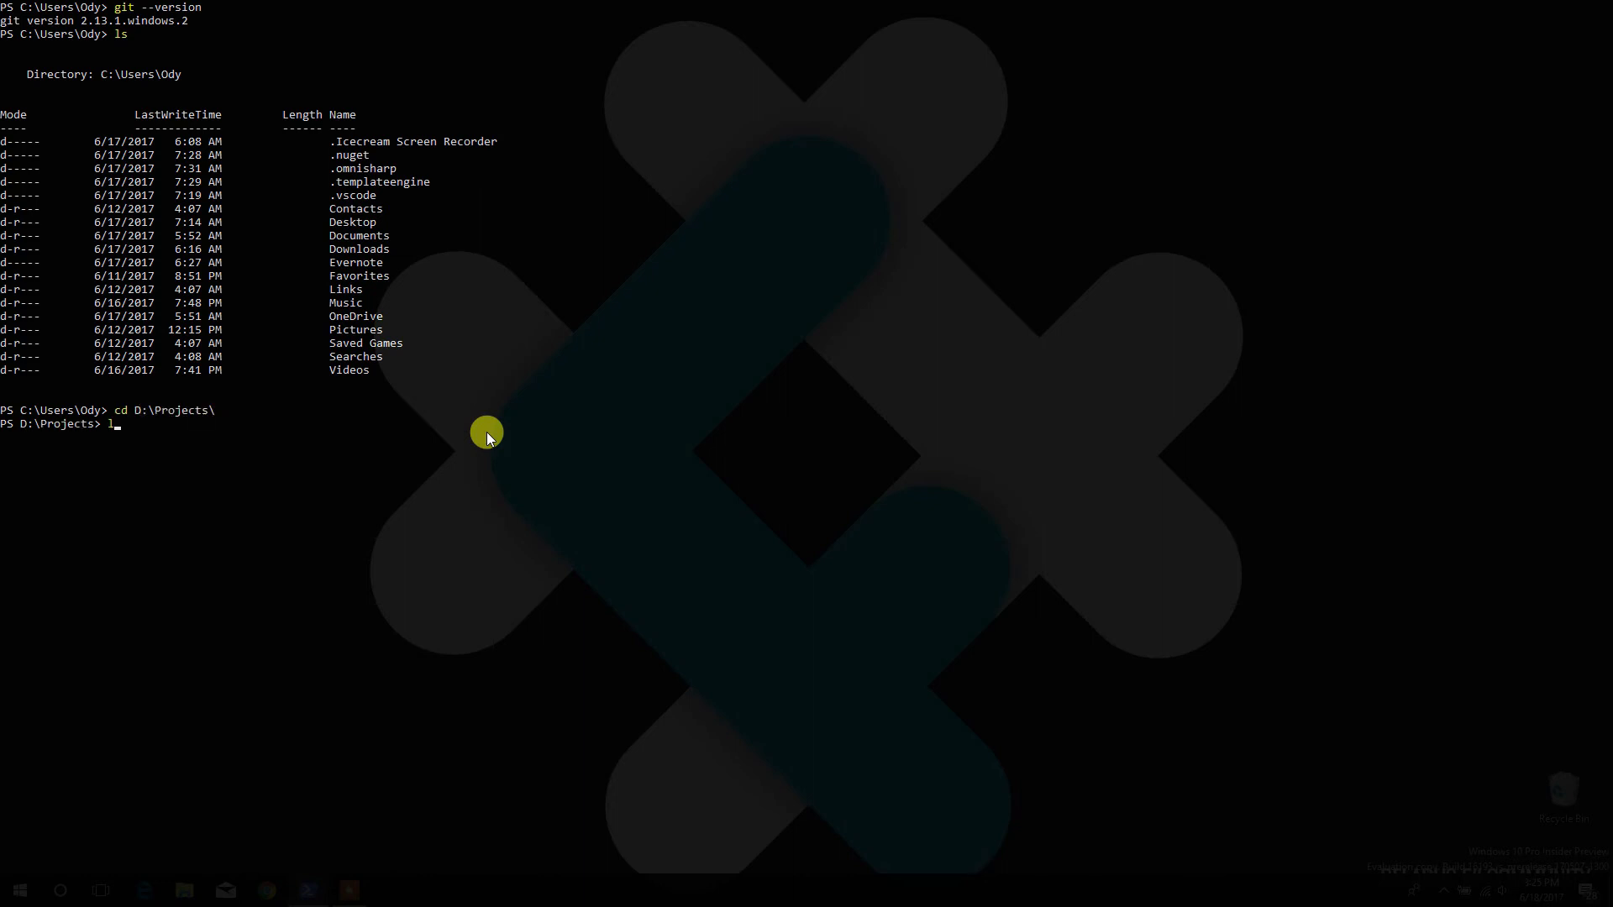
key("Return")
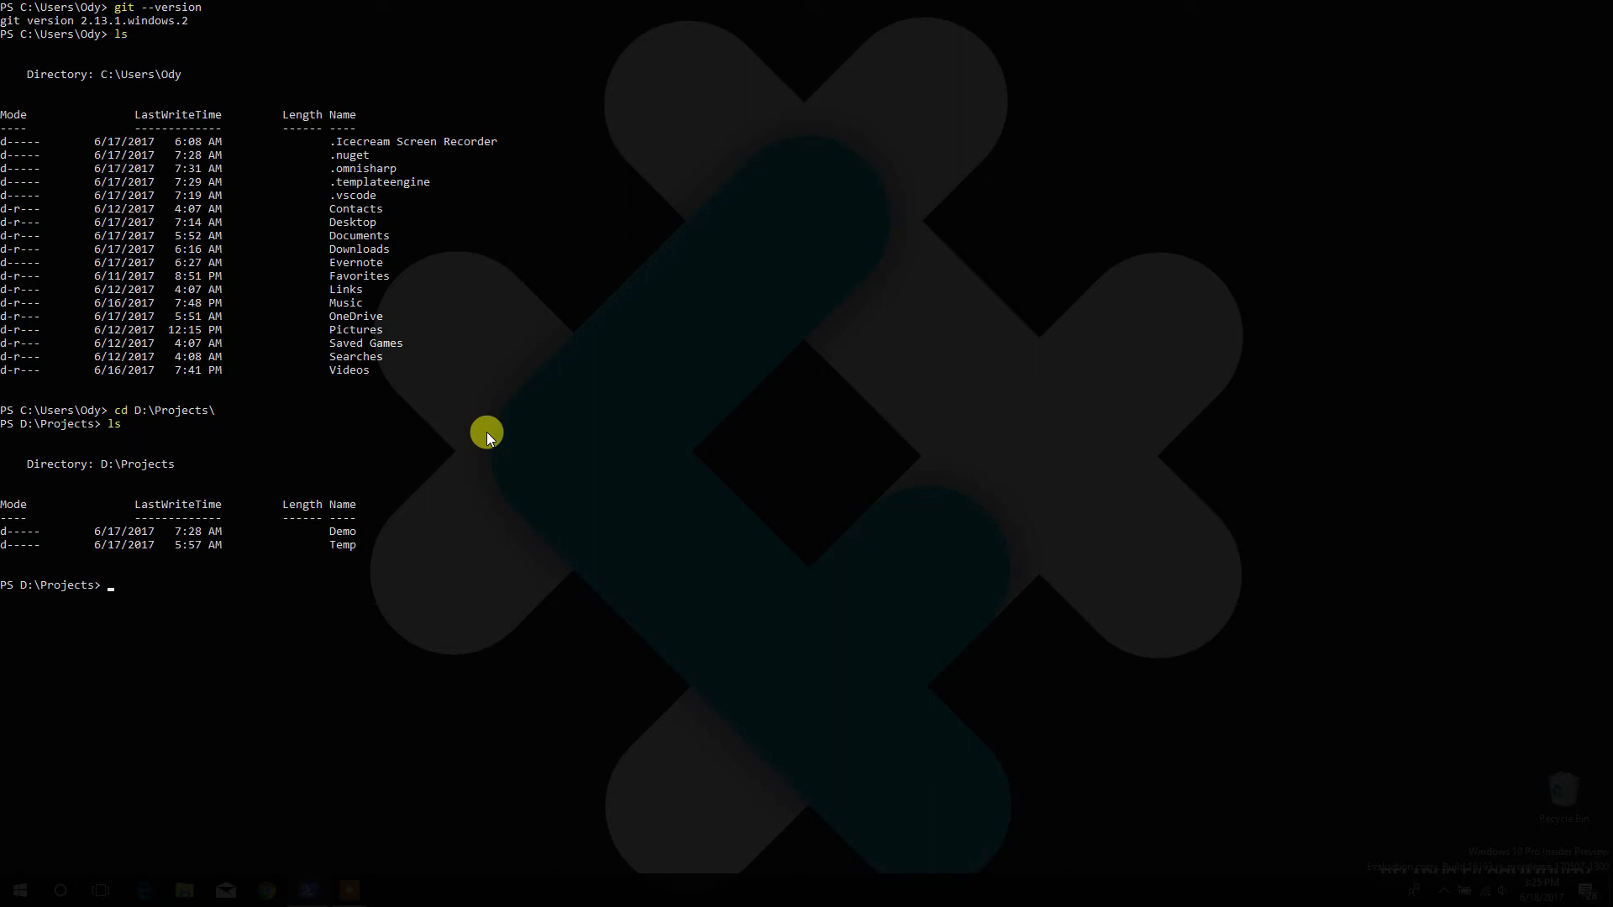
type("cd .\\Temp\\")
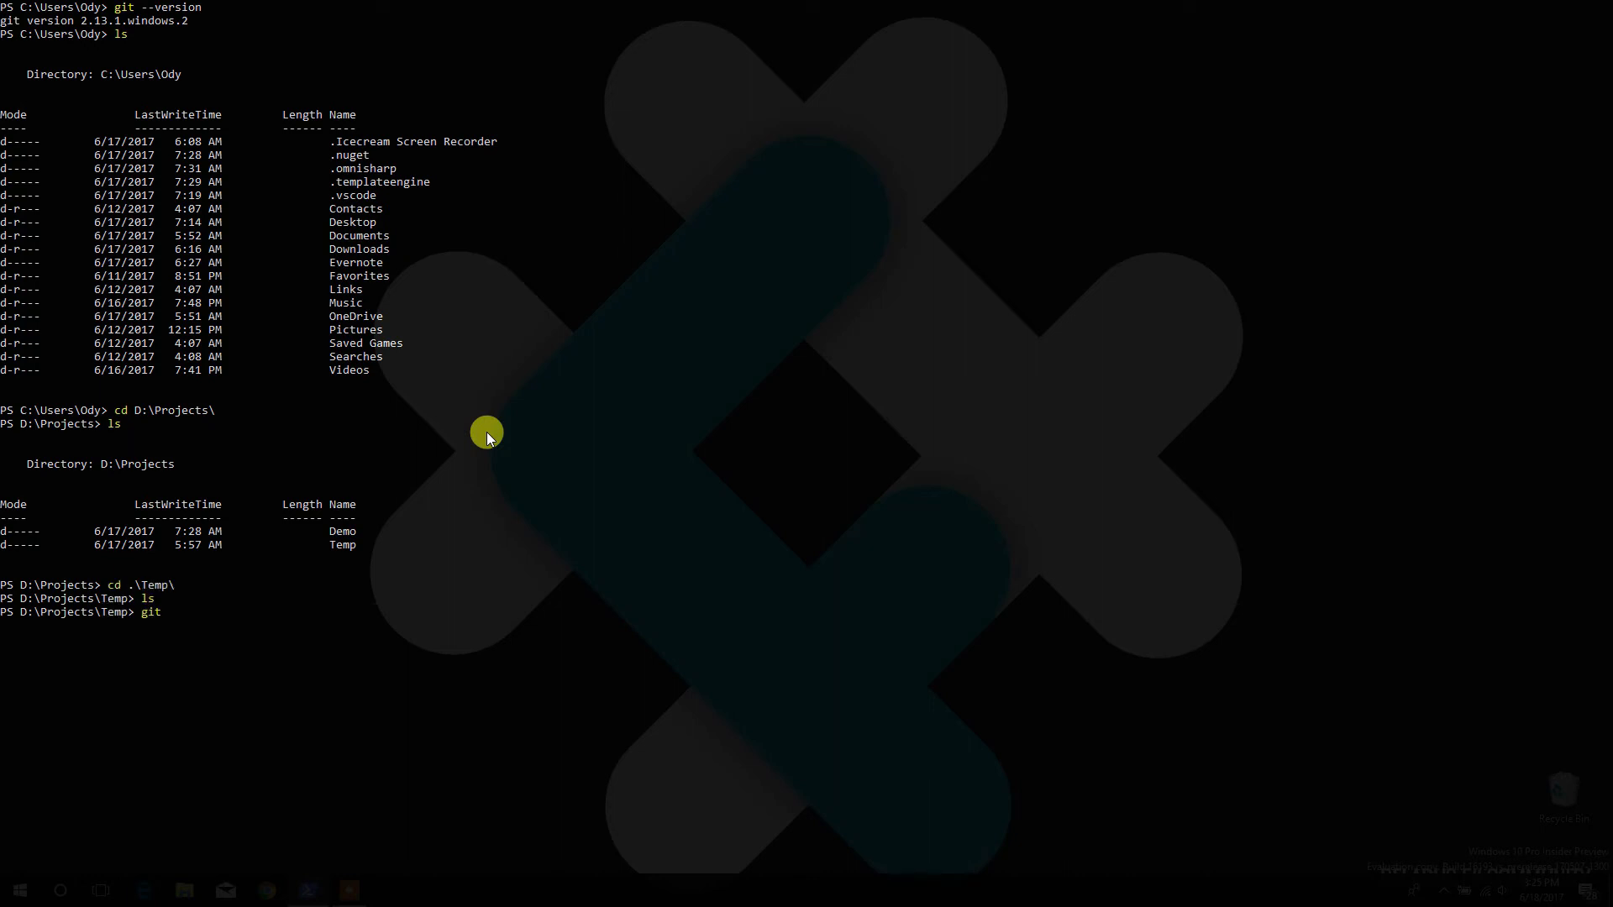
Create a Sample folder, enter it and initialise an empty Git repository on master.
type("mkdir Sample")
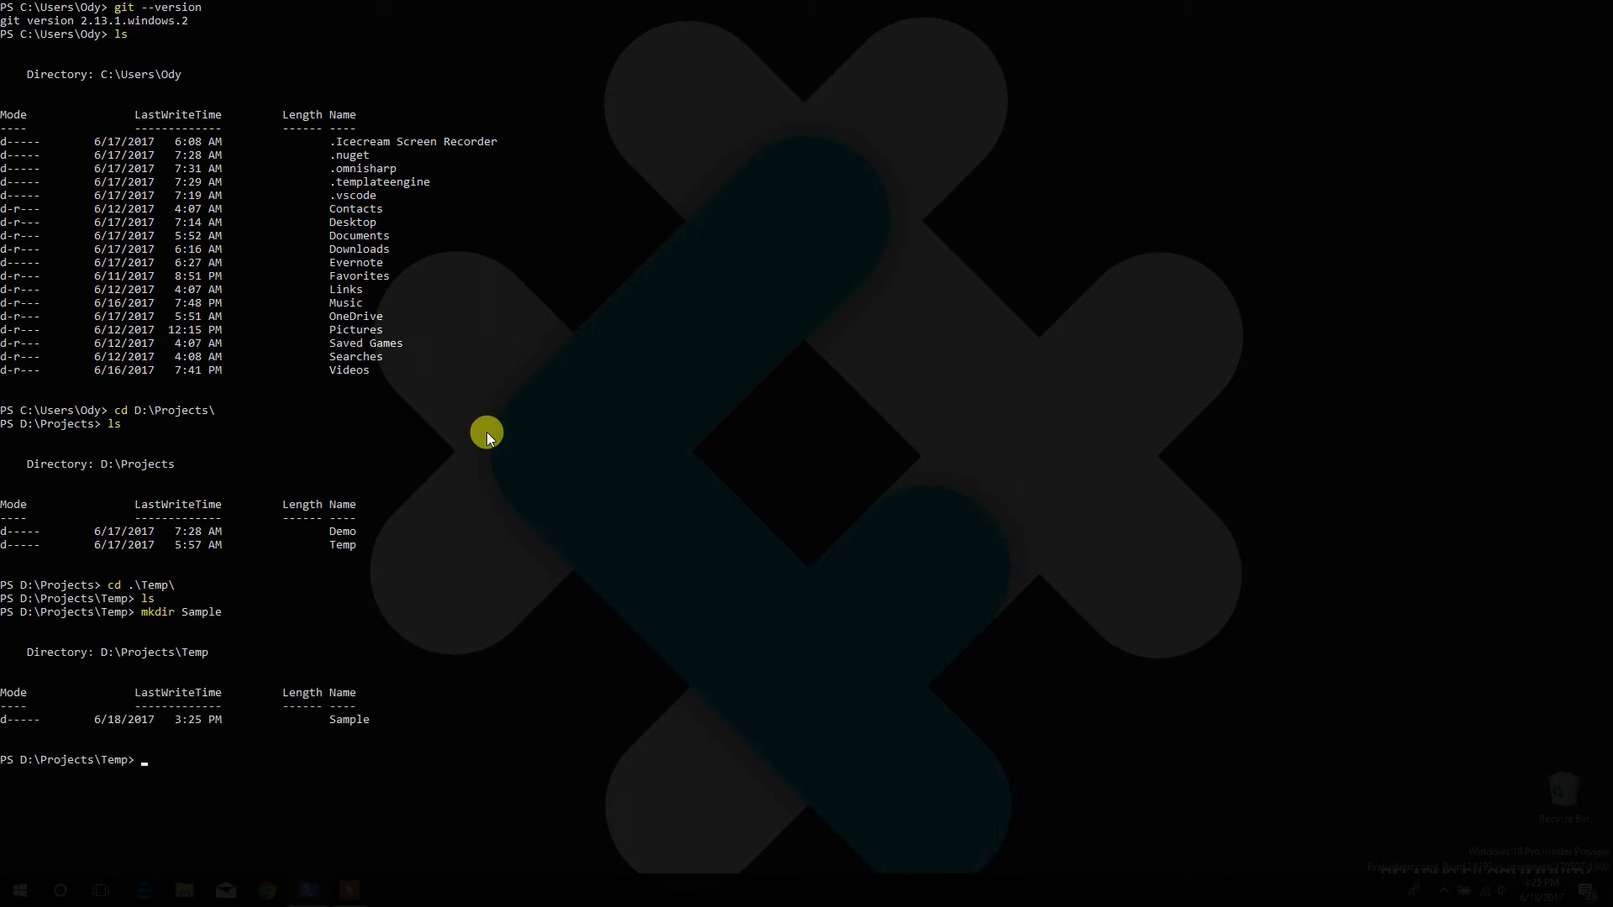
type("cd Sample")
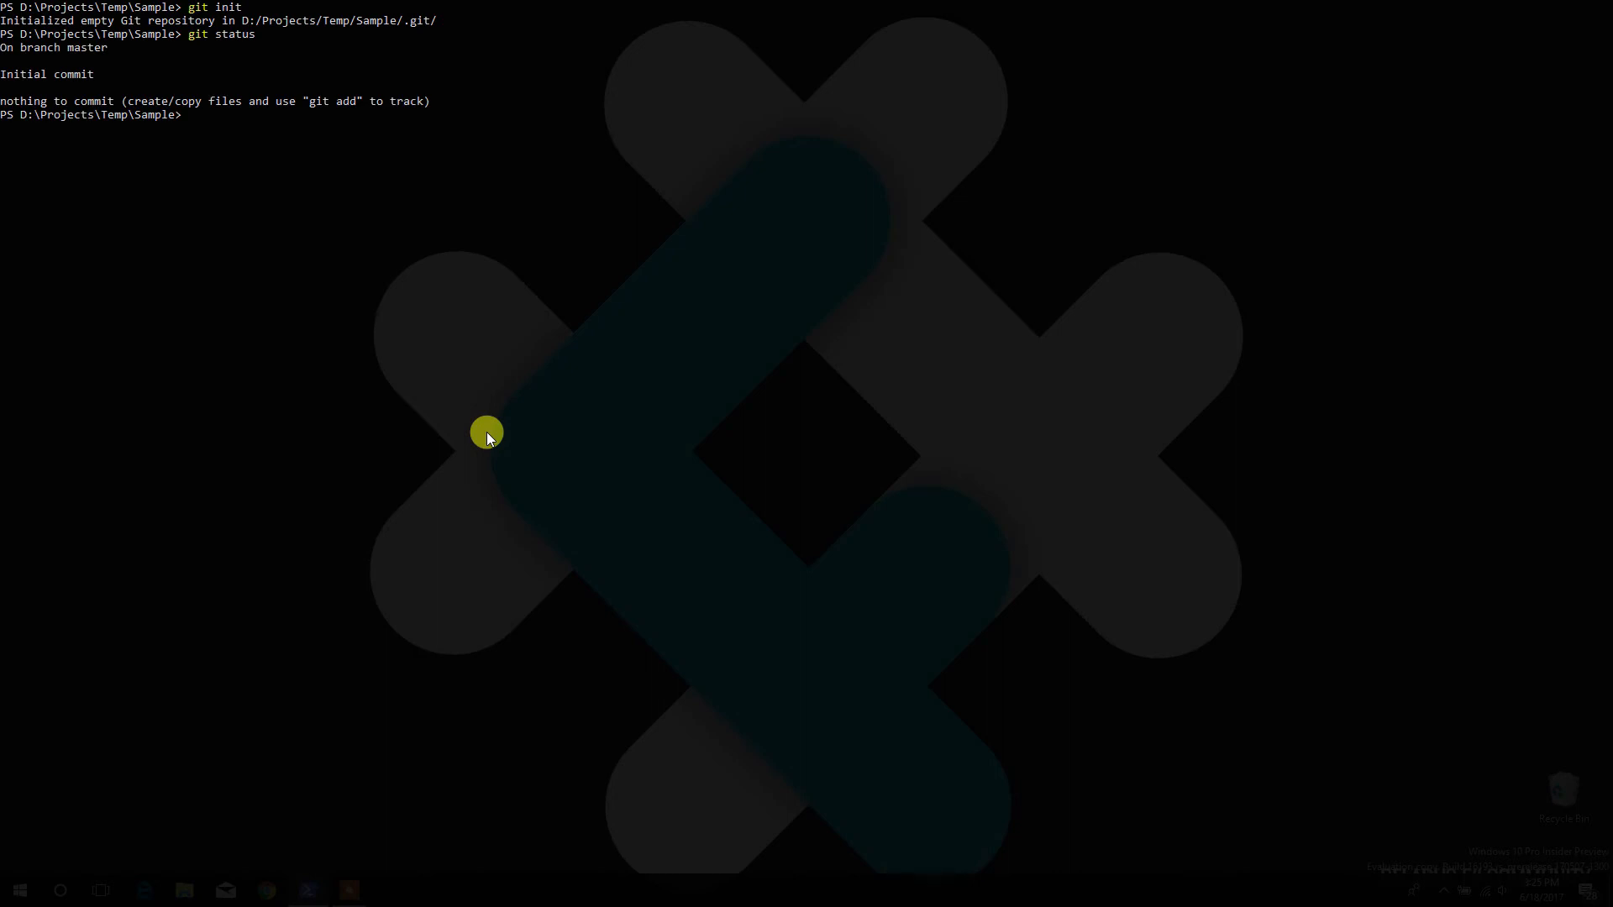
mouse_move(443, 260)
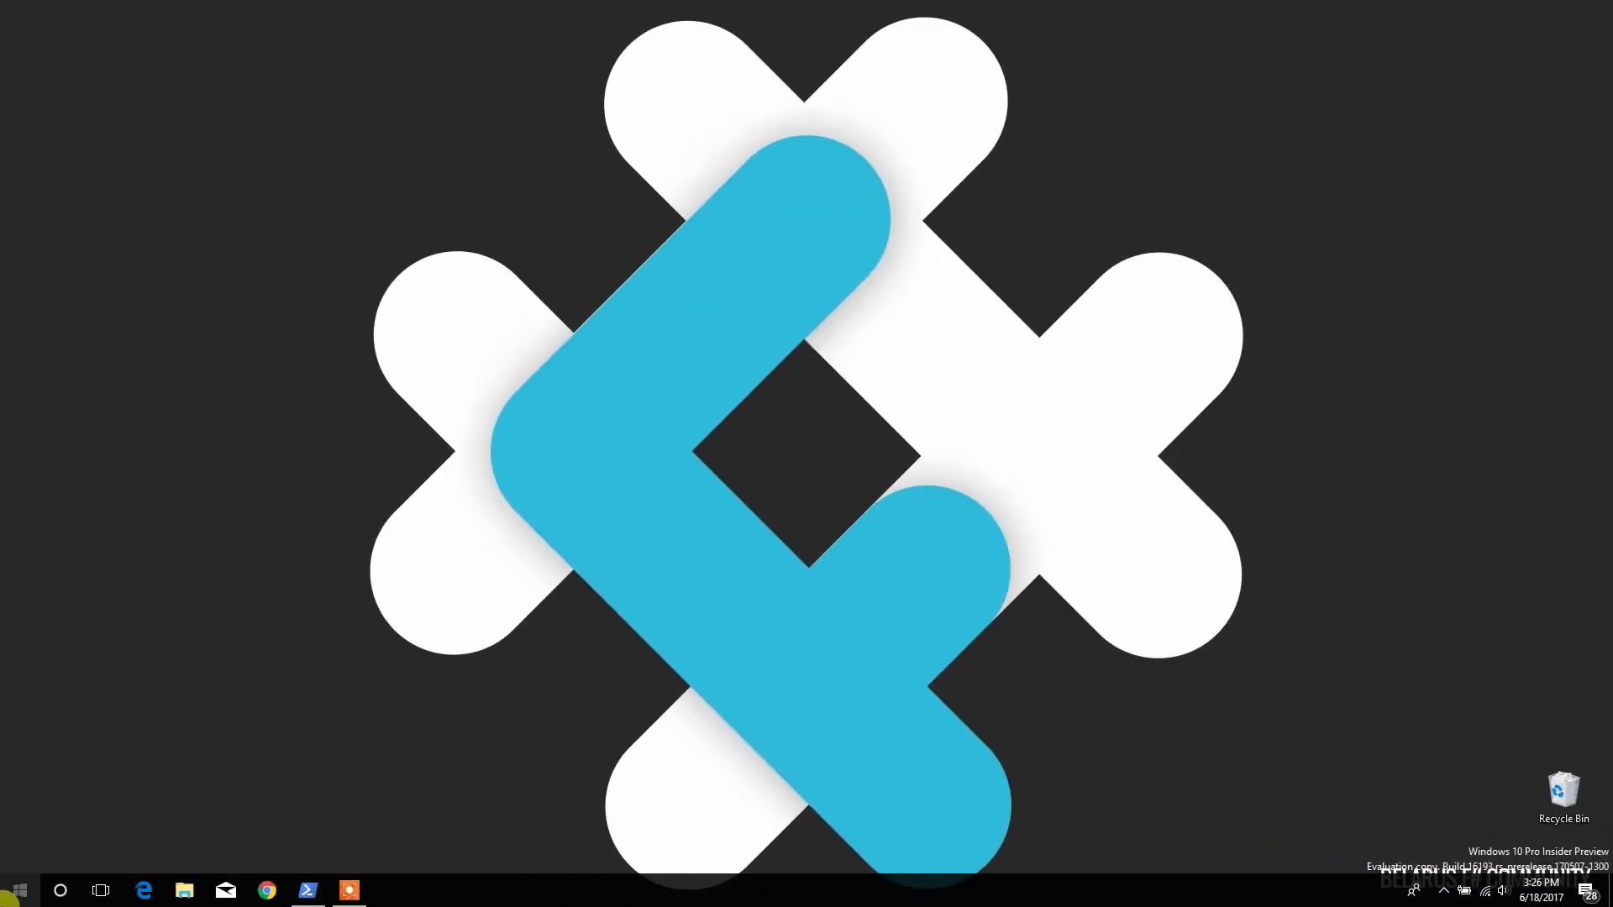
Load github.com/dahlbyk/posh-git in Chrome, then return to the PowerShell console.
left_click(267, 890)
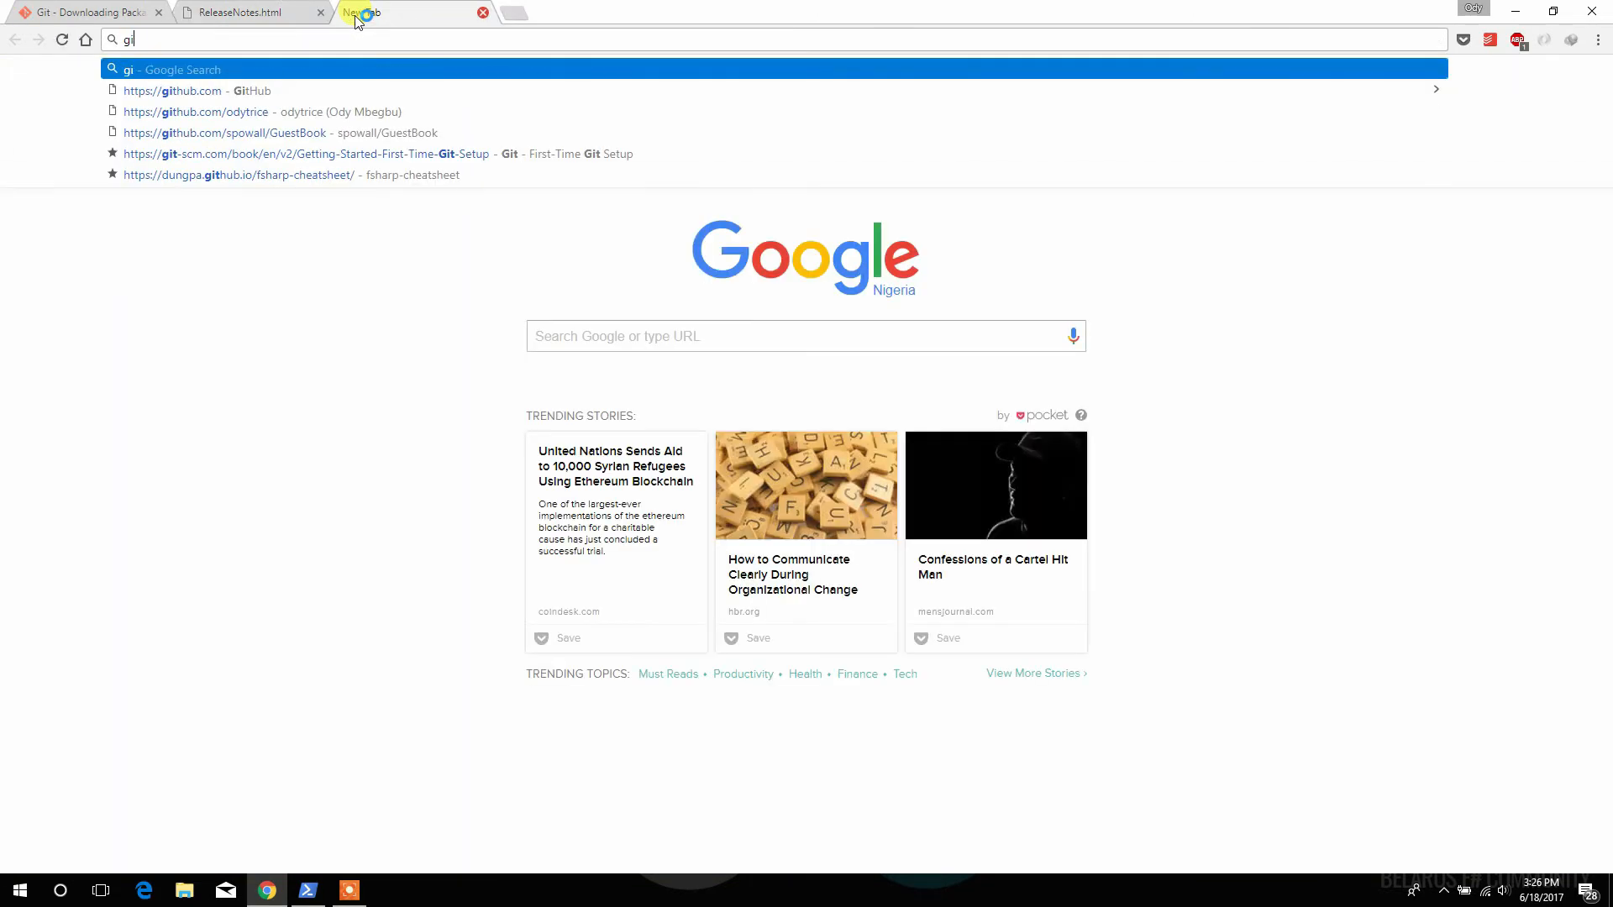
key("Return")
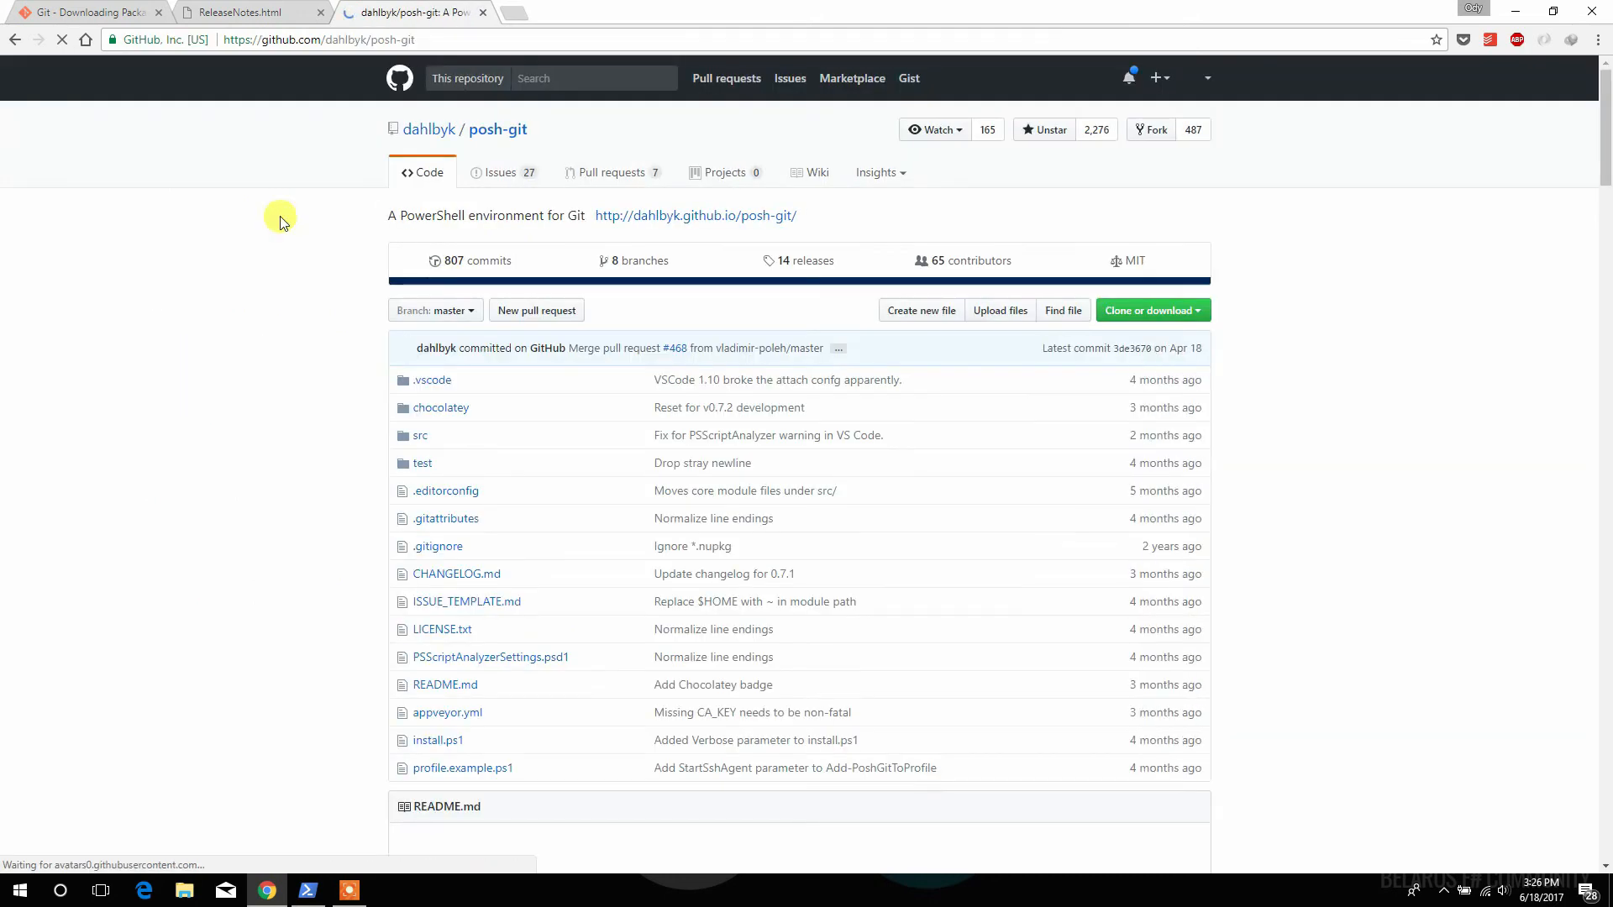
left_click(1150, 309)
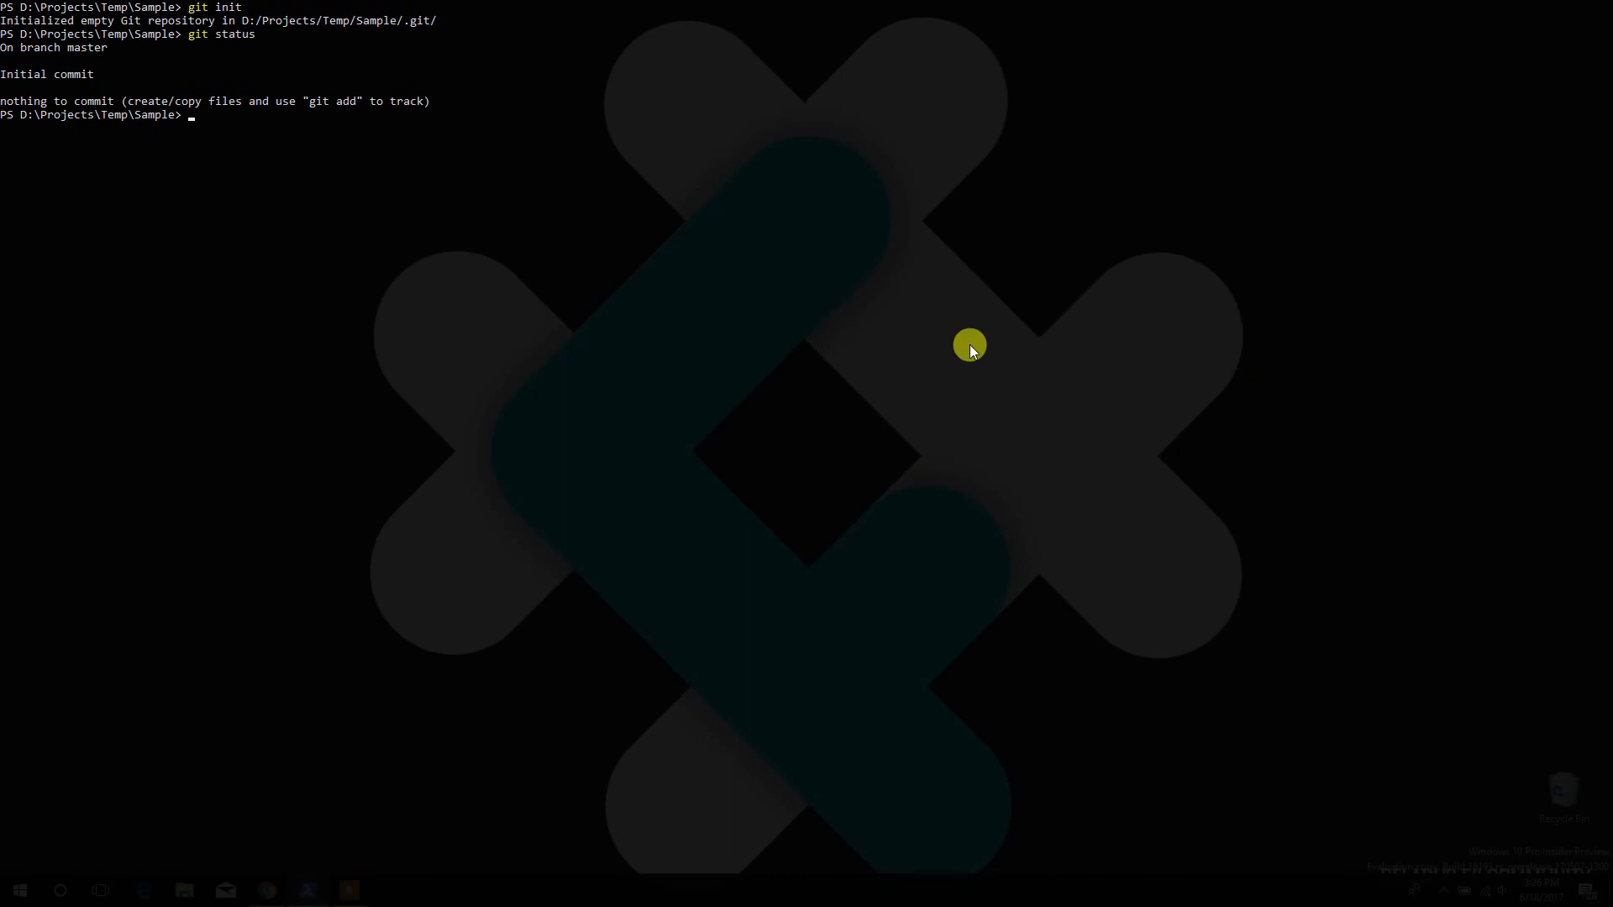
Create D:\Projects\Powershell, clone github.com/dahlbyk/posh-git into it and query Get-ExecutionPolicy from the clone.
type("git")
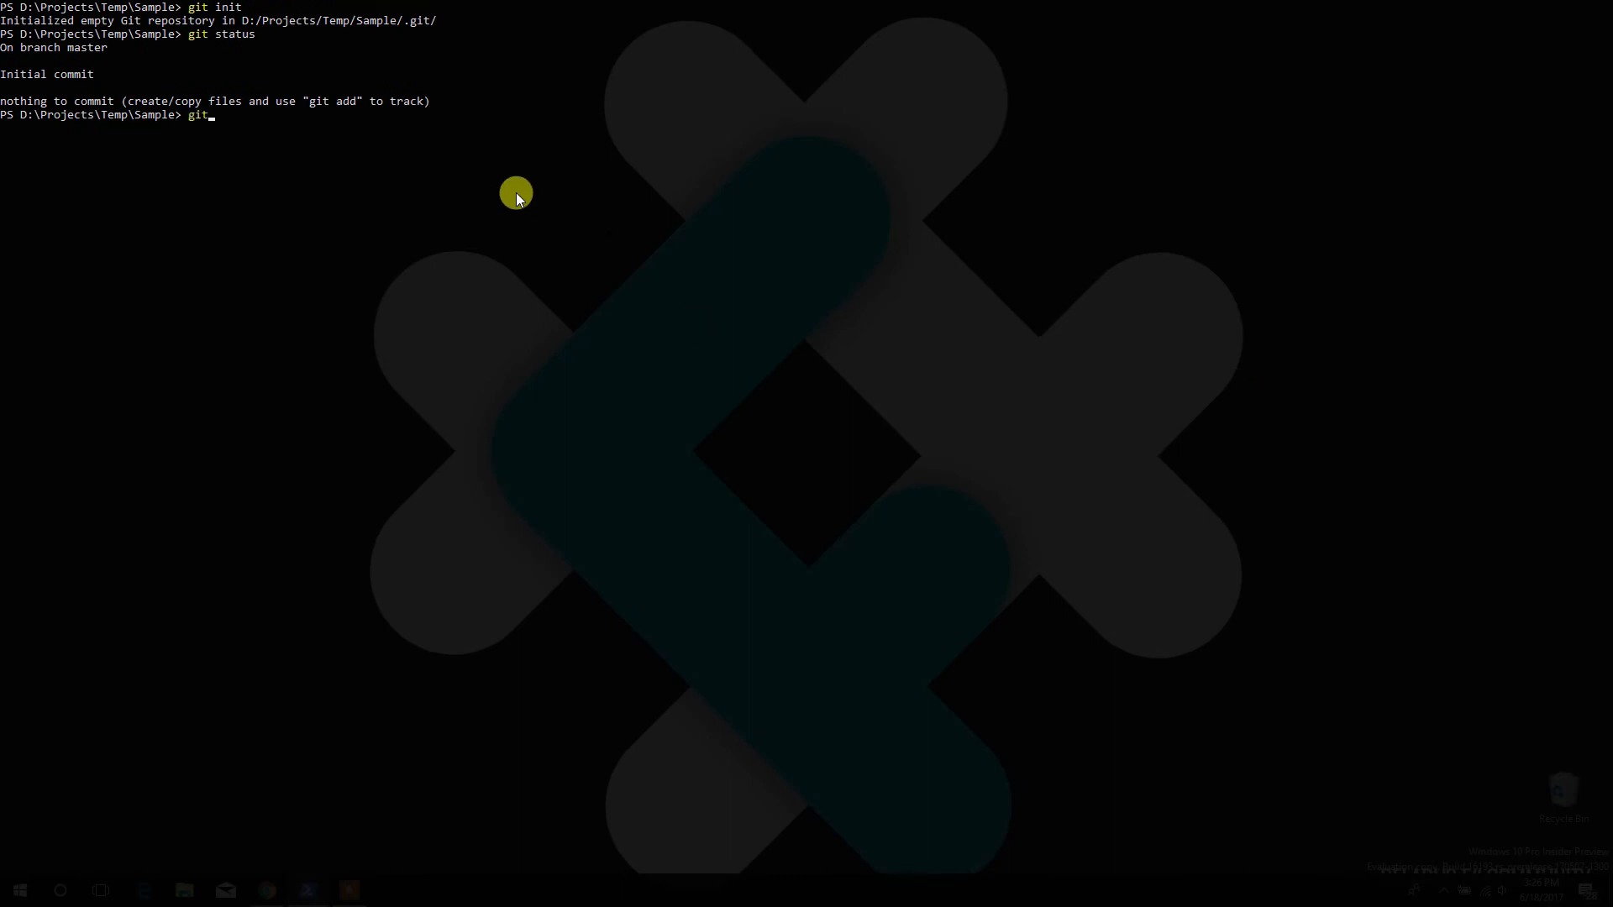
type("cd ../../")
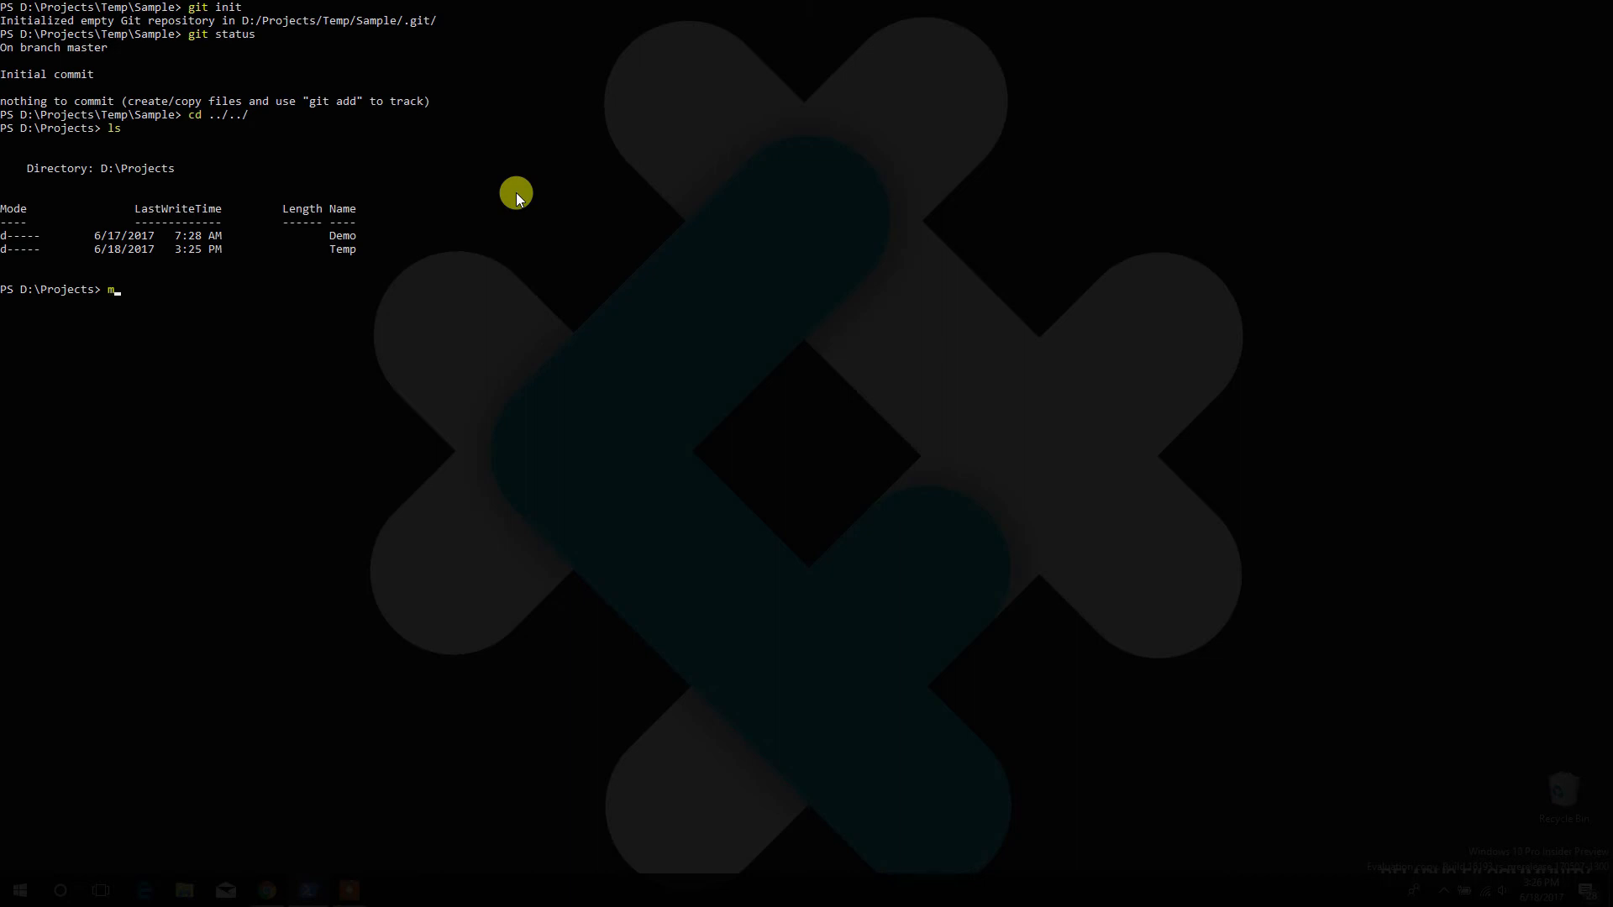
type("kdir POwe")
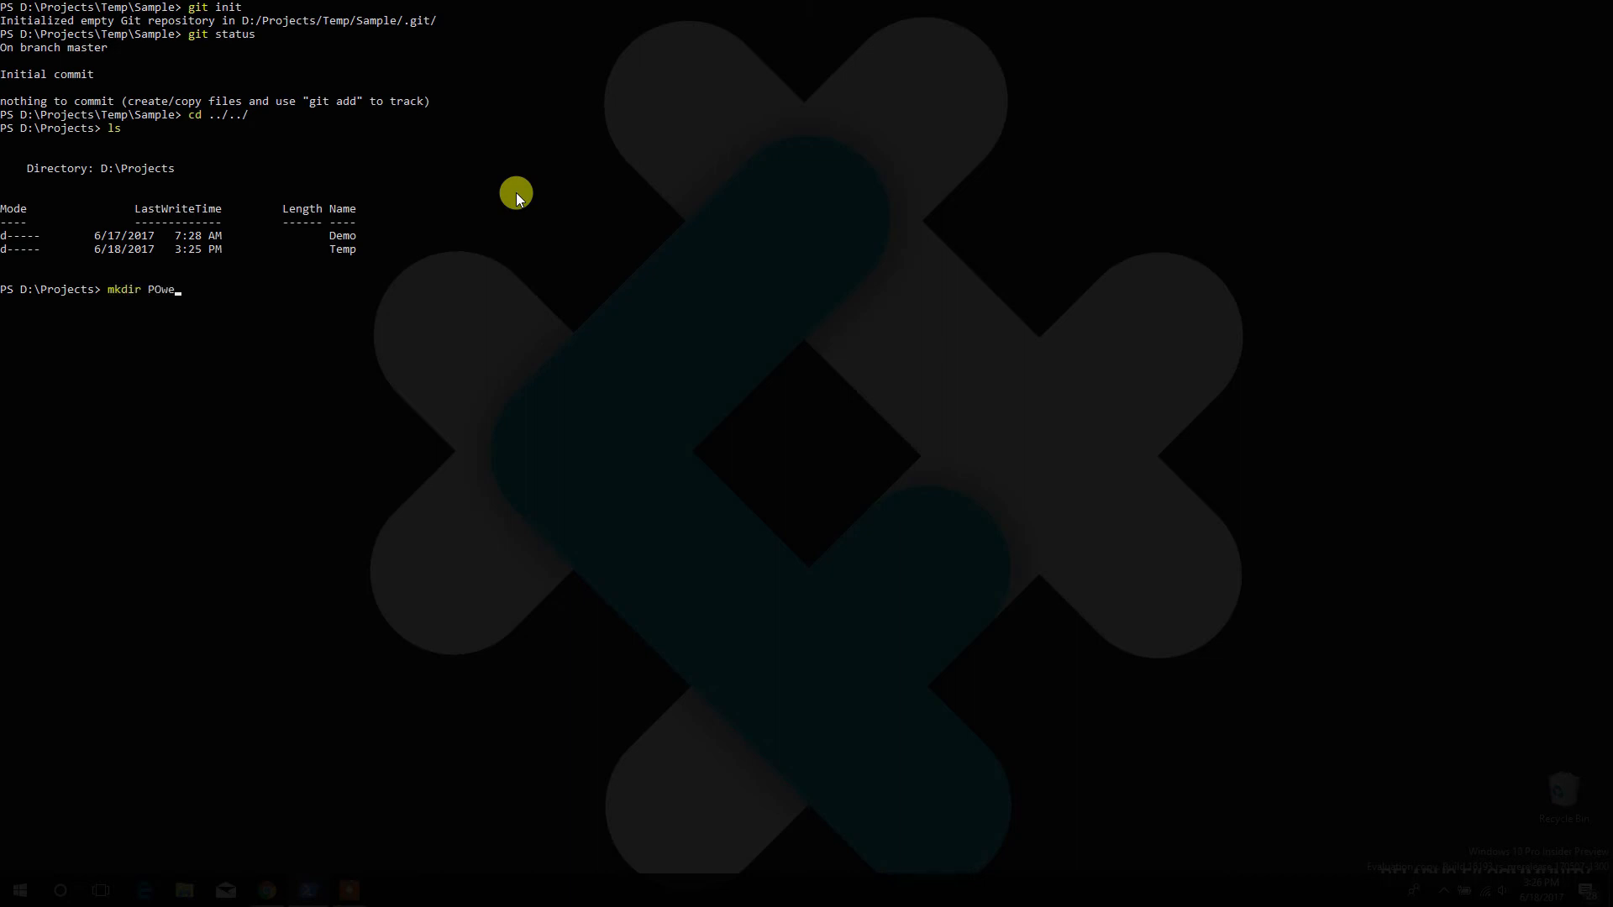
key("Return")
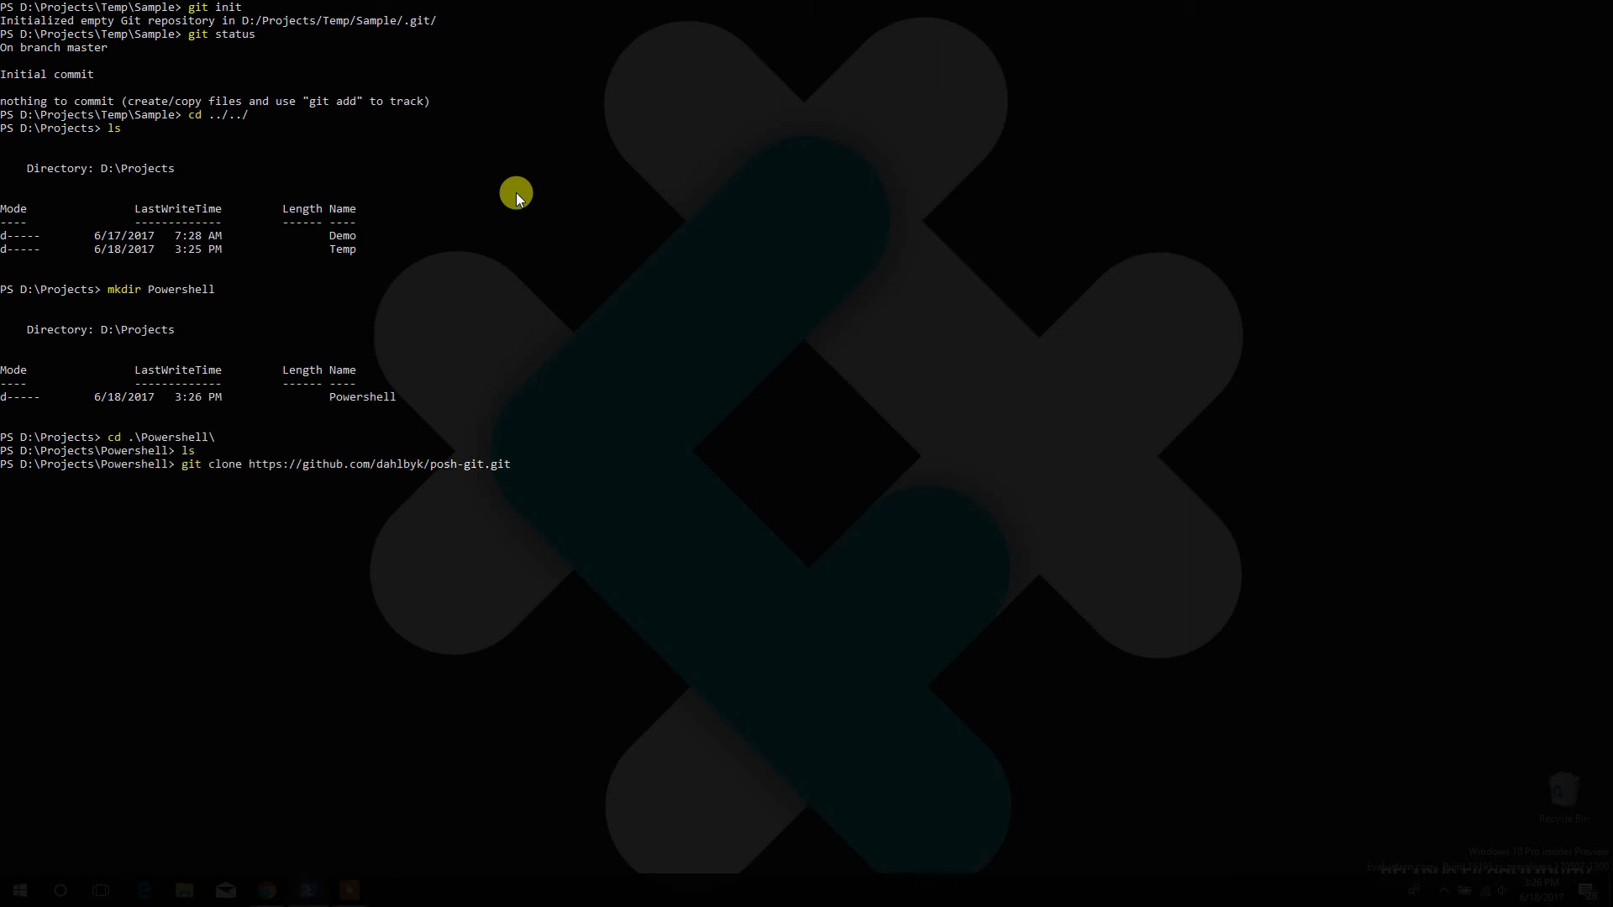
key("Return")
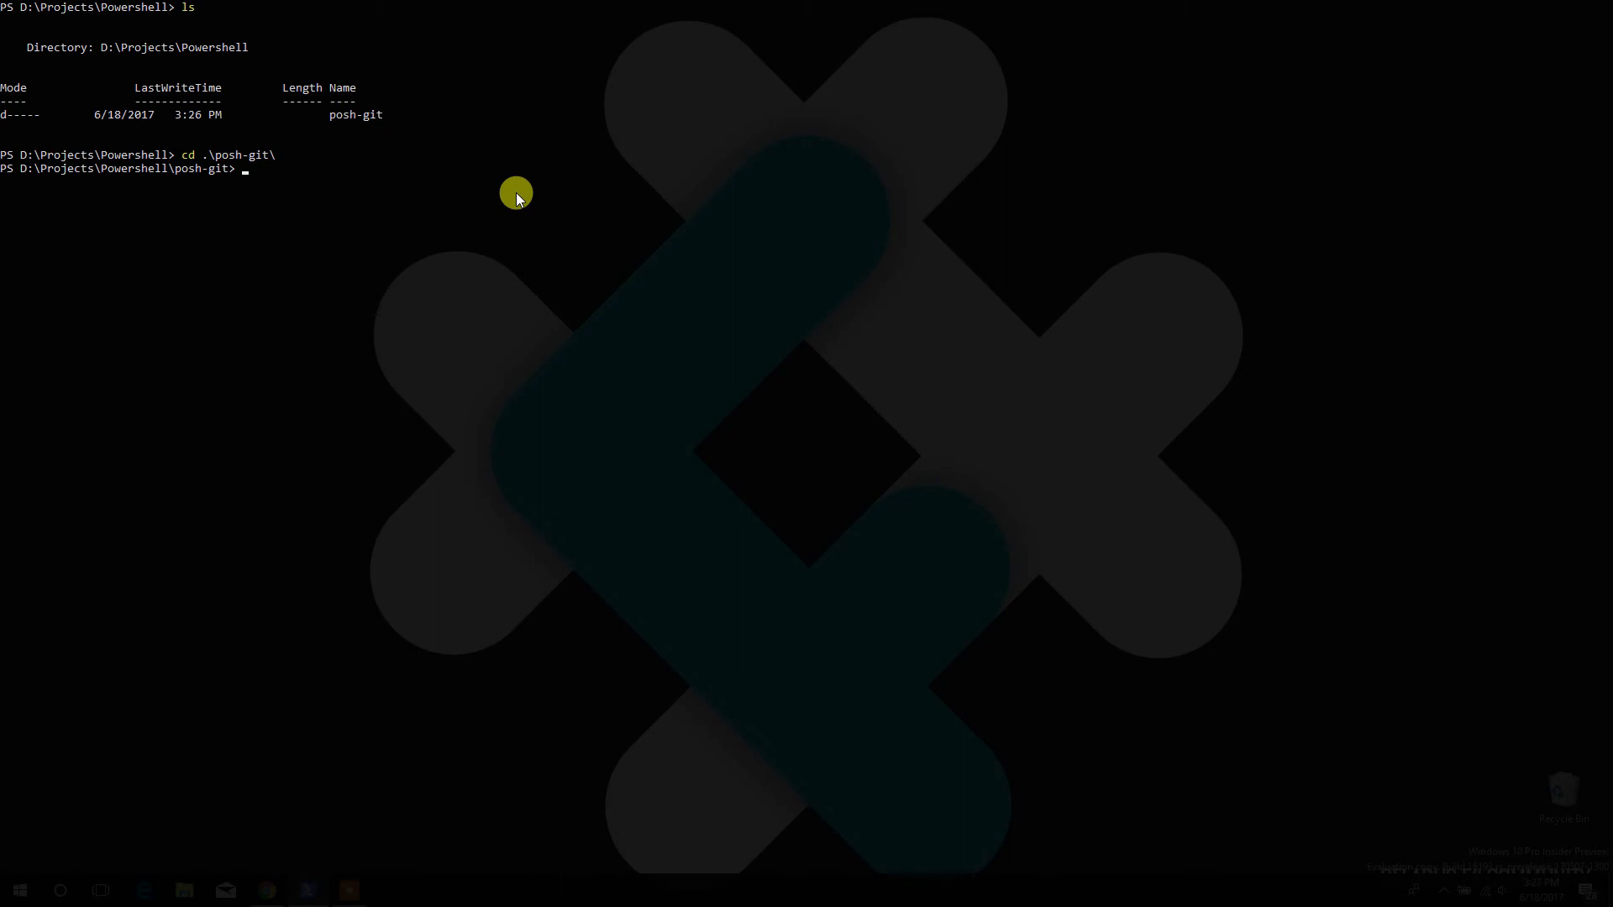
type("get-ex")
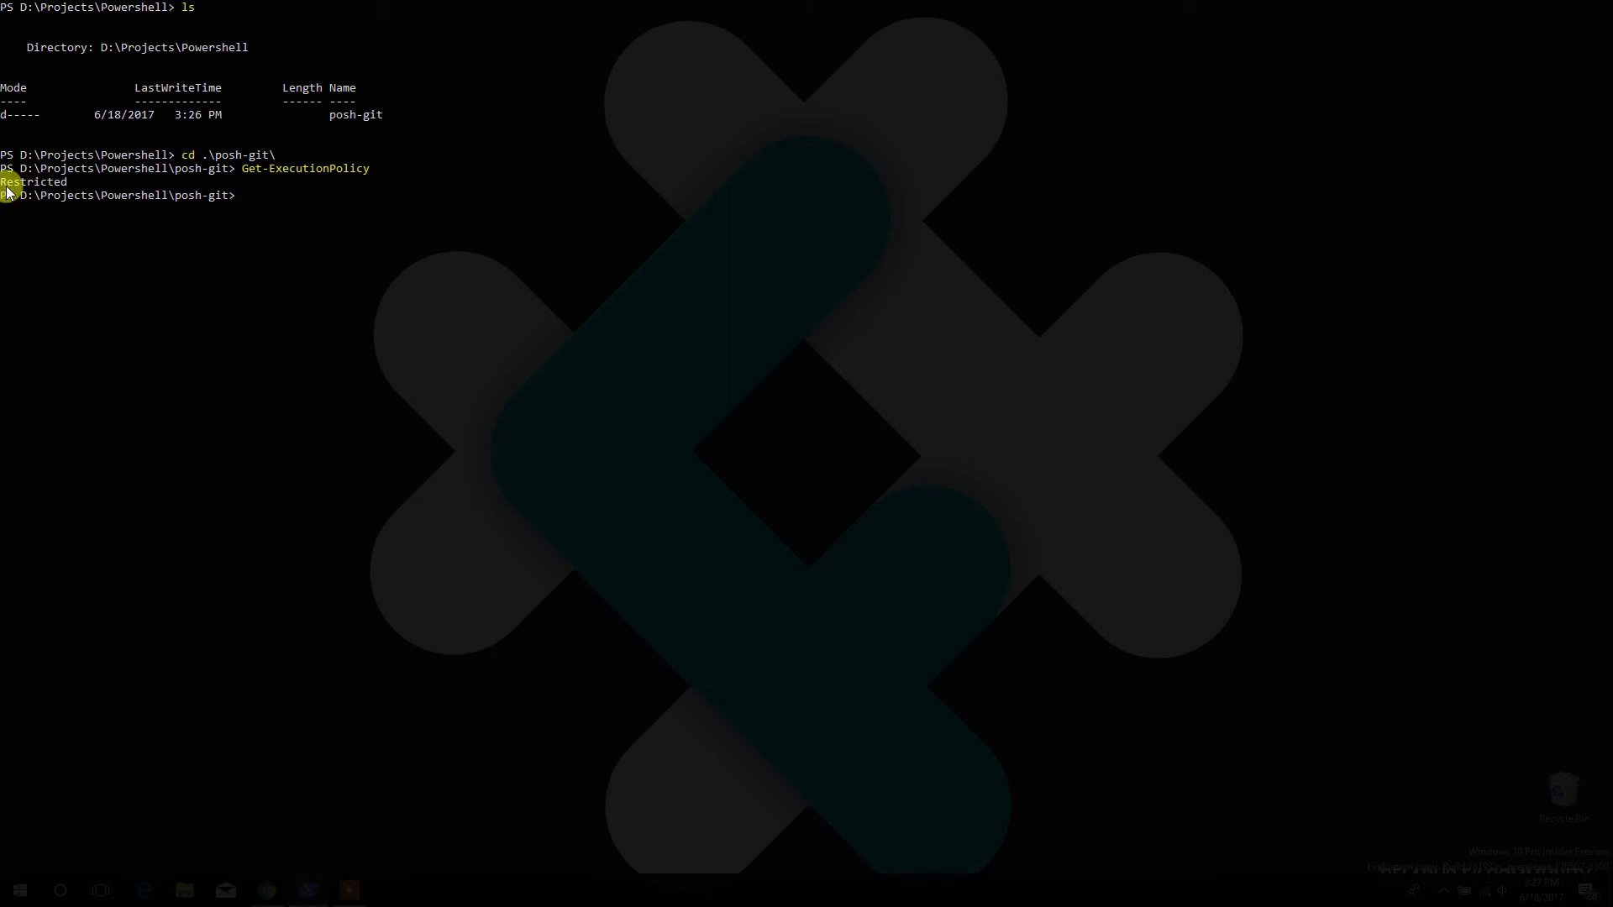
mouse_move(471, 20)
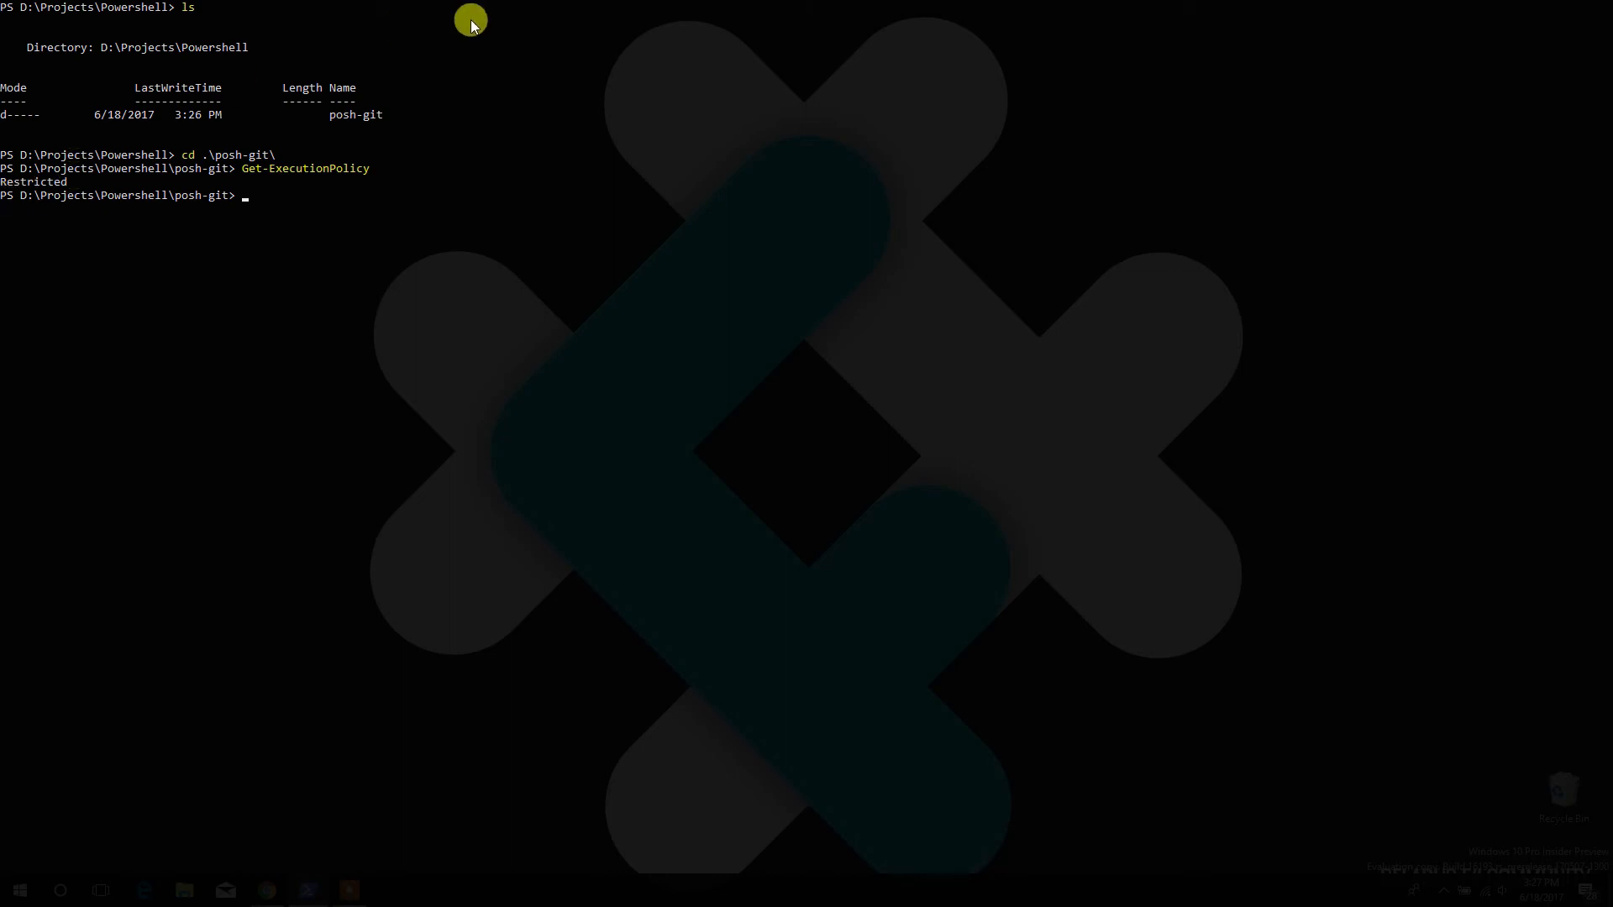
Attempt Set-ExecutionPolicy RemoteSigned and confirm with Y in the non-admin session.
type("Set-ExecutionPolicy")
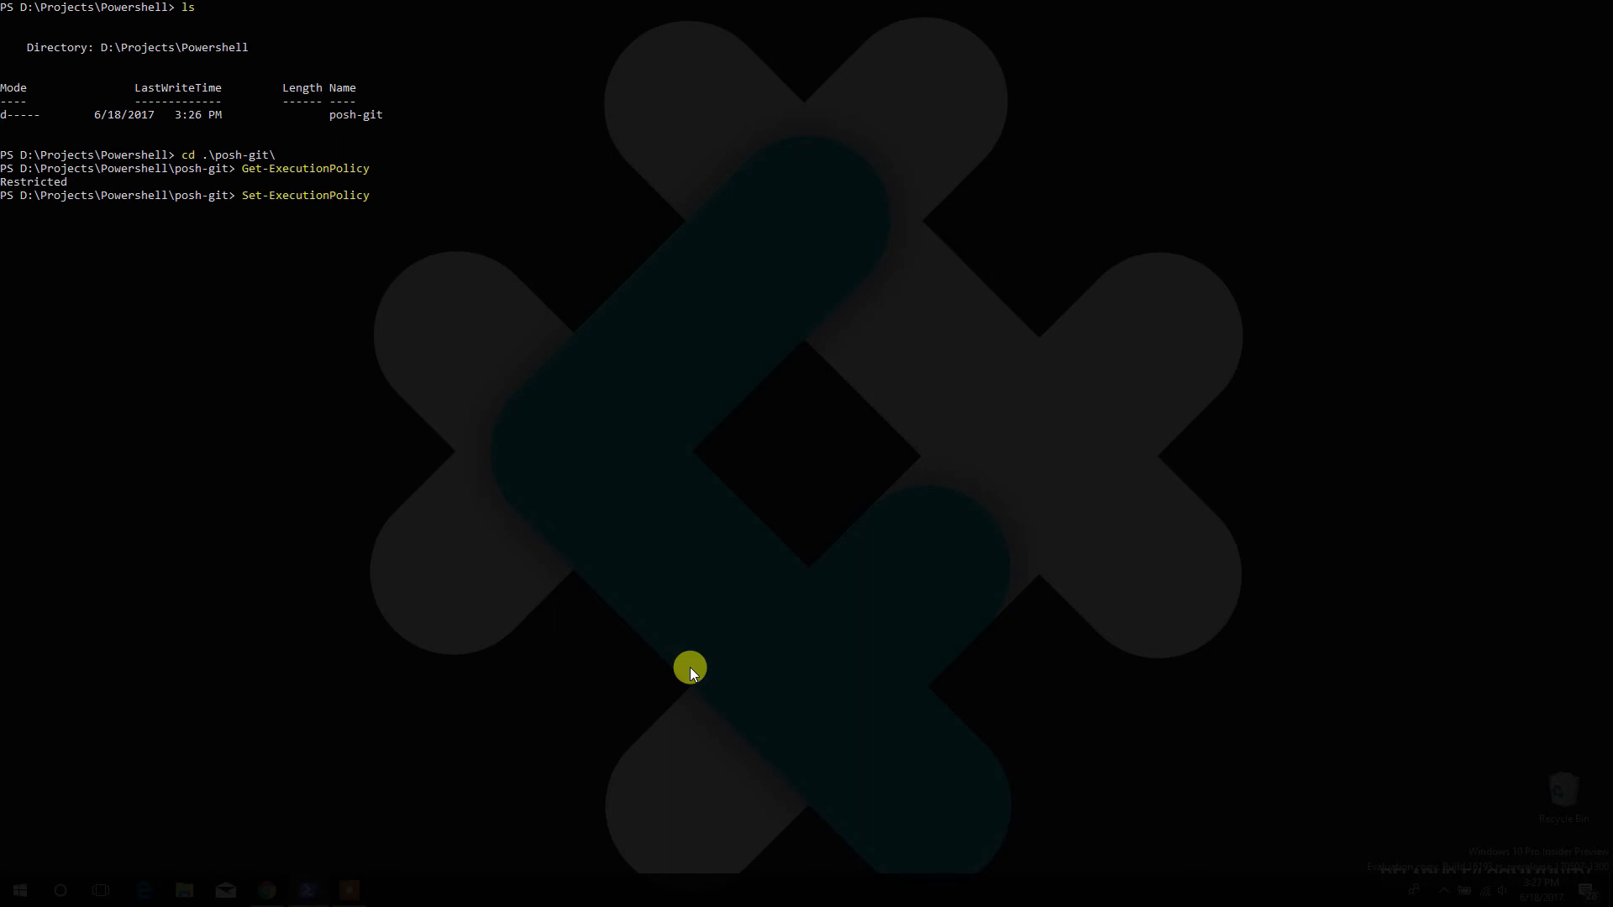
type("Re")
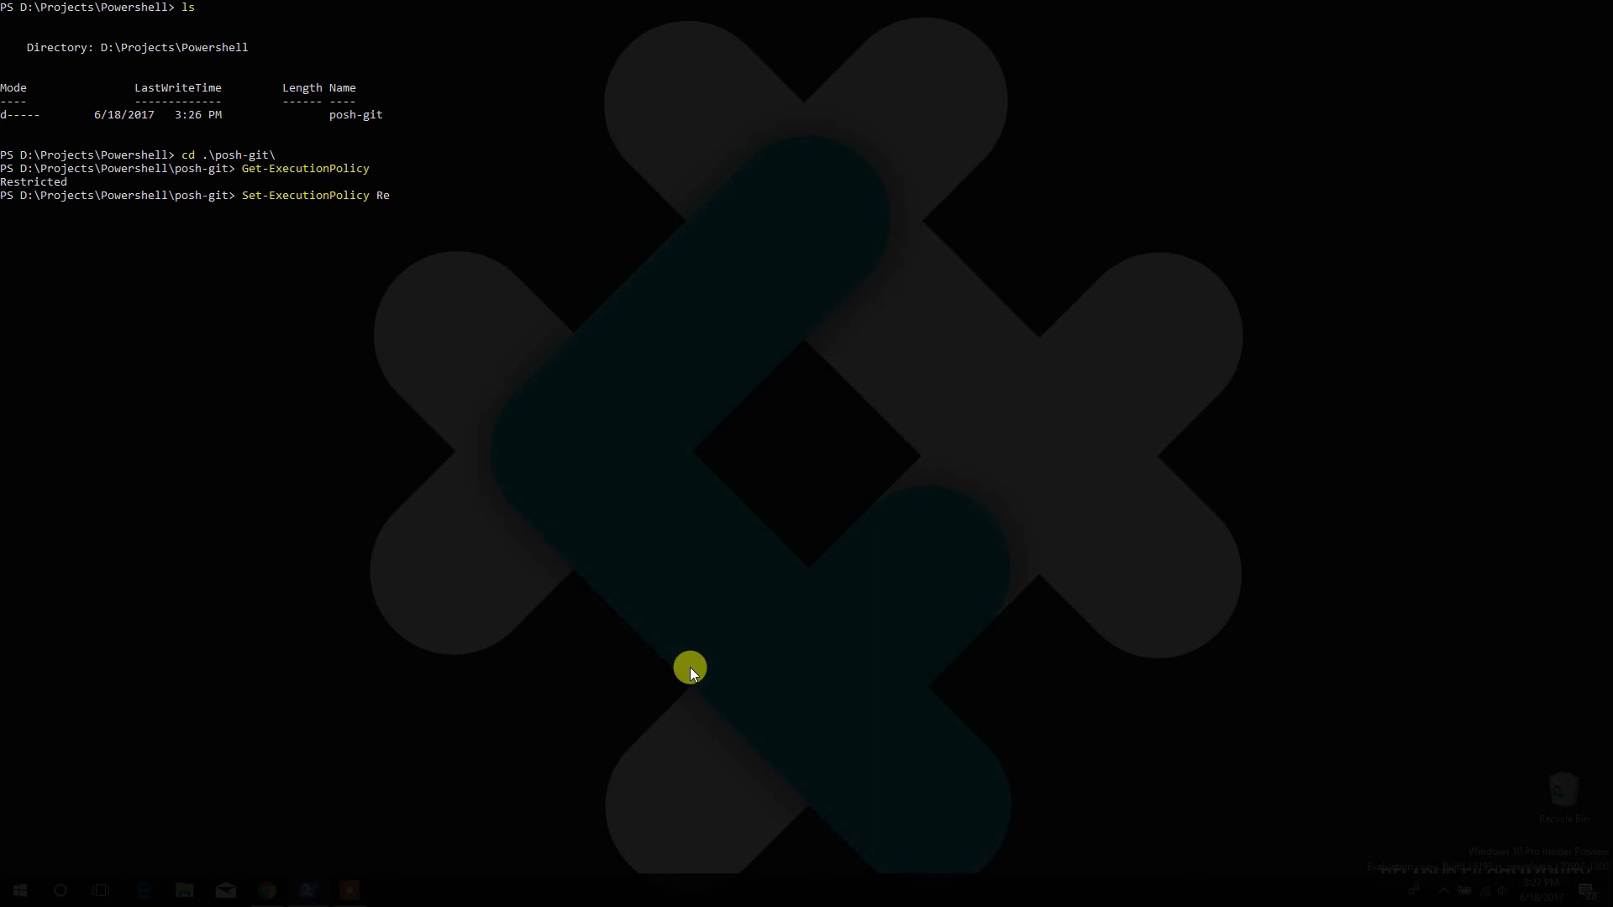
key("Return")
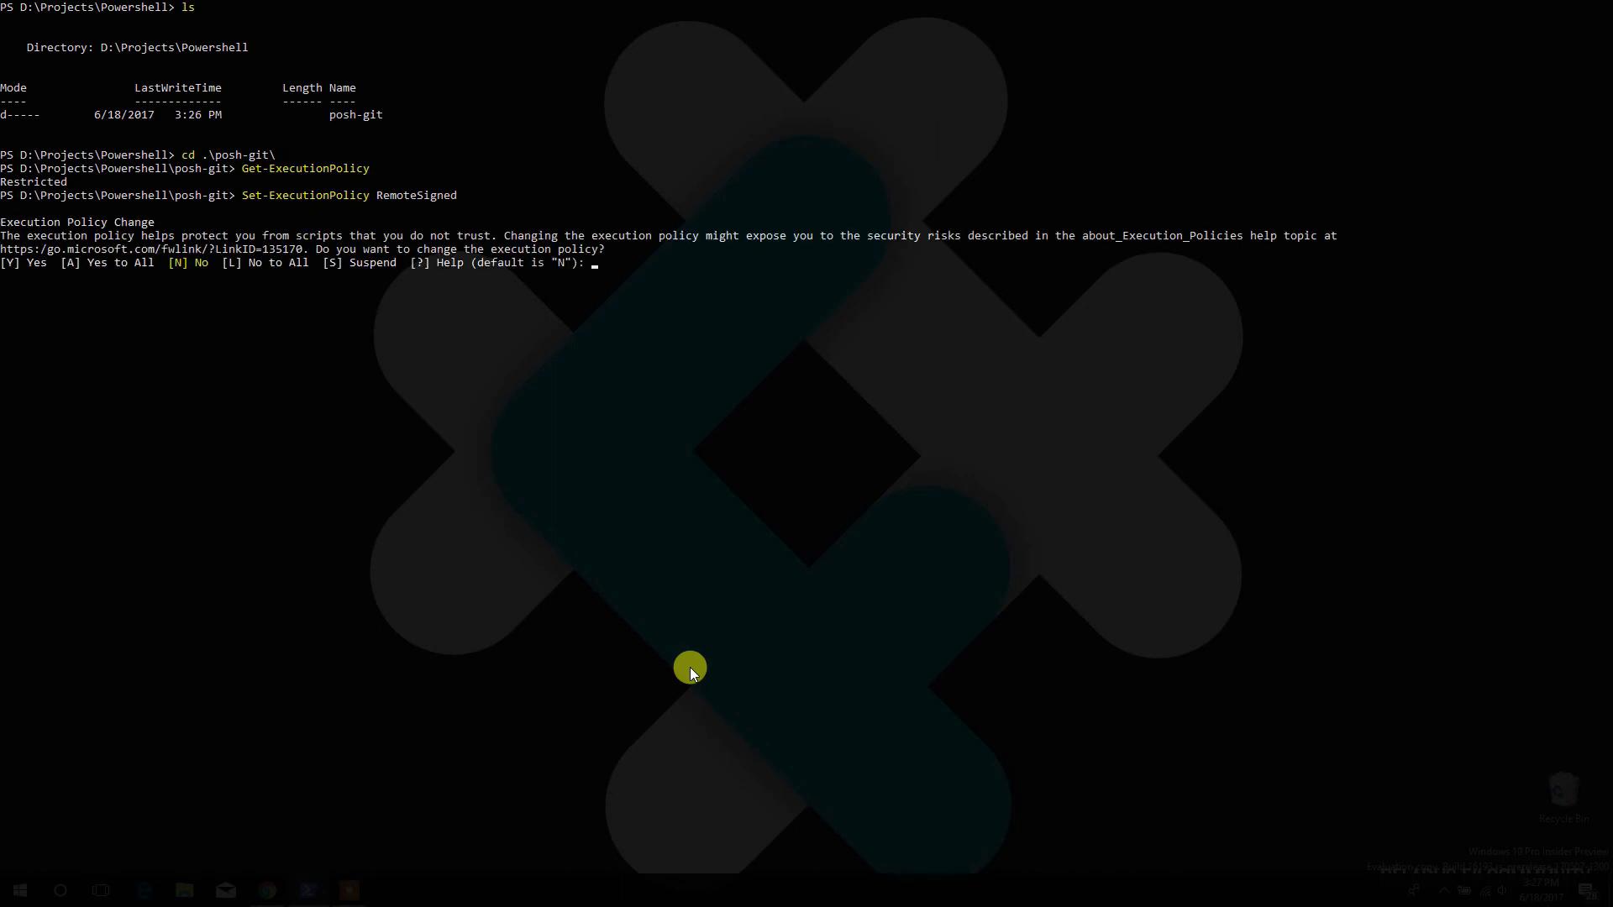
type("Y")
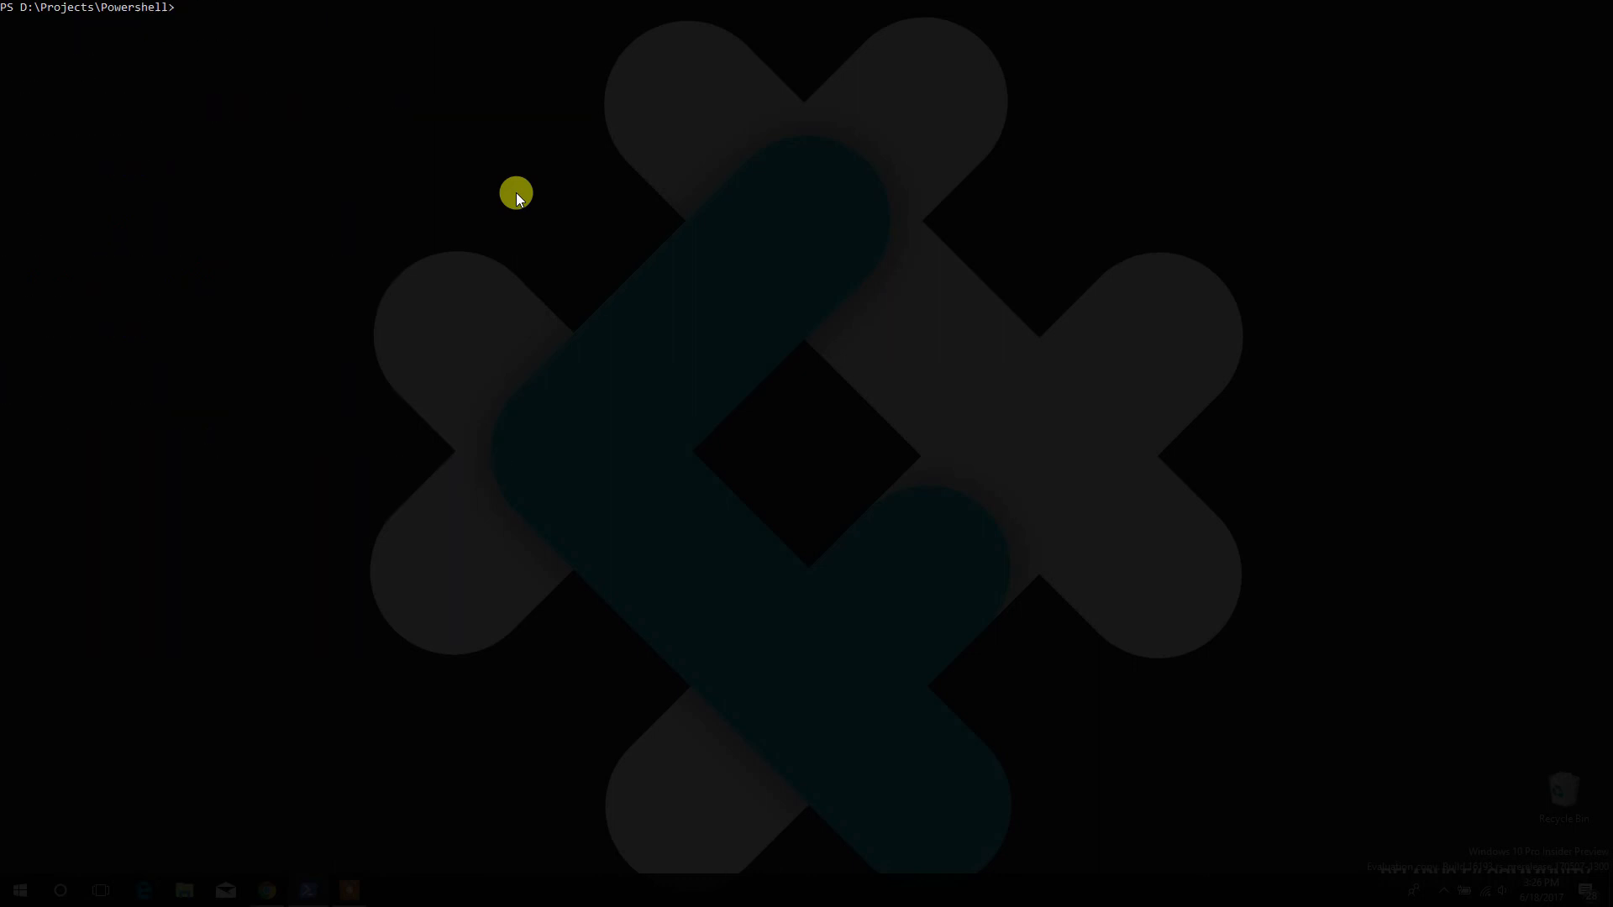
key("Return")
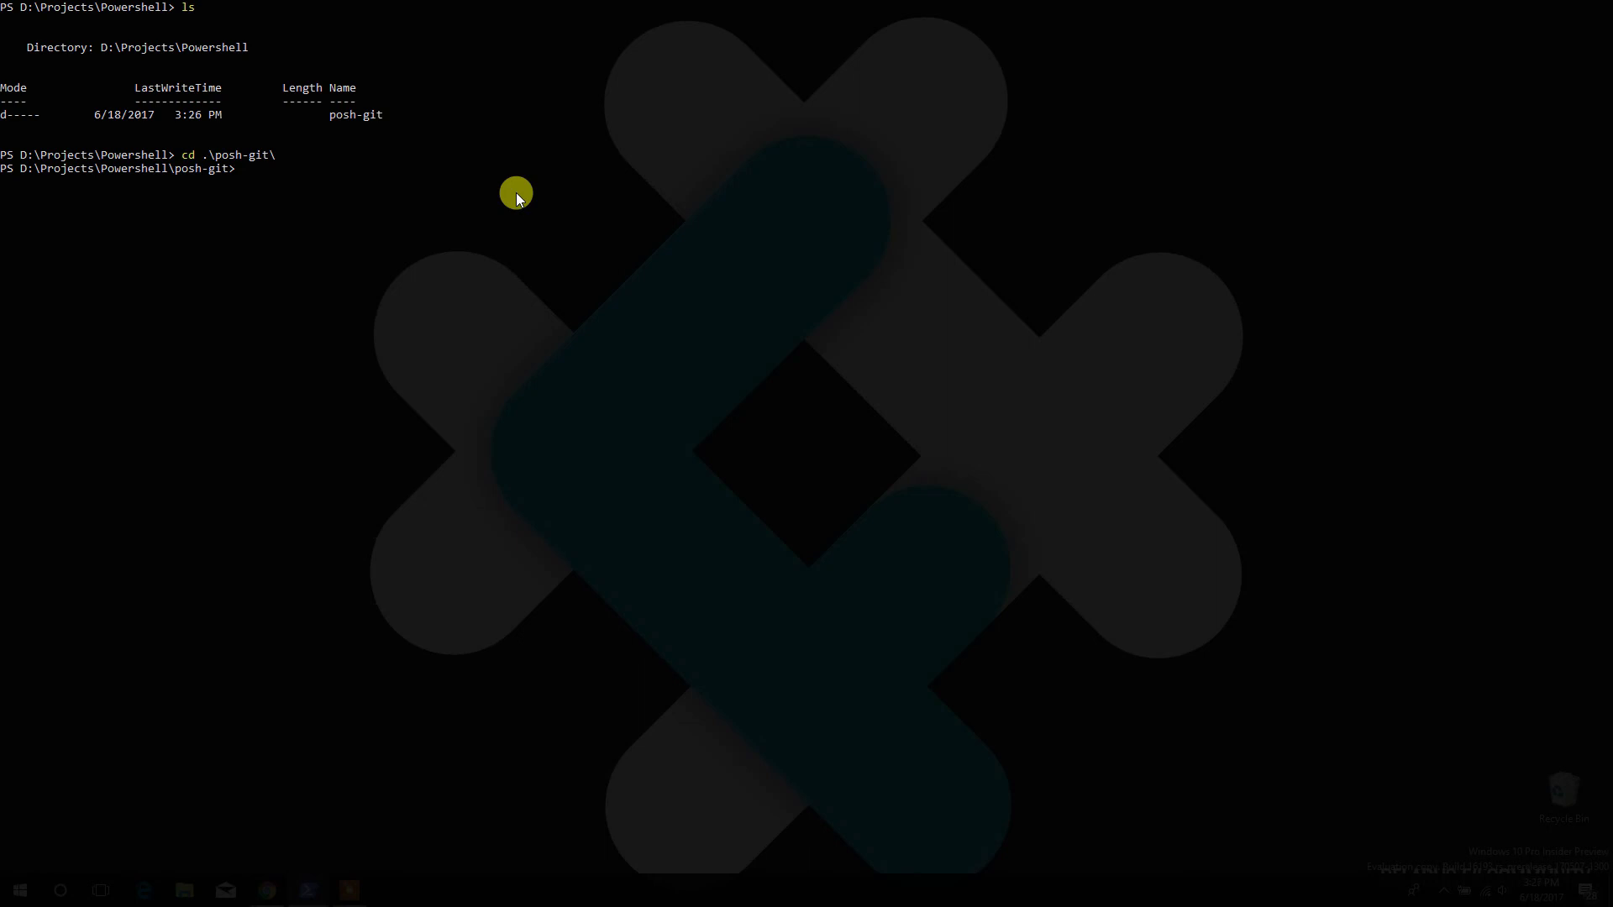
Verify Get-ExecutionPolicy still reports Restricted and retry Set-ExecutionPolicy RemoteSigned.
type("get-exec")
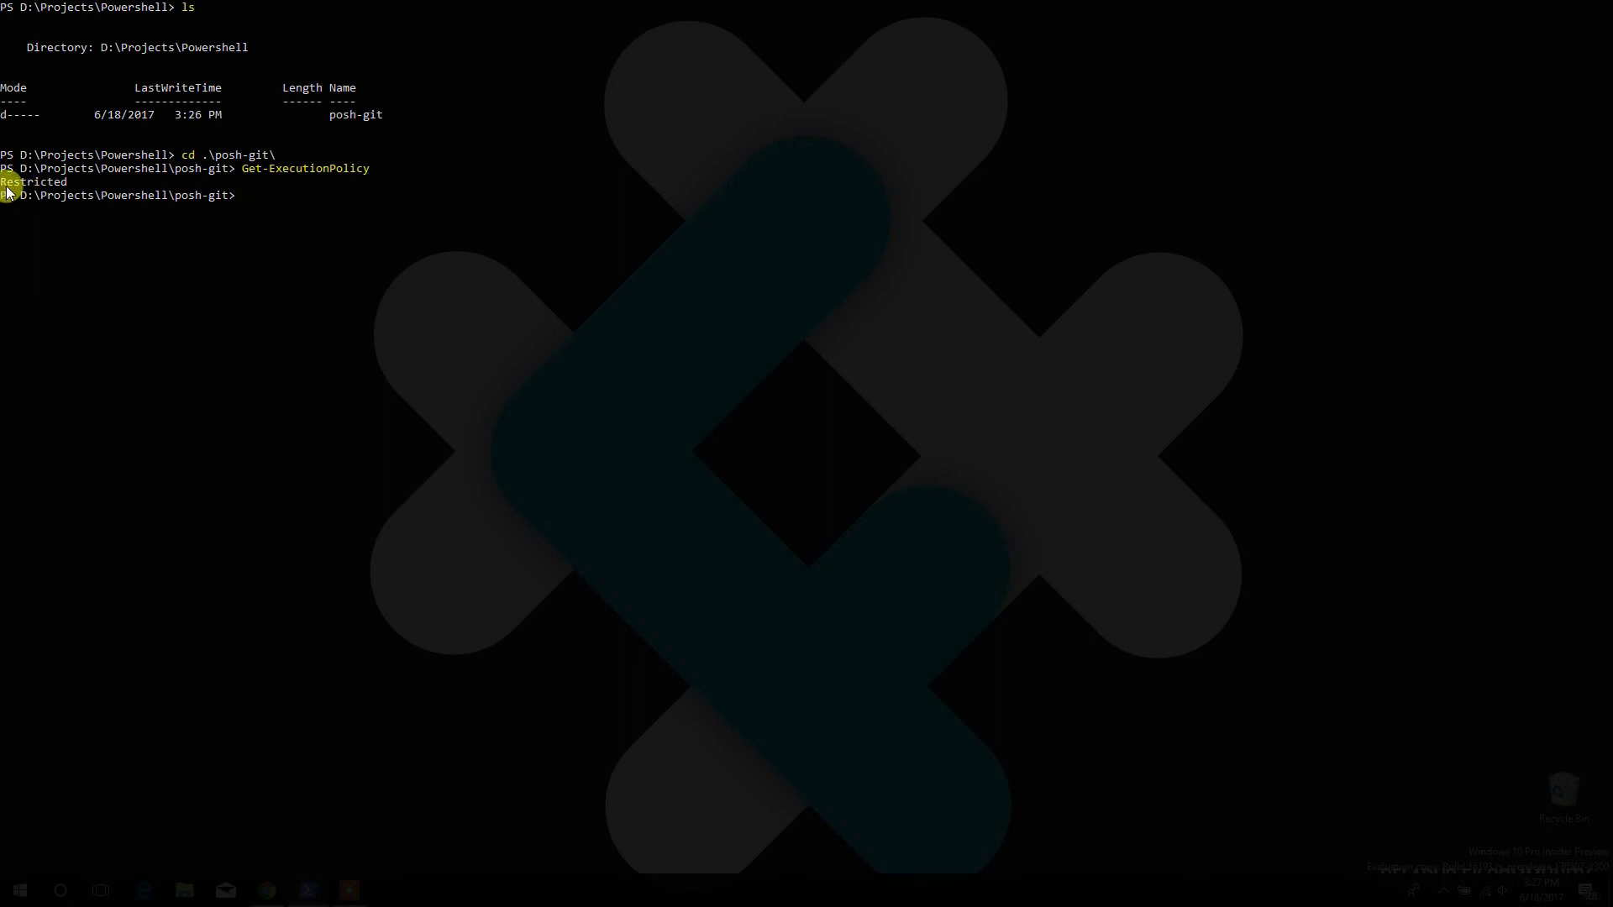
mouse_move(317, 135)
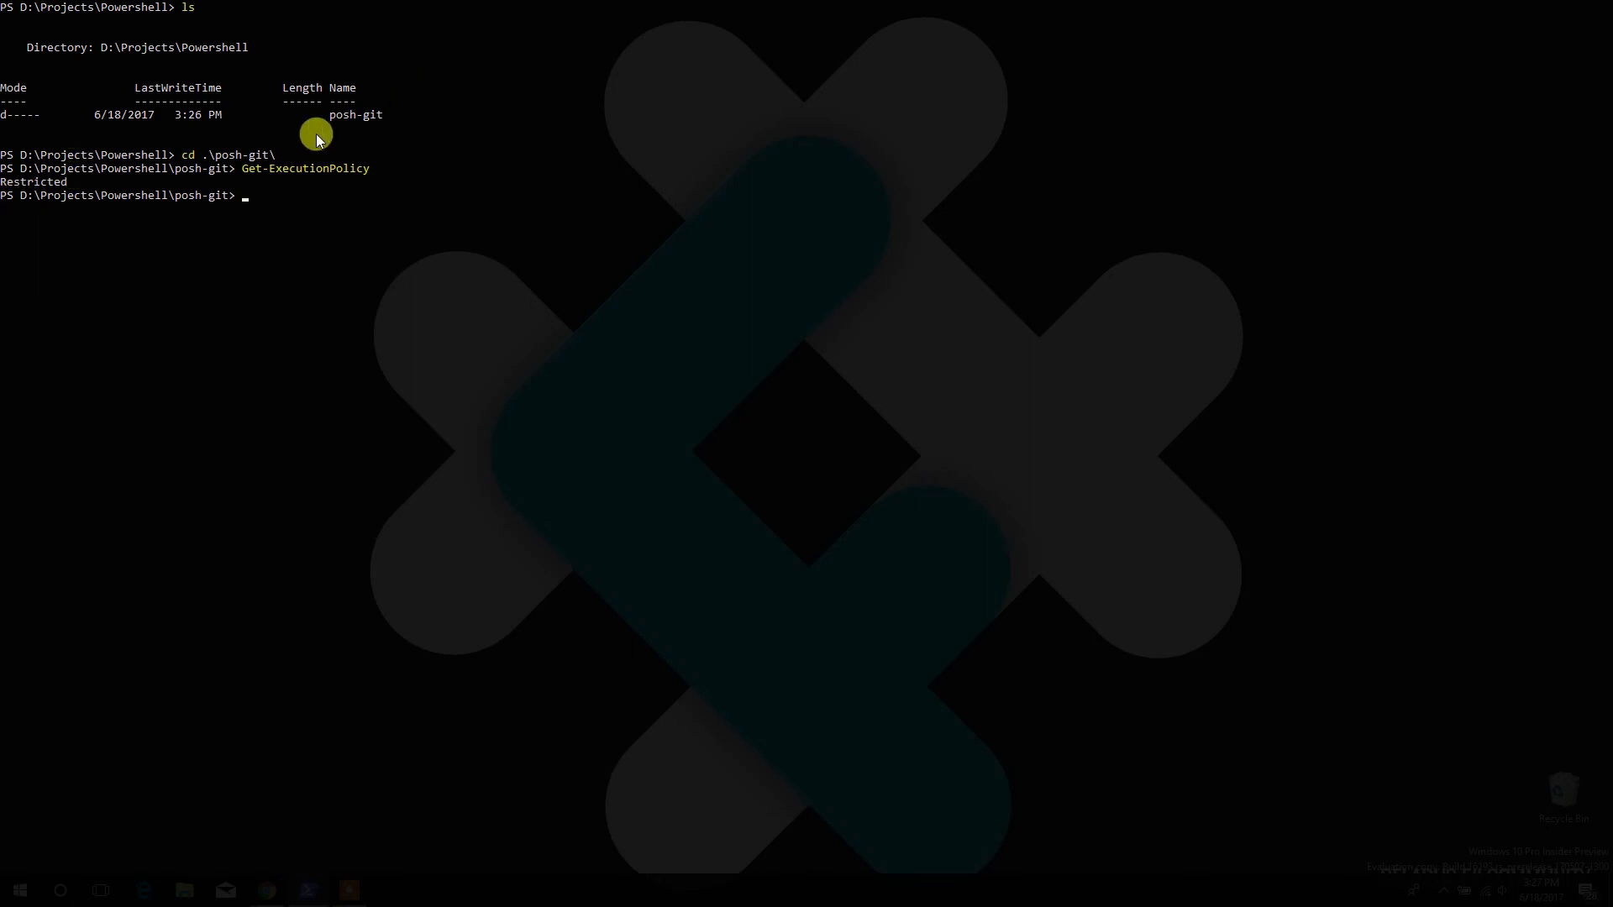
type("Set")
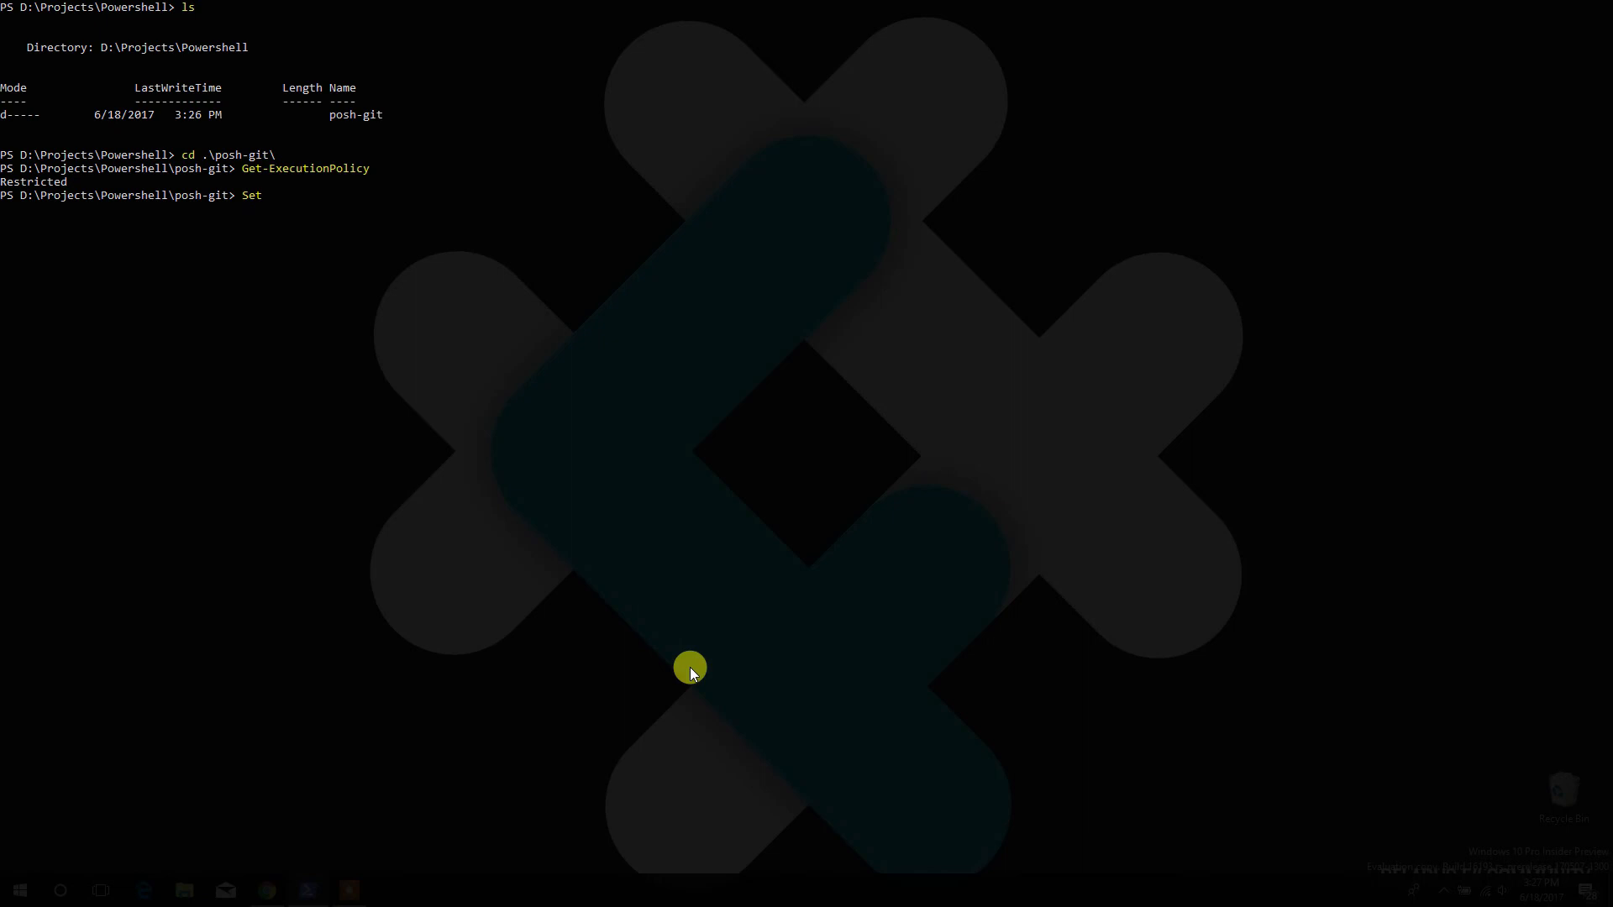
type("-ExecutionPolicy R")
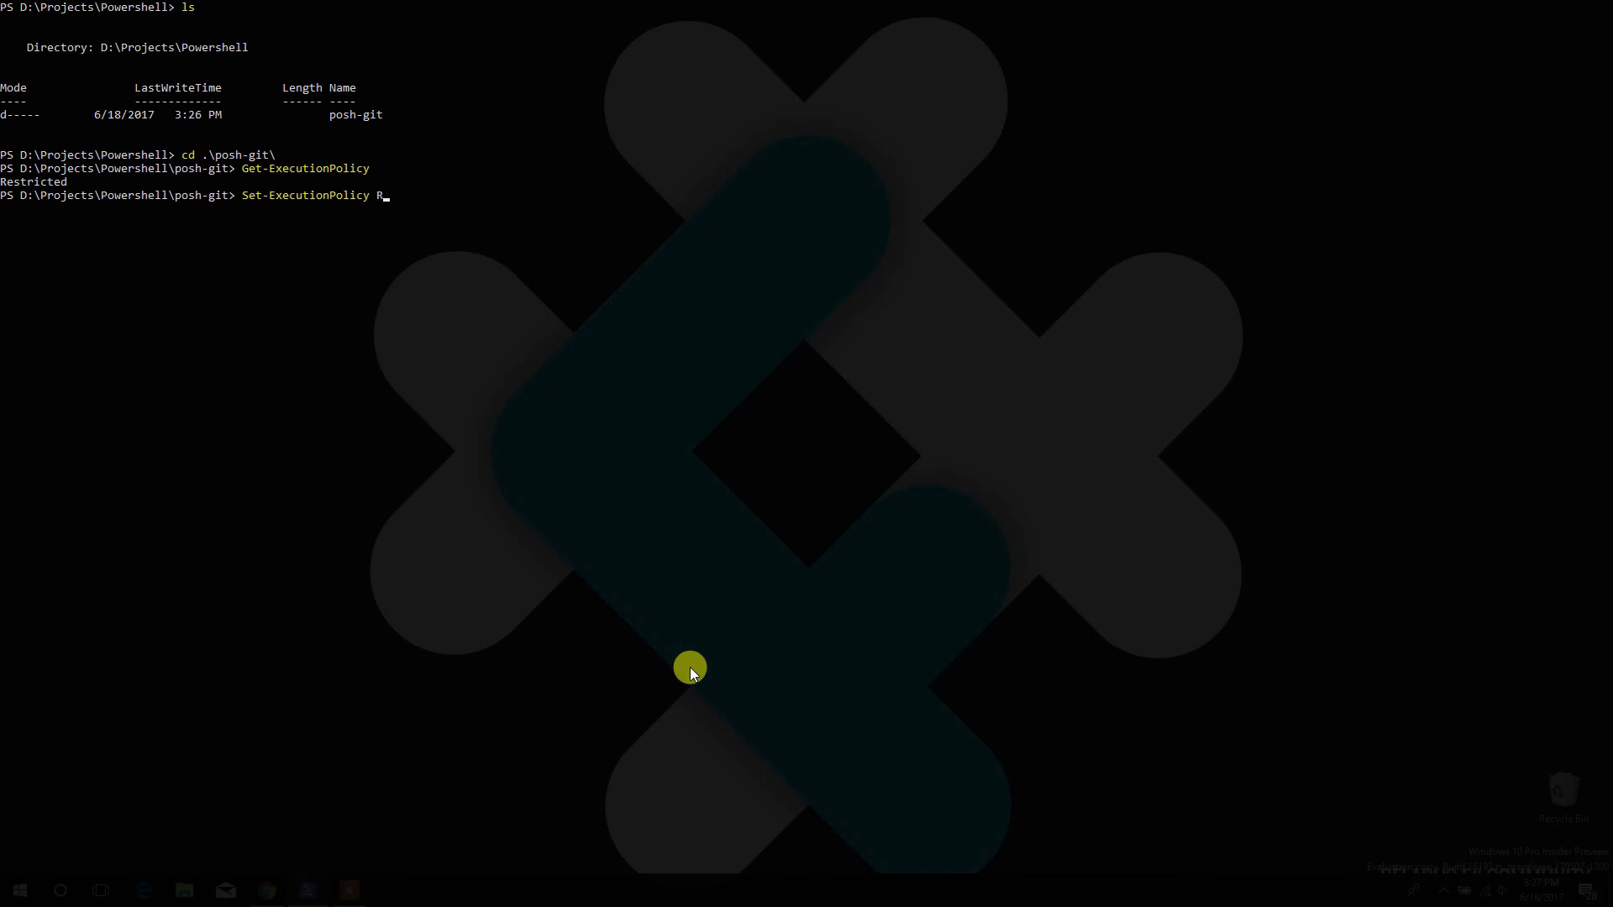
type("emo")
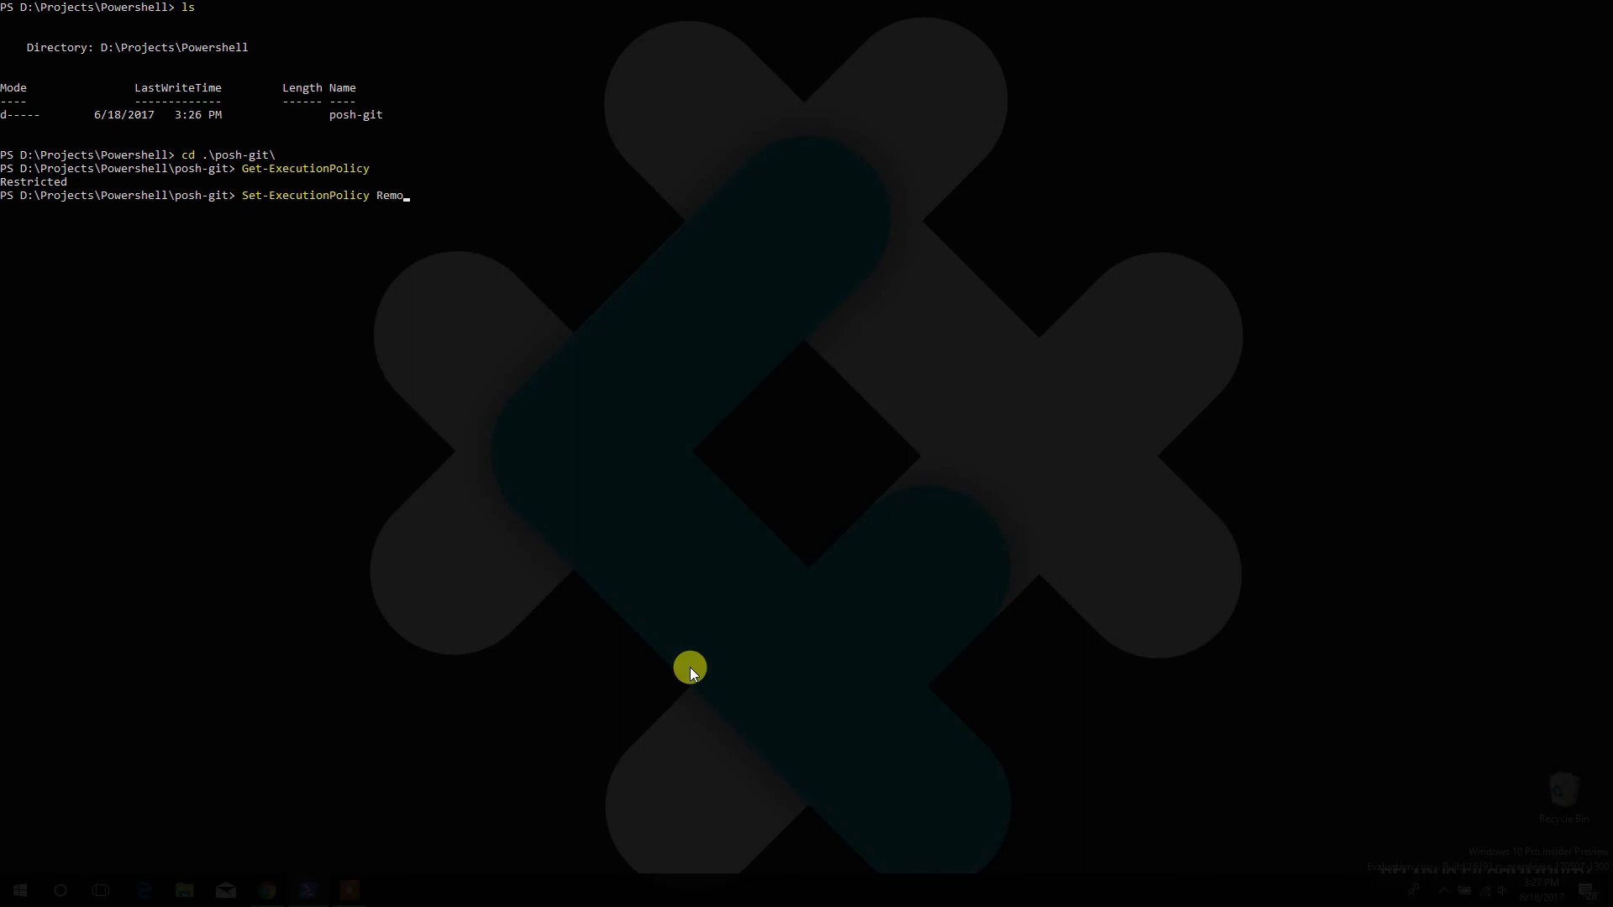
key("Return")
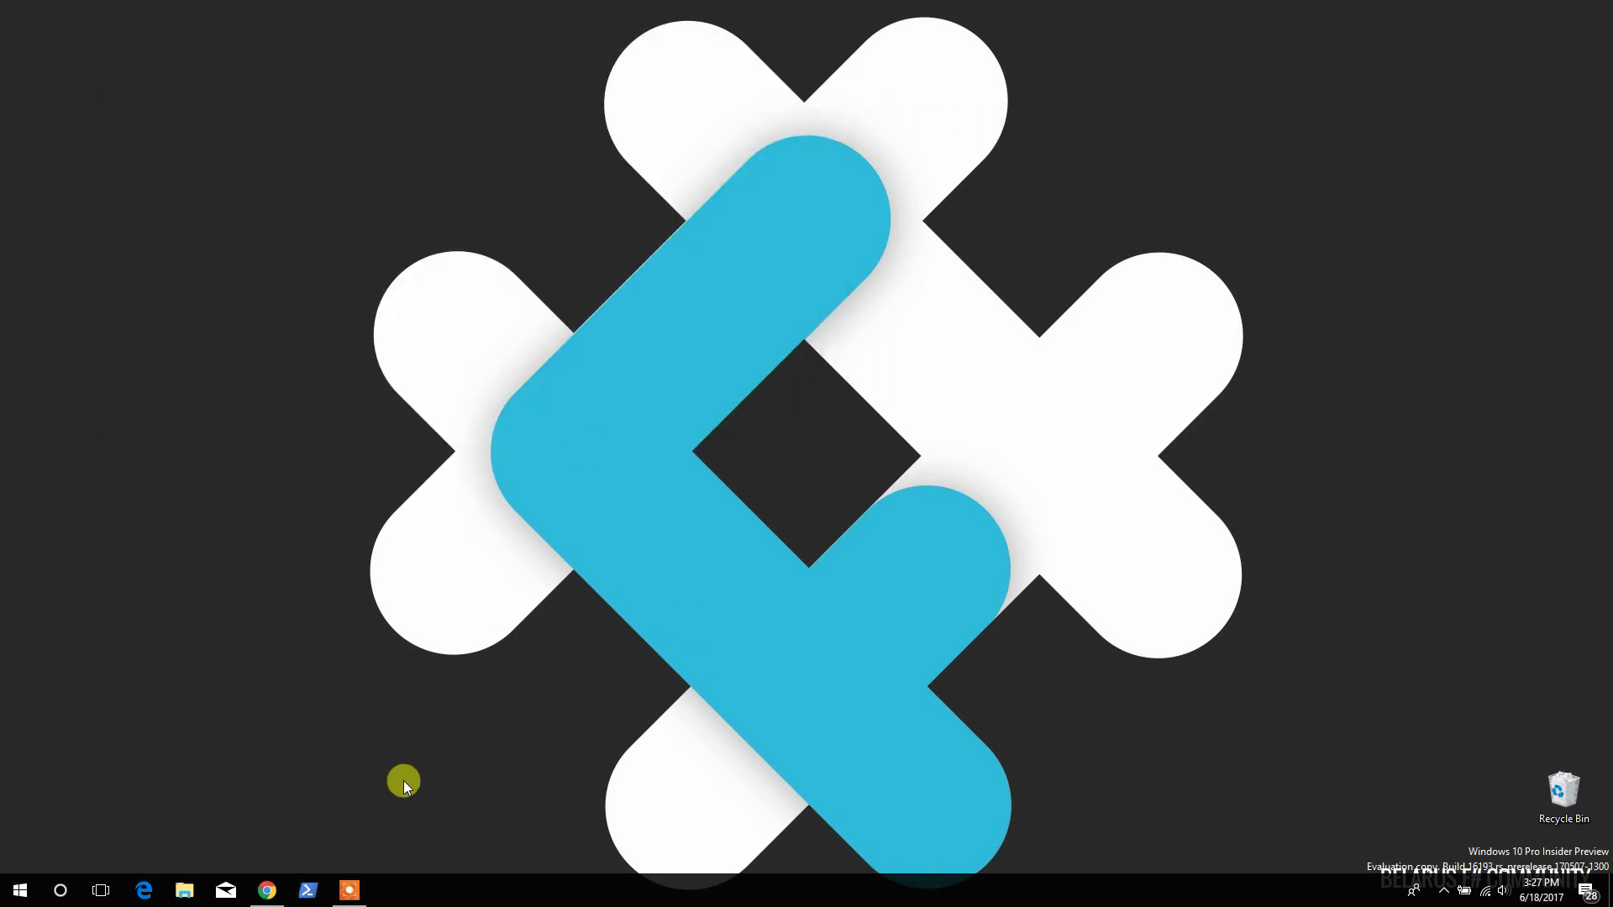
Launch PowerShell as Administrator and apply Set-ExecutionPolicy RemoteSigned, answering Y.
right_click(306, 889)
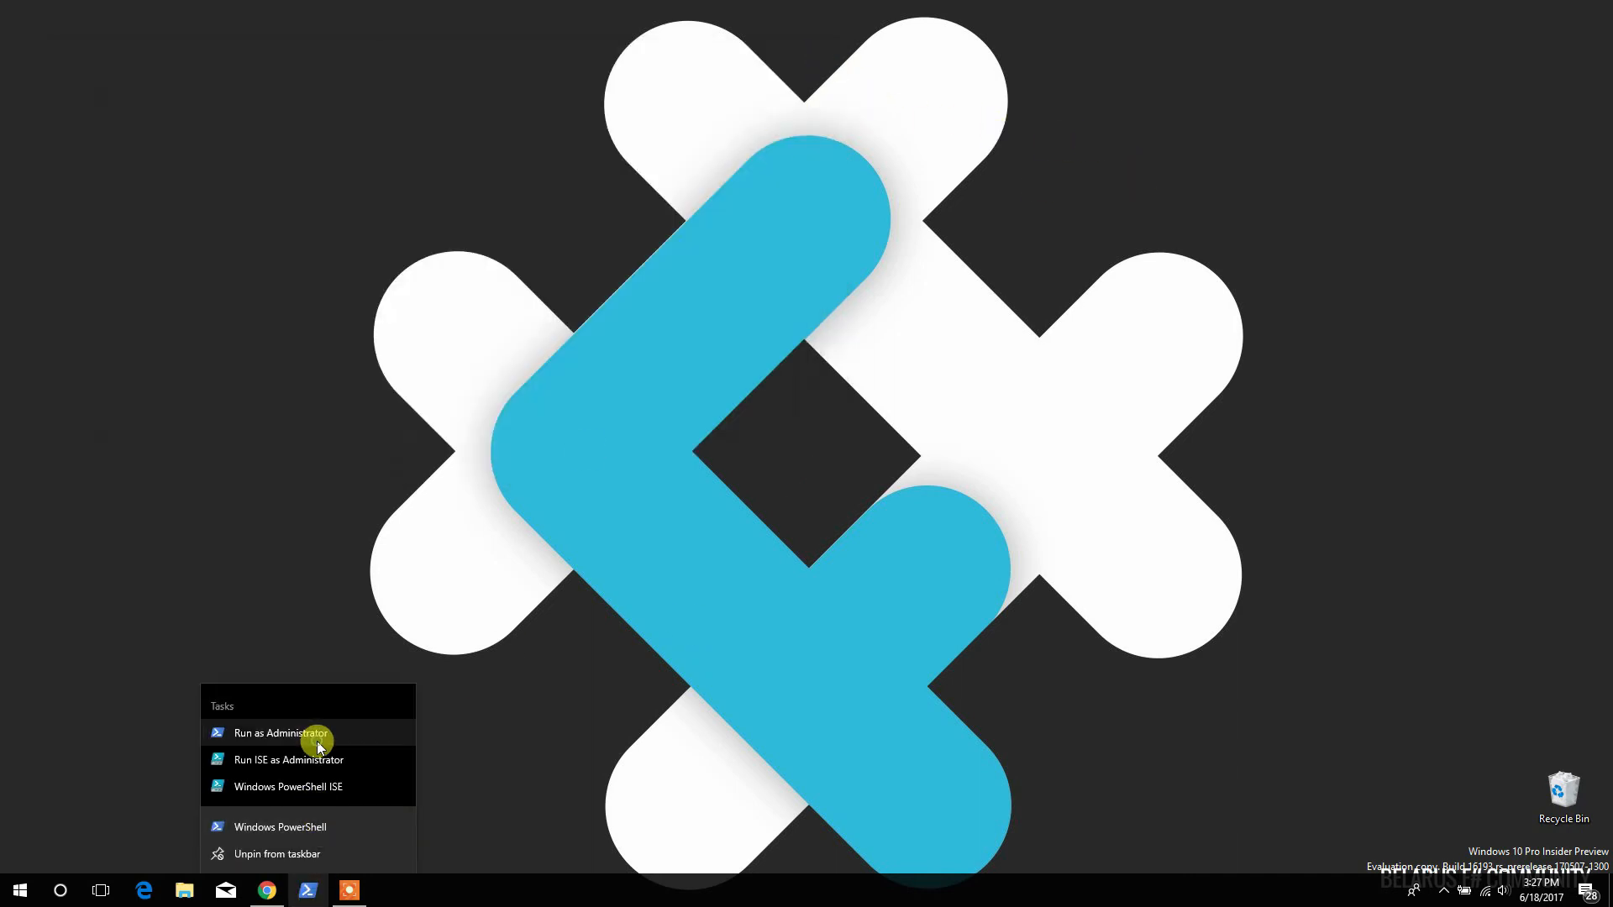
left_click(280, 733)
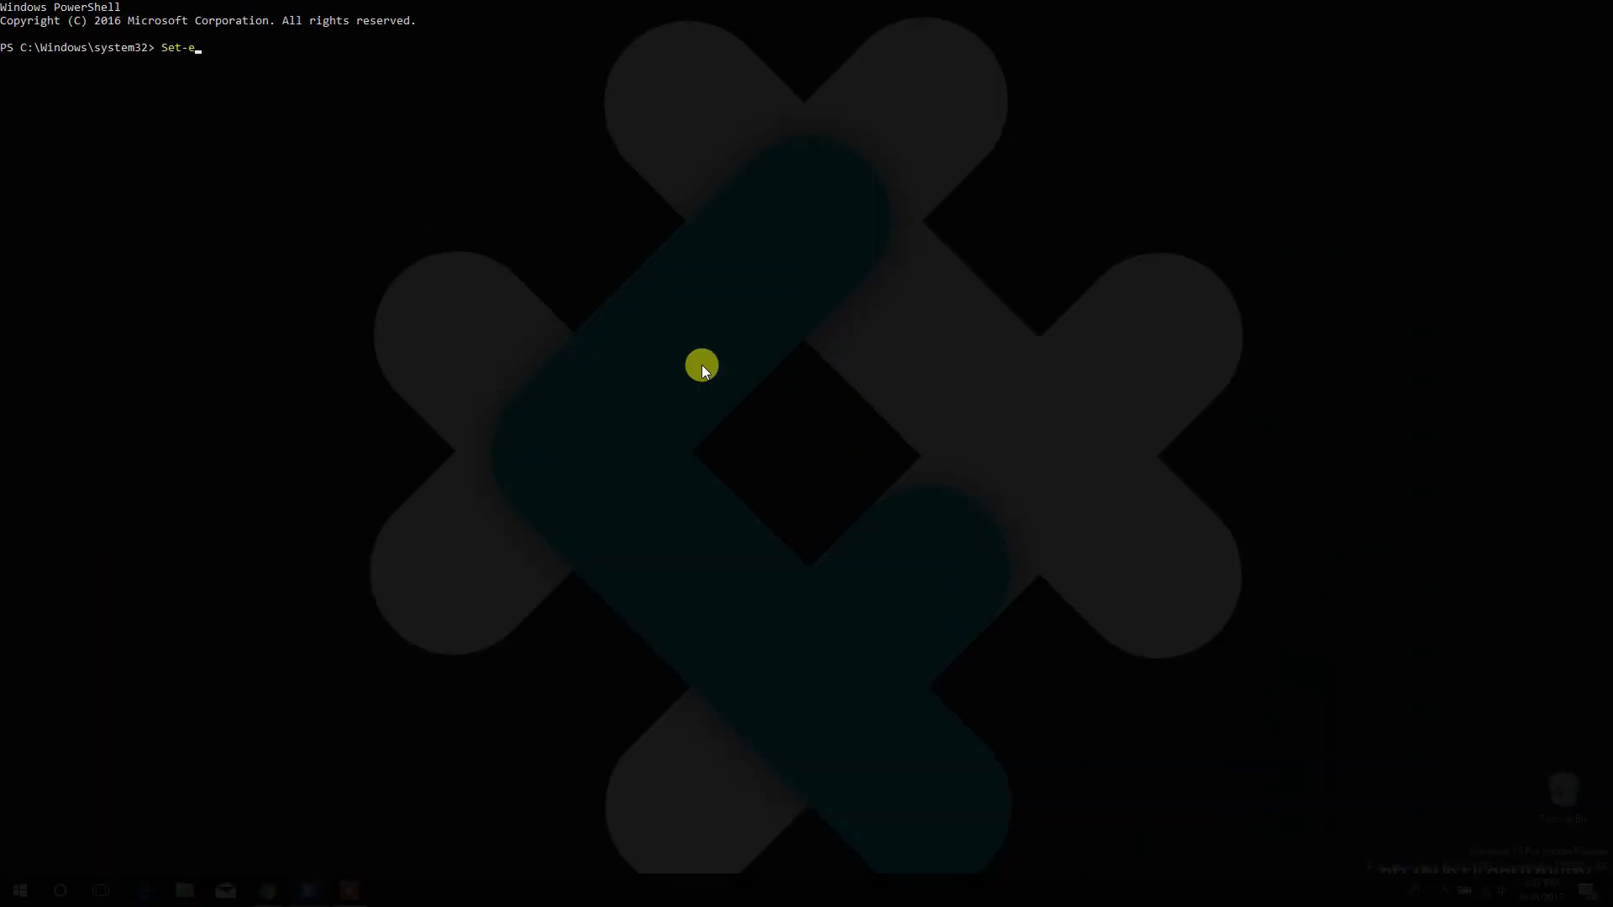
type("xecutionPolicy RemoteSigned")
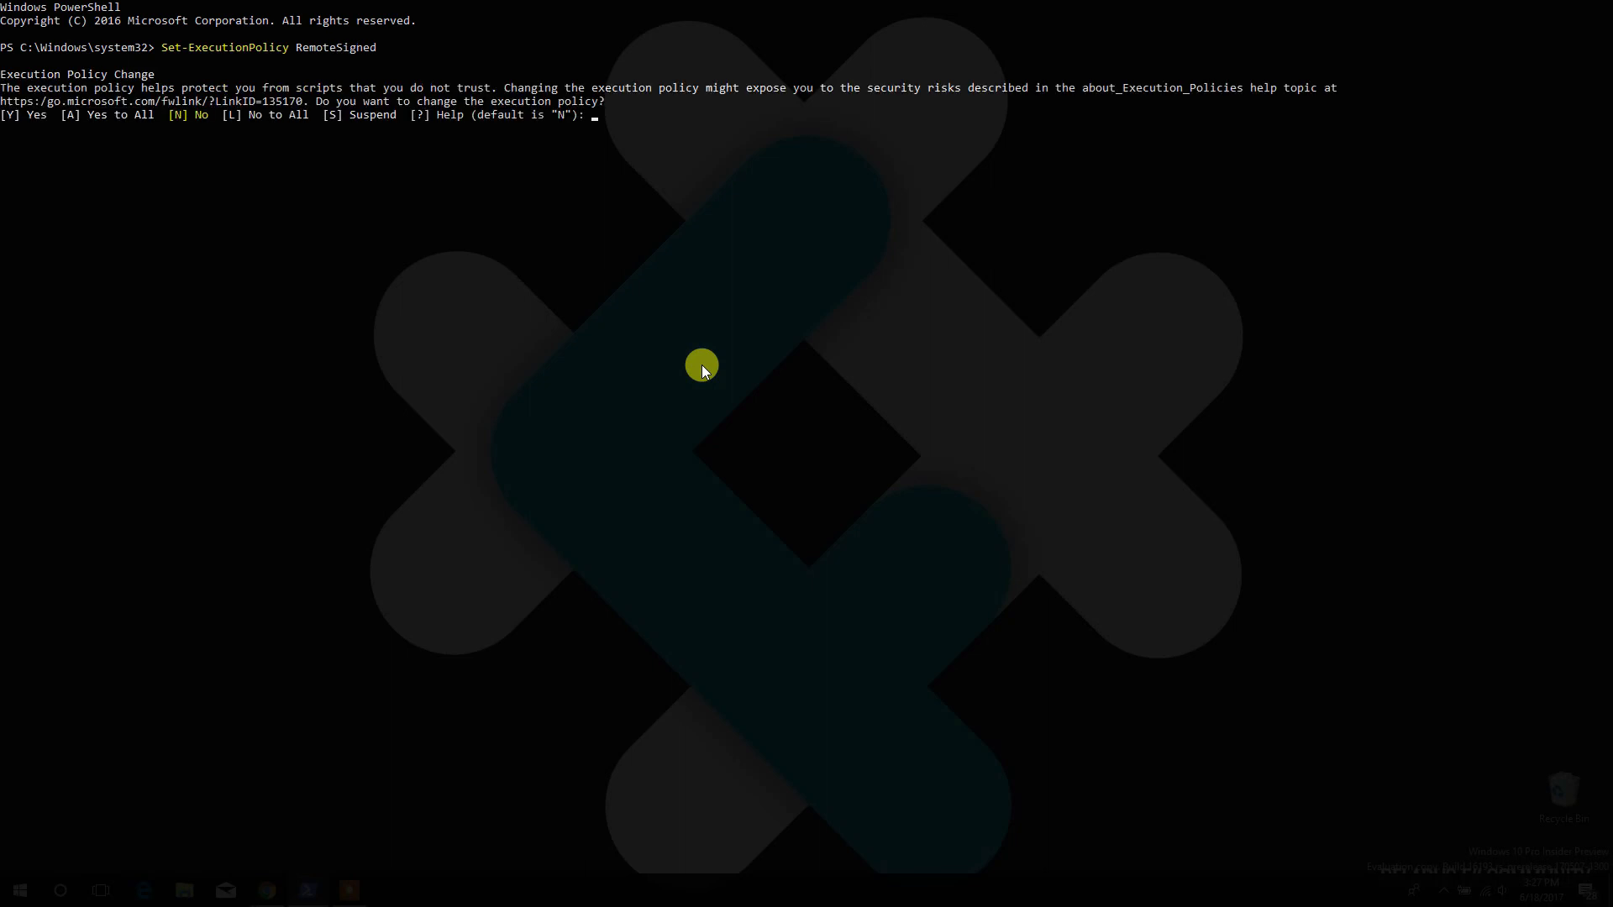
type("Y")
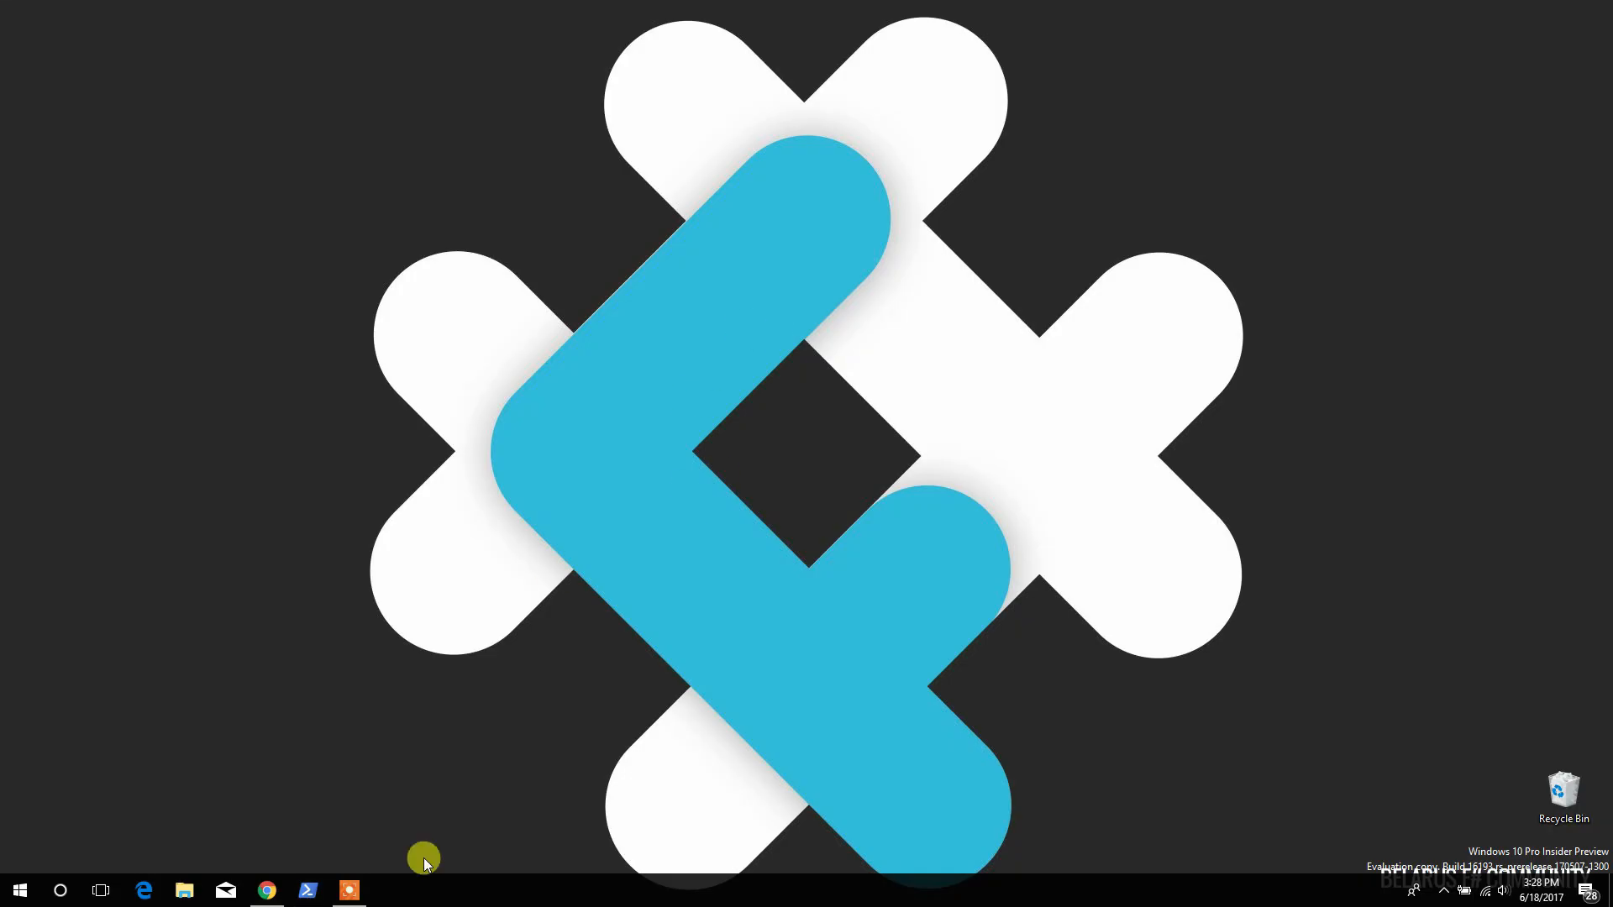
Start a regular session, cd into D:\Projects\Powershell\posh-git and enter .\install.ps1 at the prompt.
left_click(305, 890)
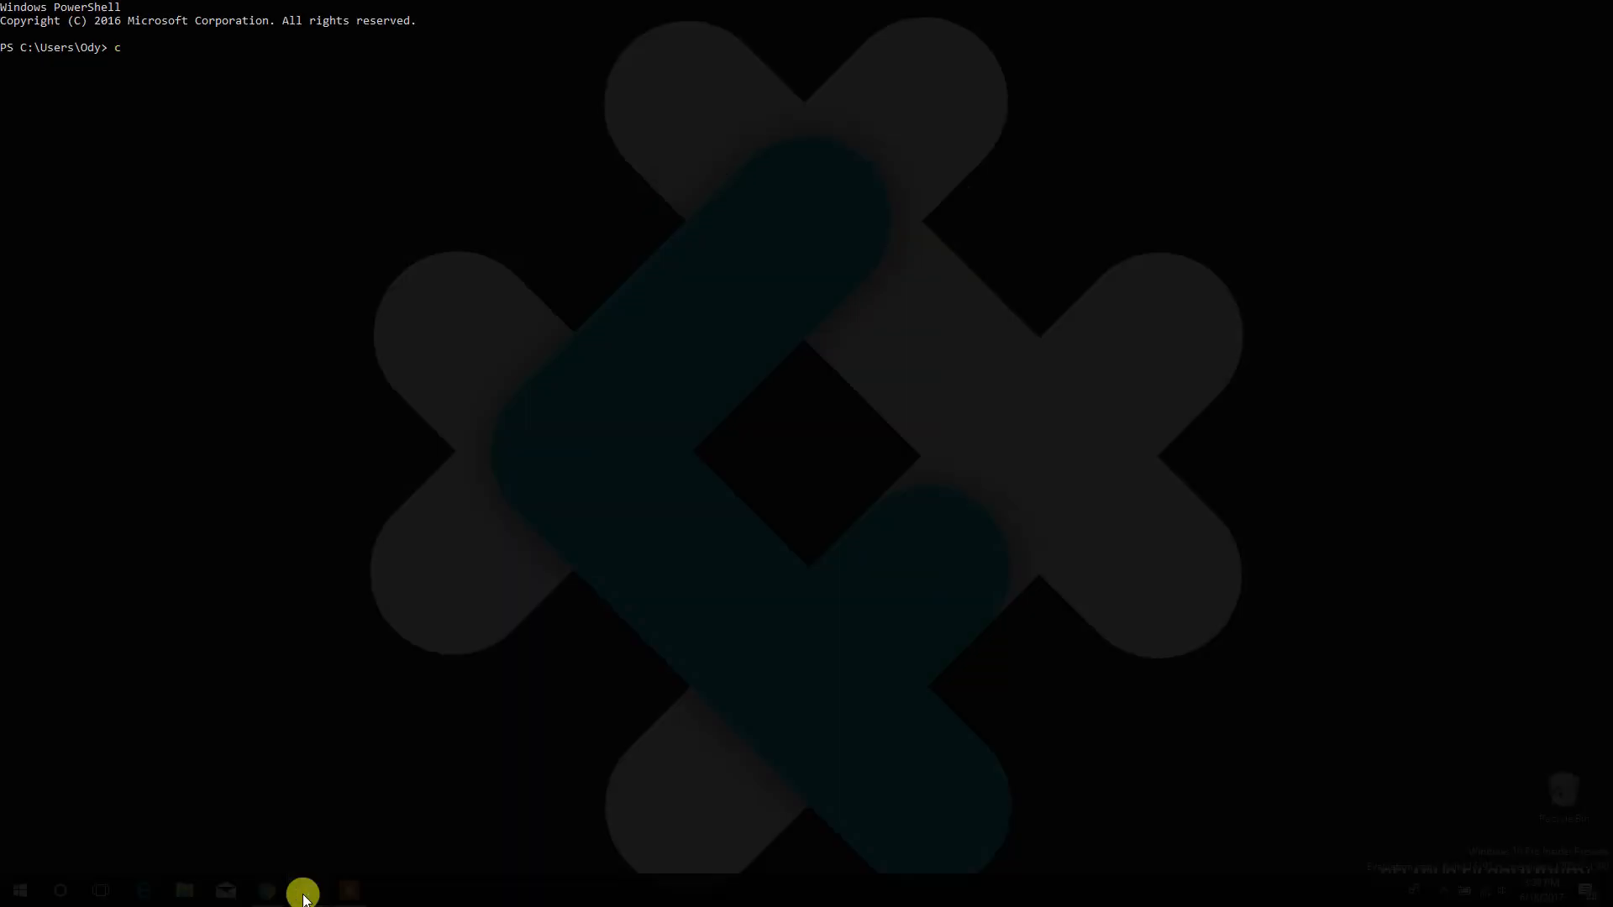
type("d d:\\pro")
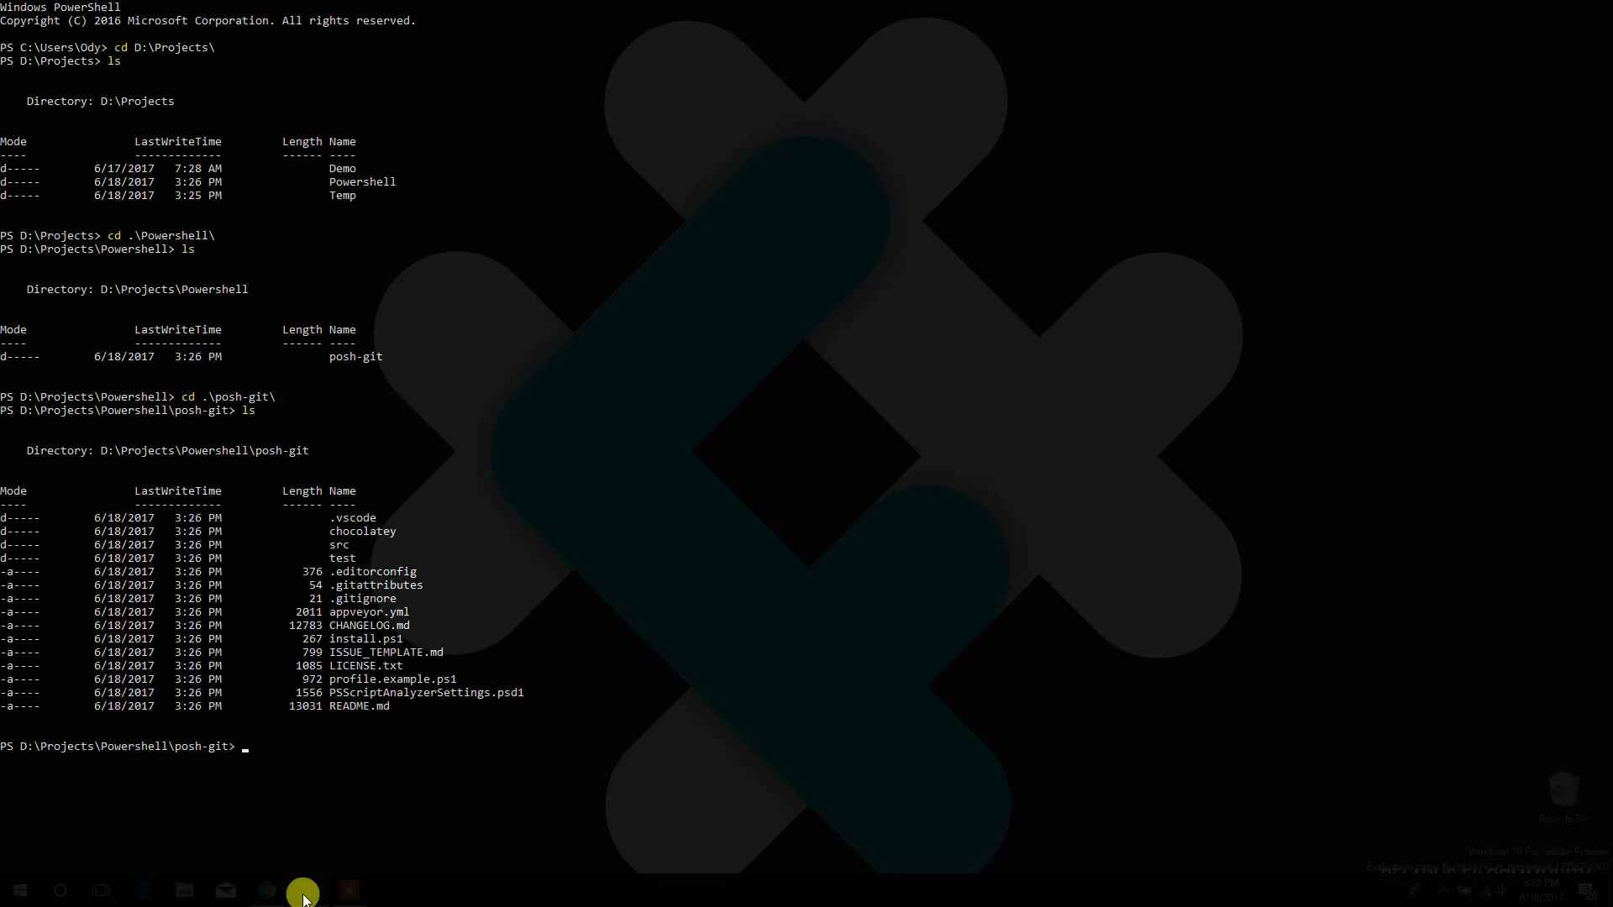
type(".\\")
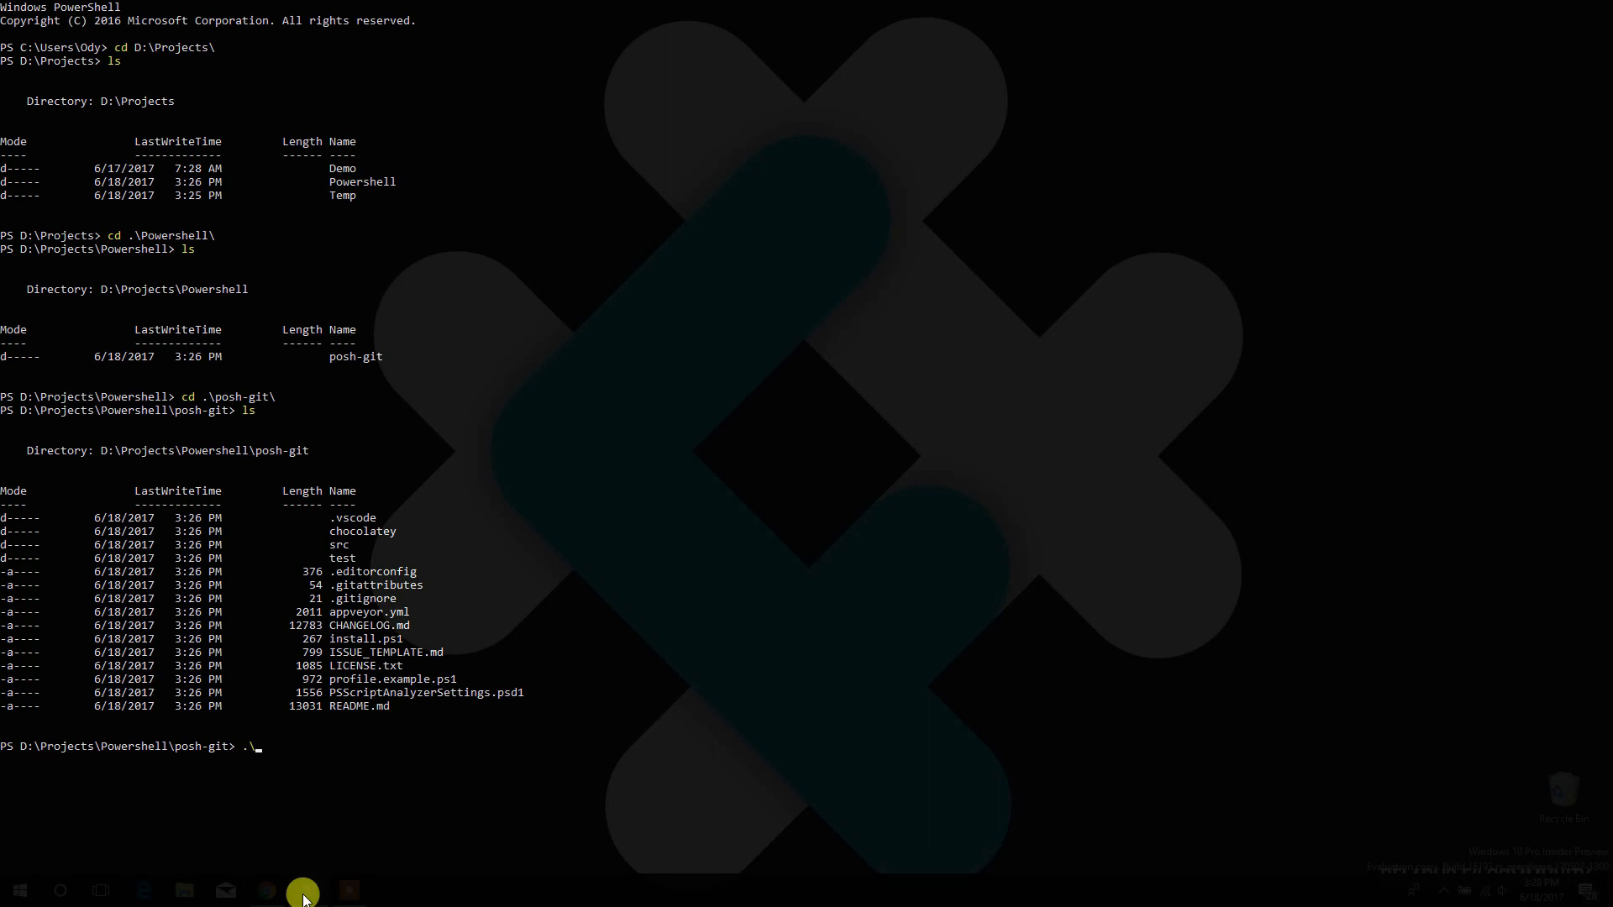
type("install")
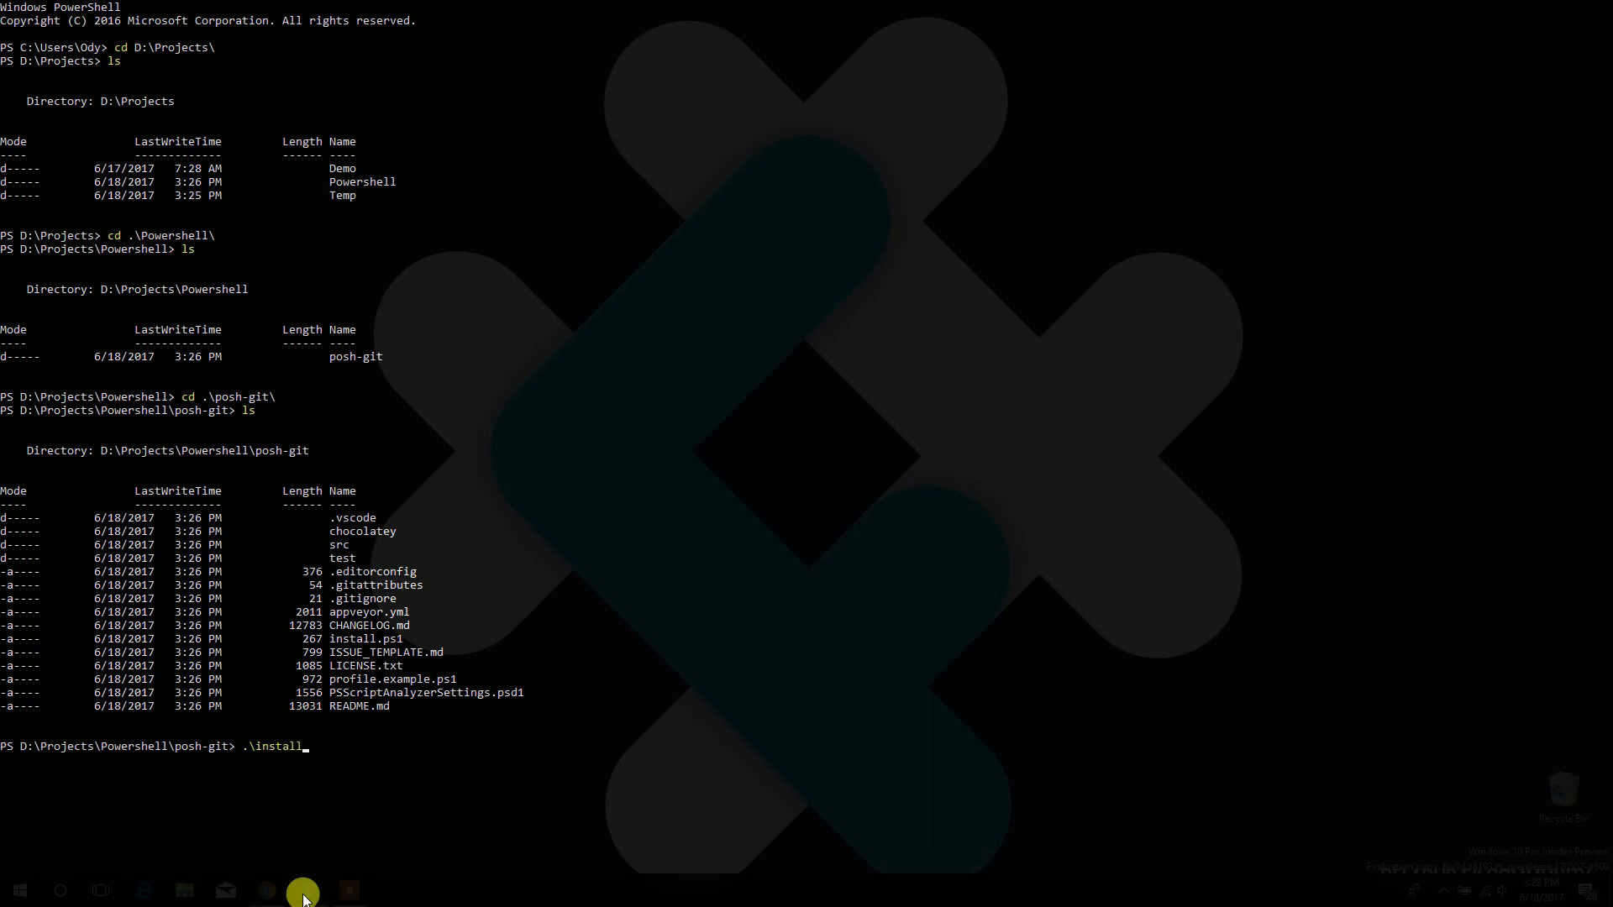
type(".ps1")
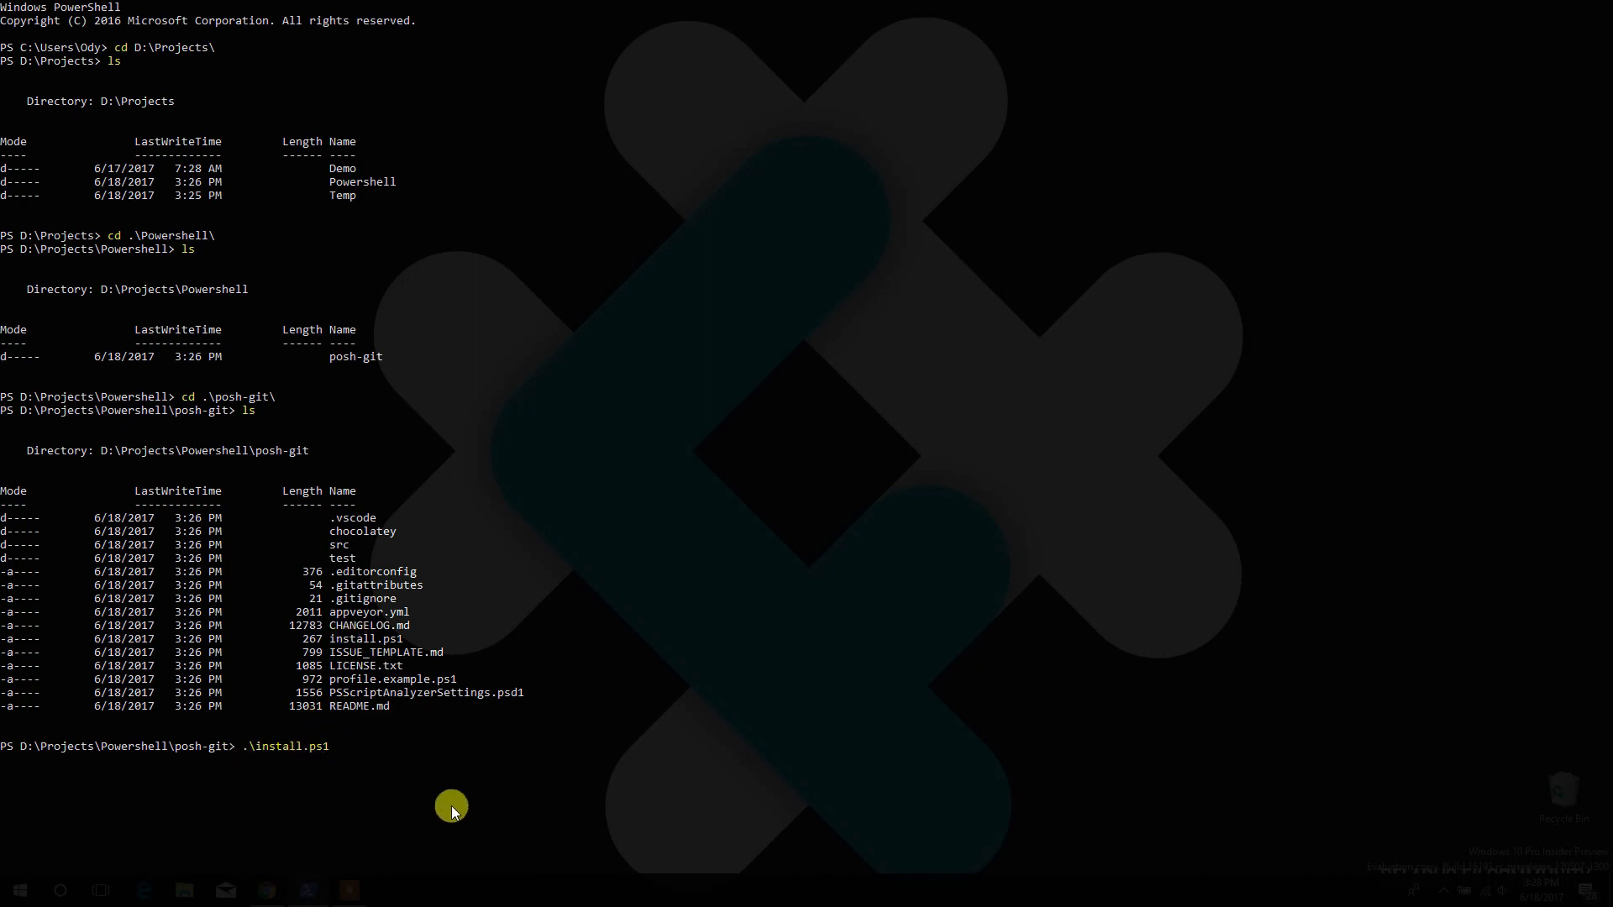
Run install.ps1 so the prompt shows [master ≡], type git branch, then bring Chrome's posh-git page forward.
key("Return")
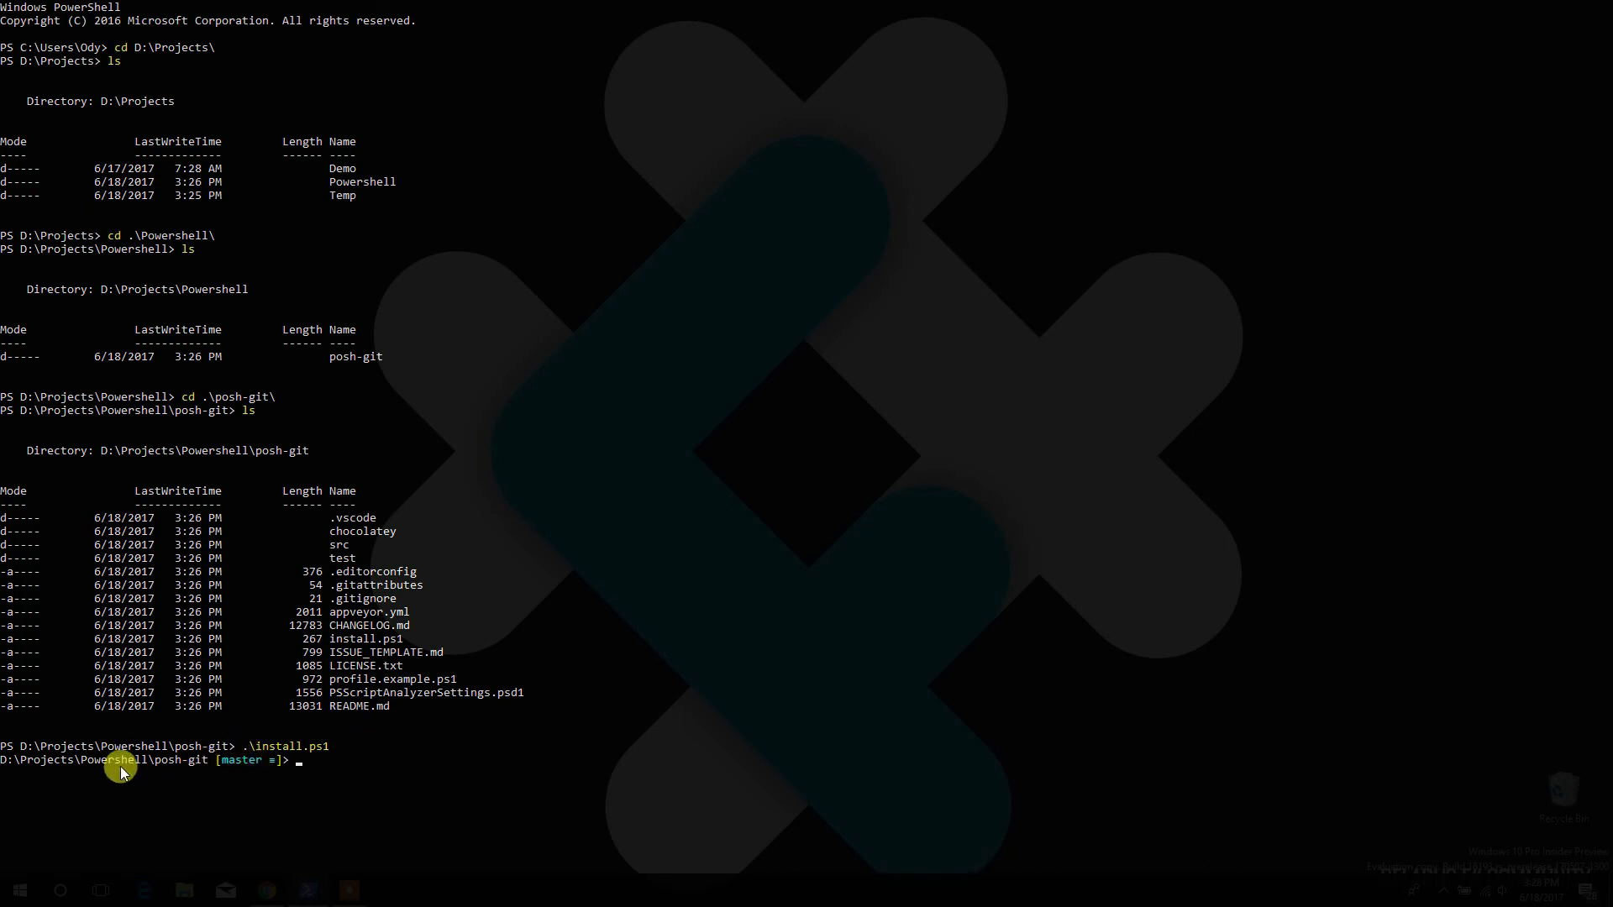
mouse_move(20, 766)
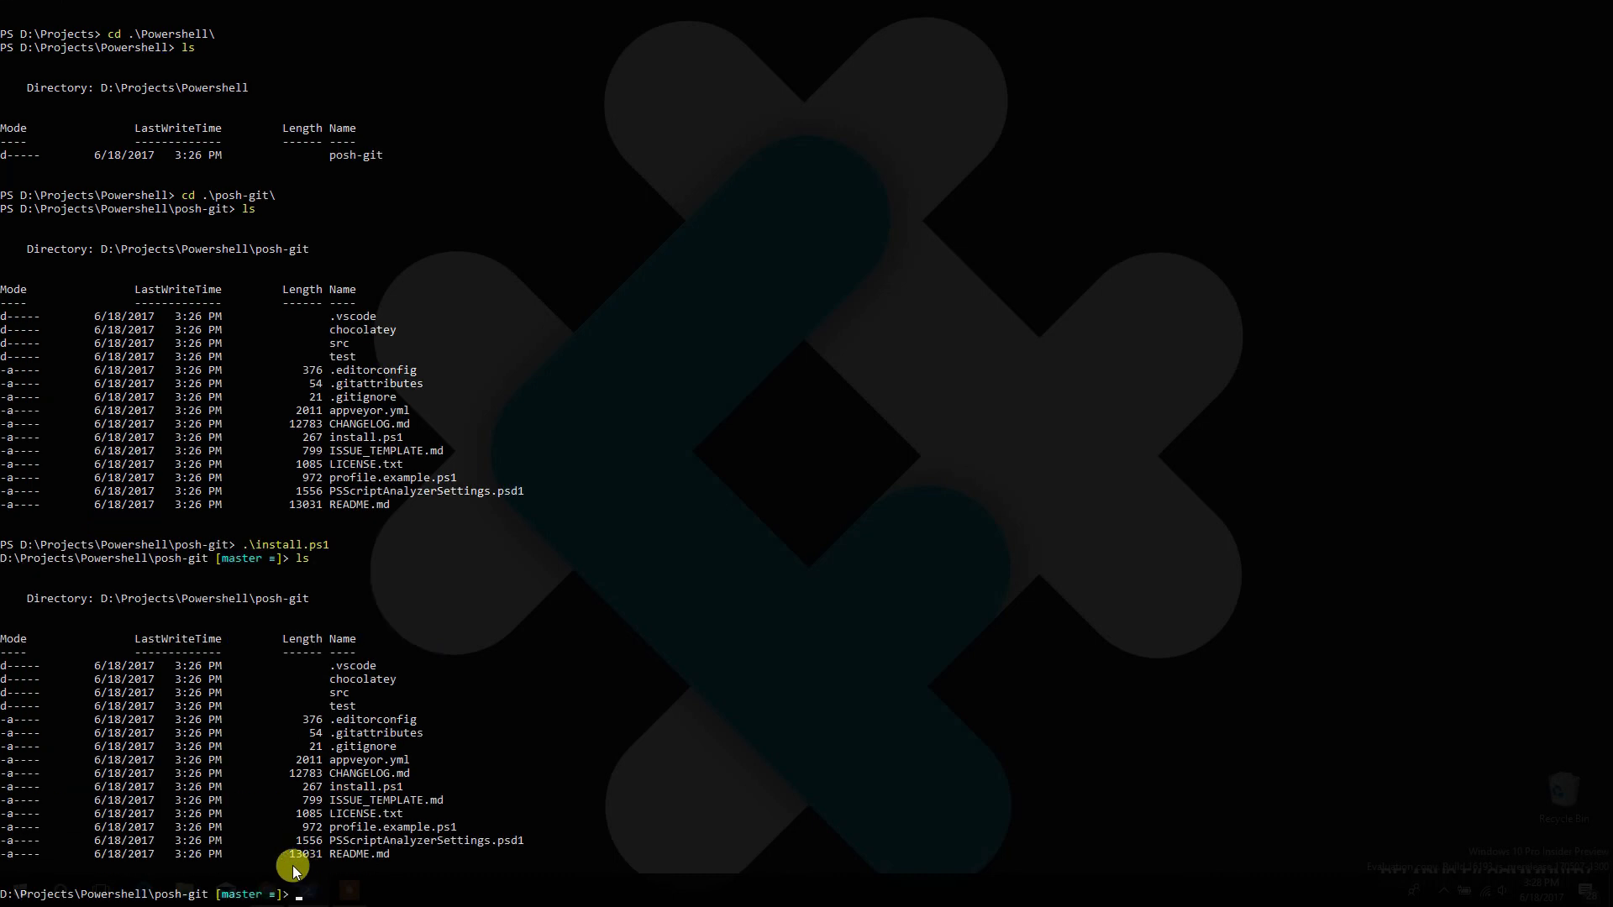
mouse_move(228, 572)
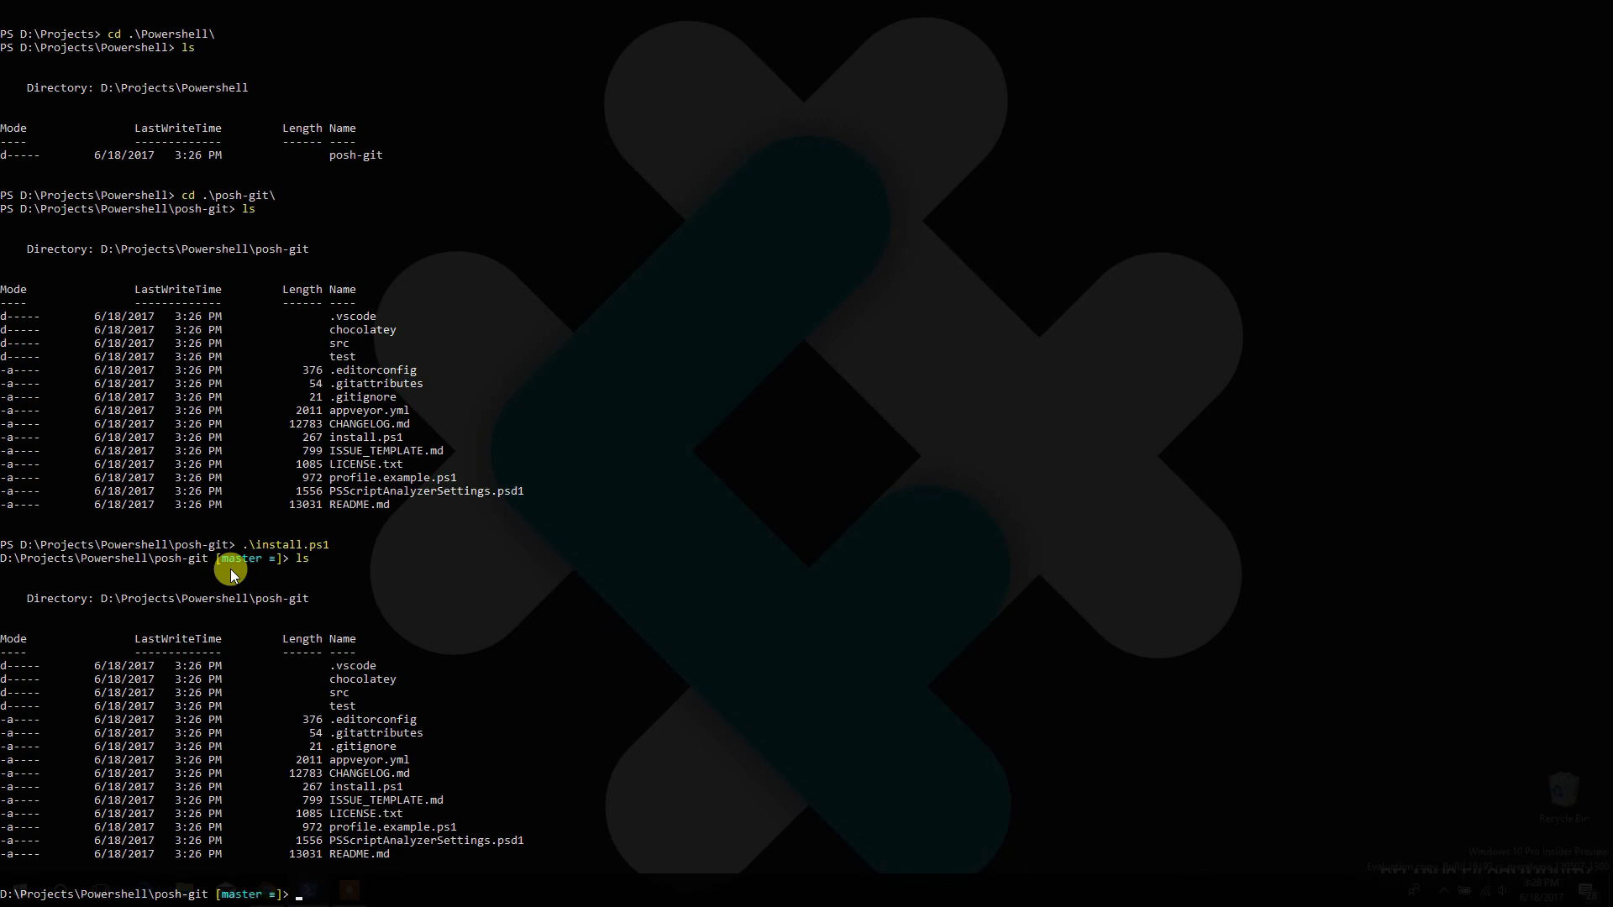
type("git bra")
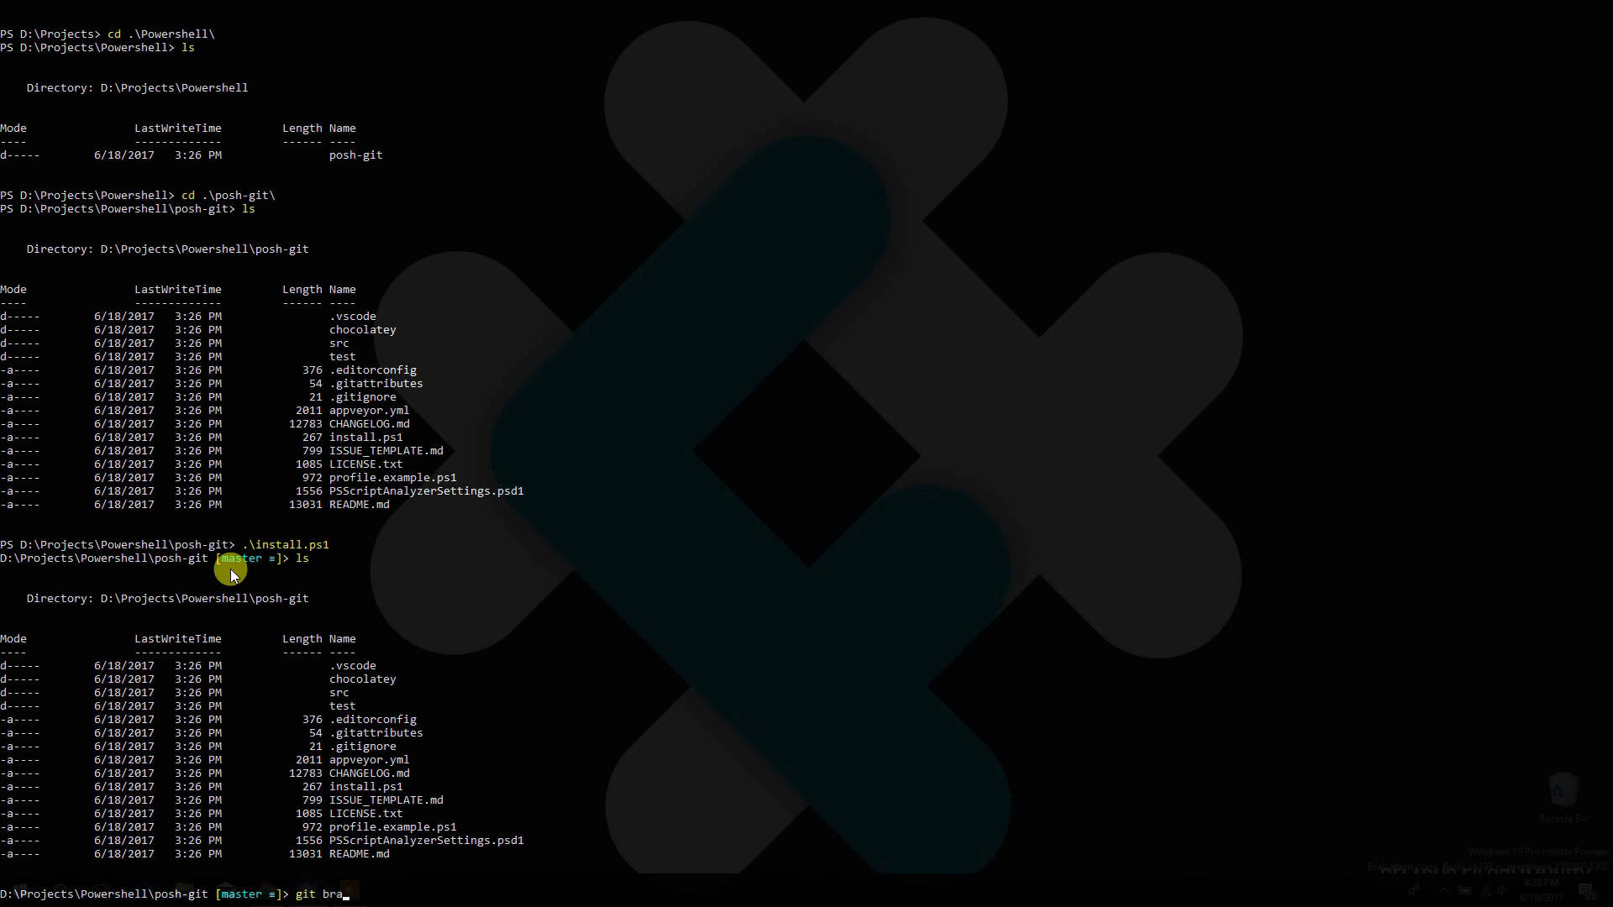
key("BackSpace")
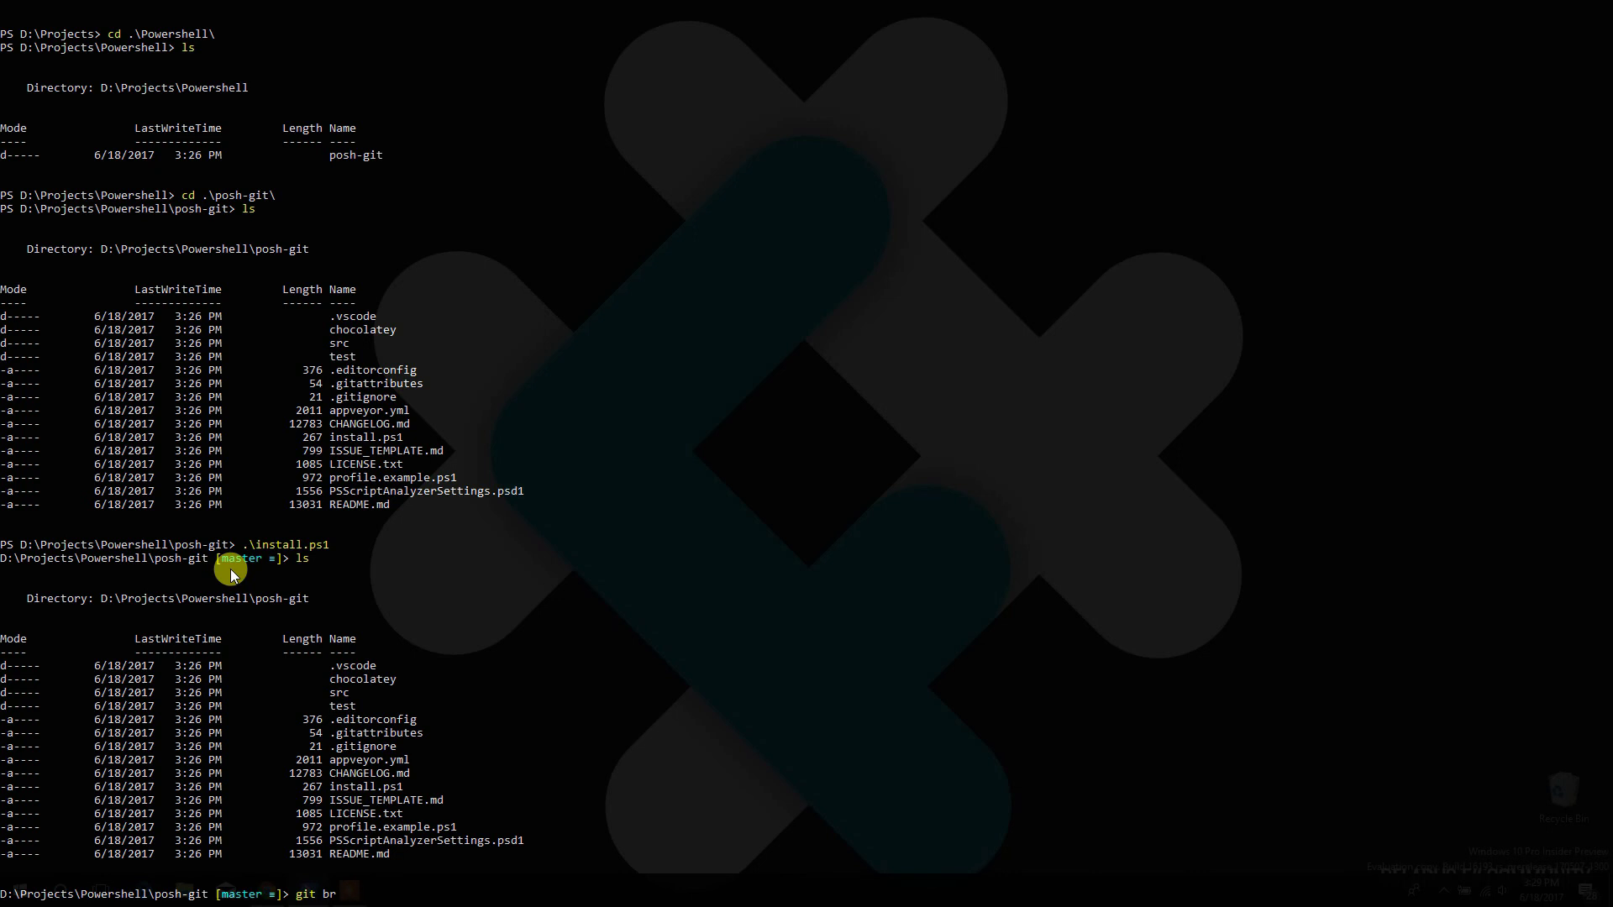
type("anch")
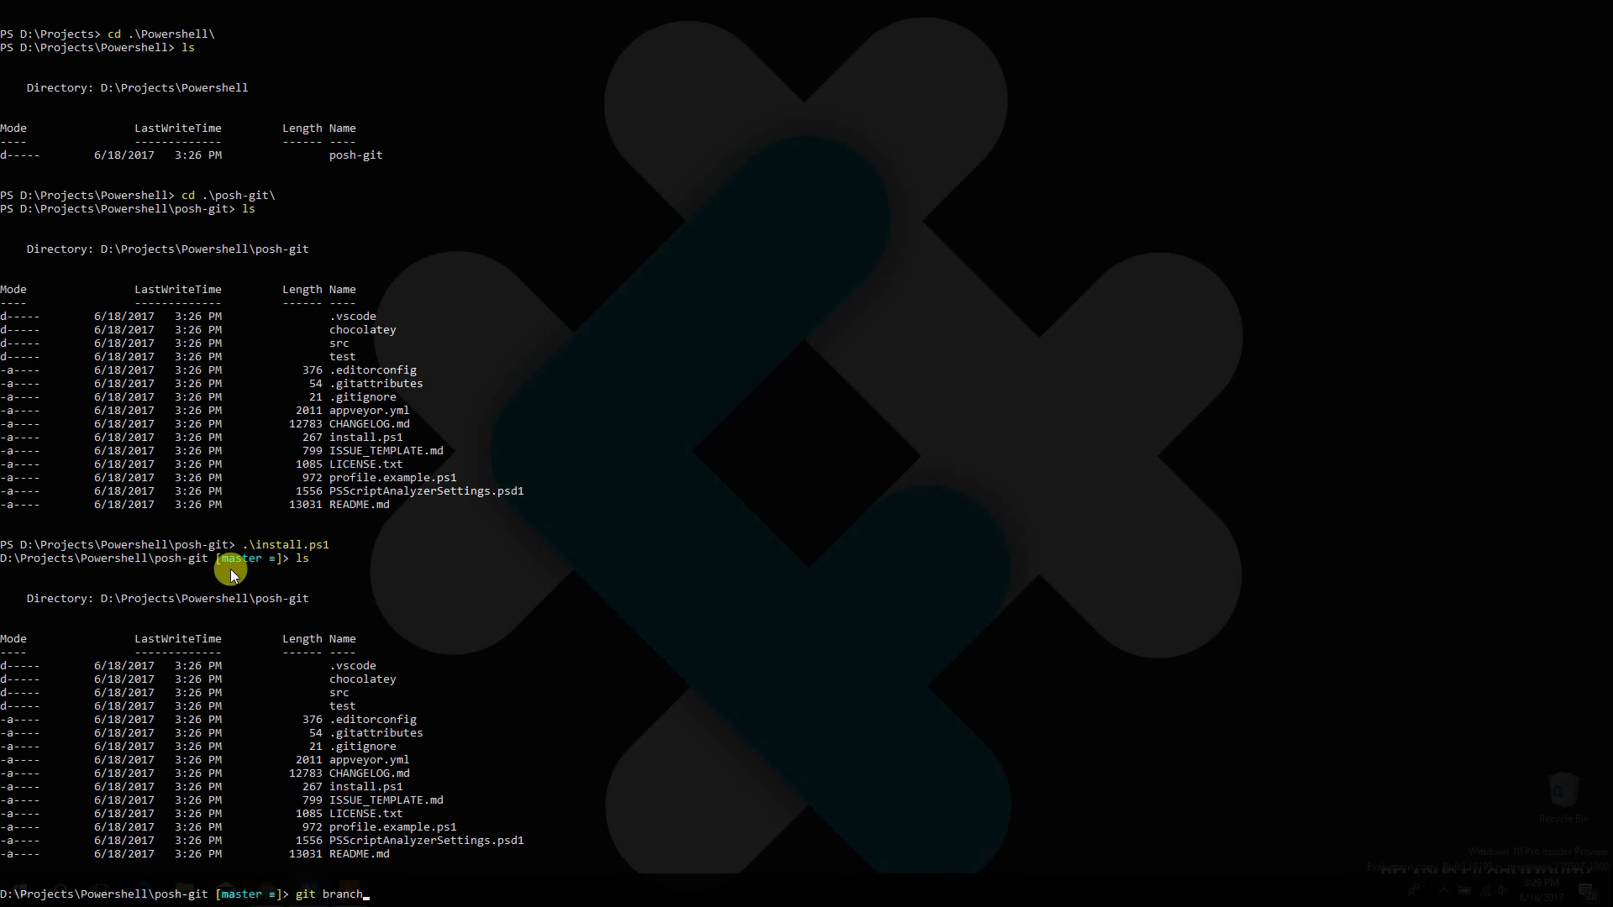
left_click(265, 891)
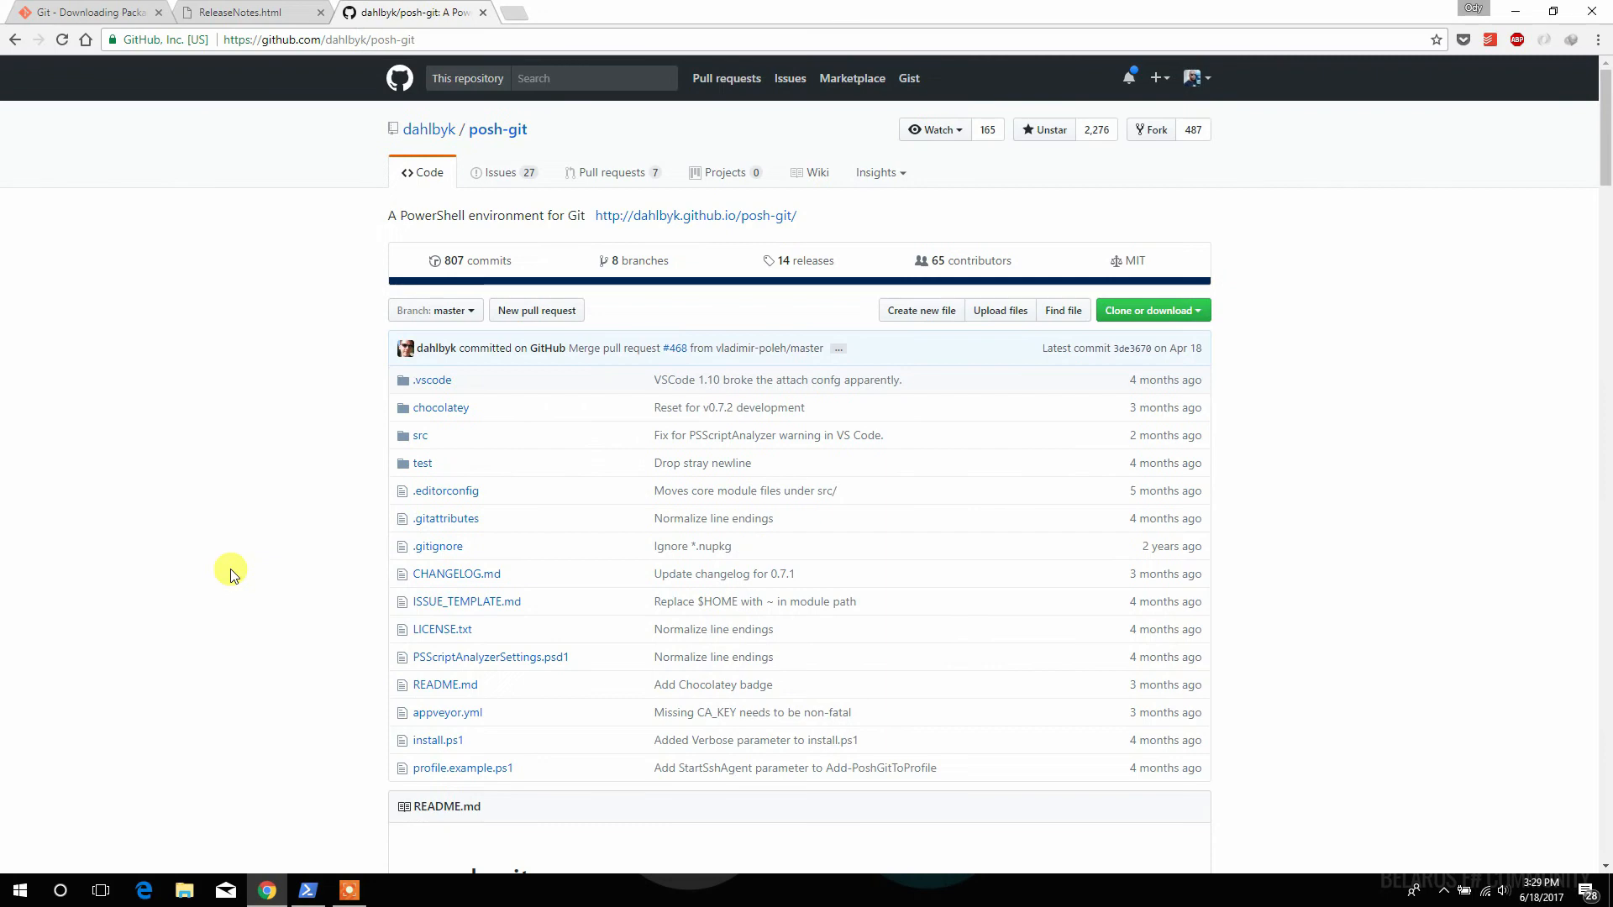
left_click(306, 891)
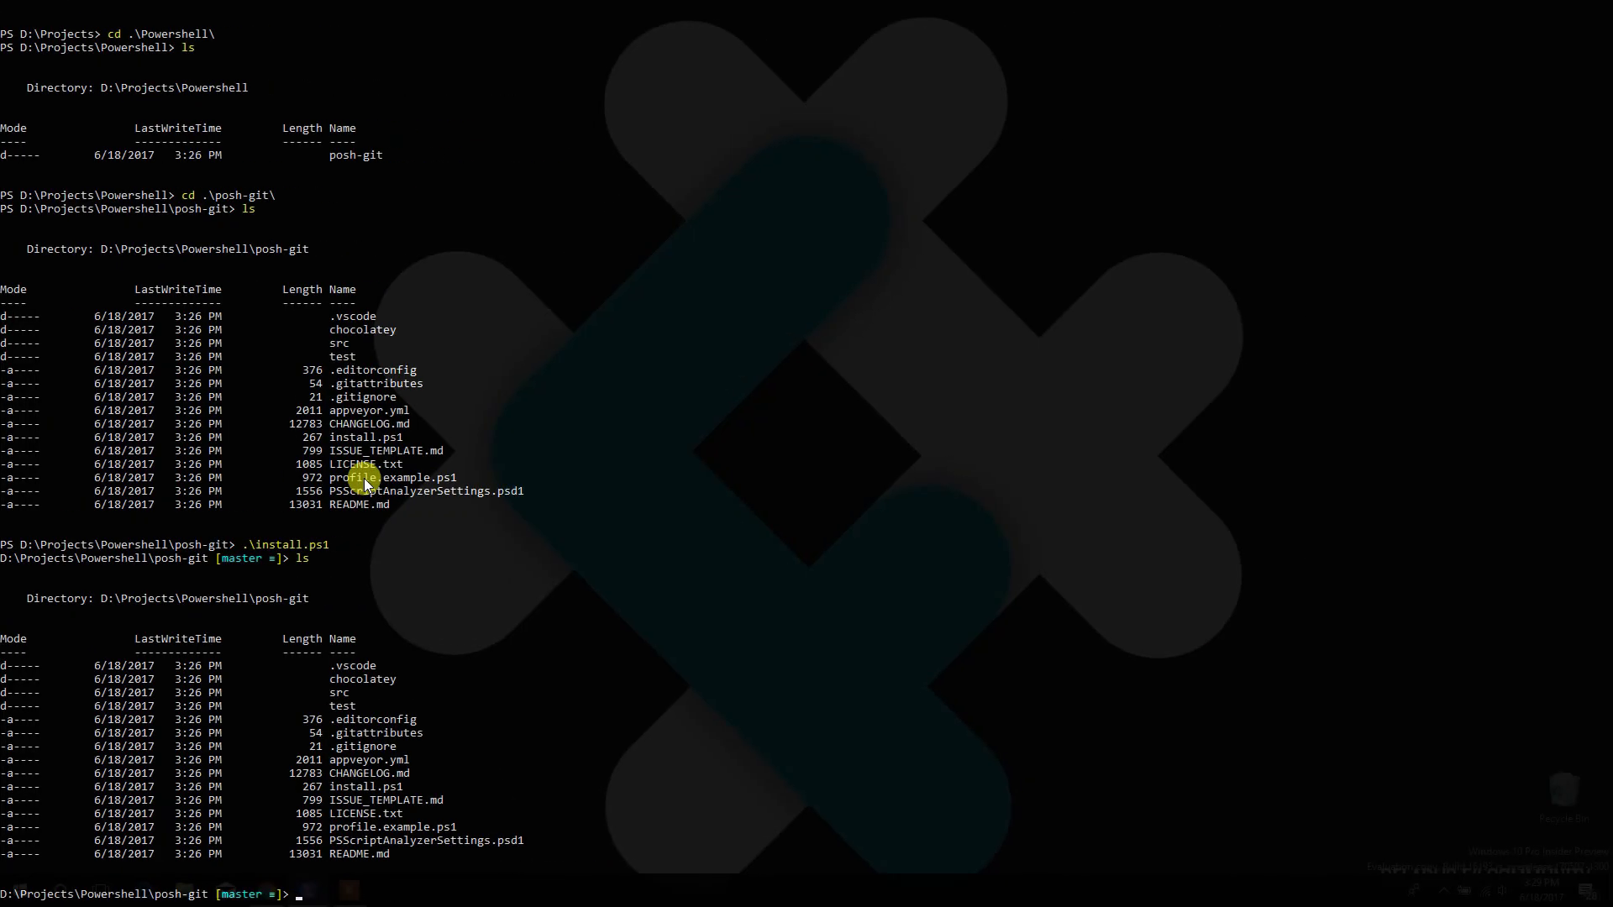
type("git config")
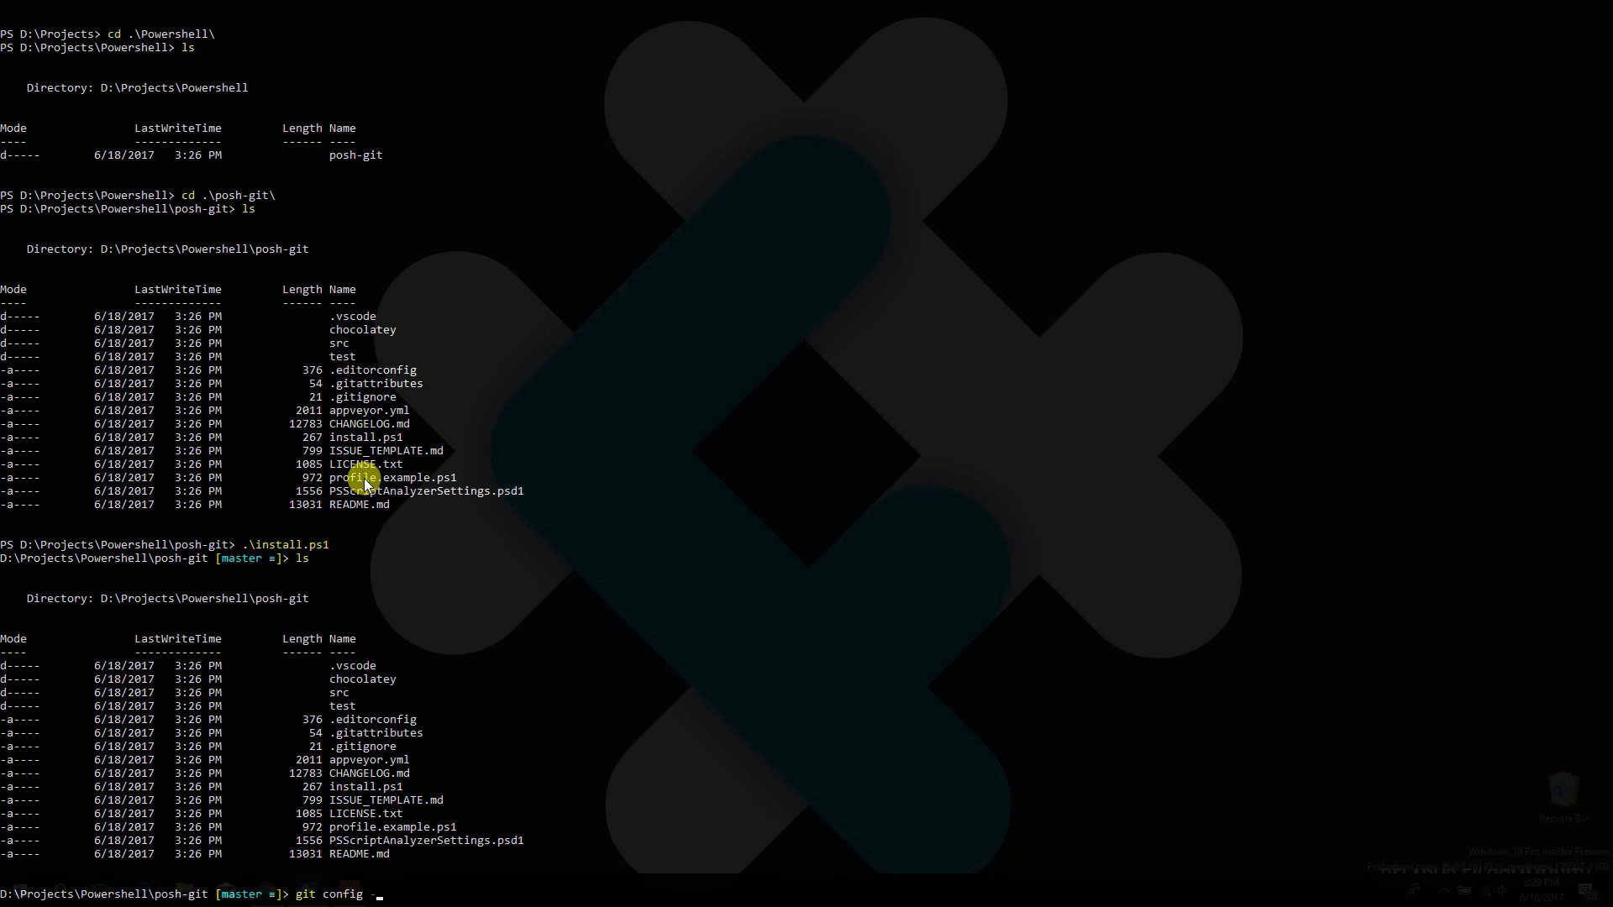
type("--global")
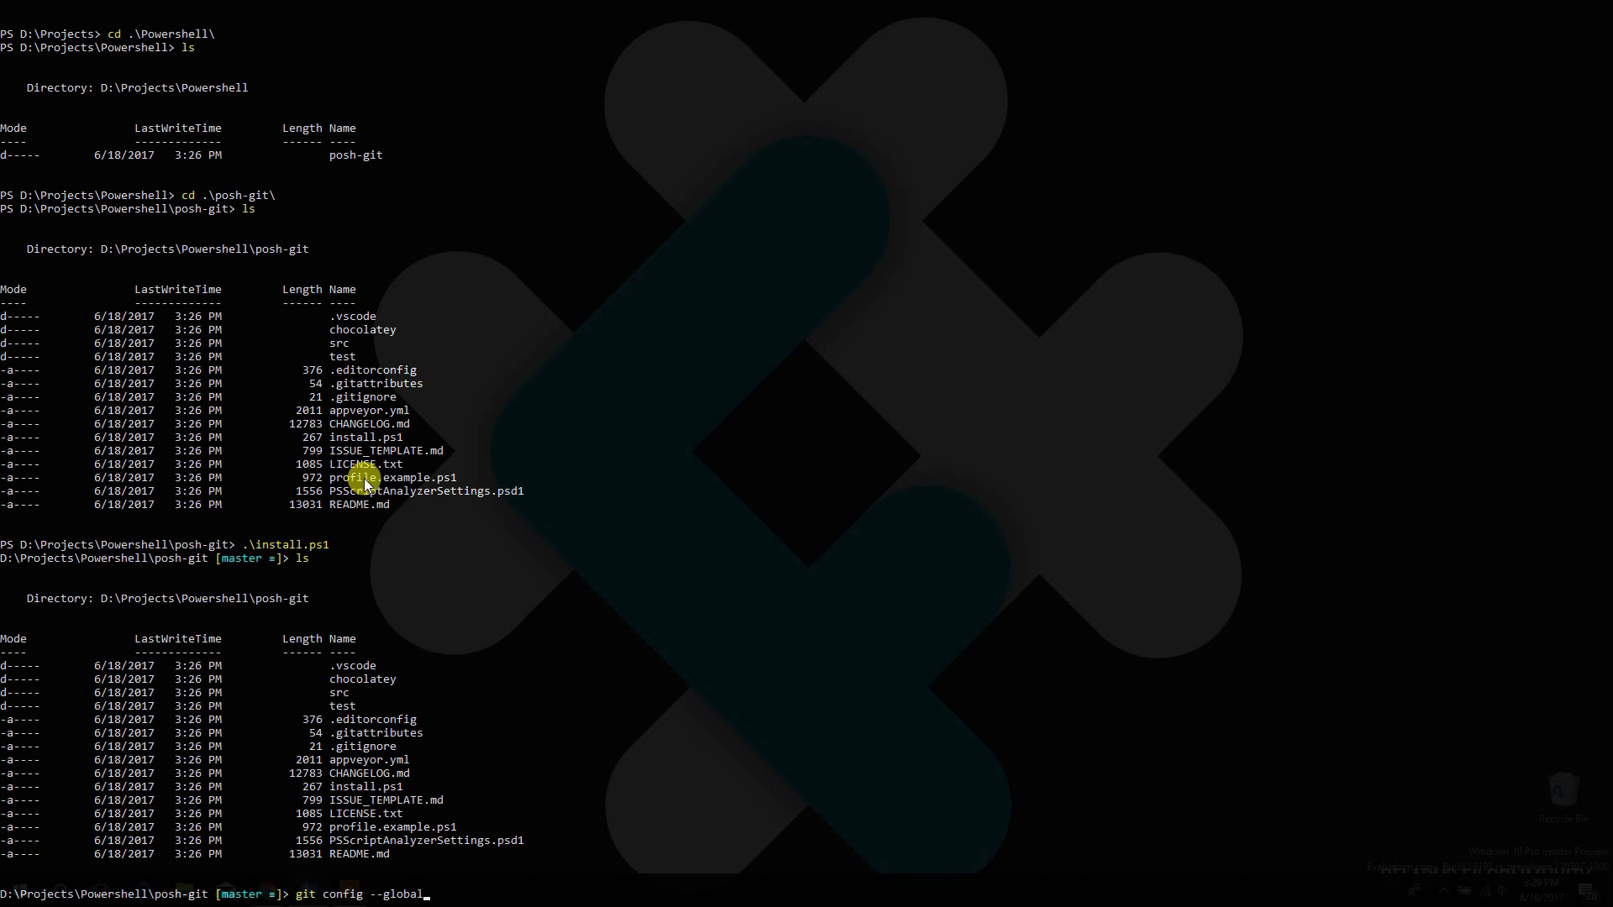
type("u")
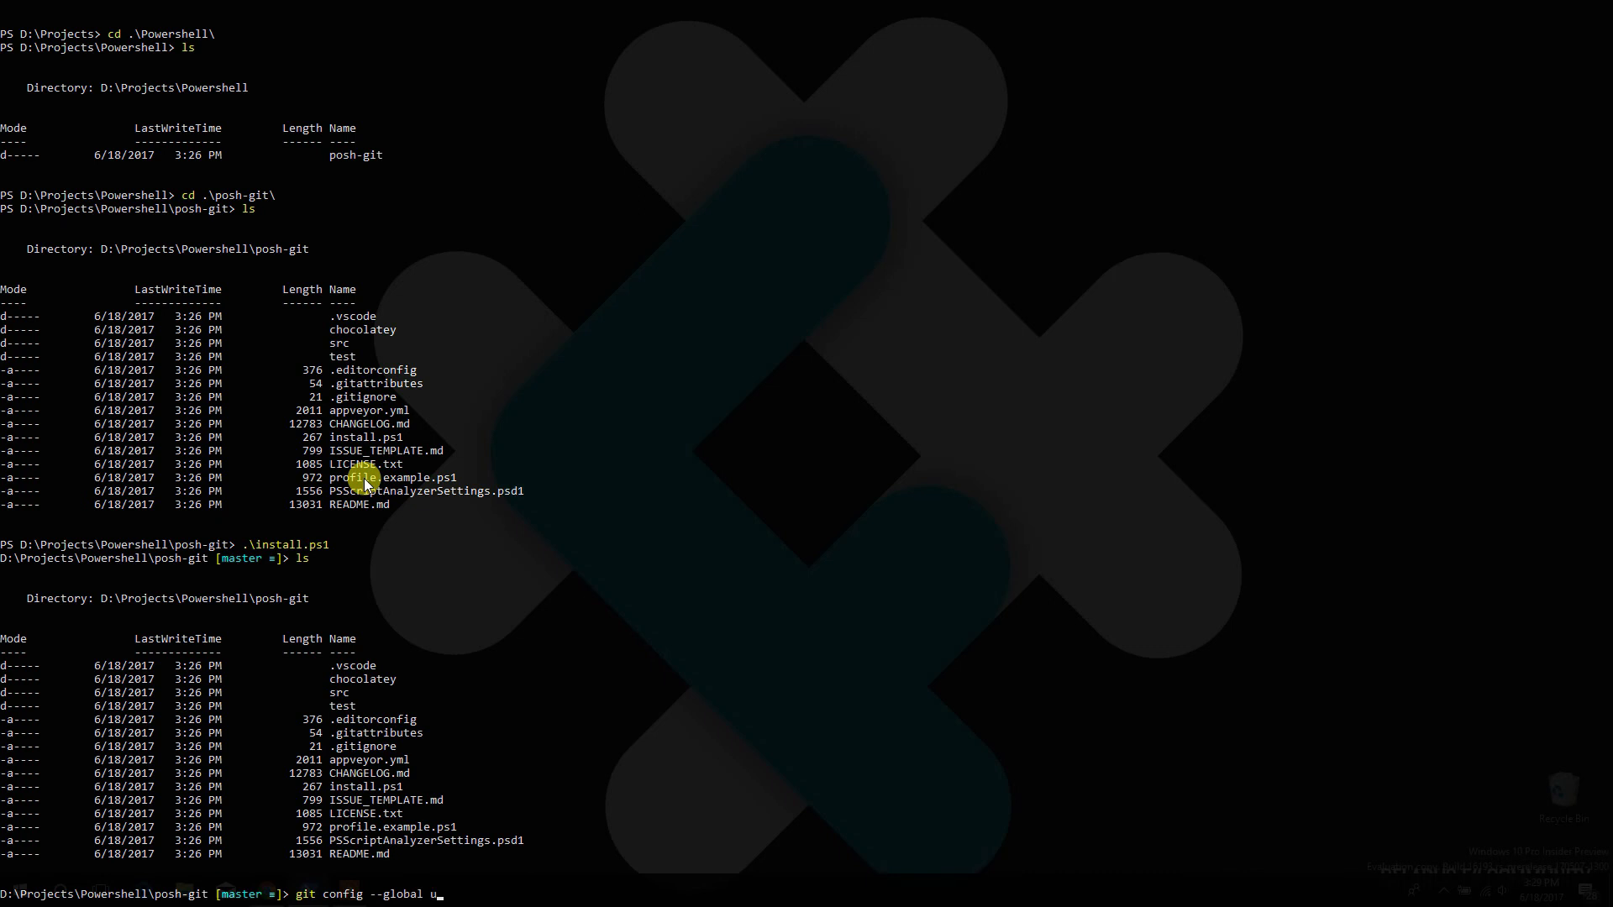
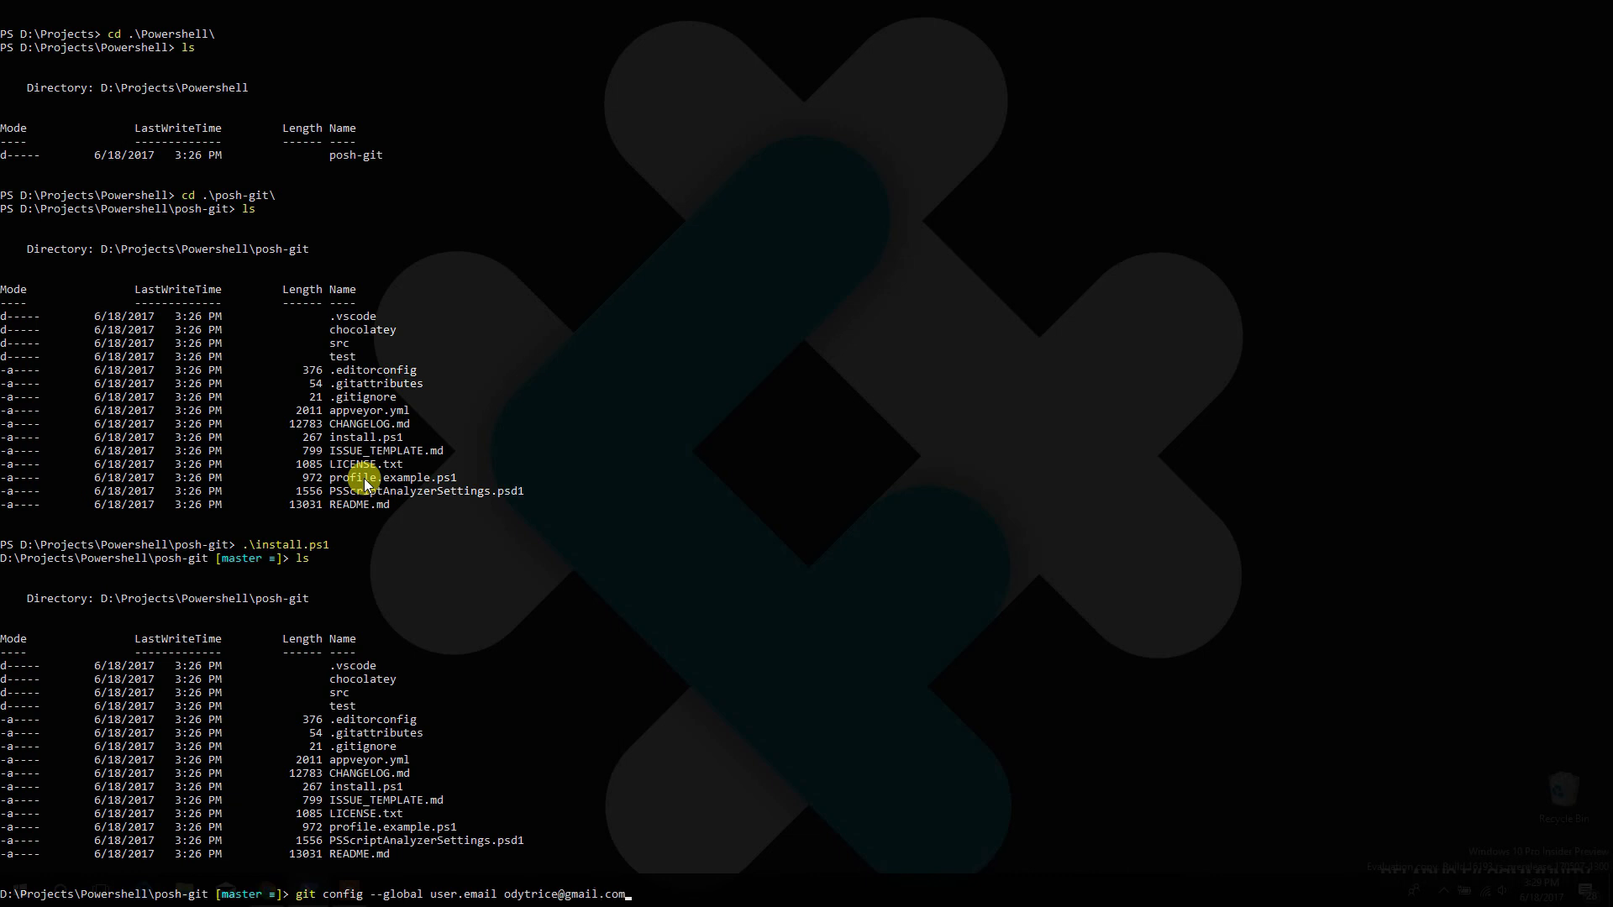
key("Return")
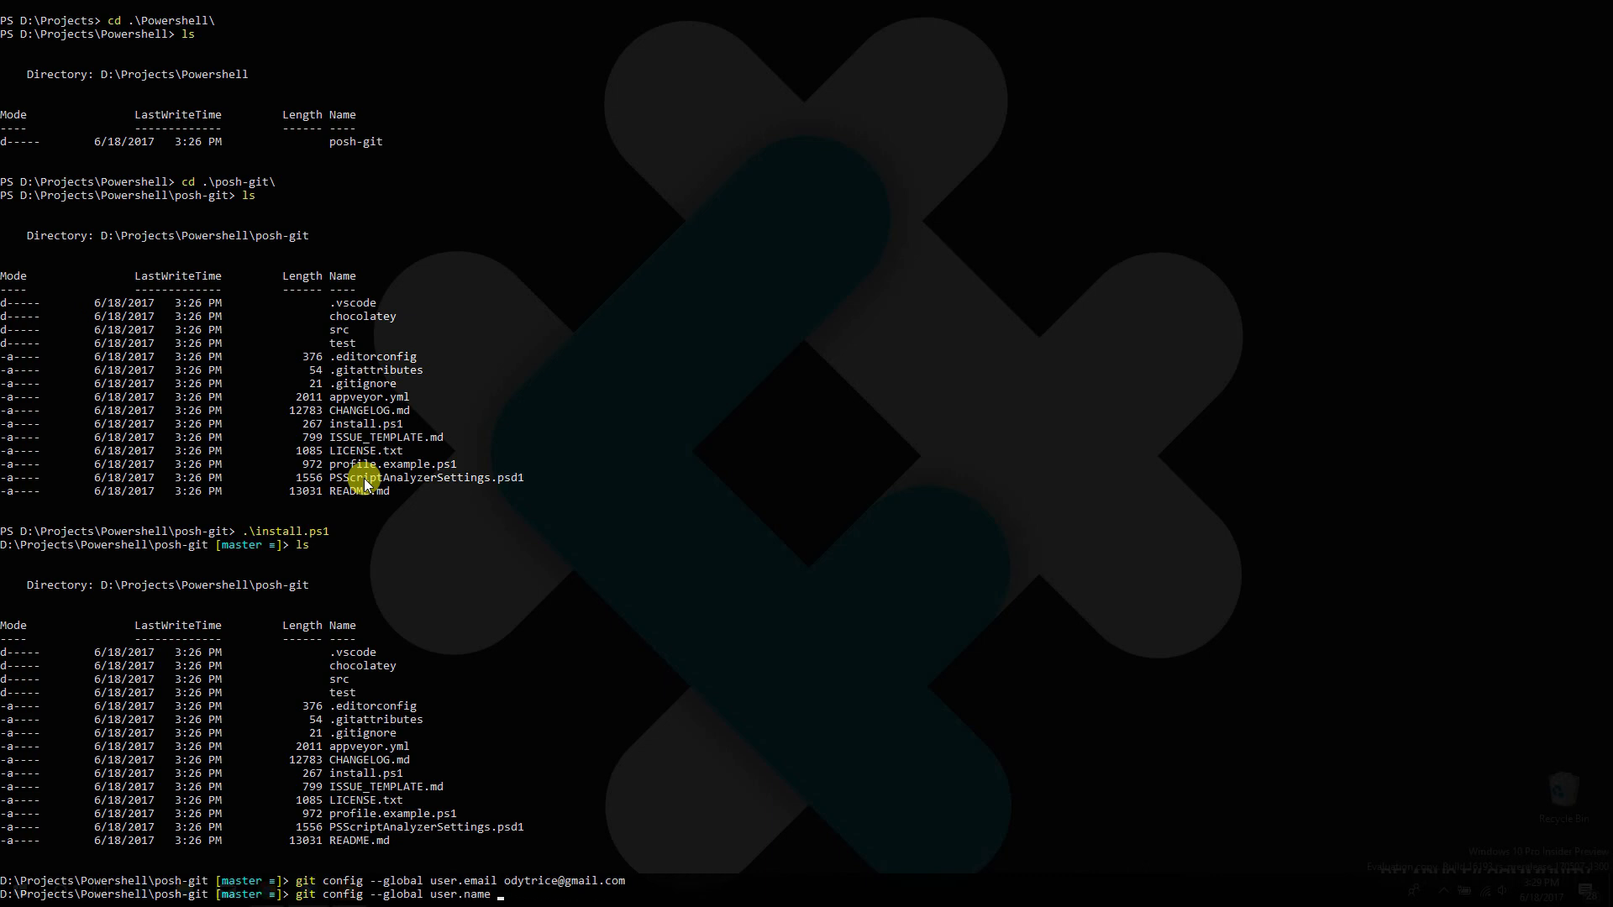
type("Ody Mbegbu")
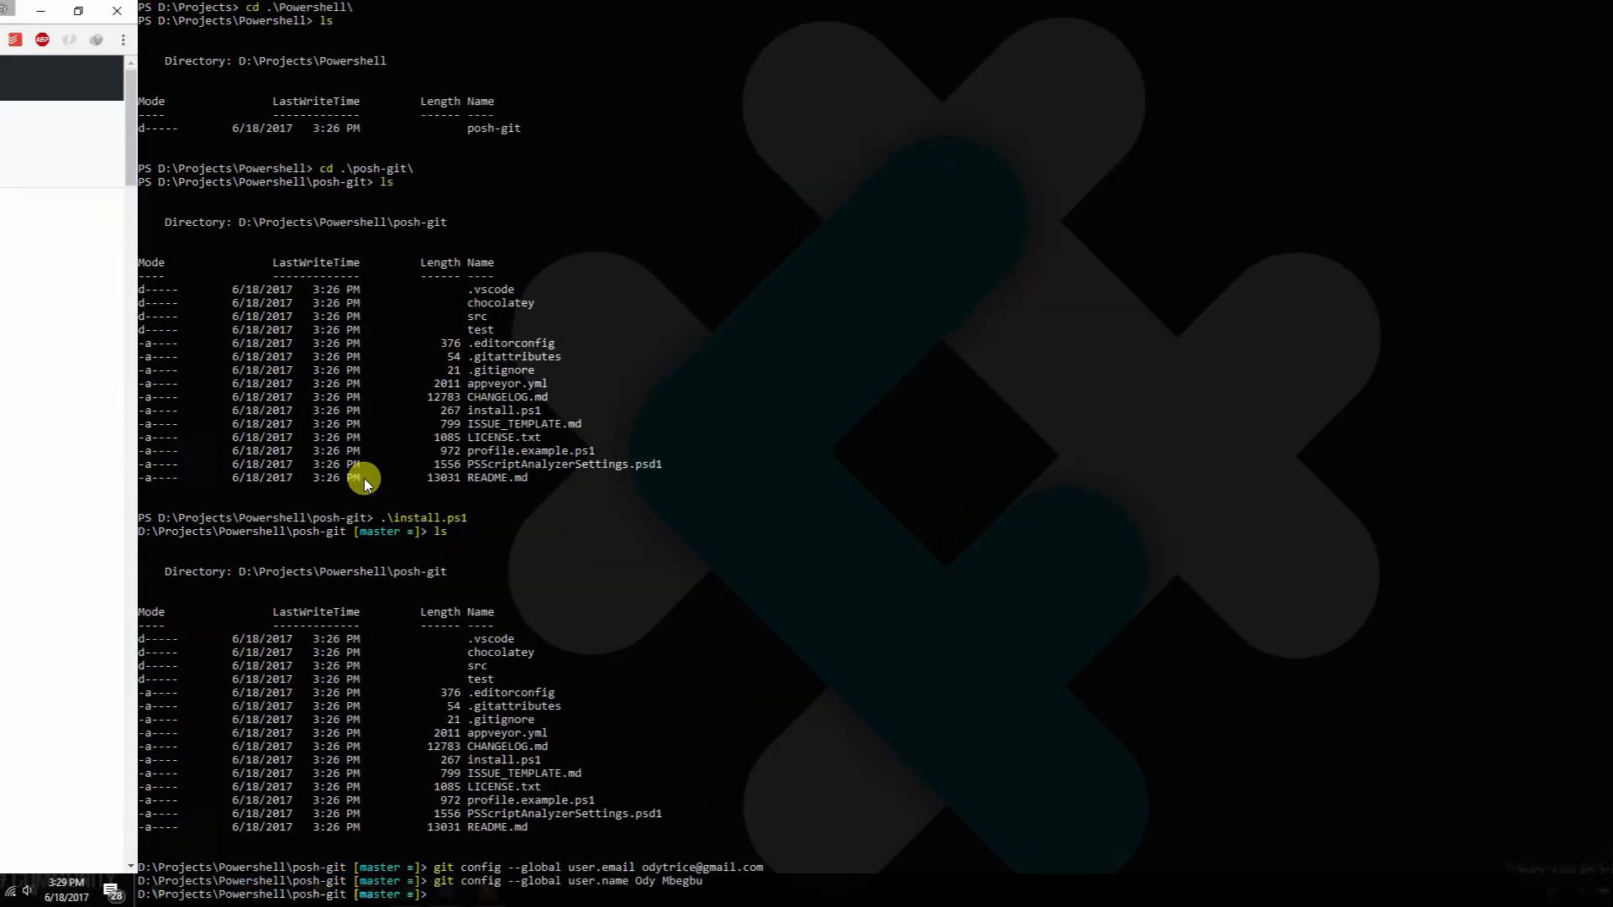
Browse File Explorer through This PC > Local Disk (C:) > Users to the user's home folder.
left_click(267, 891)
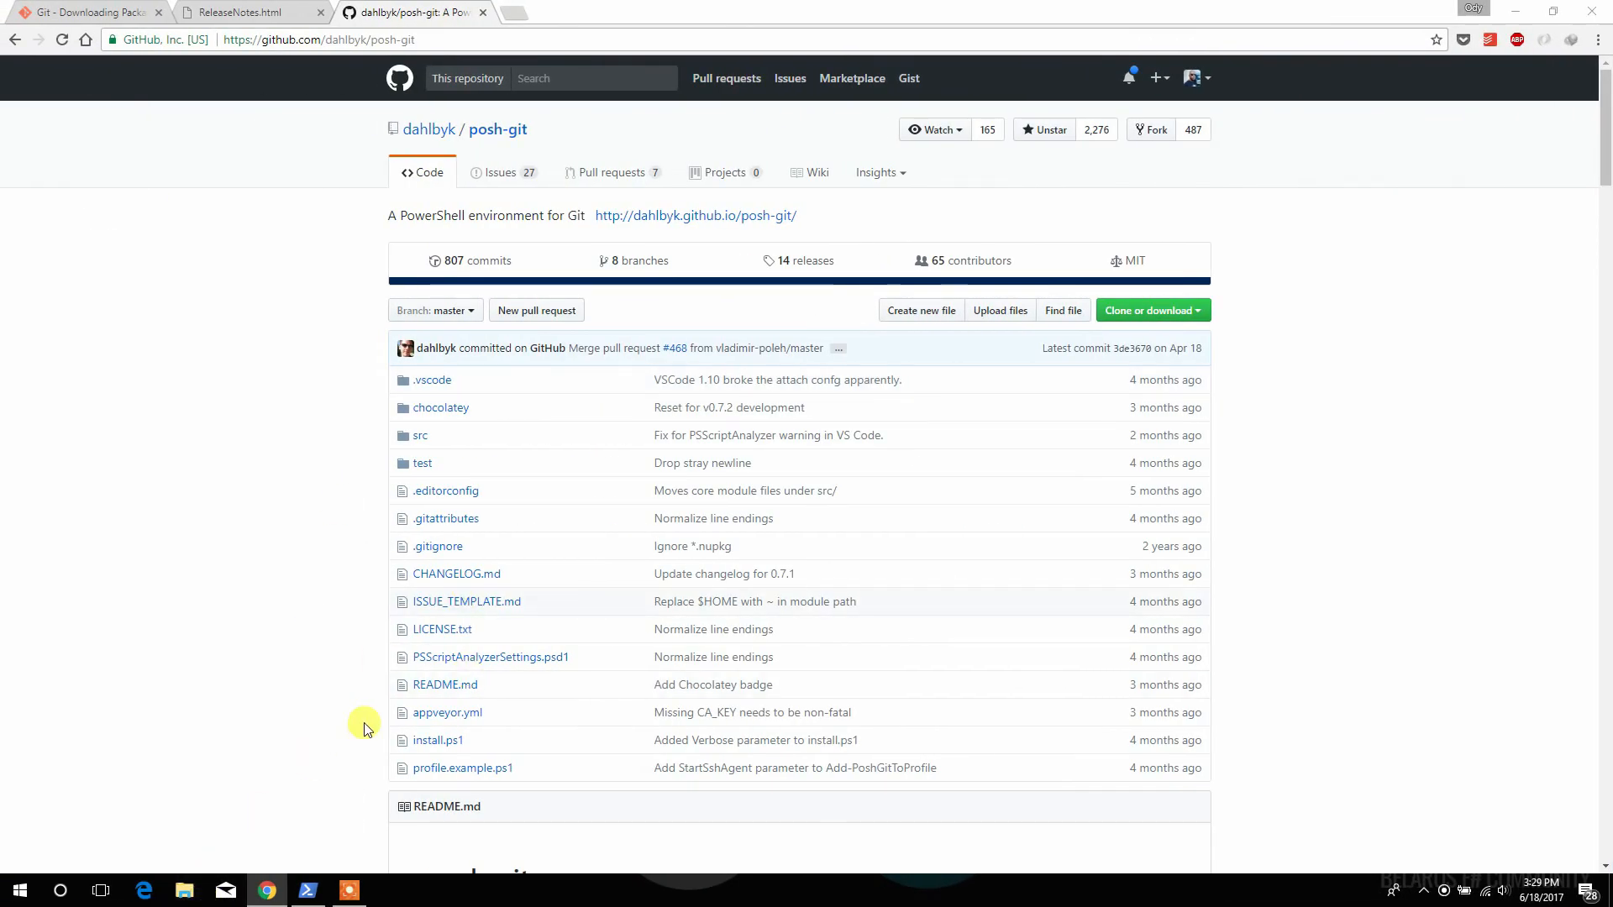
left_click(183, 891)
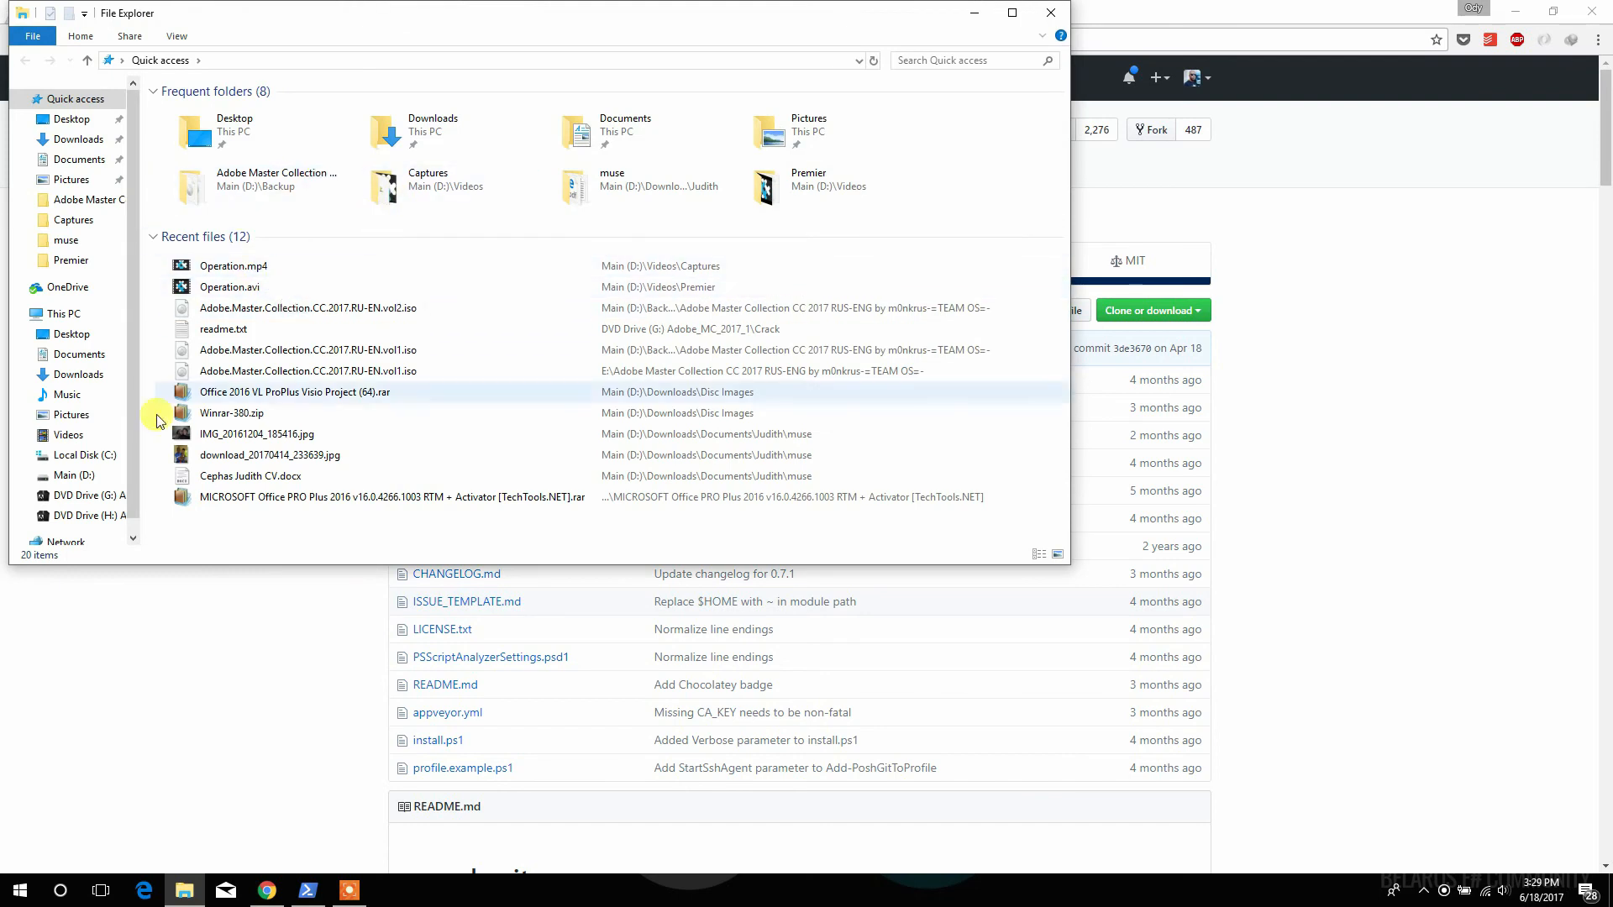
left_click(68, 312)
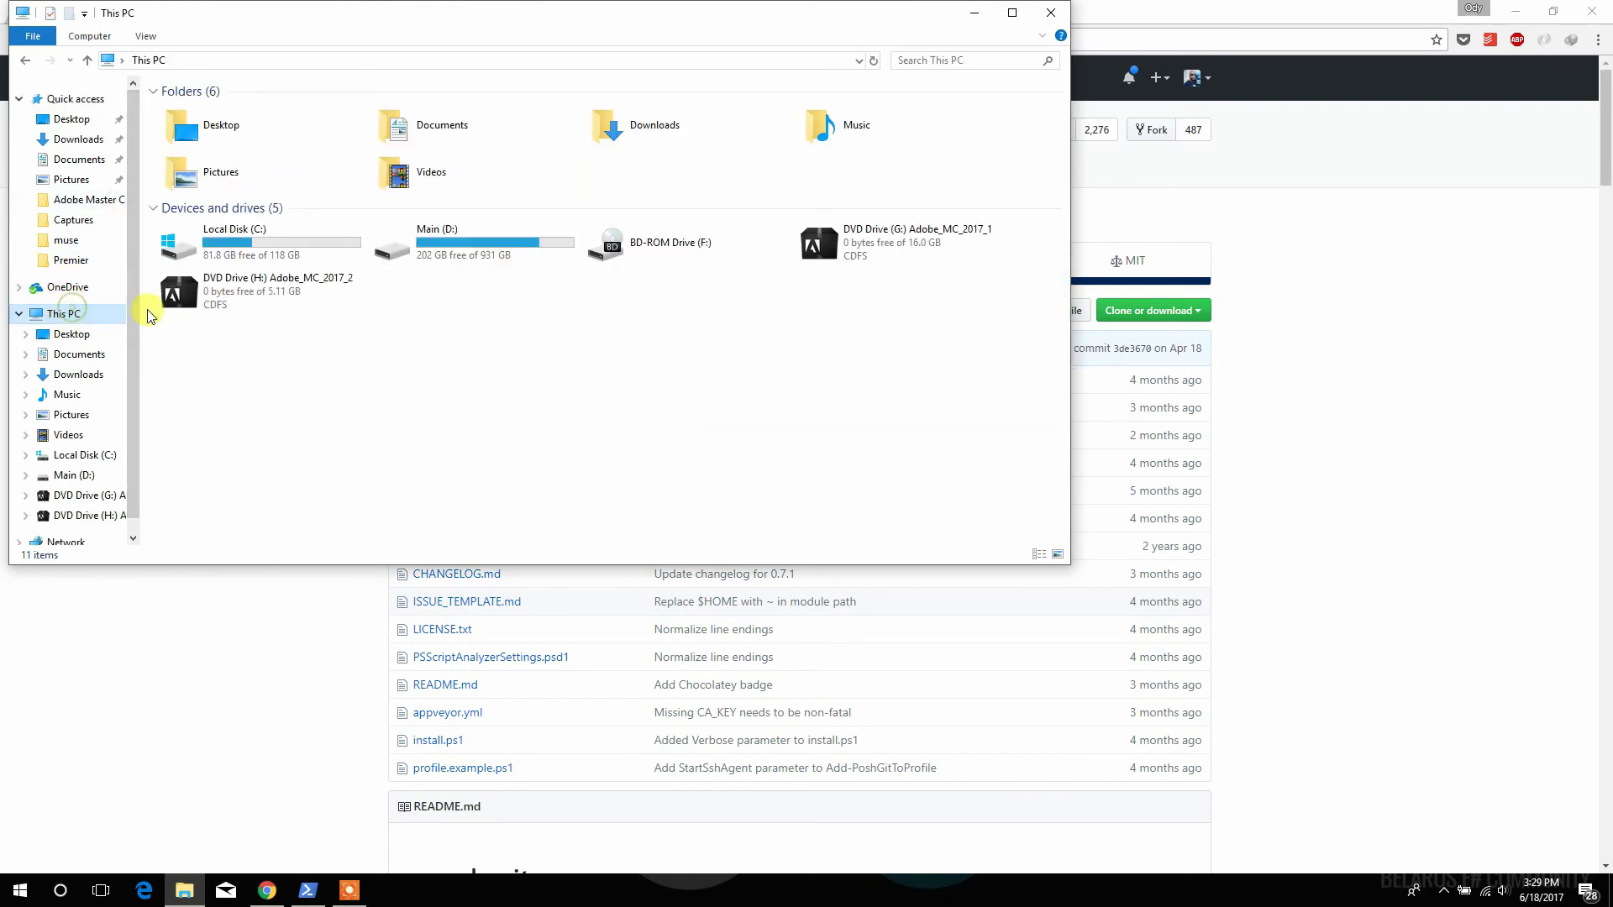
left_click(262, 242)
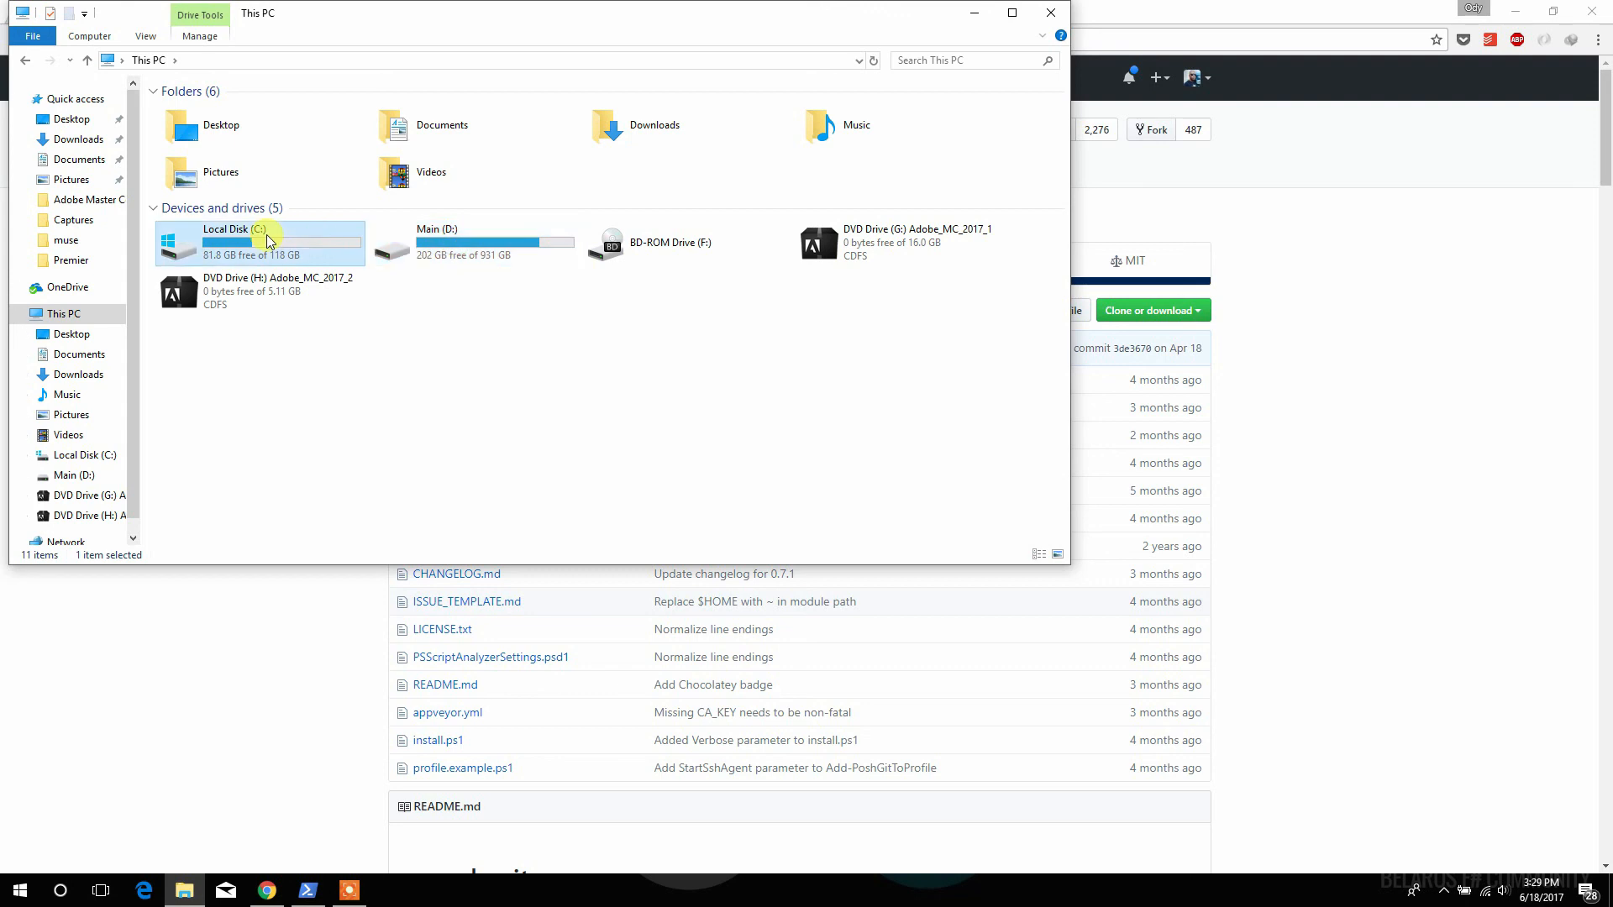
double_click(223, 242)
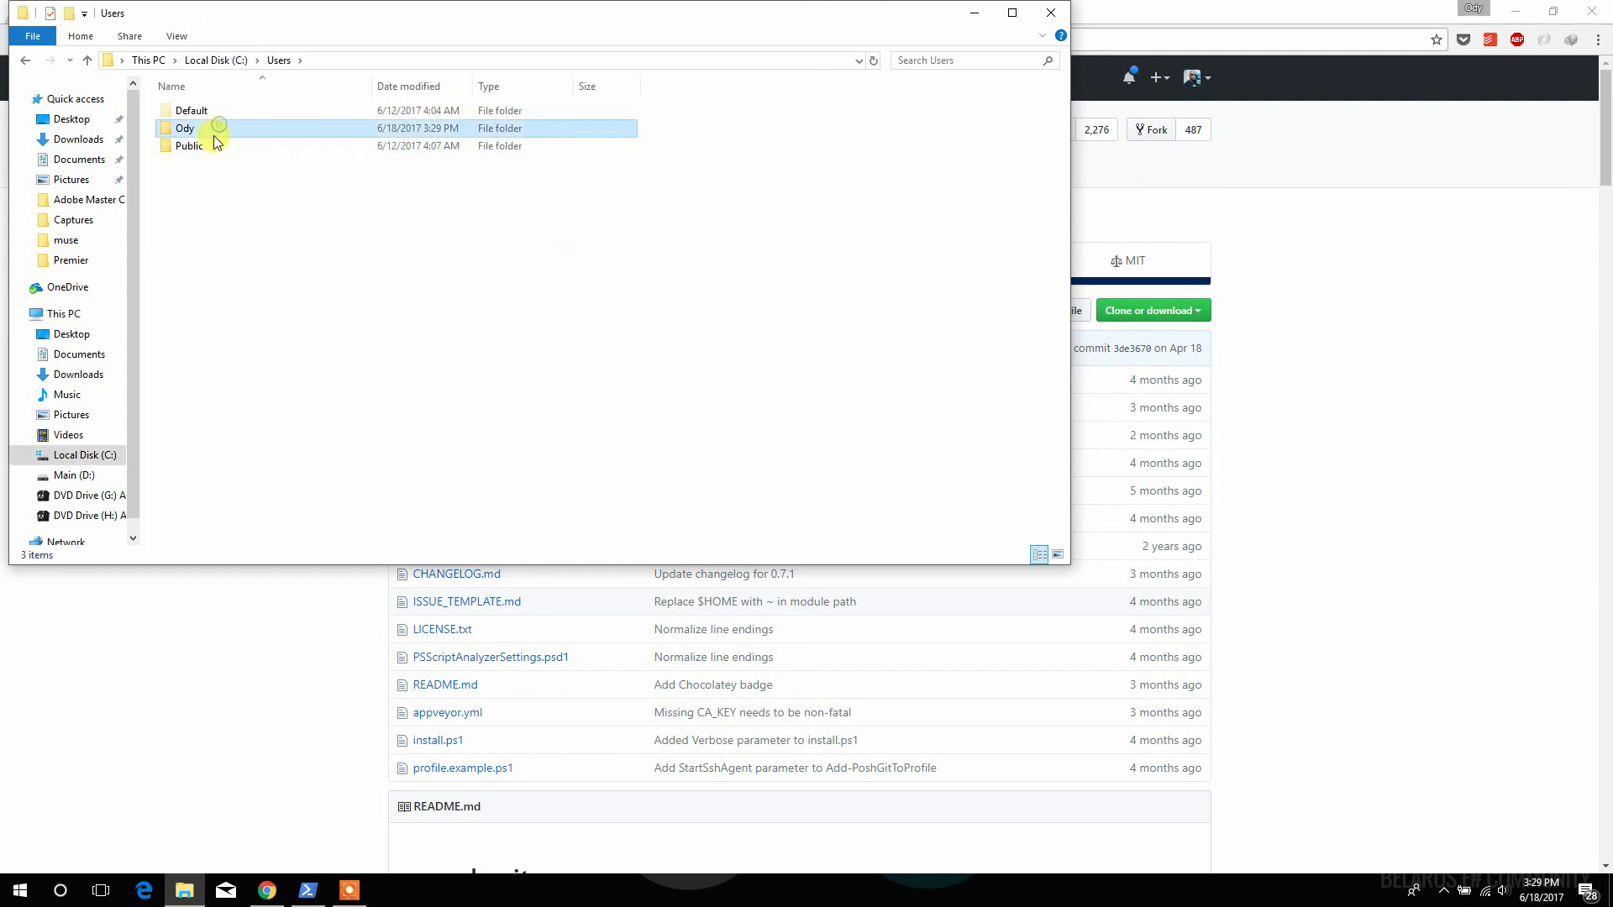
double_click(184, 127)
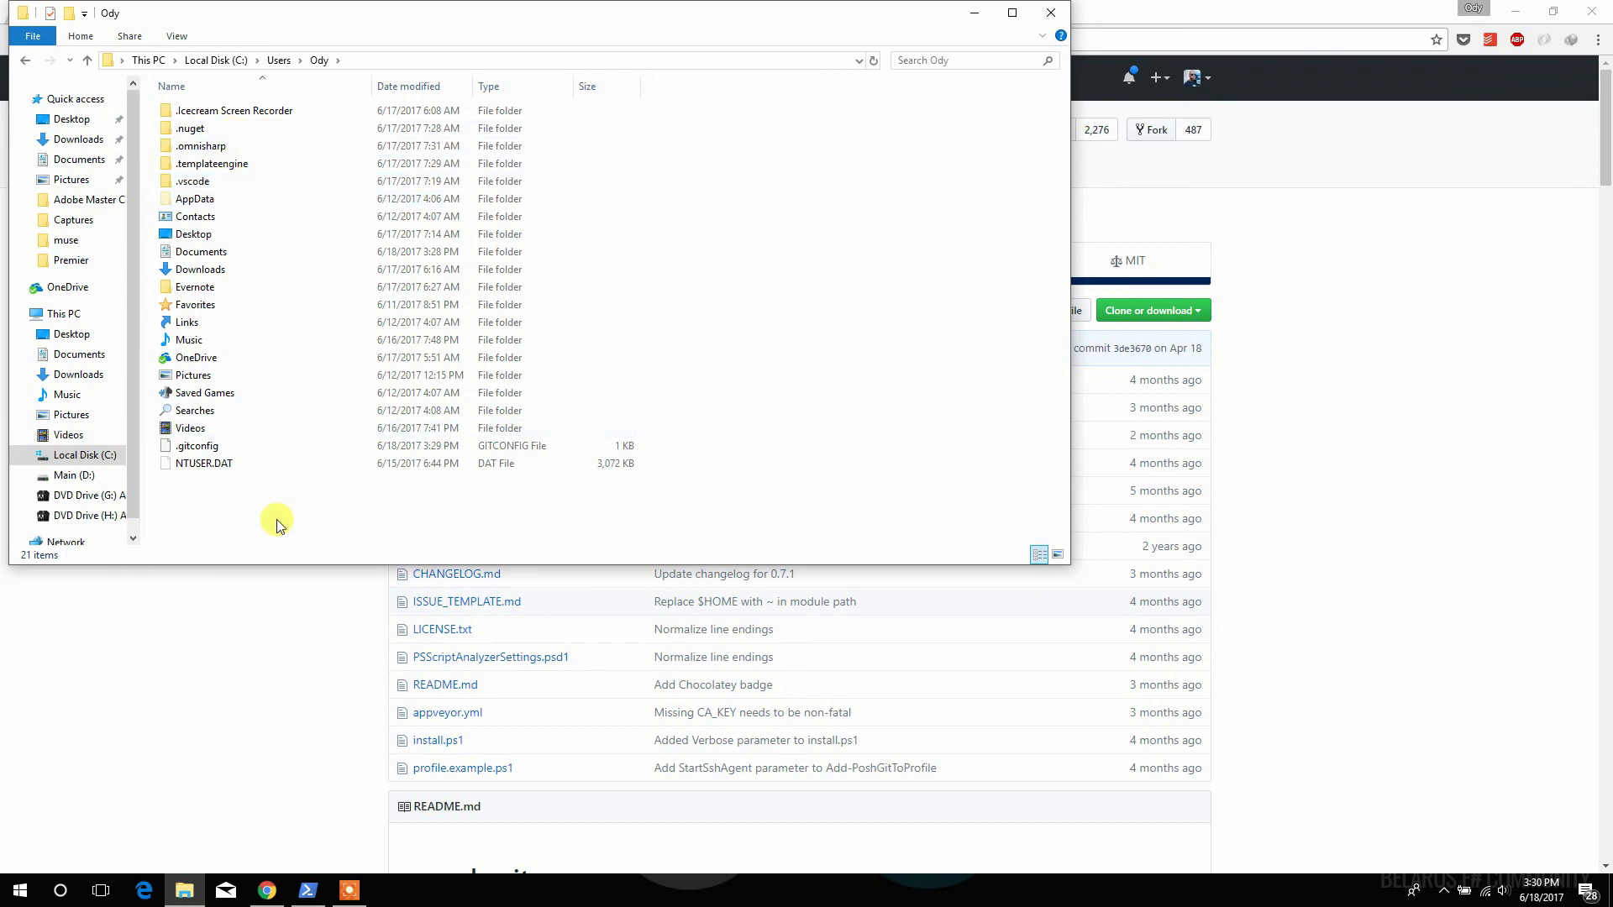
Show hidden items and open .gitconfig with Visual Studio Code.
left_click(176, 35)
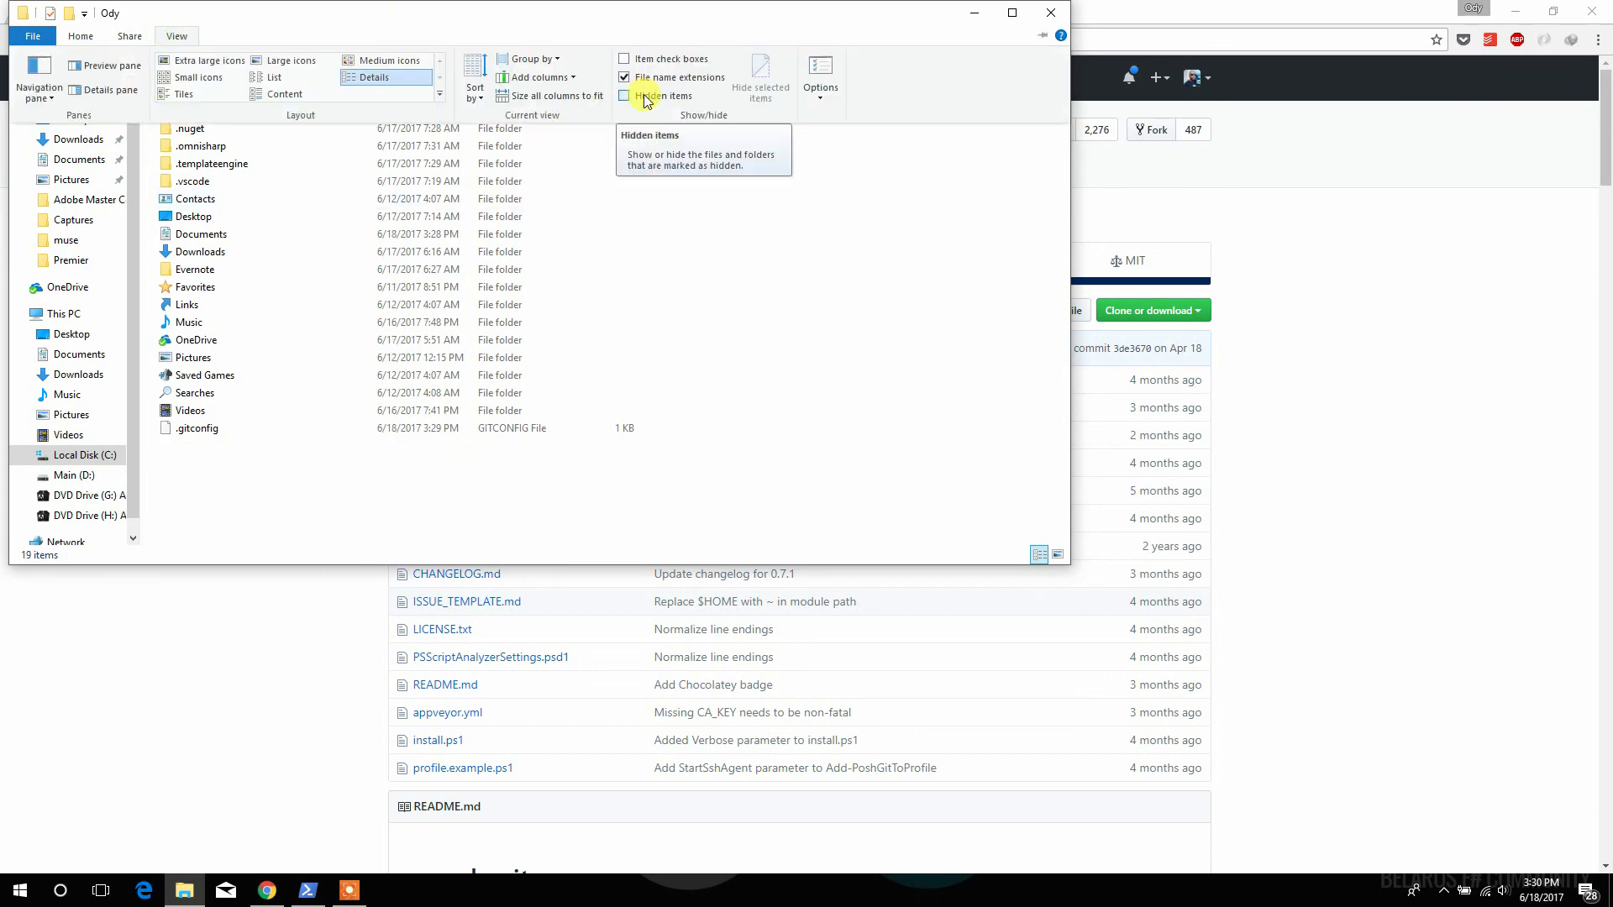
left_click(625, 96)
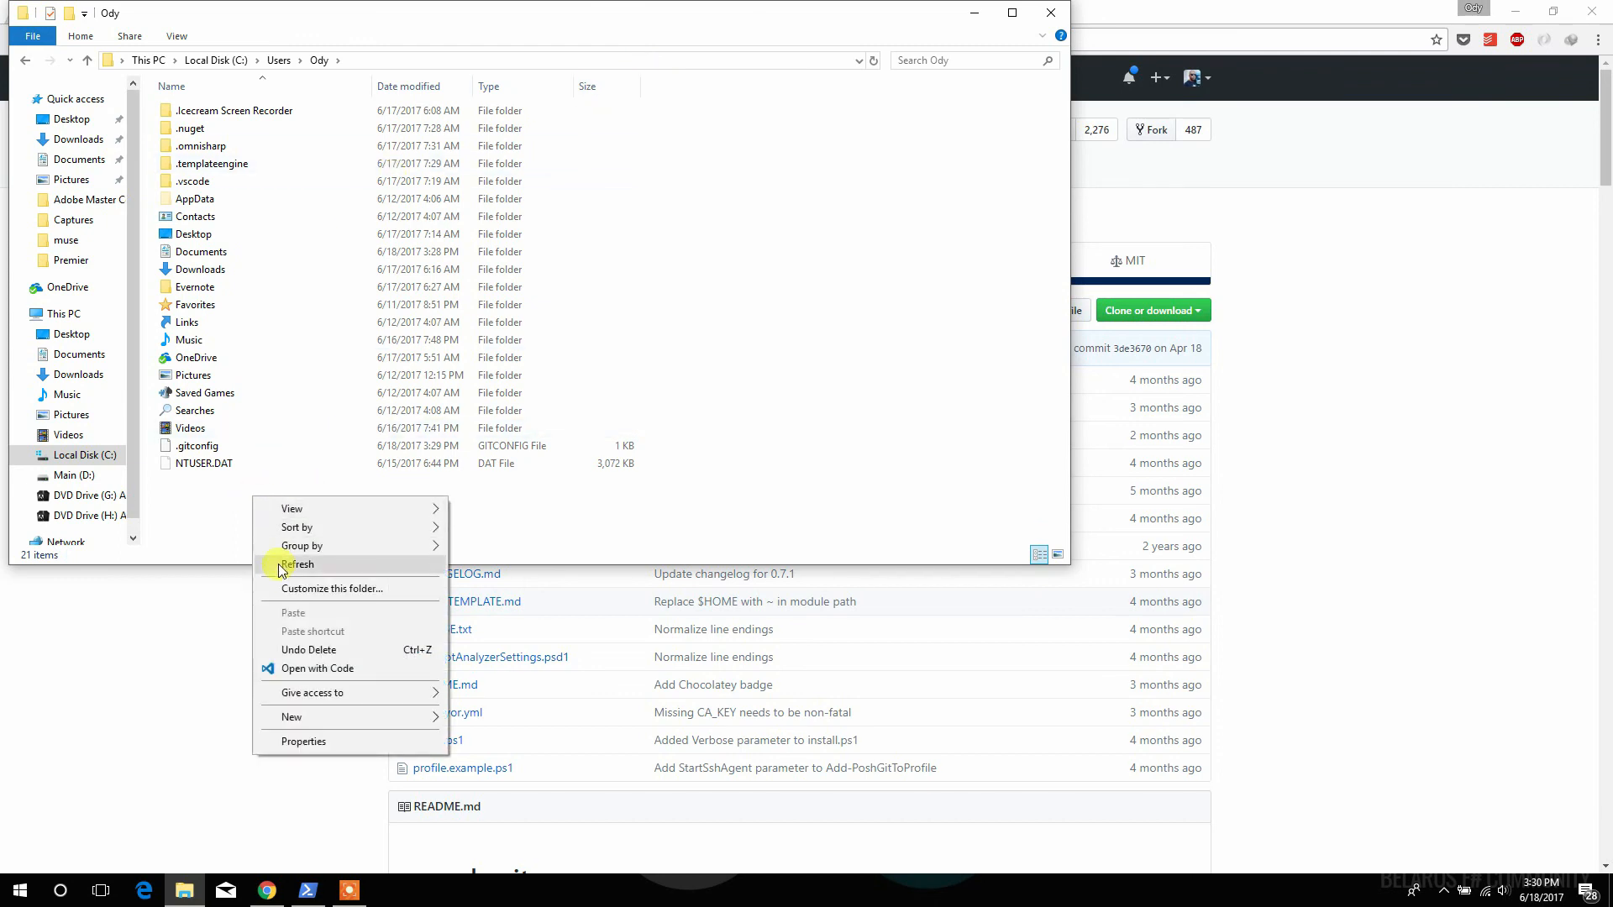
right_click(194, 445)
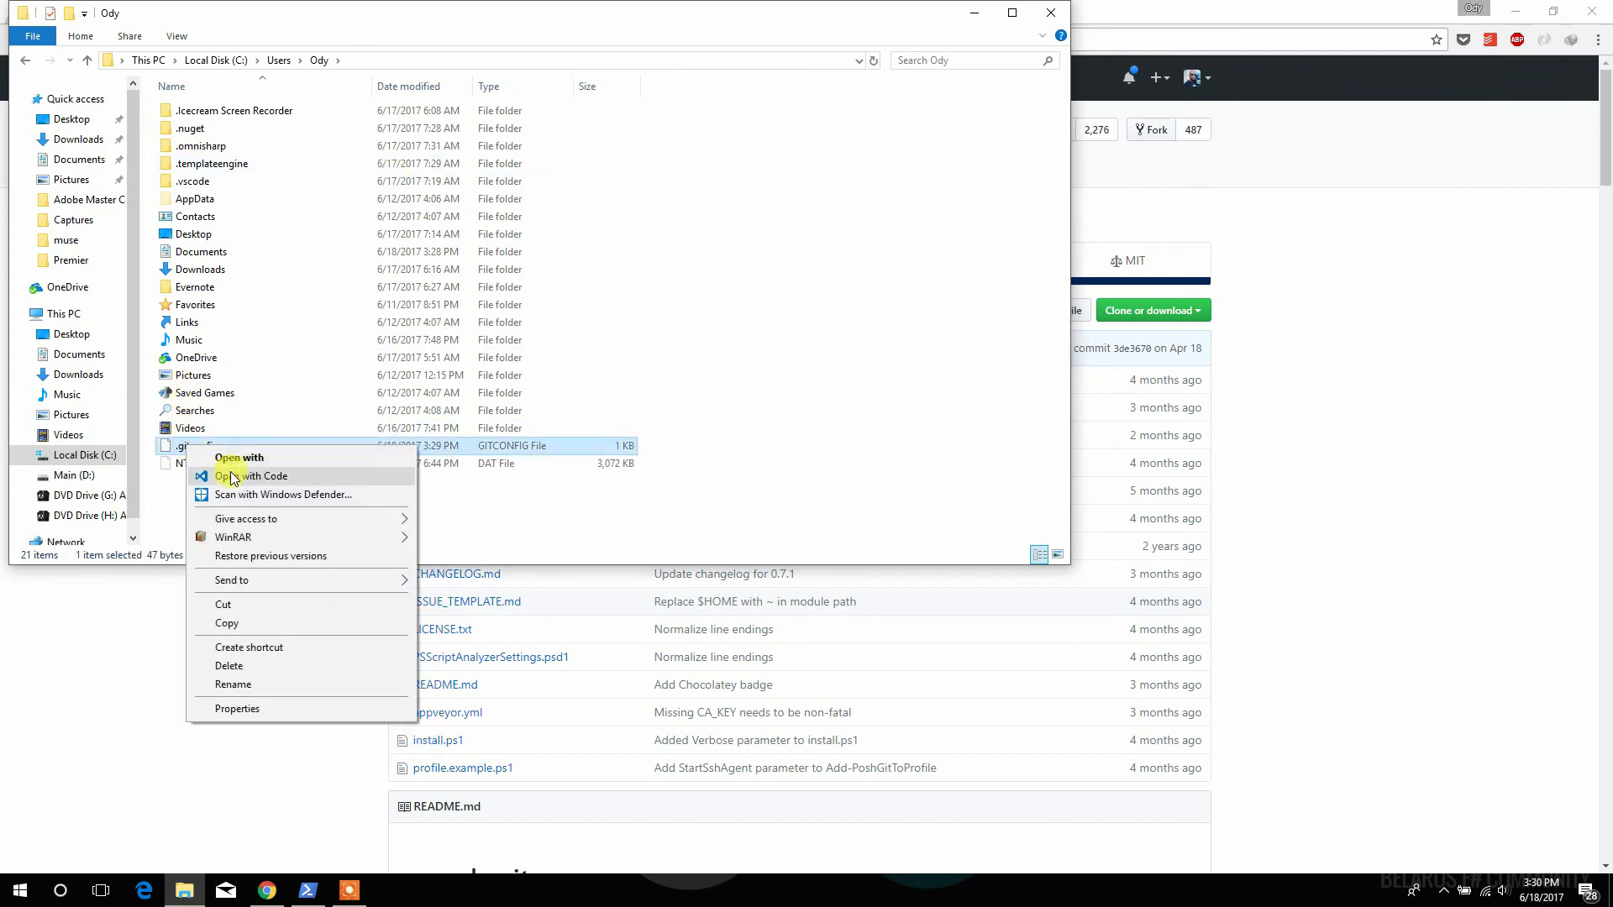
left_click(250, 476)
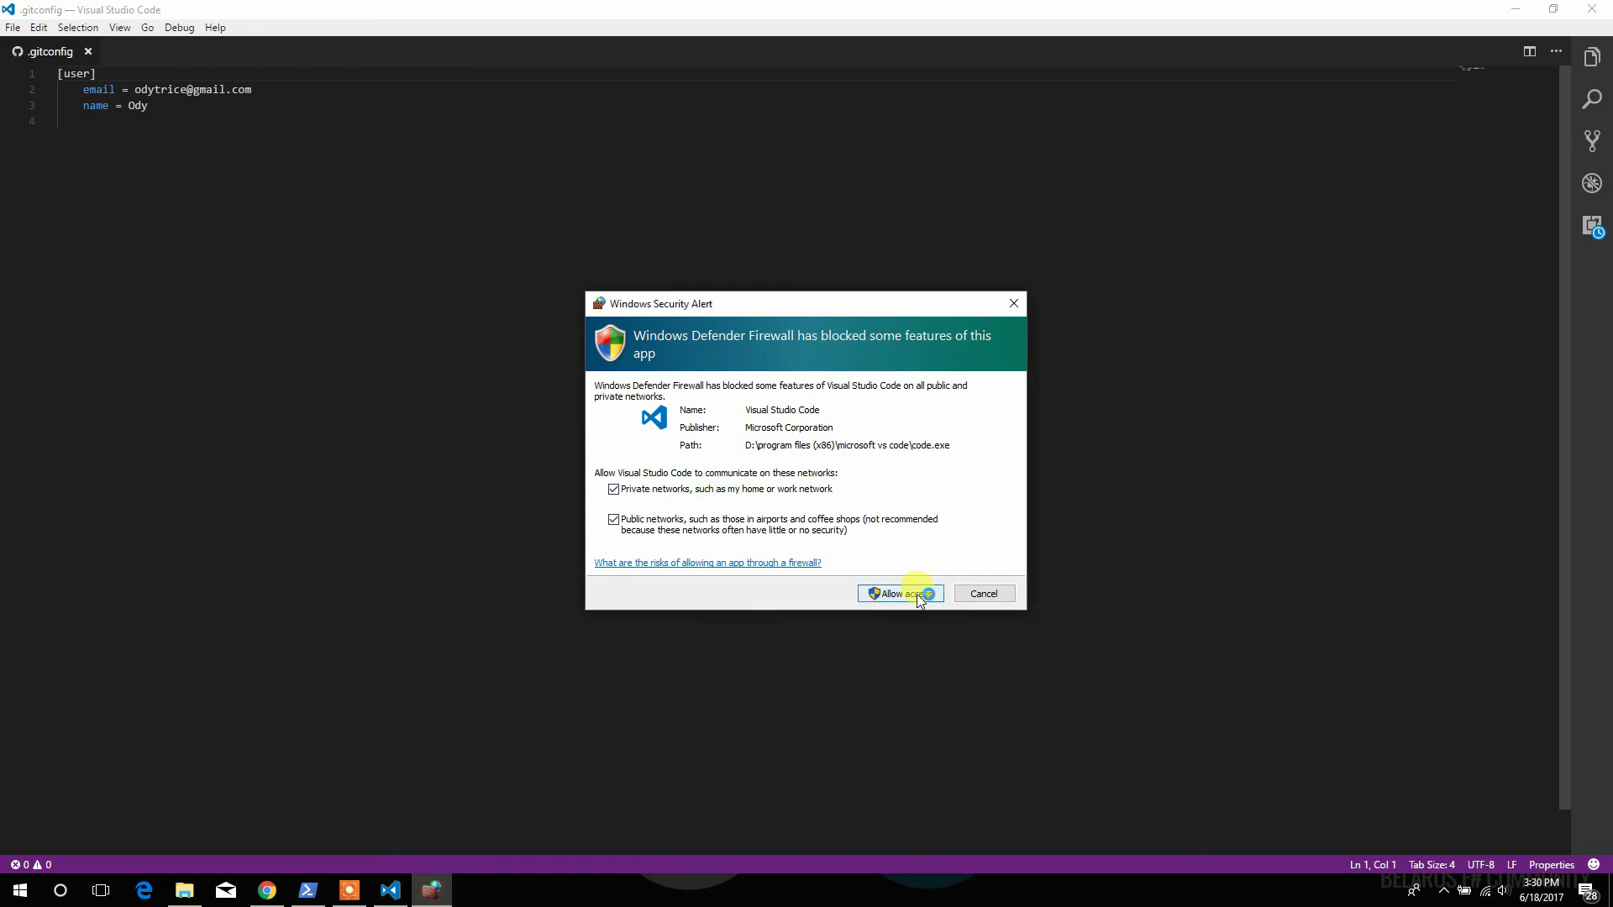
Allow Visual Studio Code through the firewall, review the [user] entries, and return to PowerShell.
left_click(896, 593)
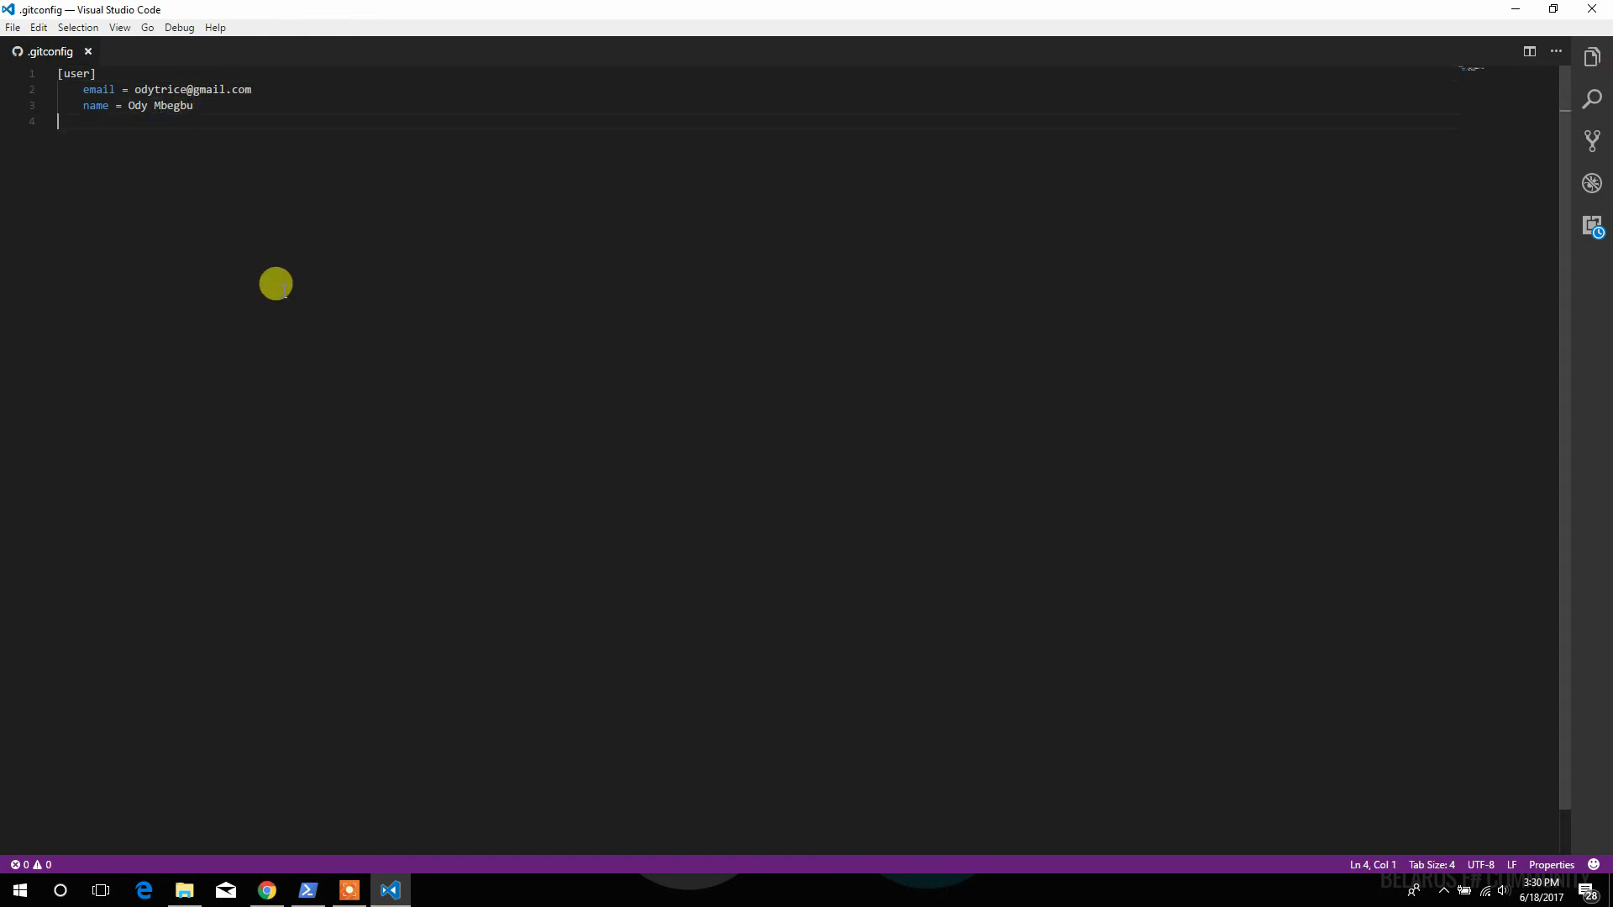
left_click(183, 890)
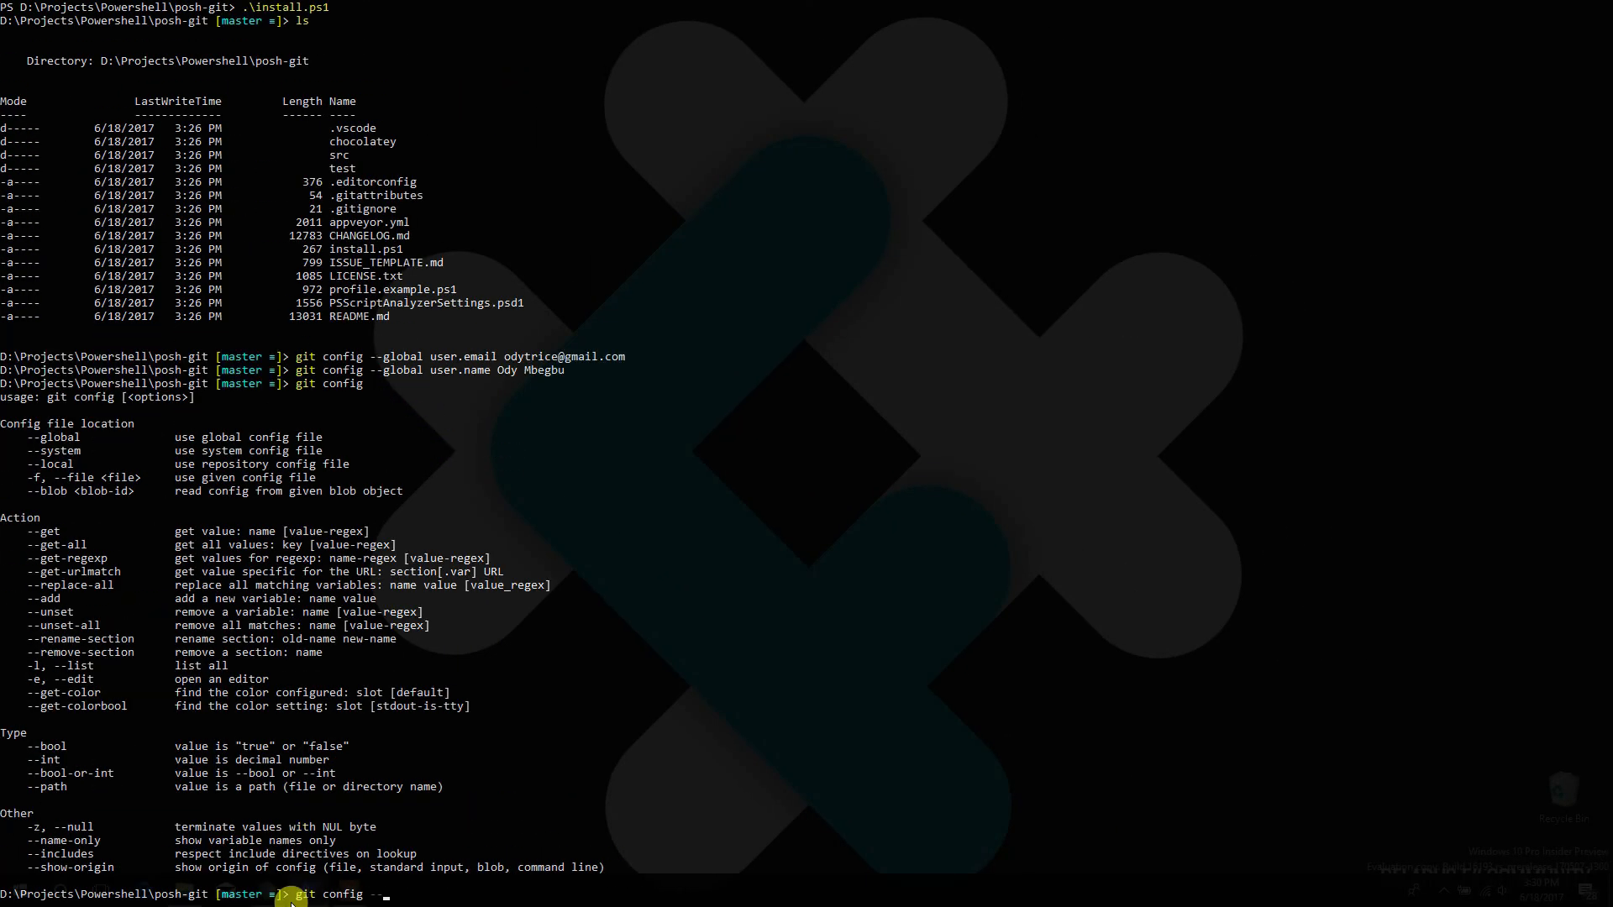
Run git config --list to print all current git settings.
type("-list")
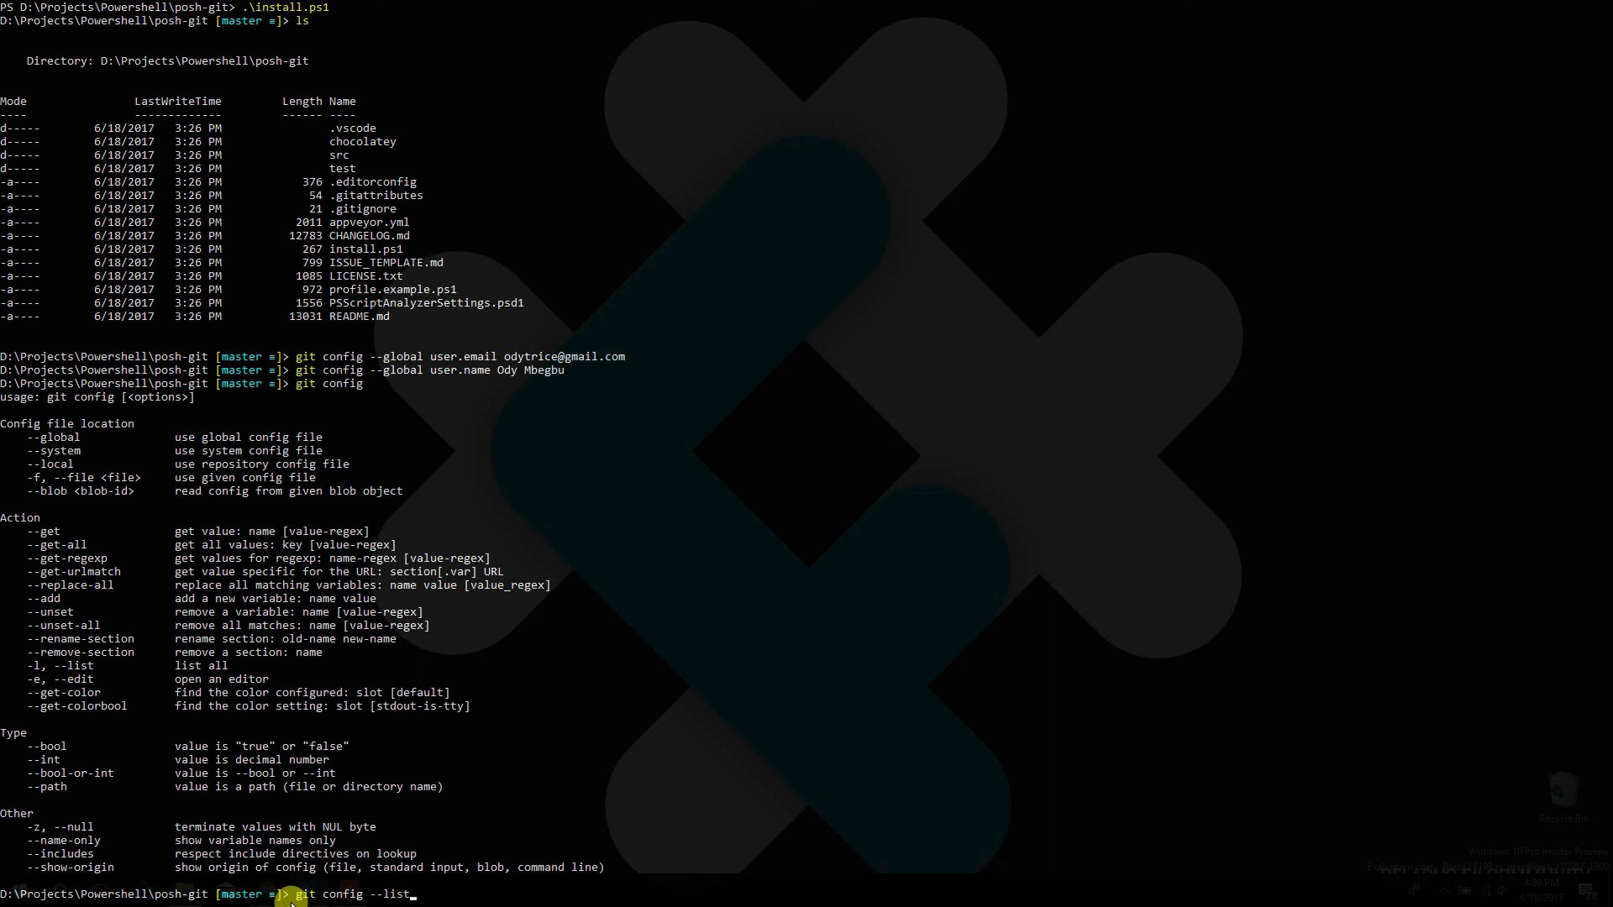
key("Return")
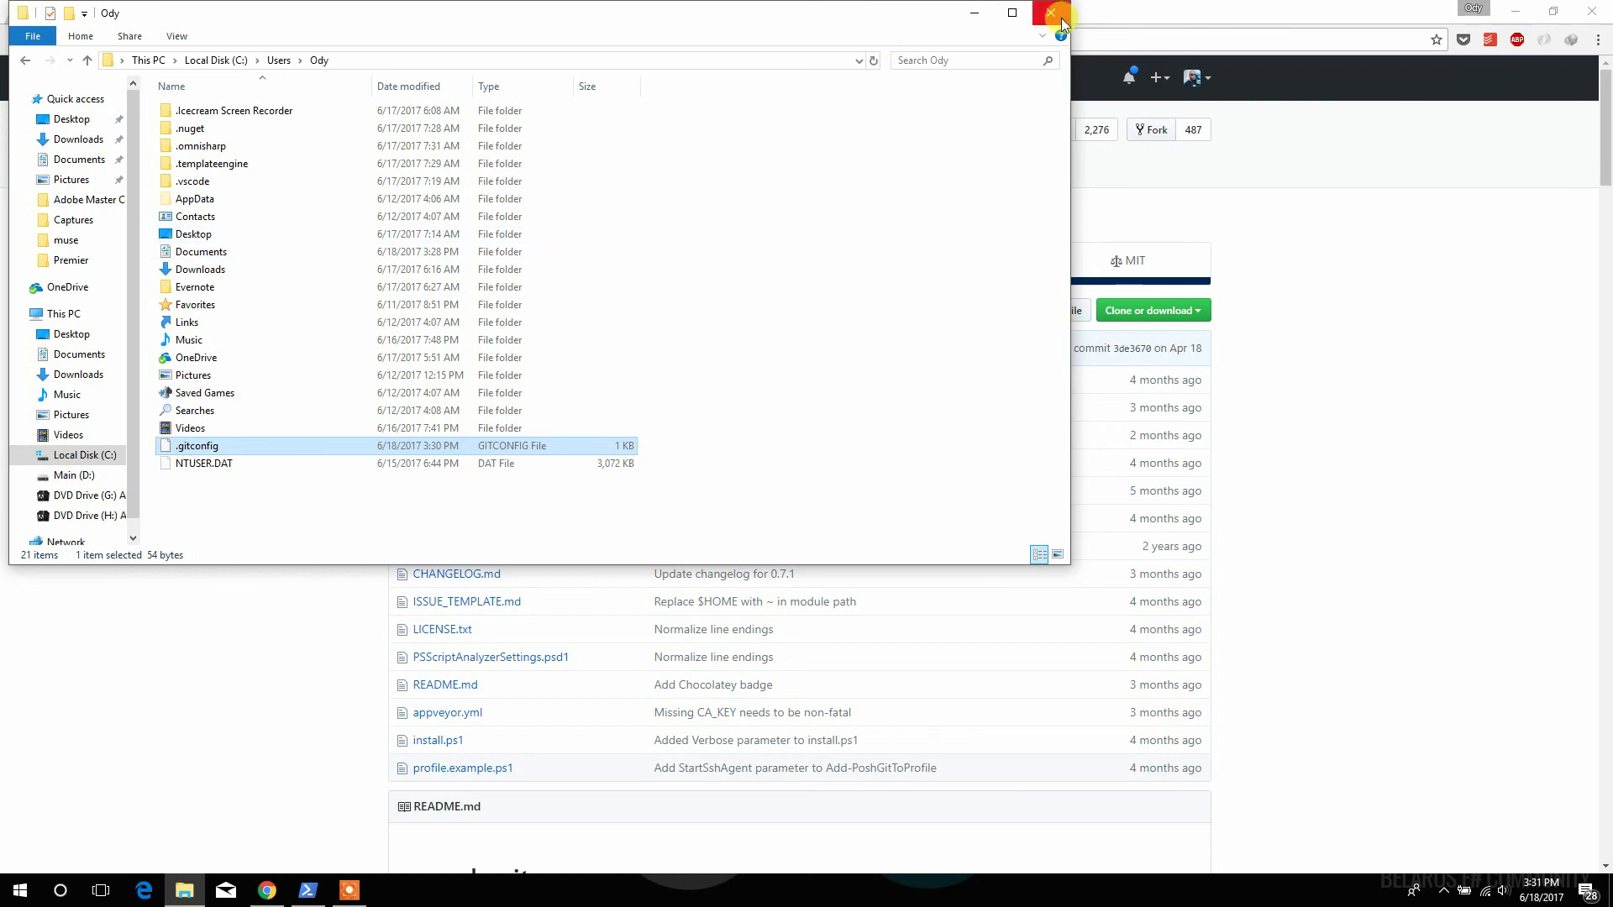
Close the home folder's File Explorer window.
left_click(1048, 15)
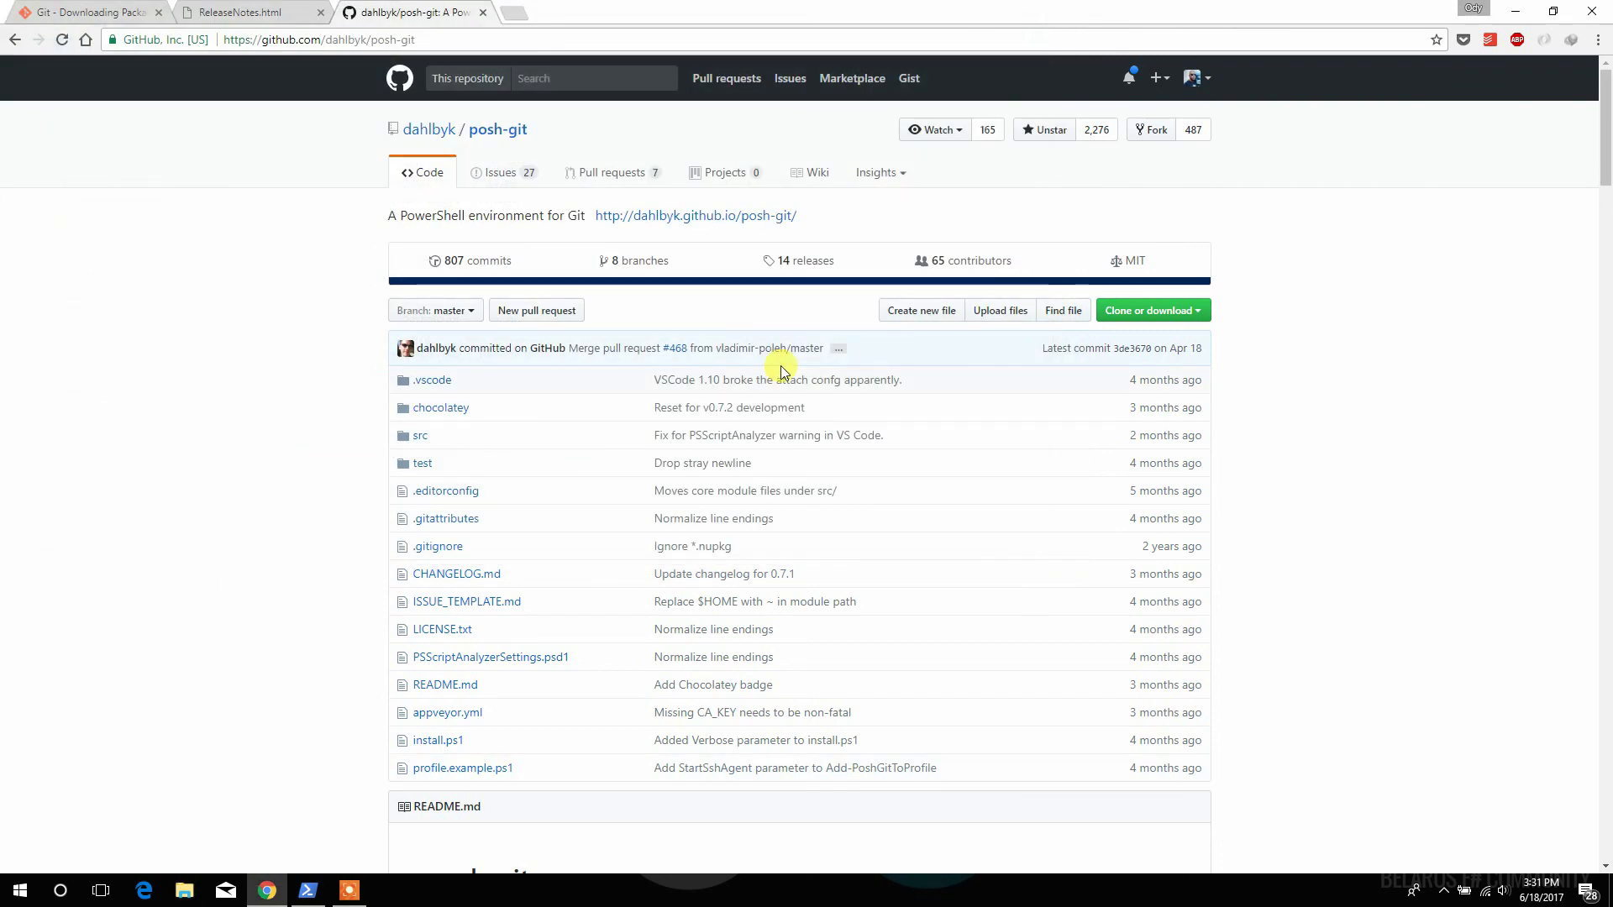
left_click(183, 891)
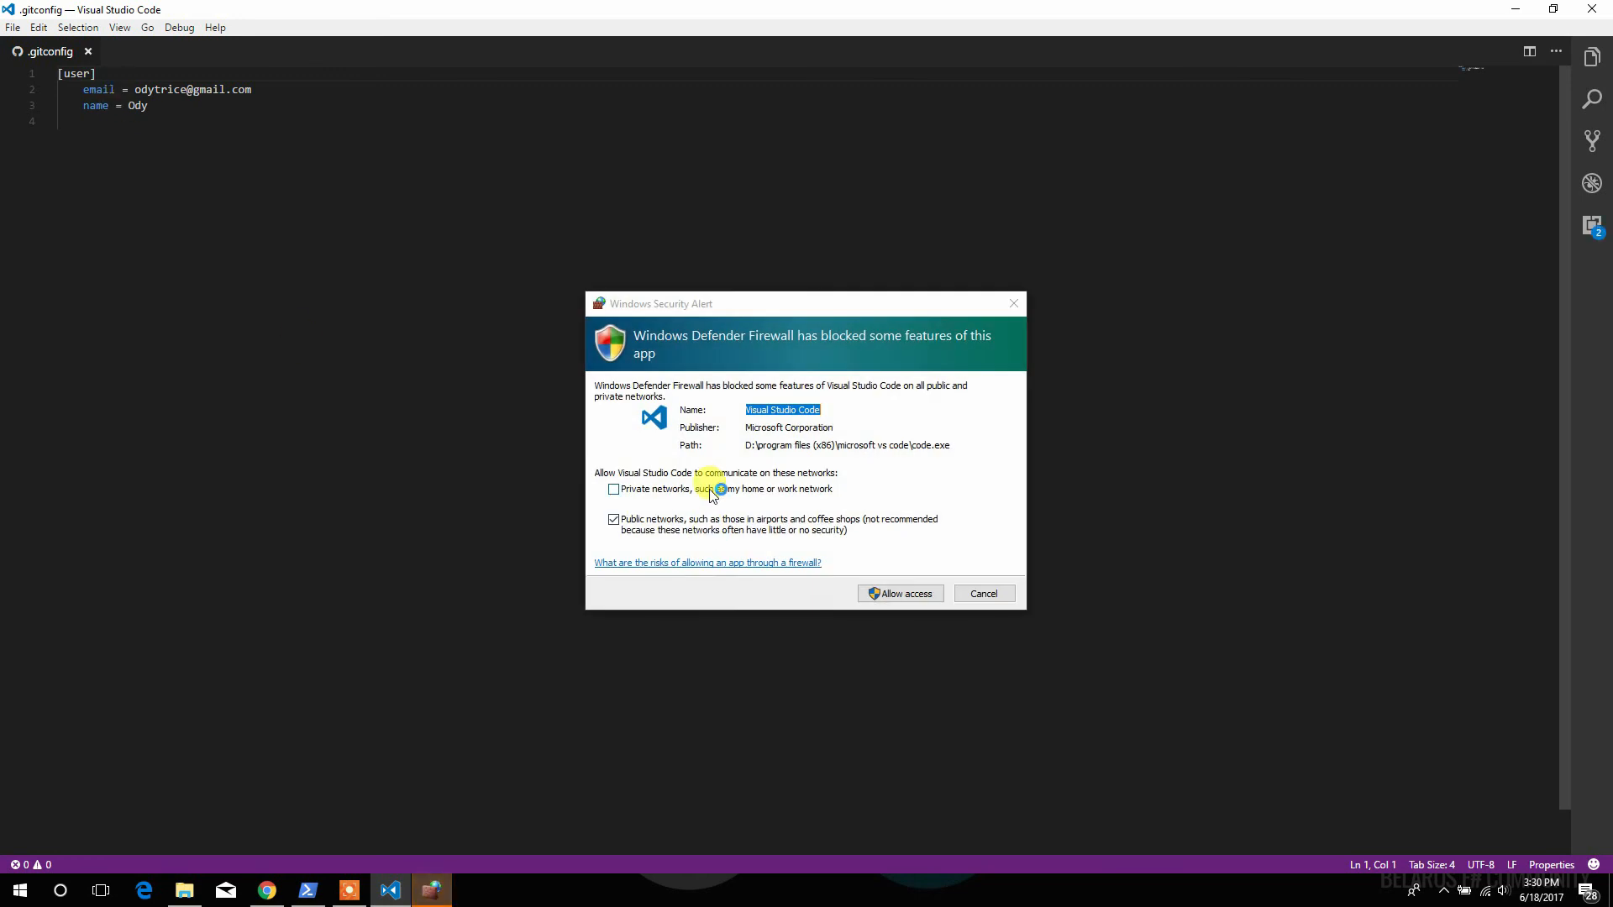
Allow access on the firewall alert and complete the .gitconfig name as 'Ody Mbegbu'.
left_click(981, 593)
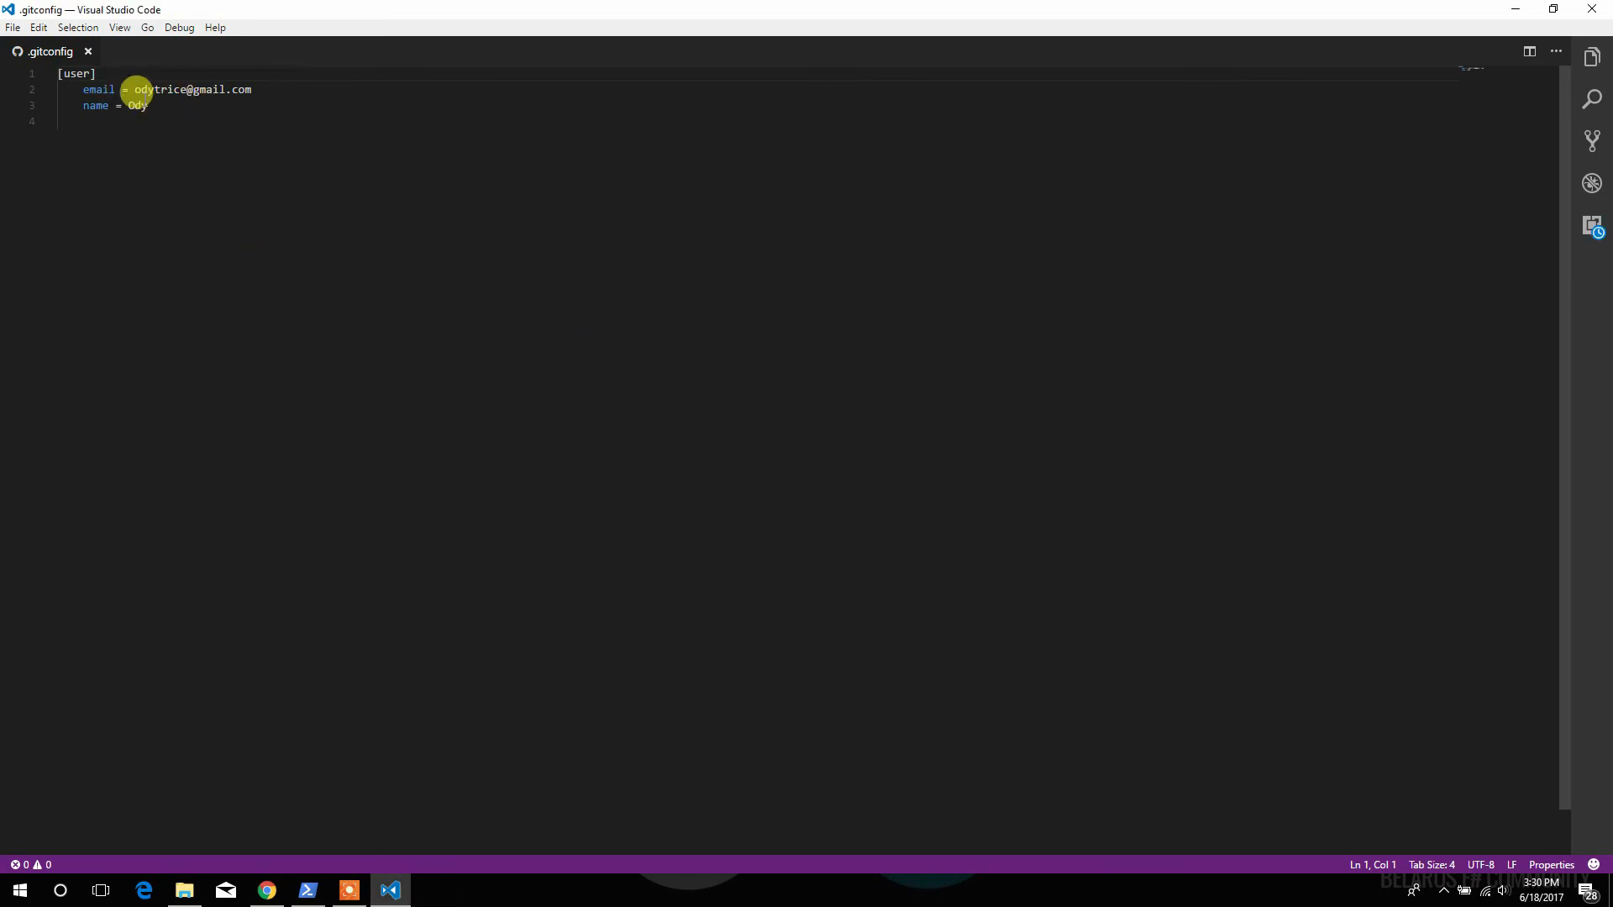
mouse_move(190, 94)
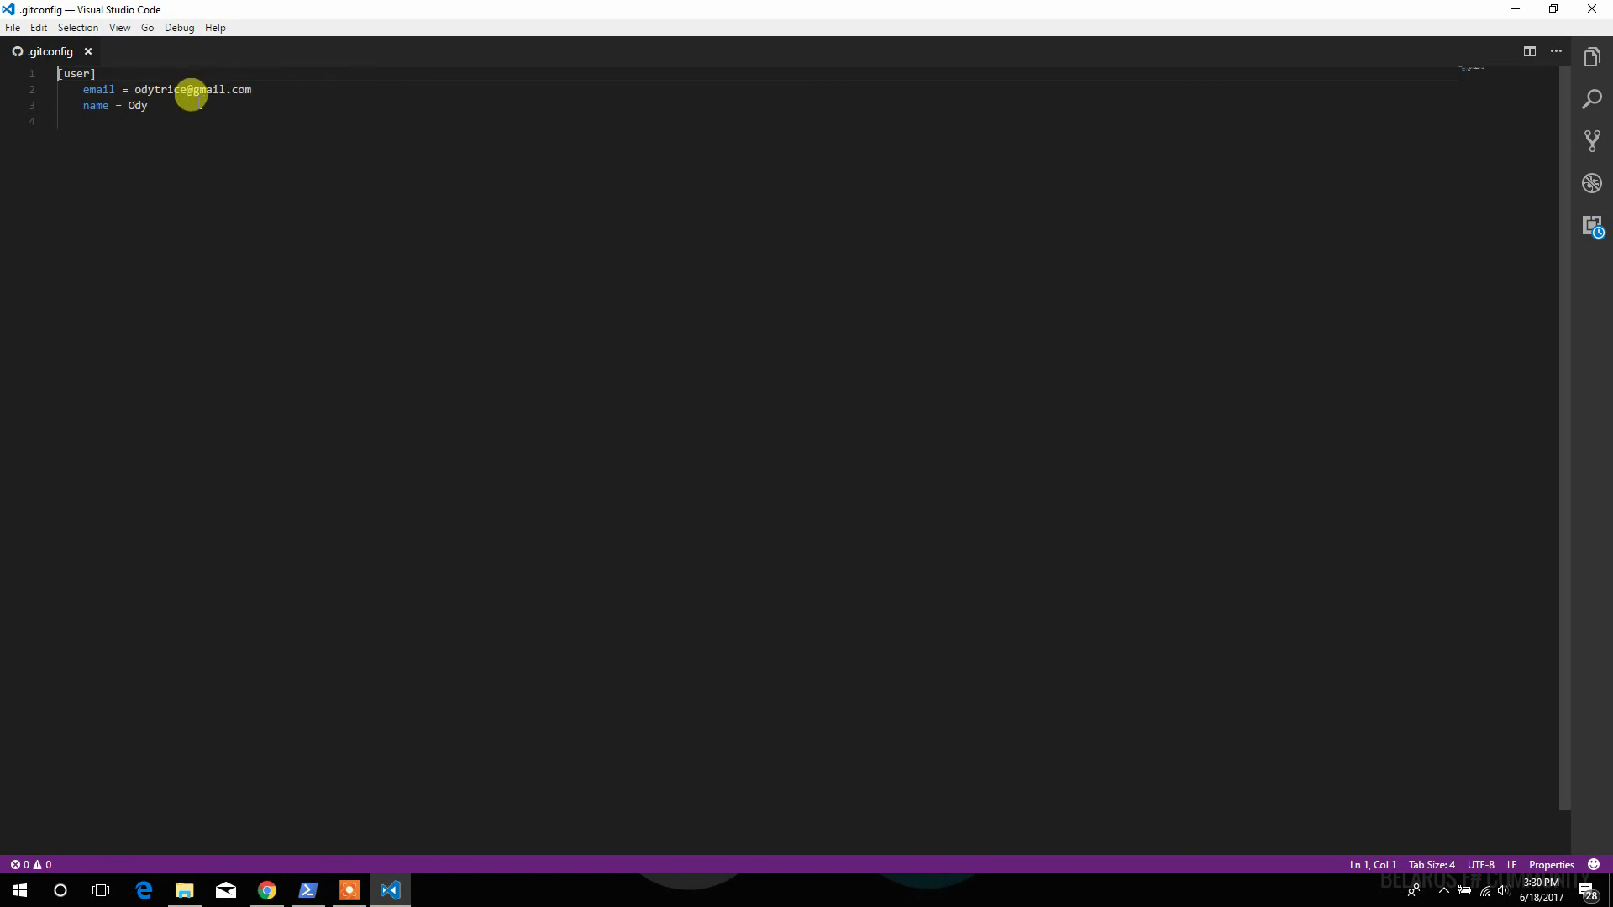
type("Mbegbu")
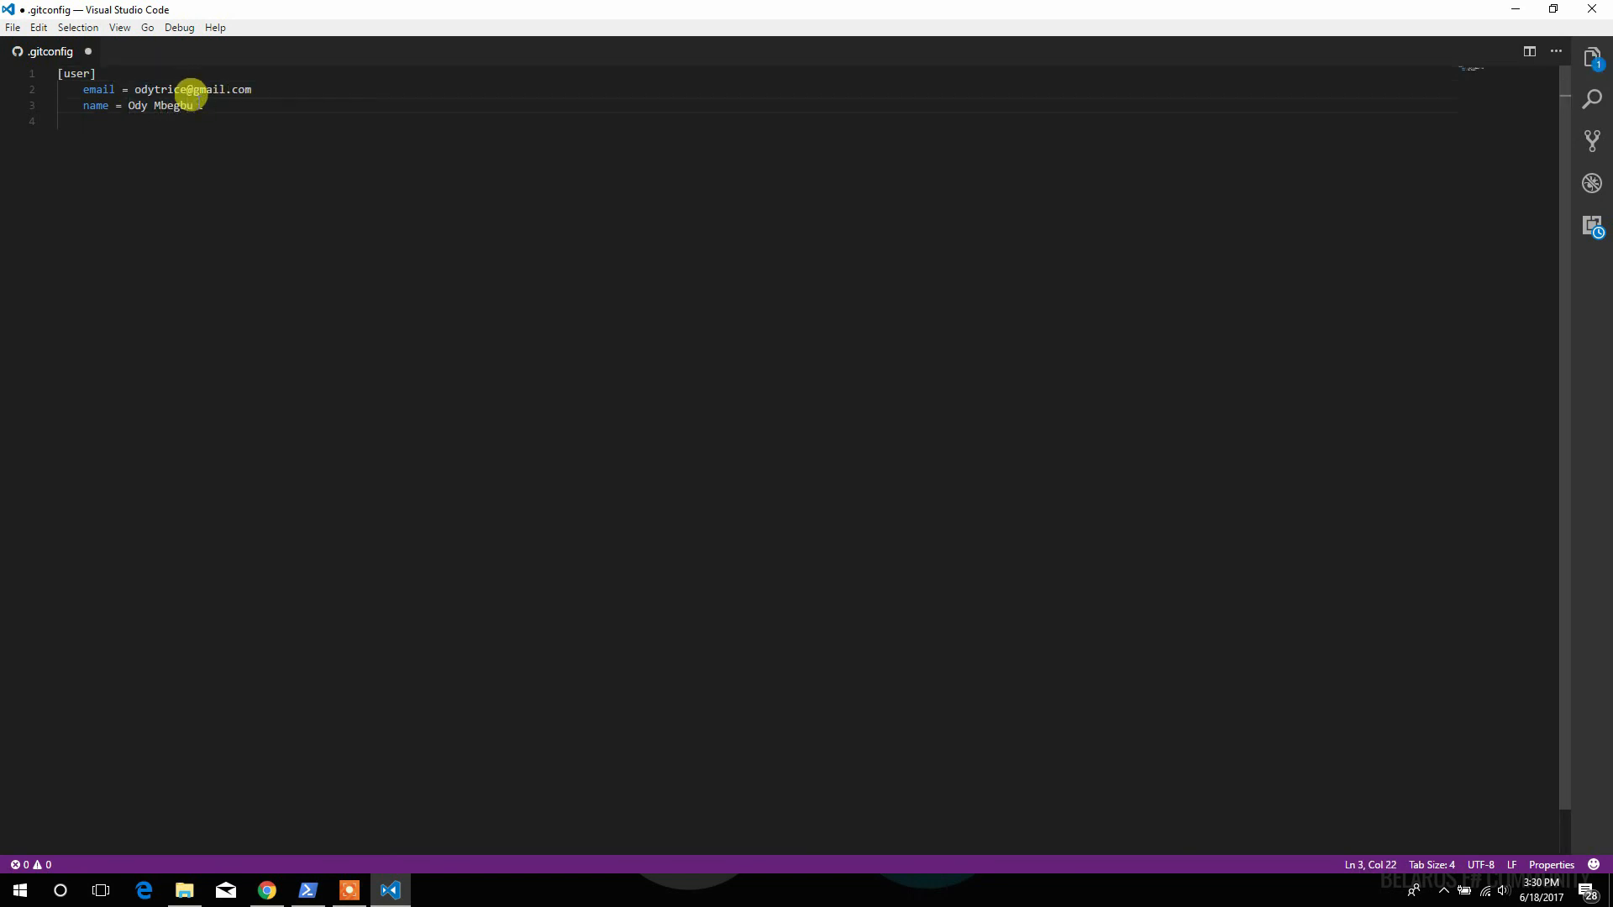
left_click(184, 891)
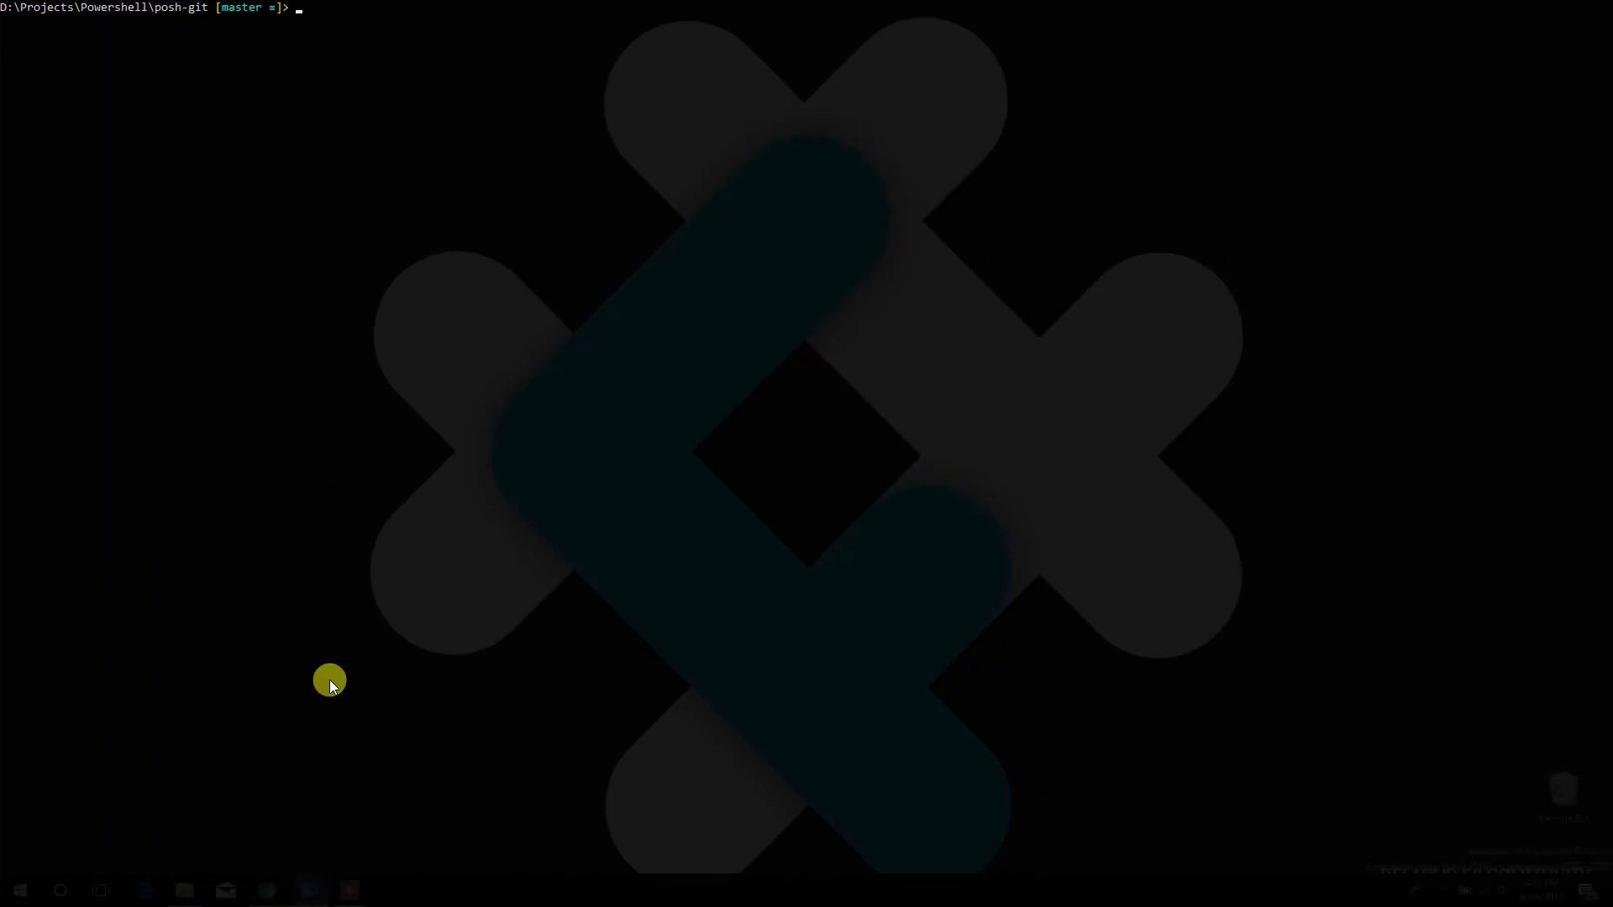
Close the home folder window and start Save As for the posh-git GitHub page in Chrome.
left_click(185, 890)
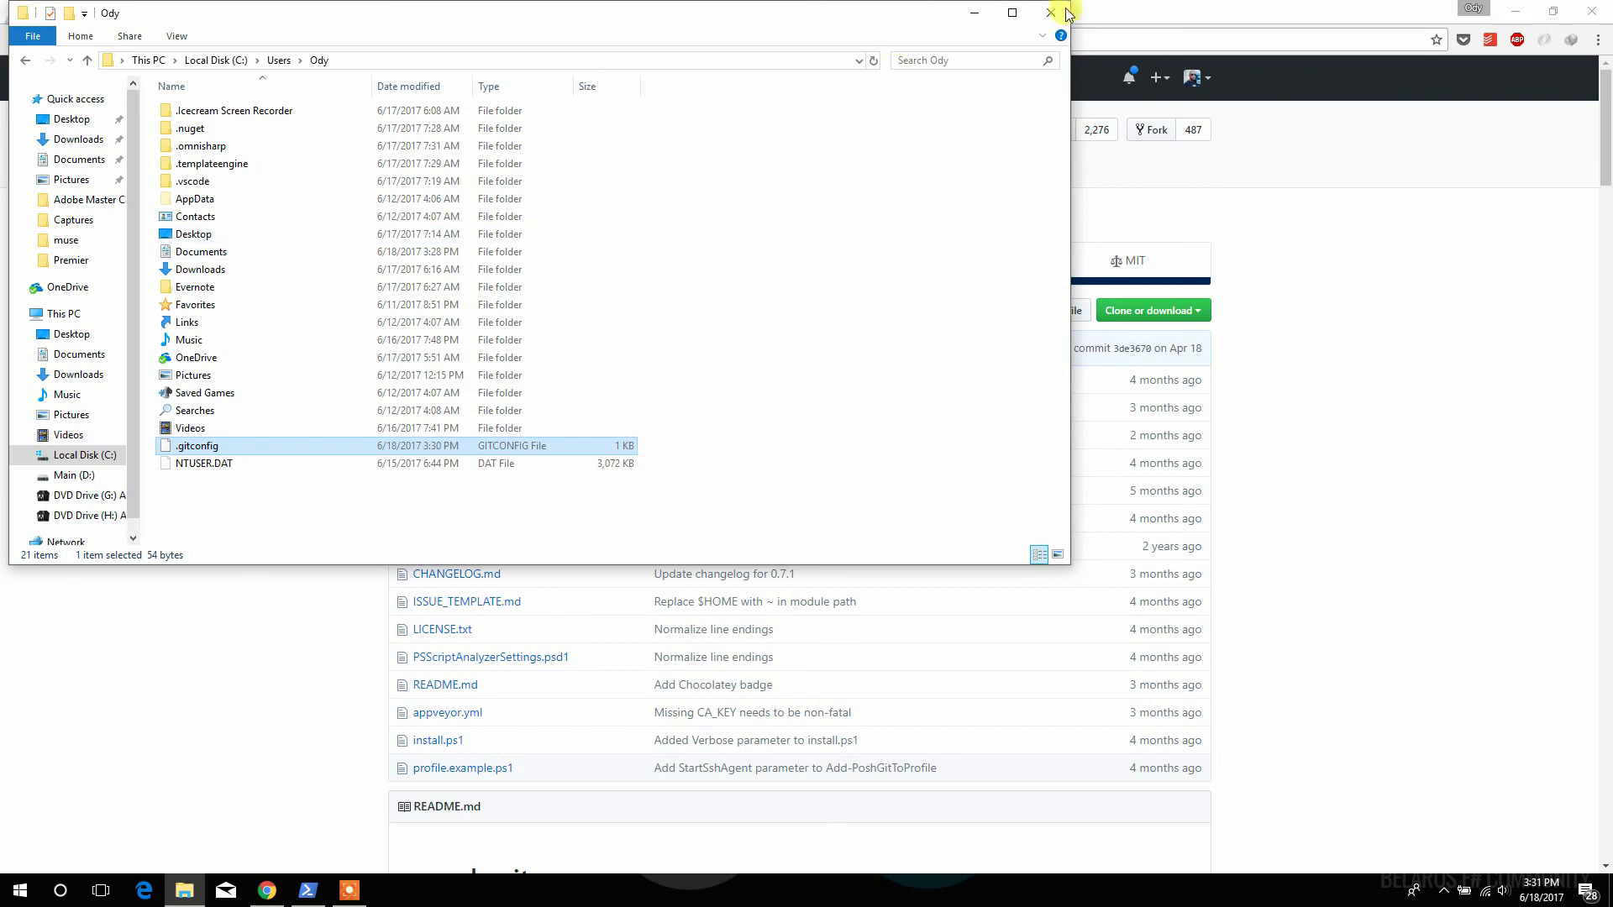
left_click(1048, 12)
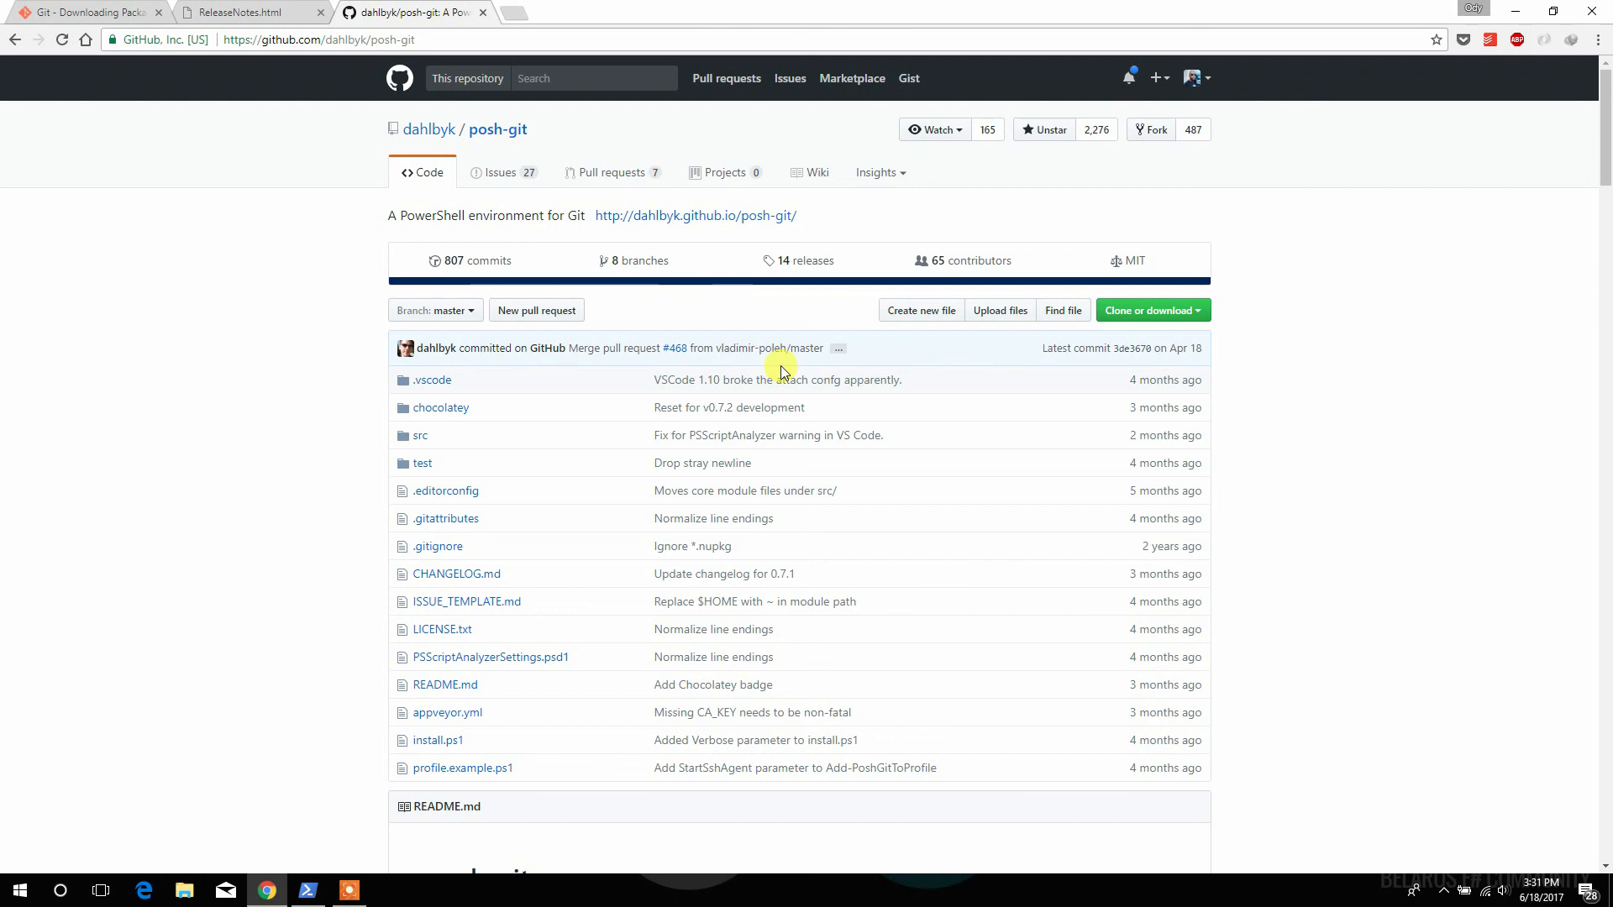
key("ctrl+s")
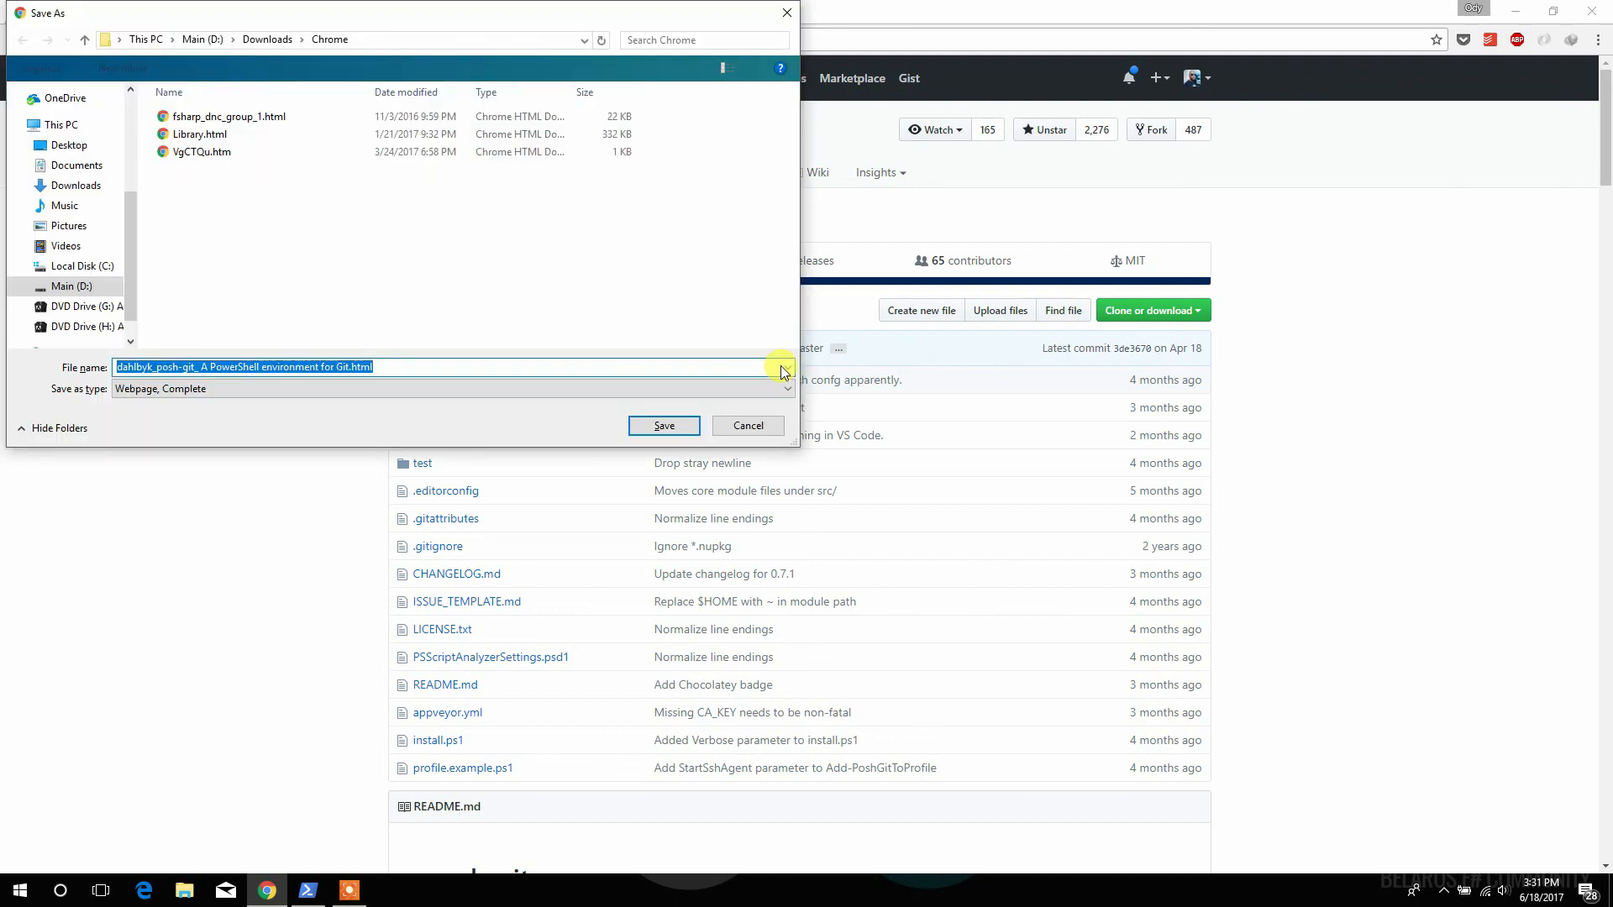